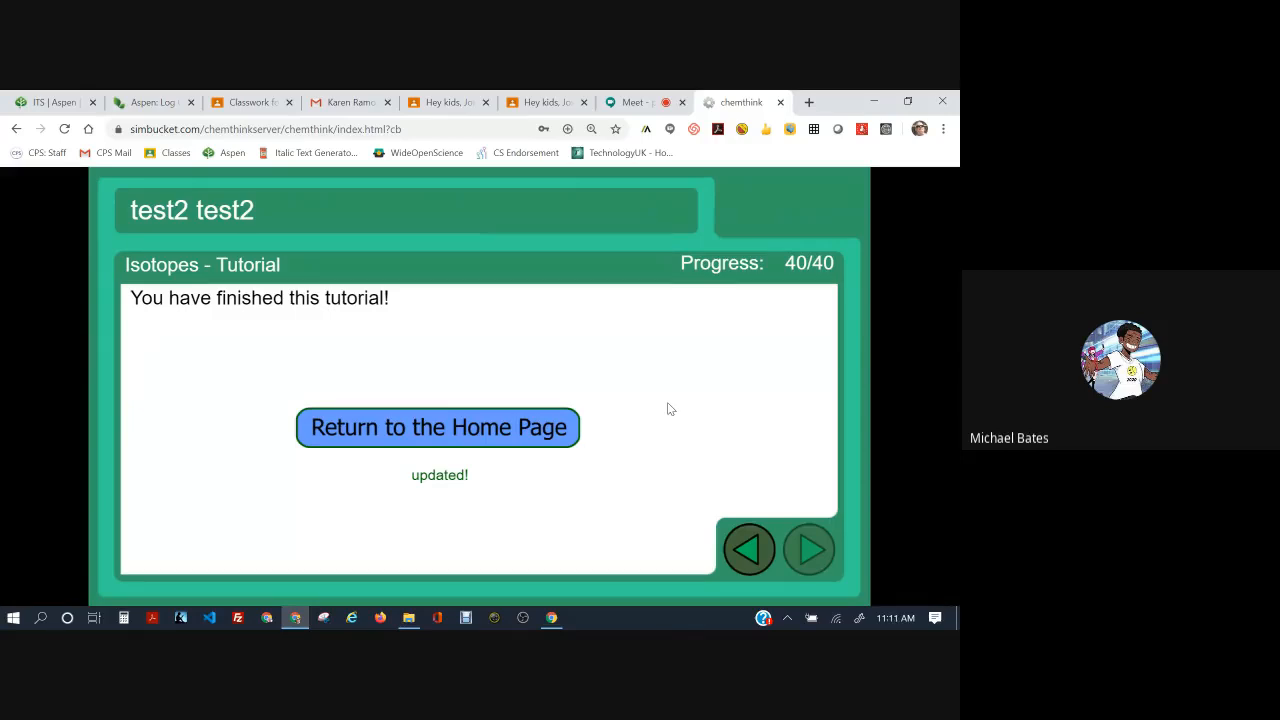
mouse_move(730, 312)
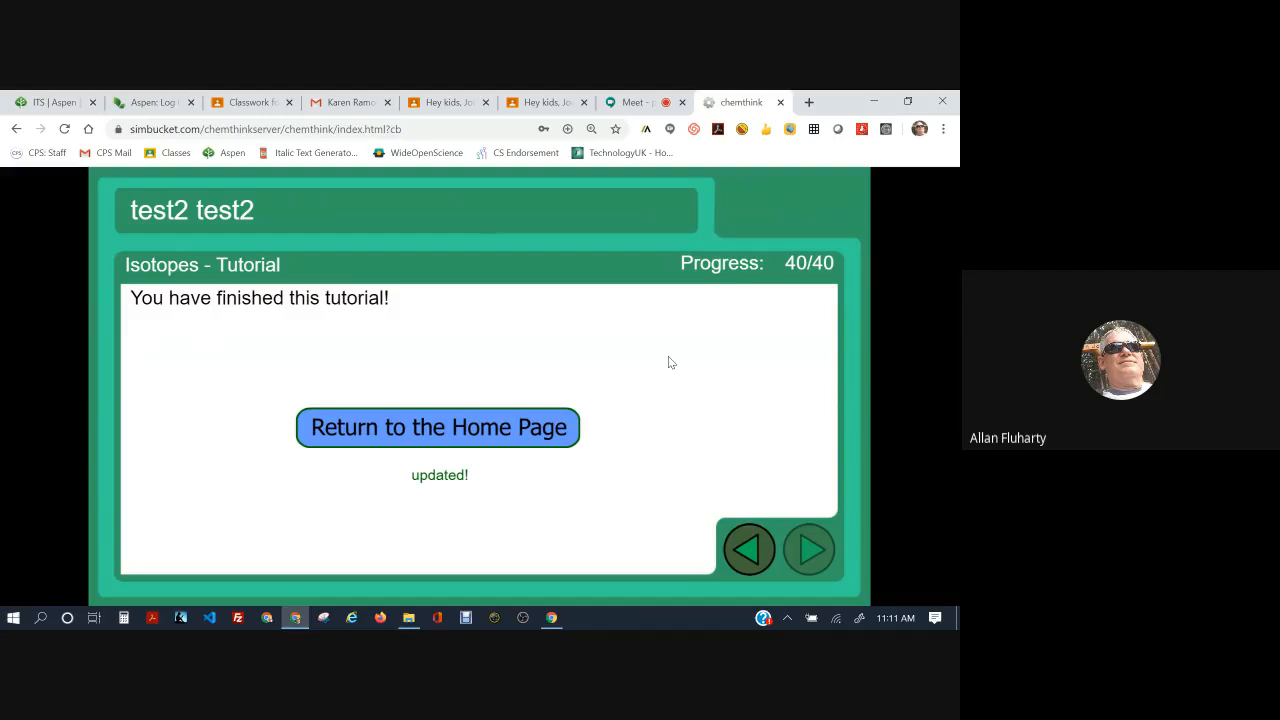
mouse_move(596, 344)
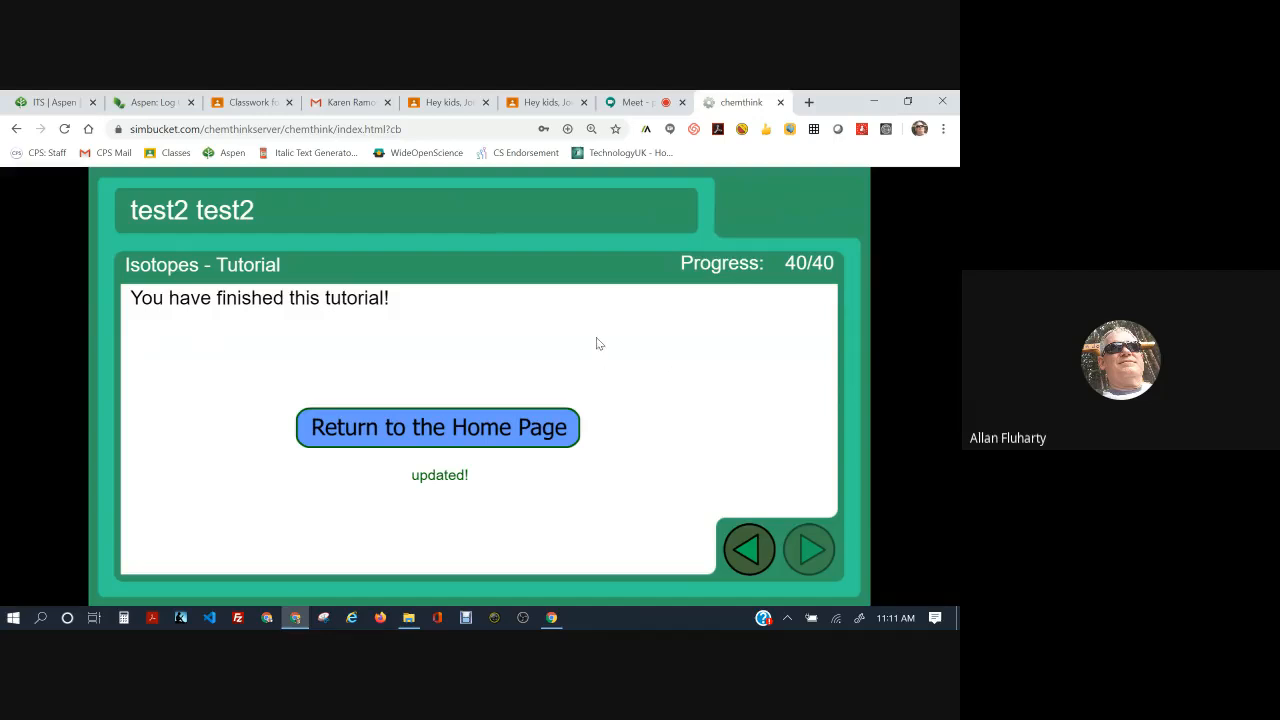
mouse_move(584, 342)
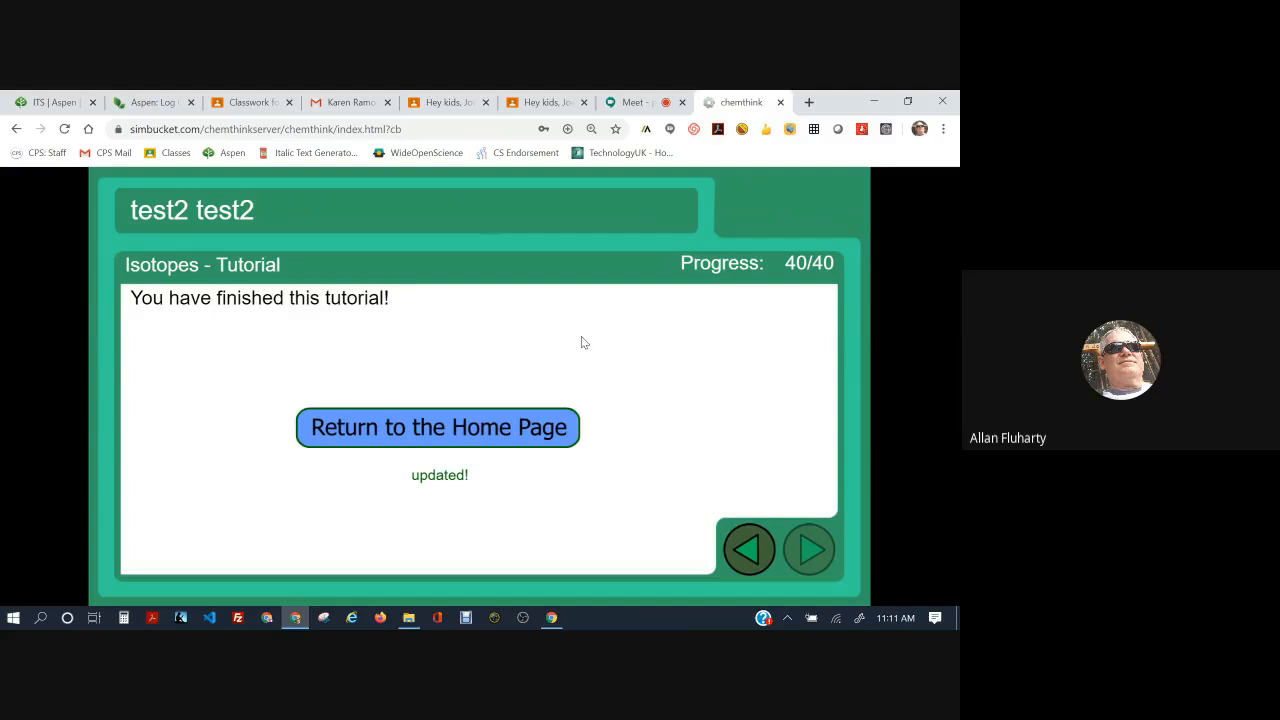
mouse_move(752, 408)
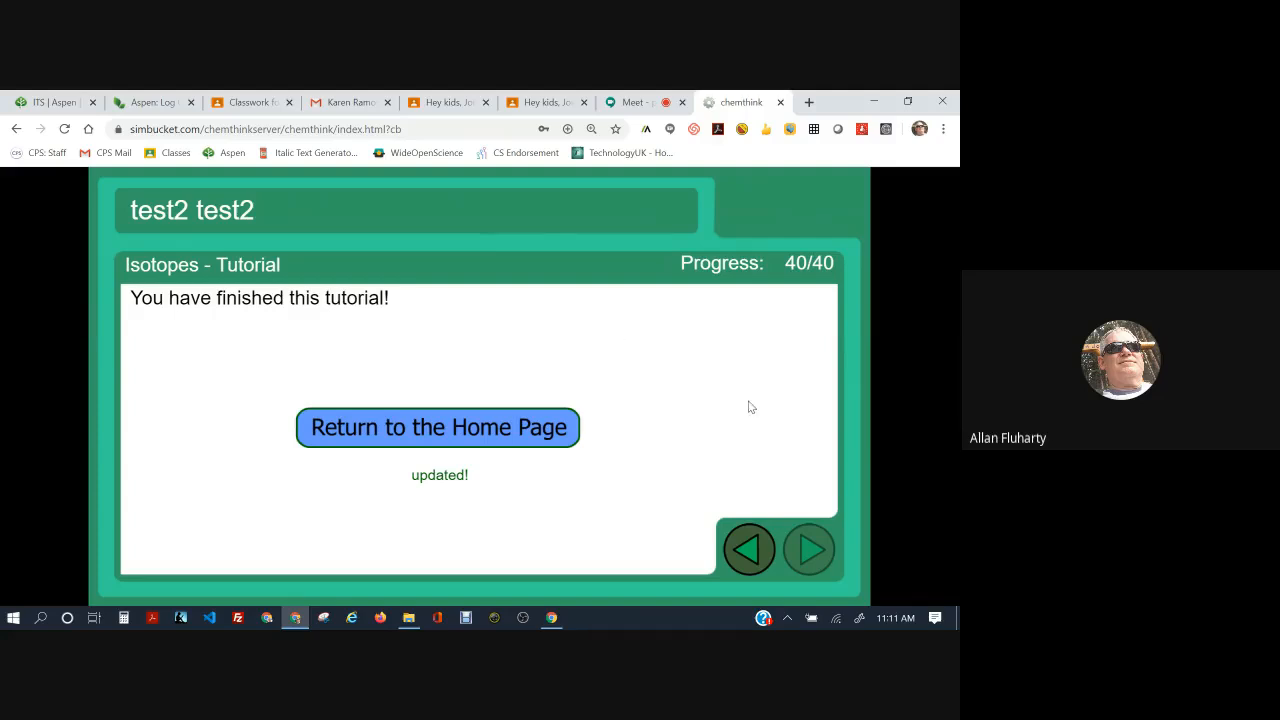
mouse_move(918, 364)
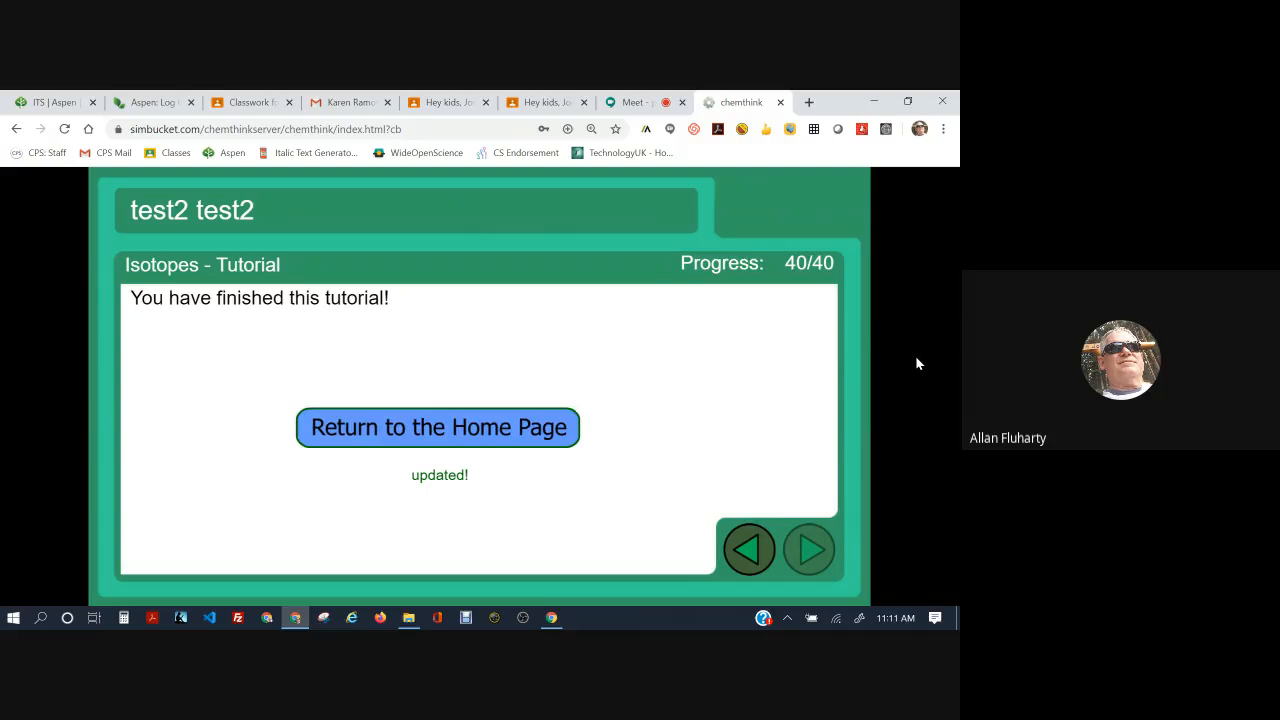
Switch to the Google Meet call and turn the camera off
key(alt+tab)
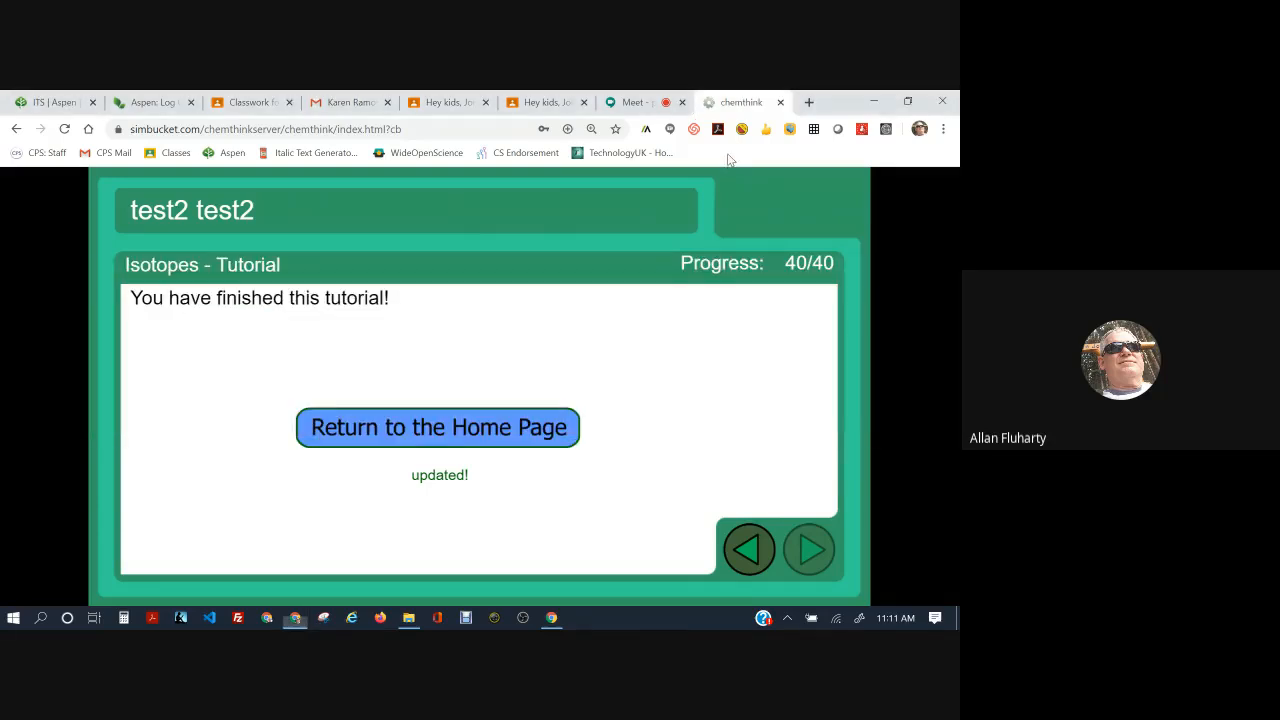
click(632, 102)
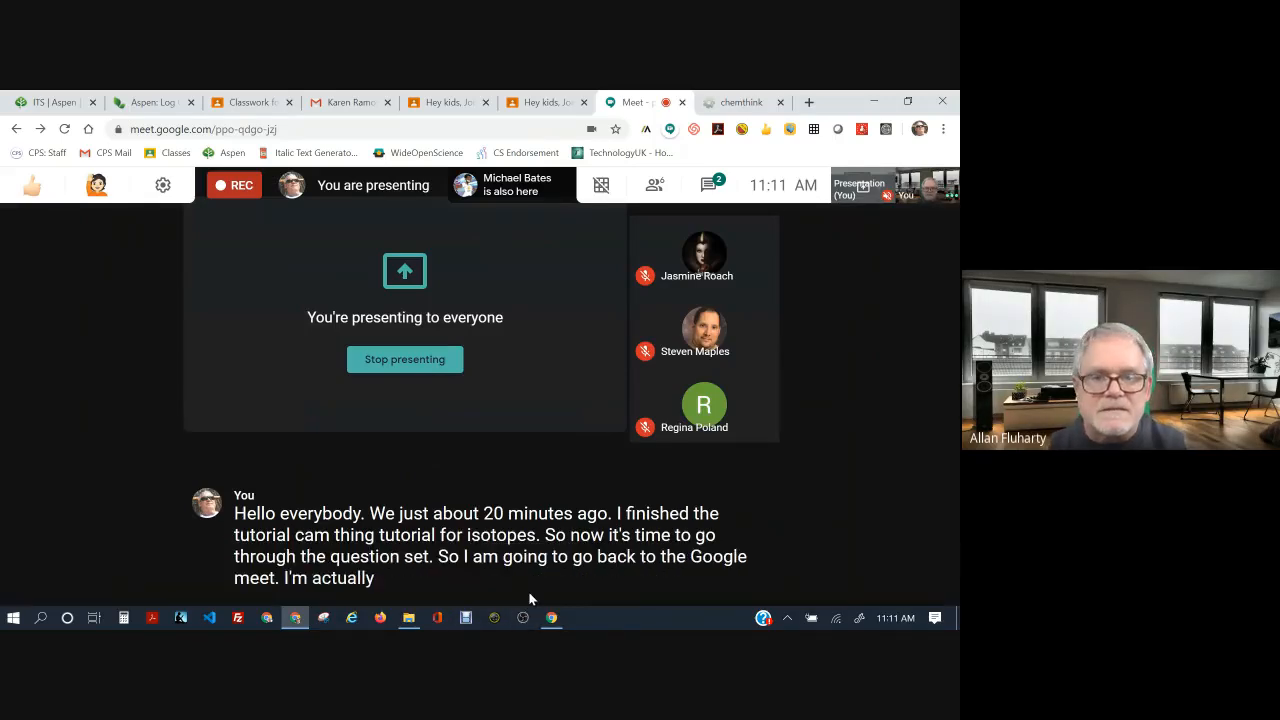
mouse_move(584, 578)
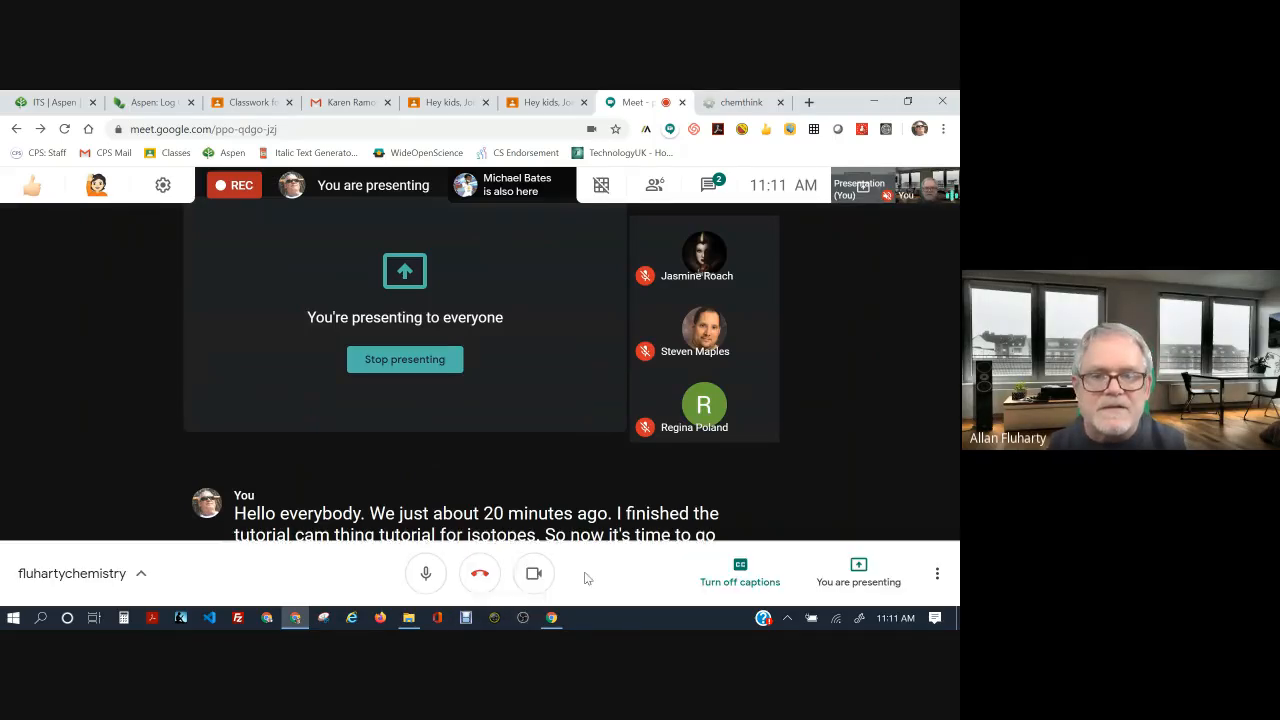
click(532, 572)
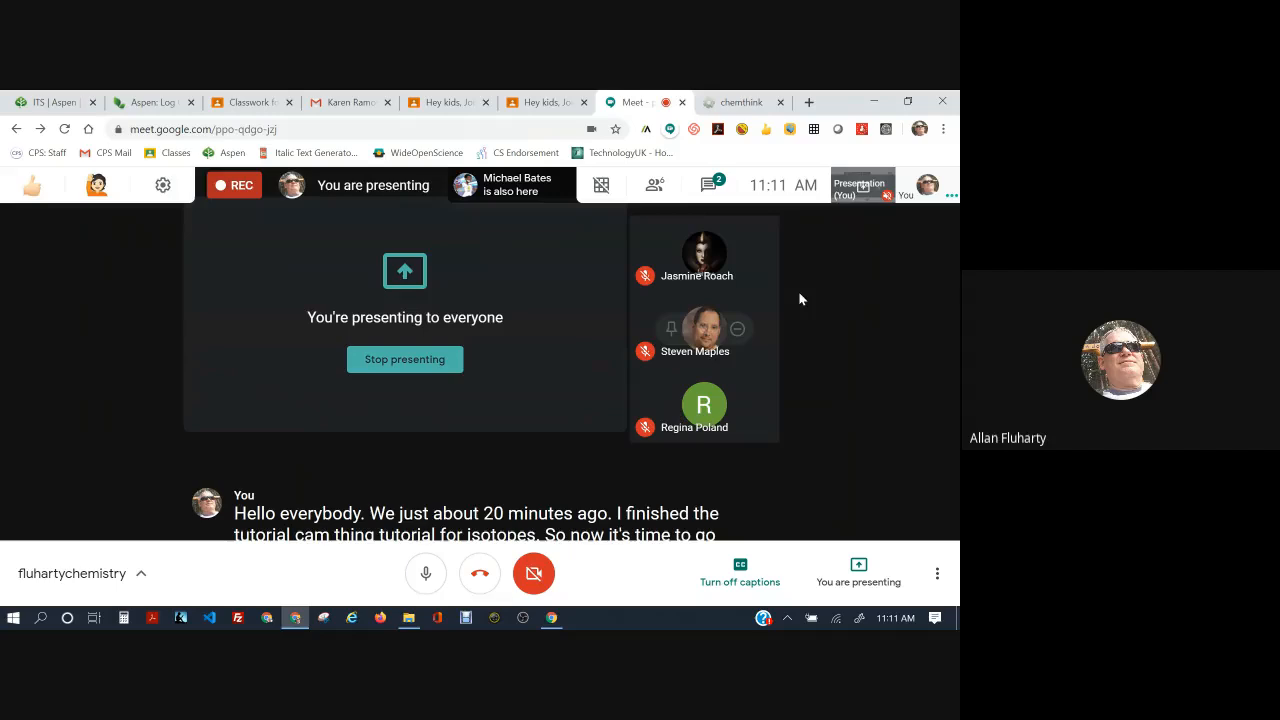
mouse_move(882, 382)
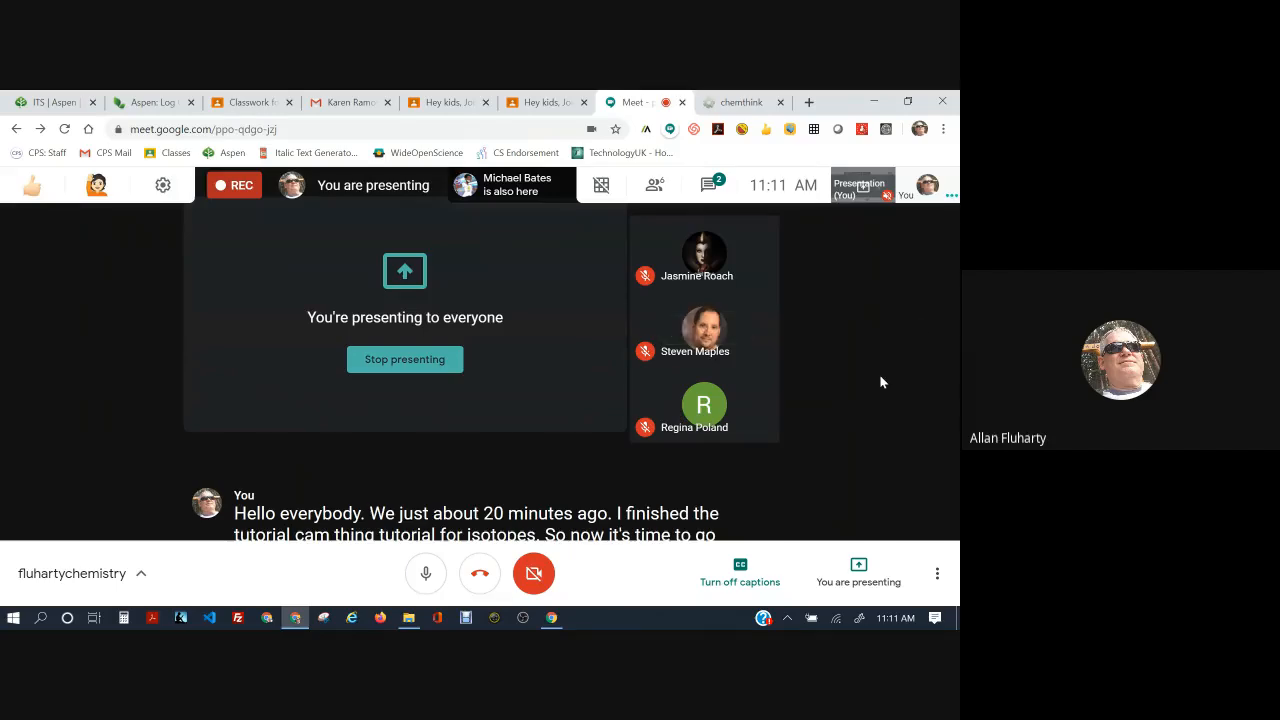
mouse_move(816, 456)
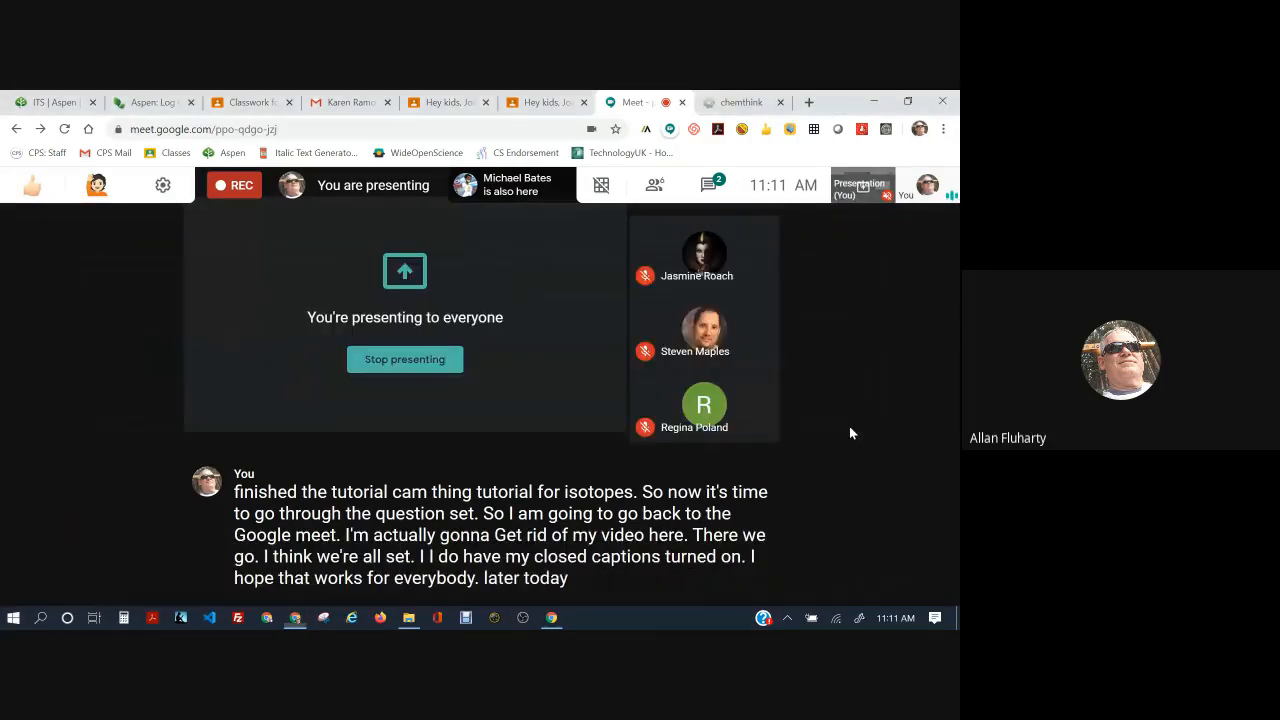
Return to the ChemThink Isotopes home page and start the problem set at 0–0
click(740, 102)
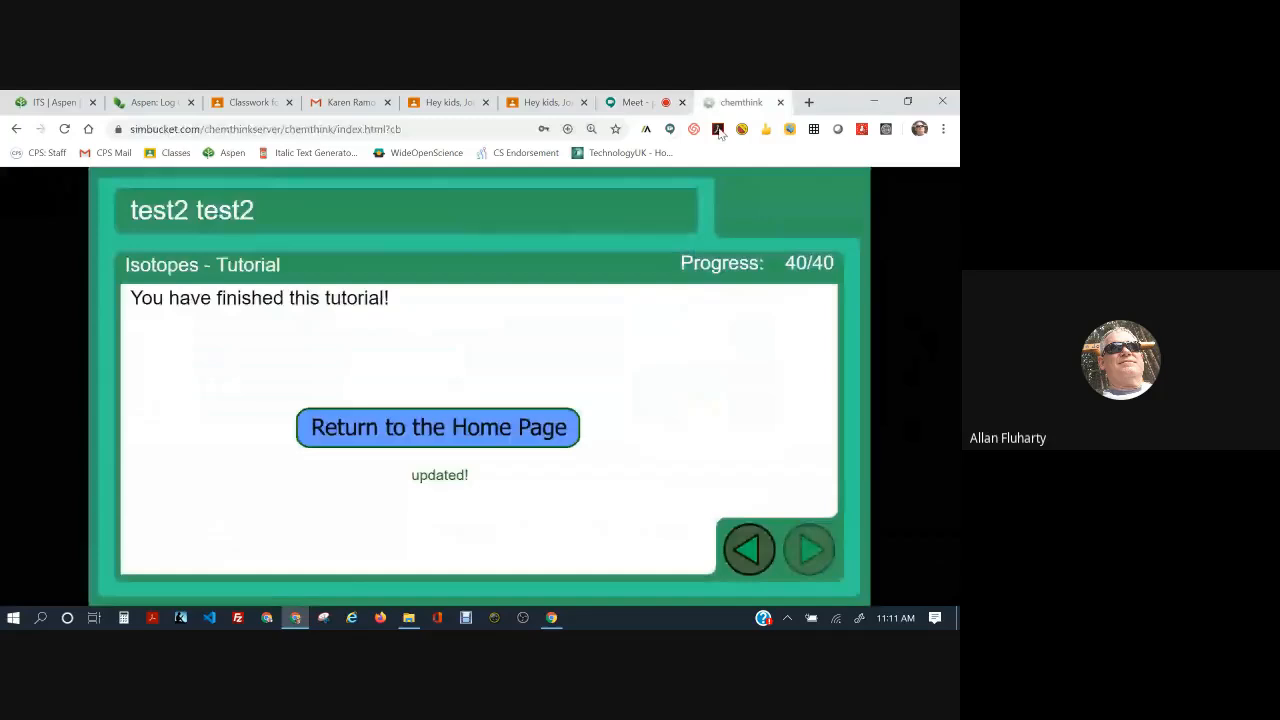
mouse_move(660, 424)
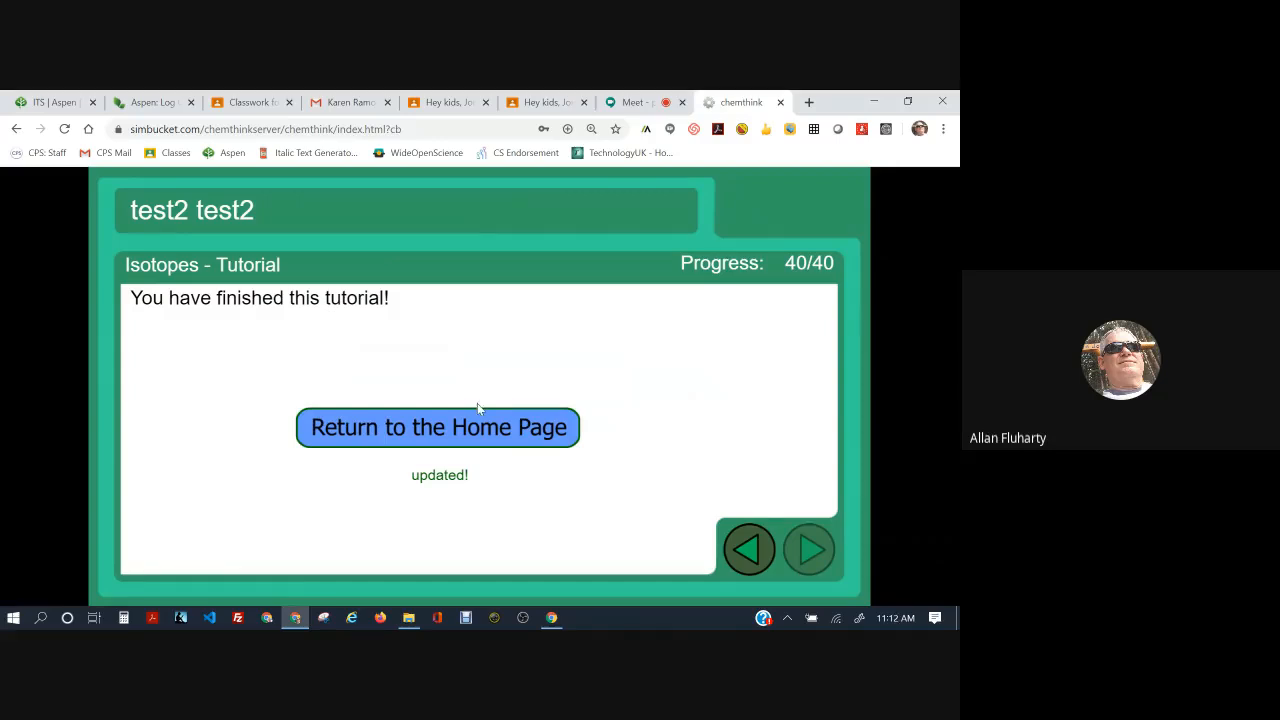
click(436, 428)
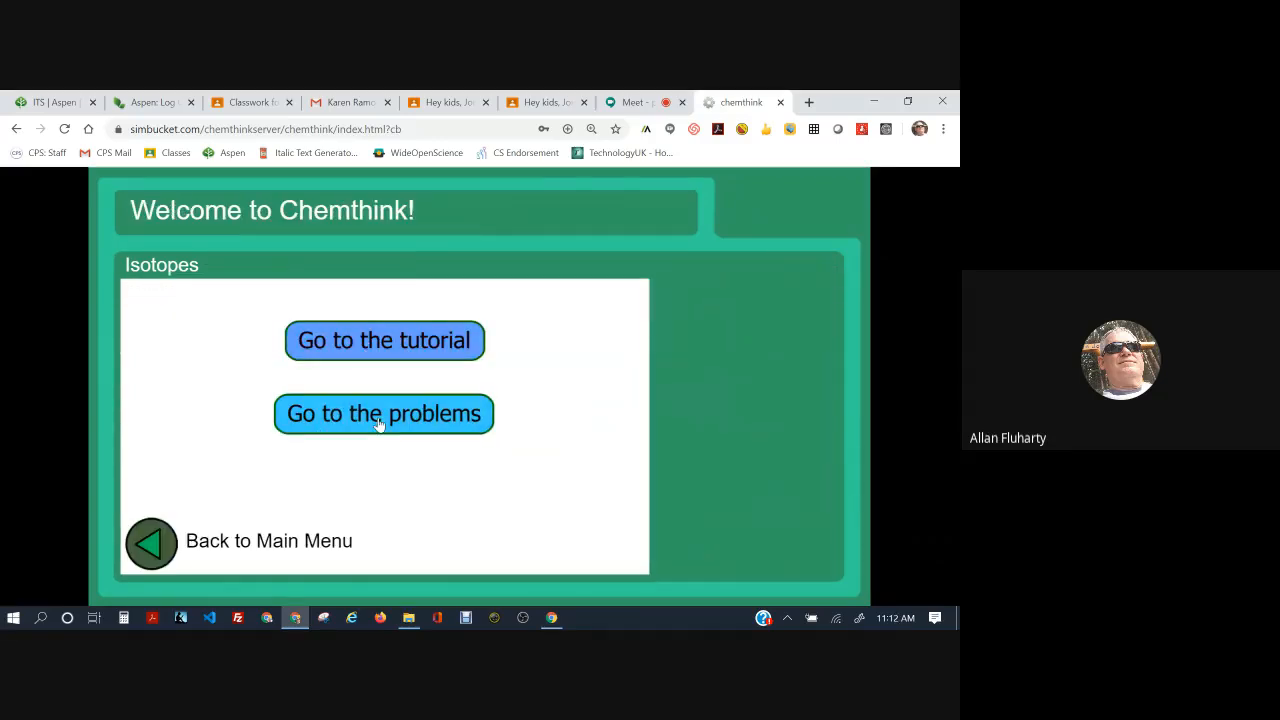
click(384, 412)
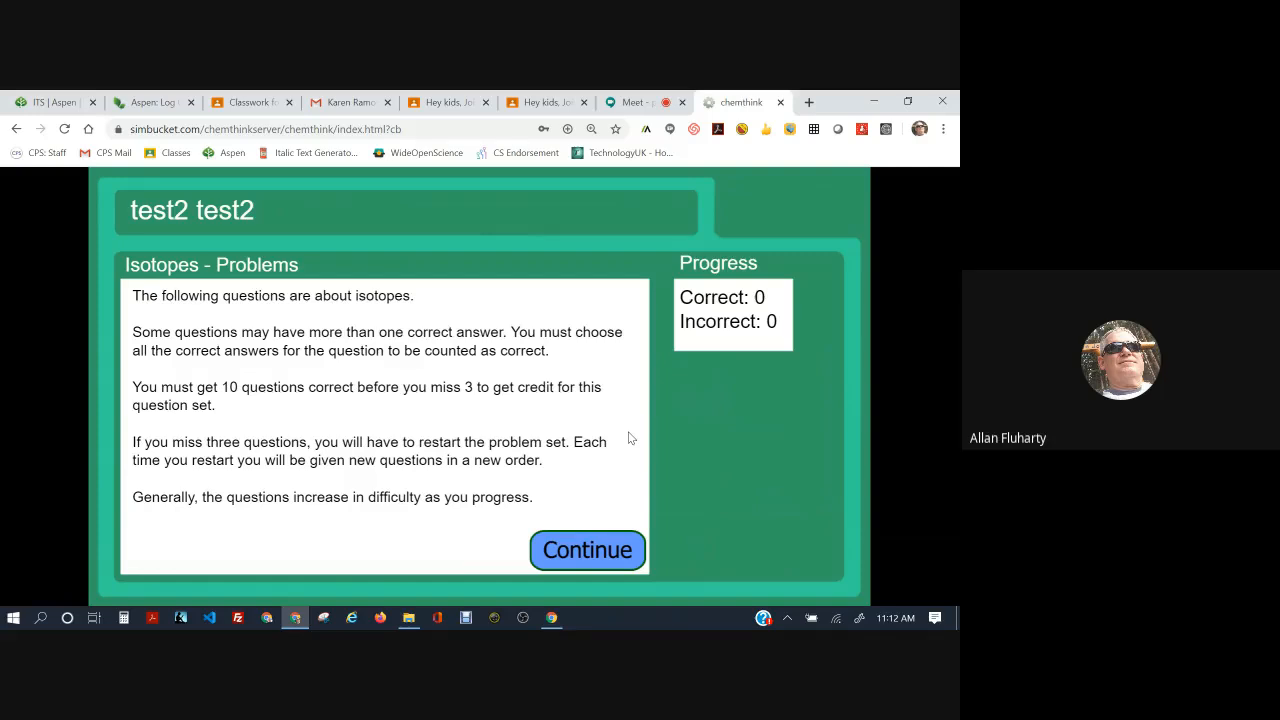
mouse_move(588, 550)
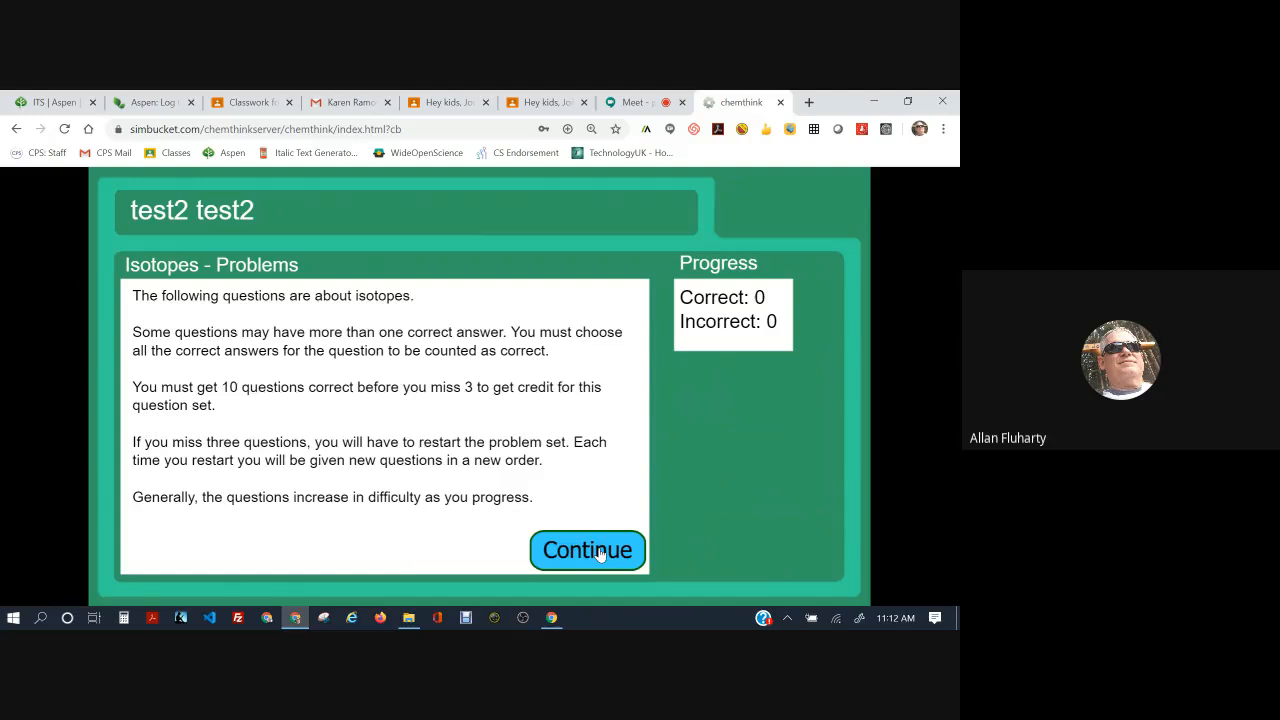
Continue past the instructions to the first question on lead-206 neutrons
click(588, 550)
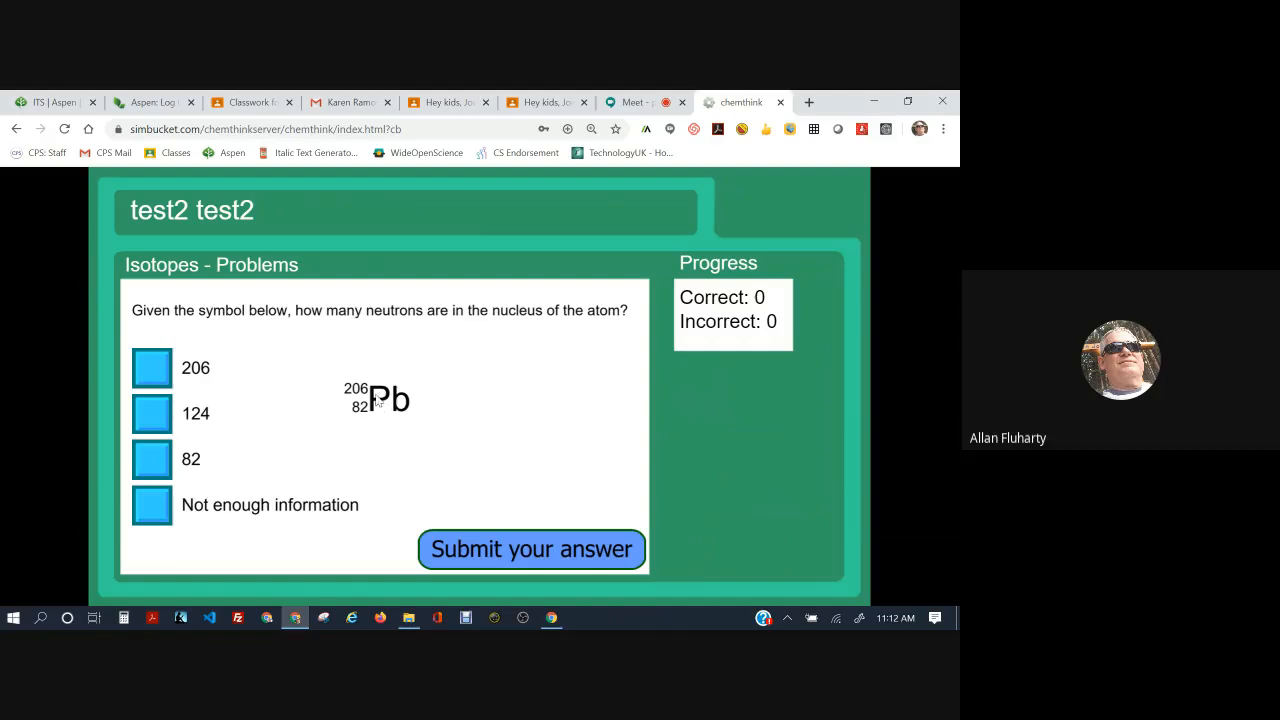
mouse_move(404, 412)
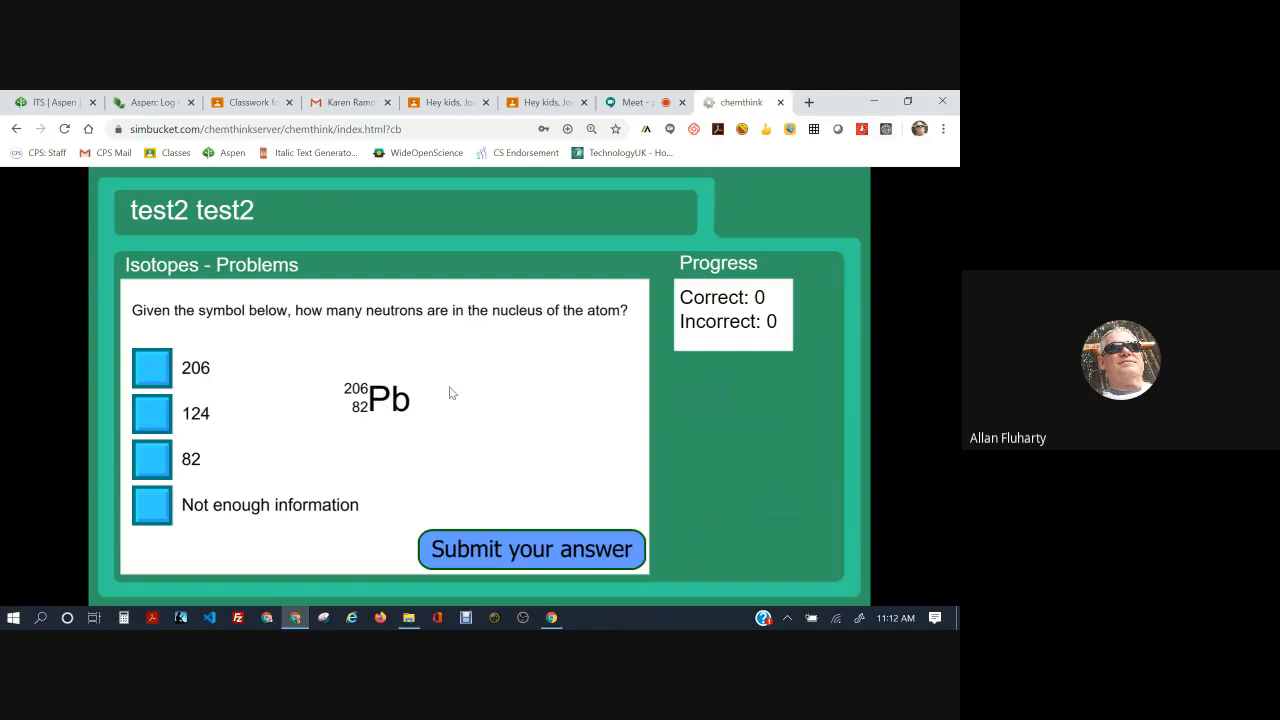
mouse_move(364, 442)
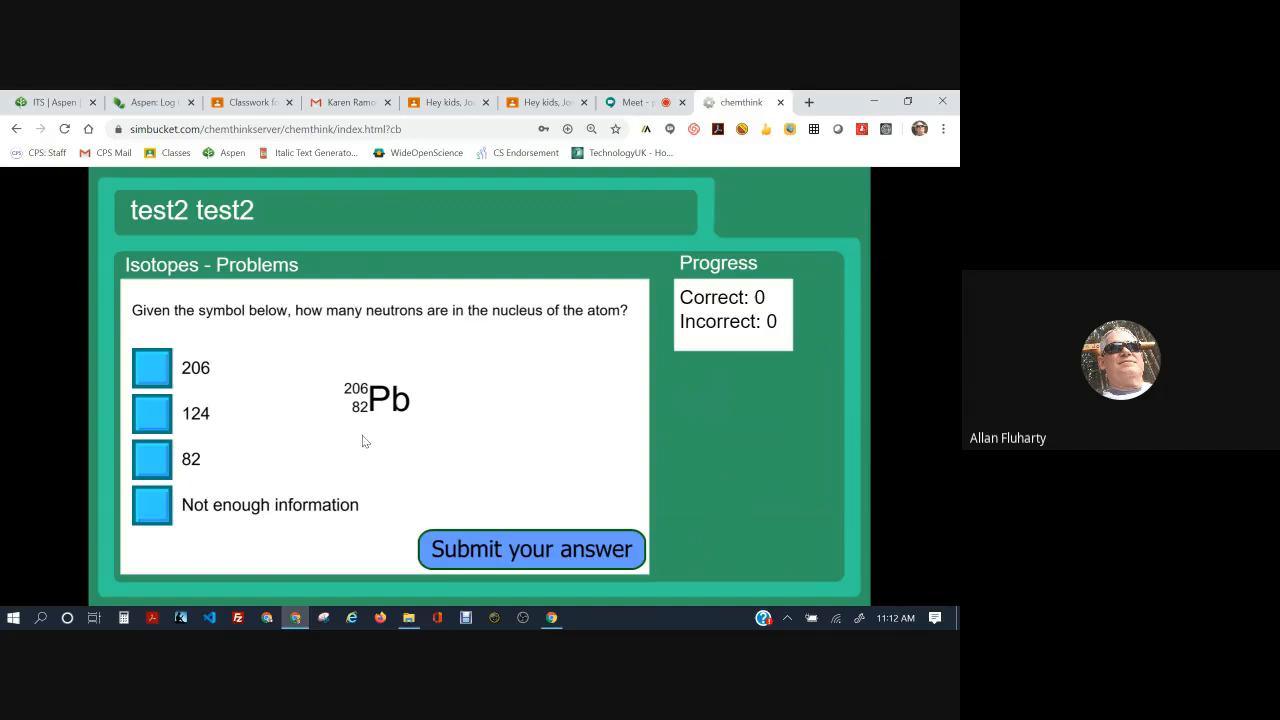
mouse_move(436, 396)
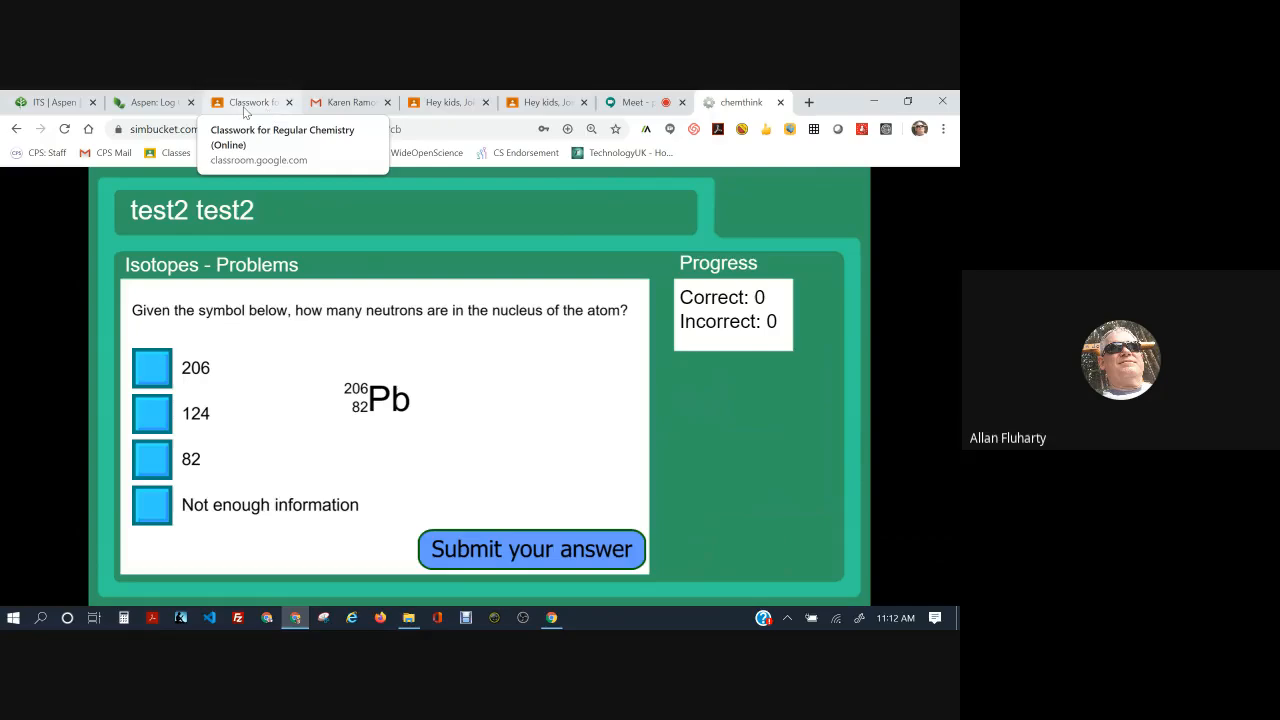
Open periodic_table-black_and_white.pdf from Classwork and zoom in via Chrome's menu
click(250, 102)
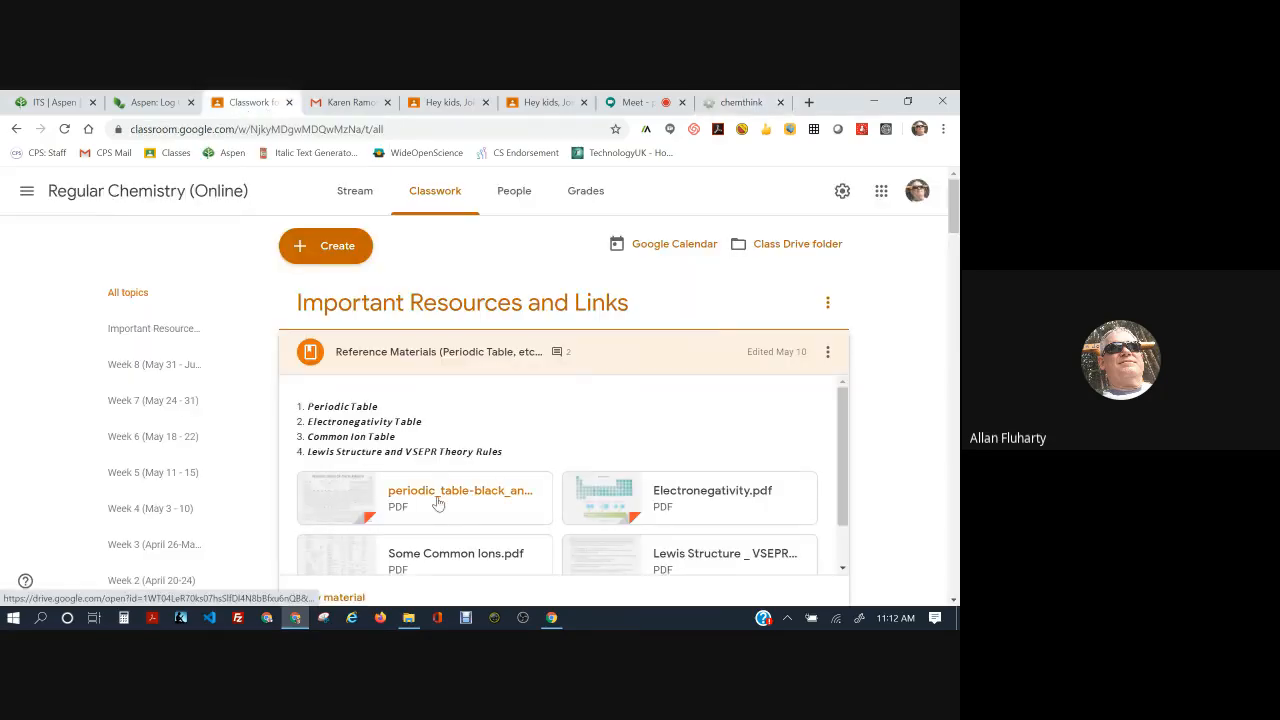
click(458, 492)
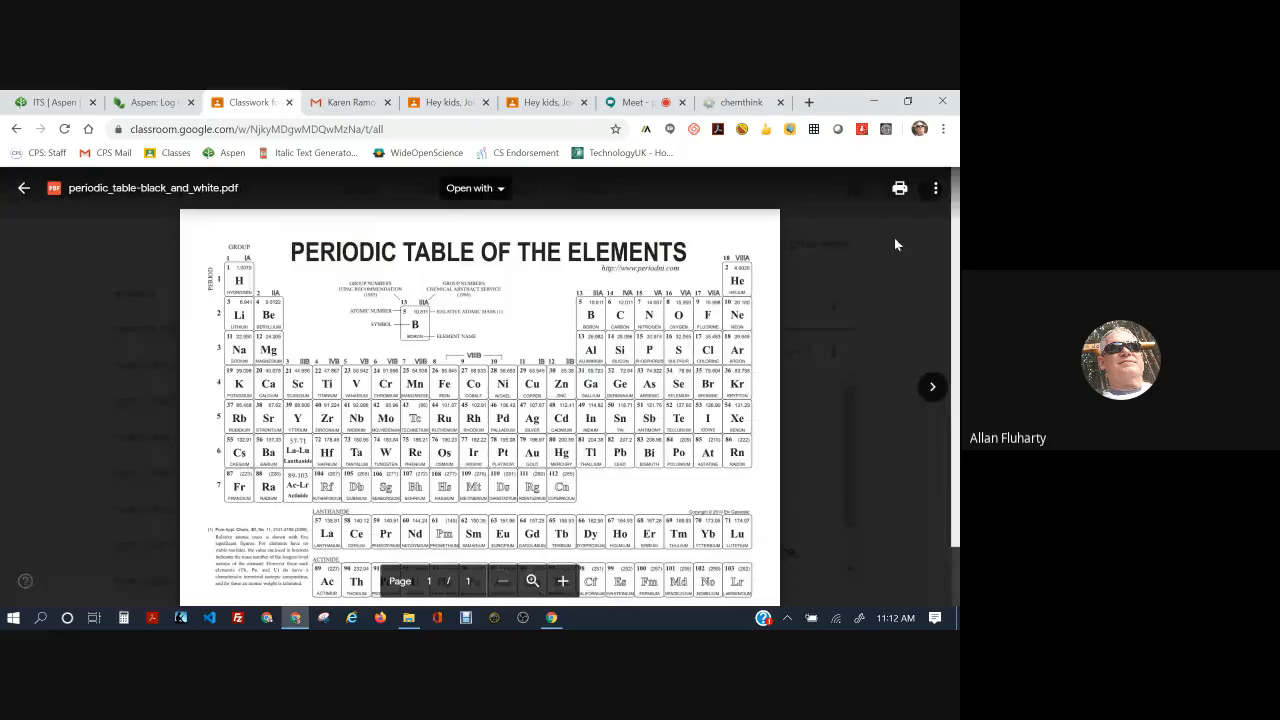
click(934, 188)
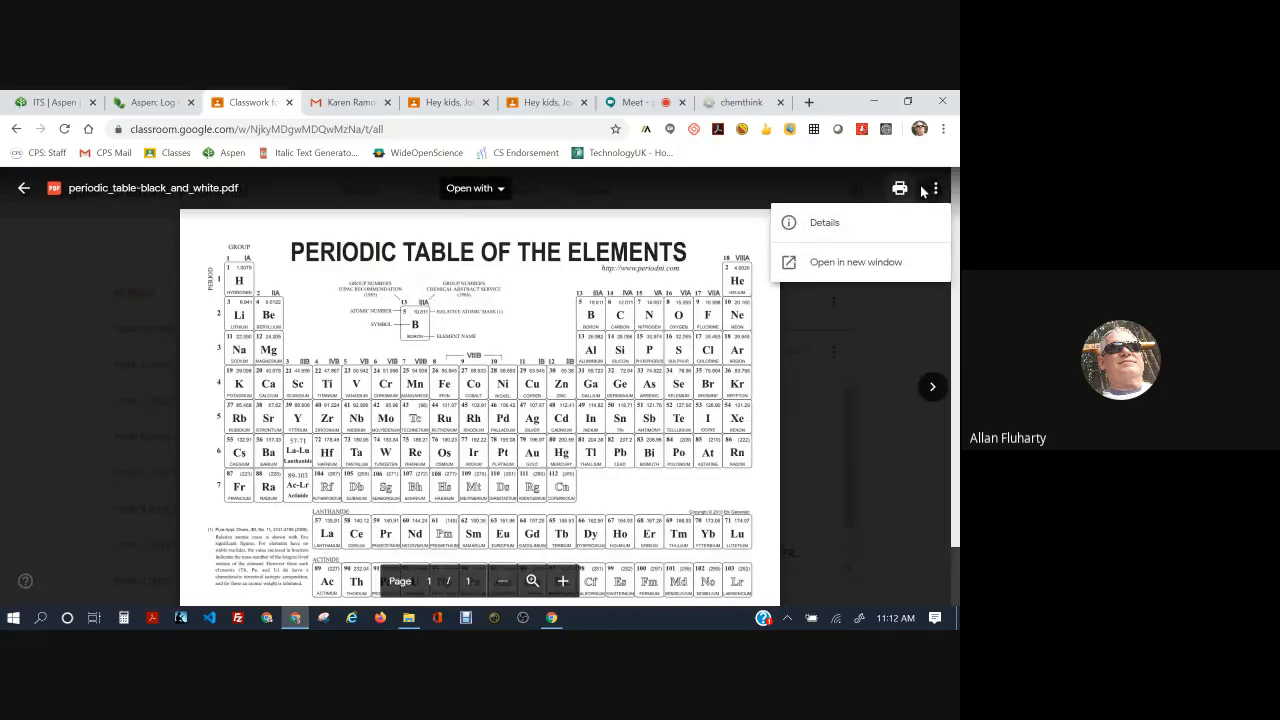
click(944, 128)
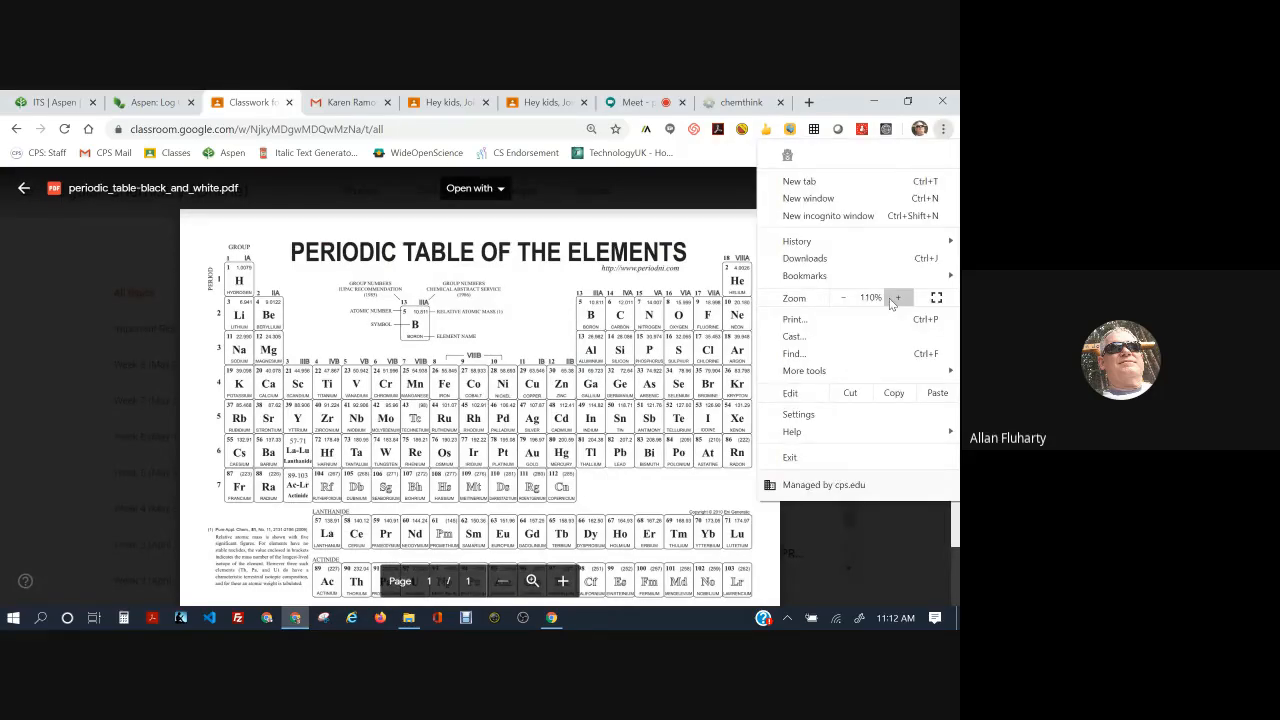
click(896, 298)
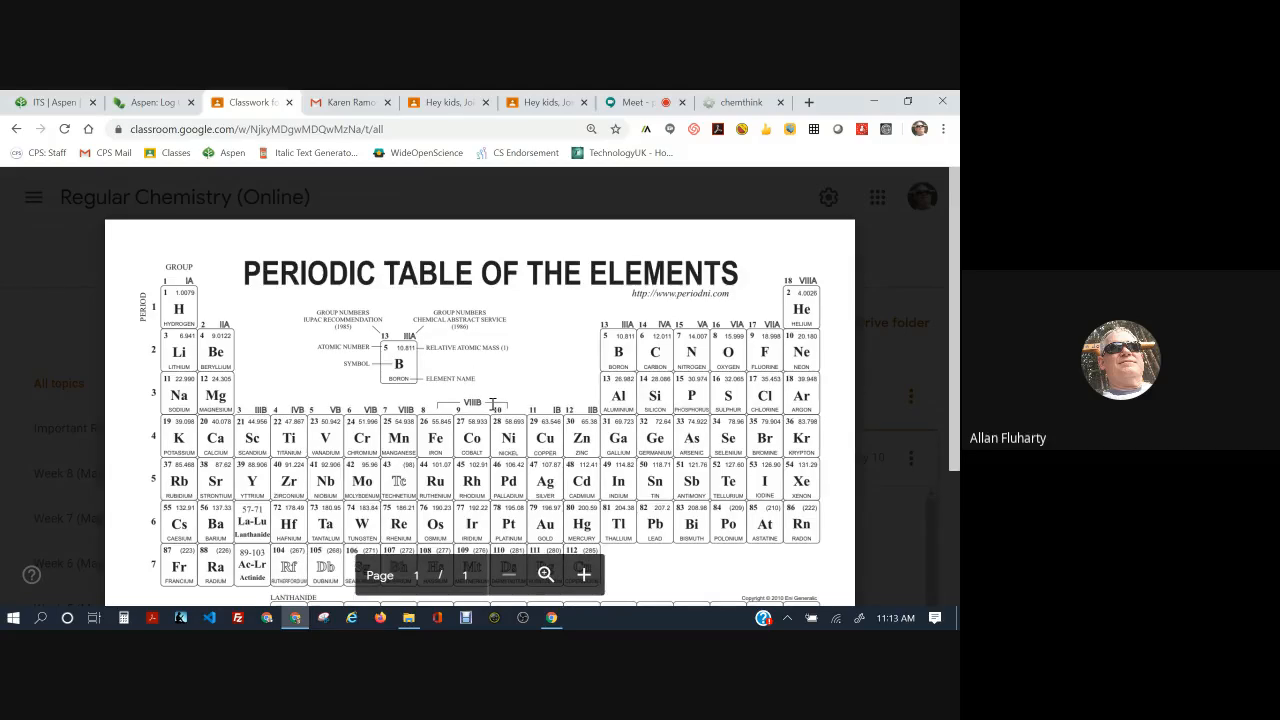
Scroll through the periodic table, then return to the ChemThink question
scroll(down, 3)
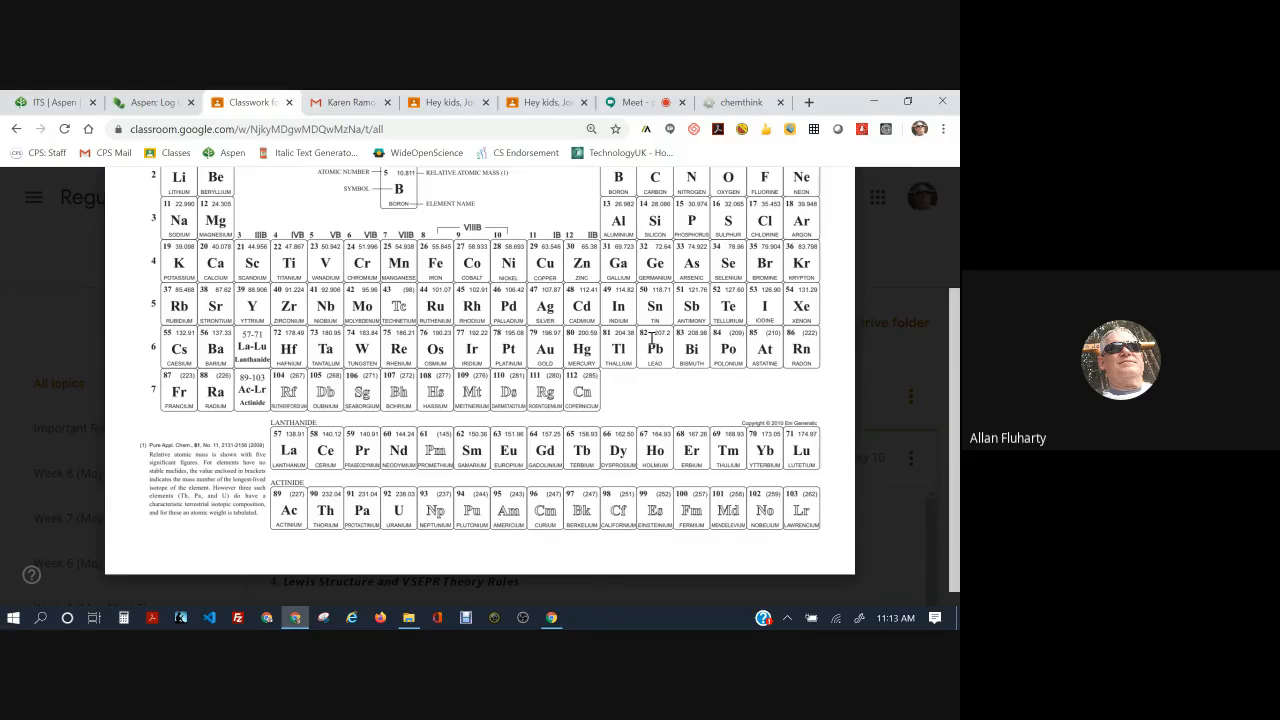
click(740, 102)
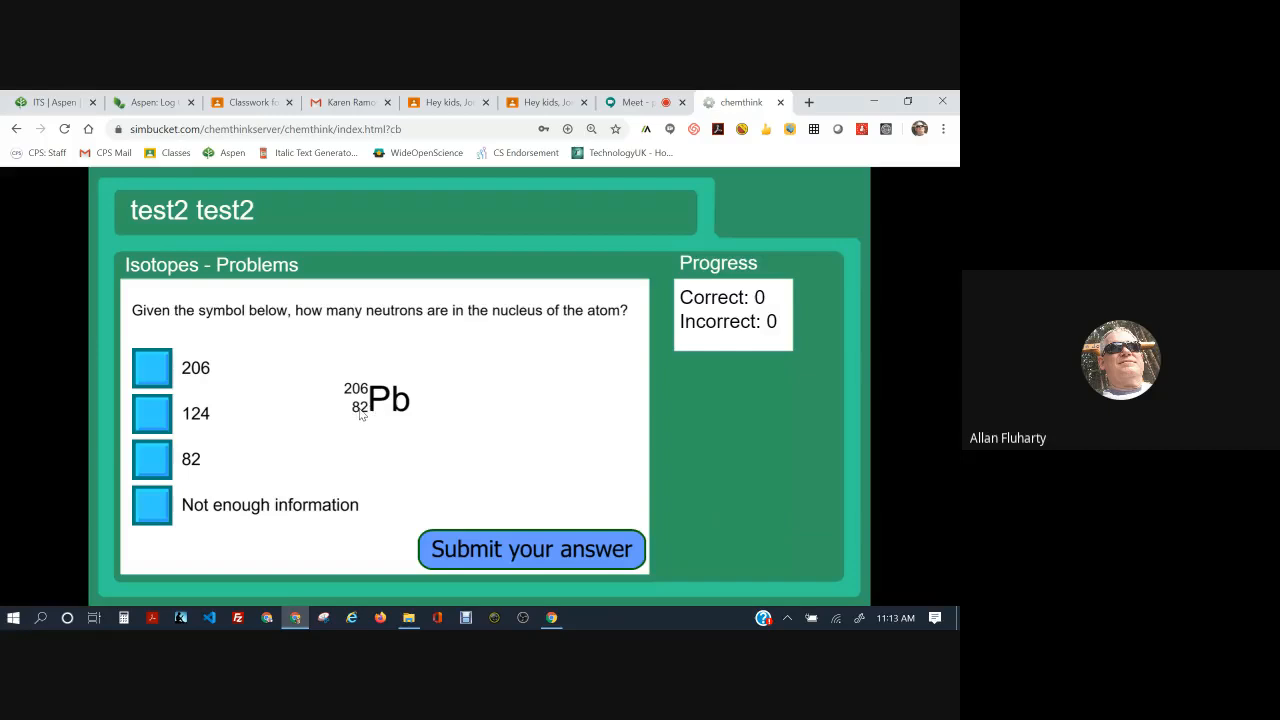
mouse_move(364, 420)
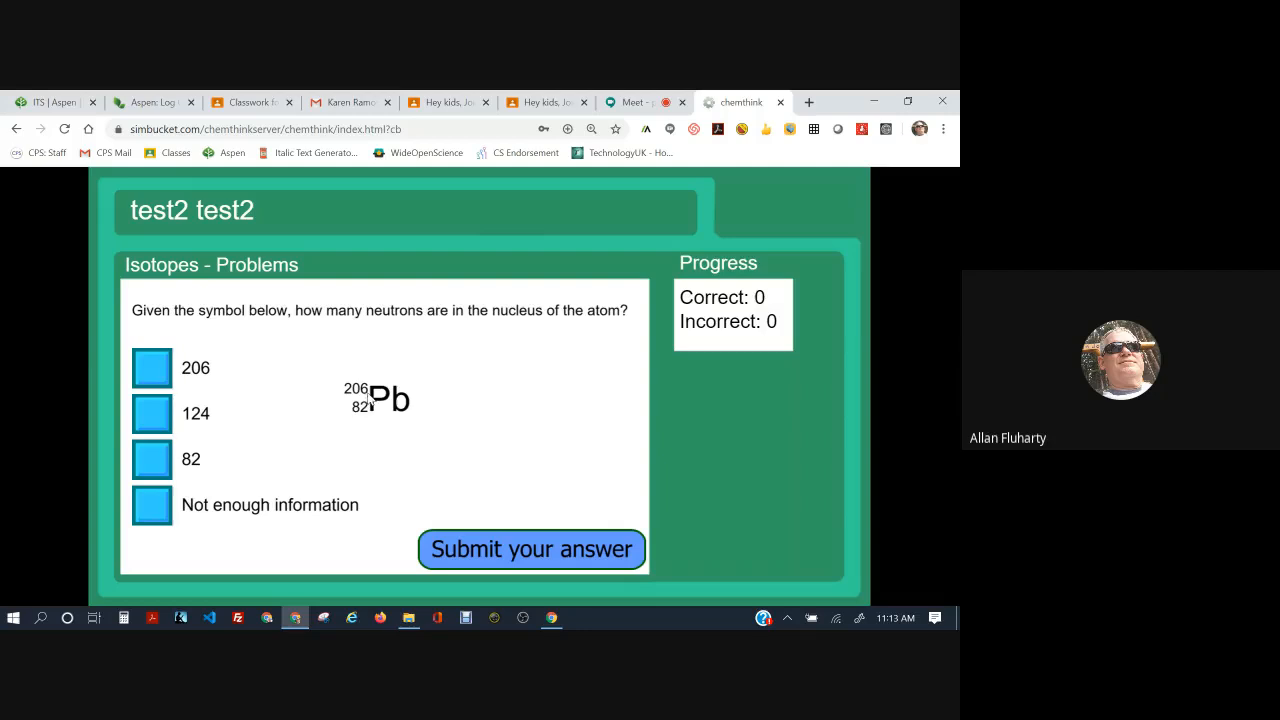
mouse_move(490, 420)
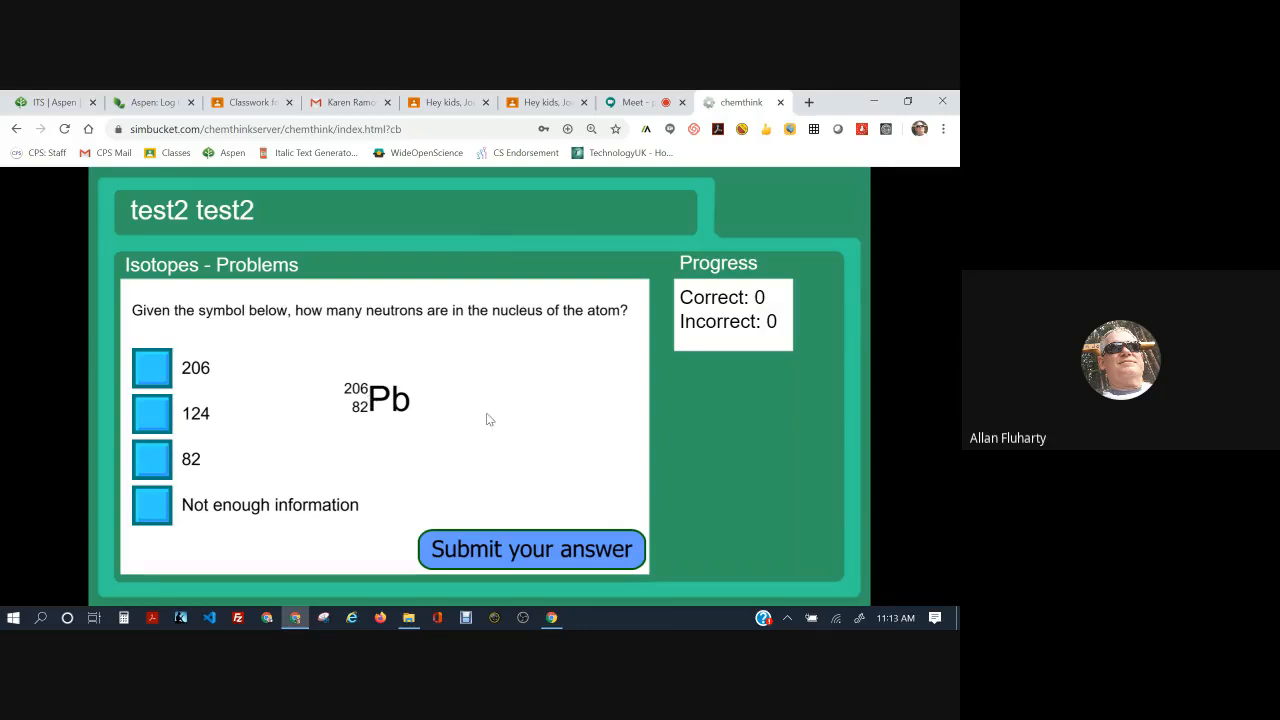
mouse_move(500, 406)
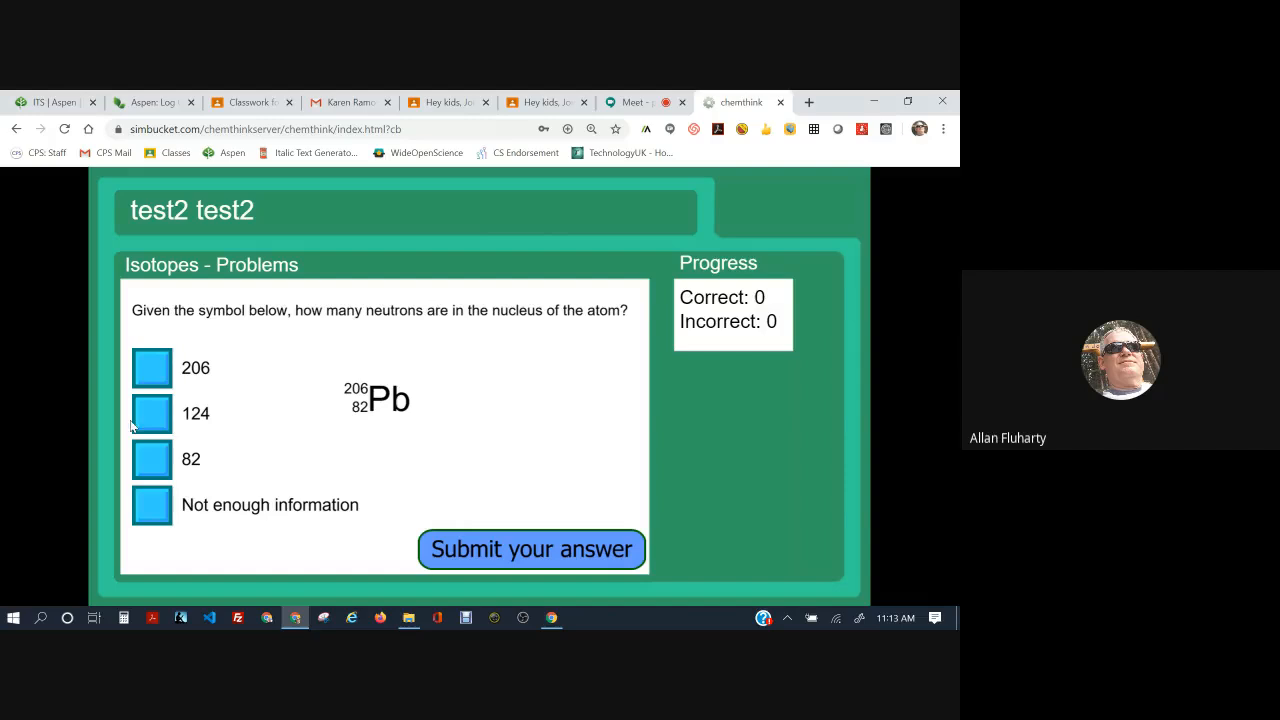
Answer 124 neutrons for lead-206 and submit it, marked correct for 1–0
click(152, 412)
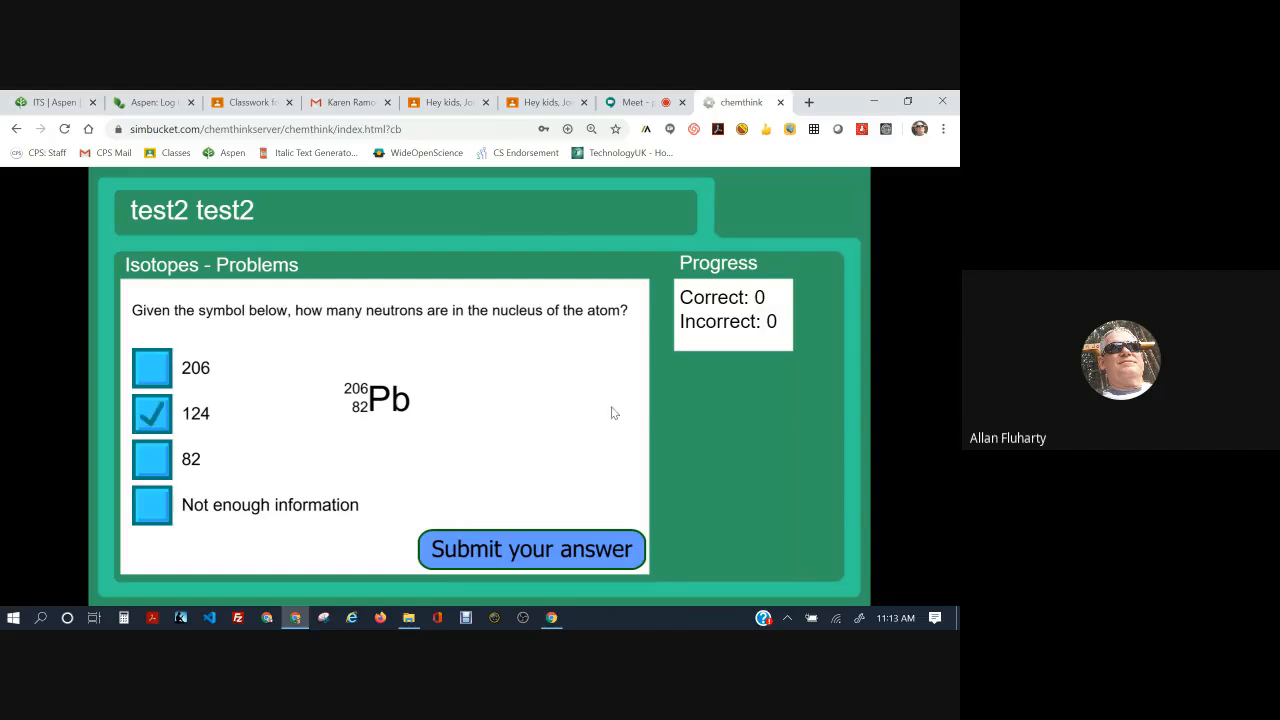
mouse_move(560, 552)
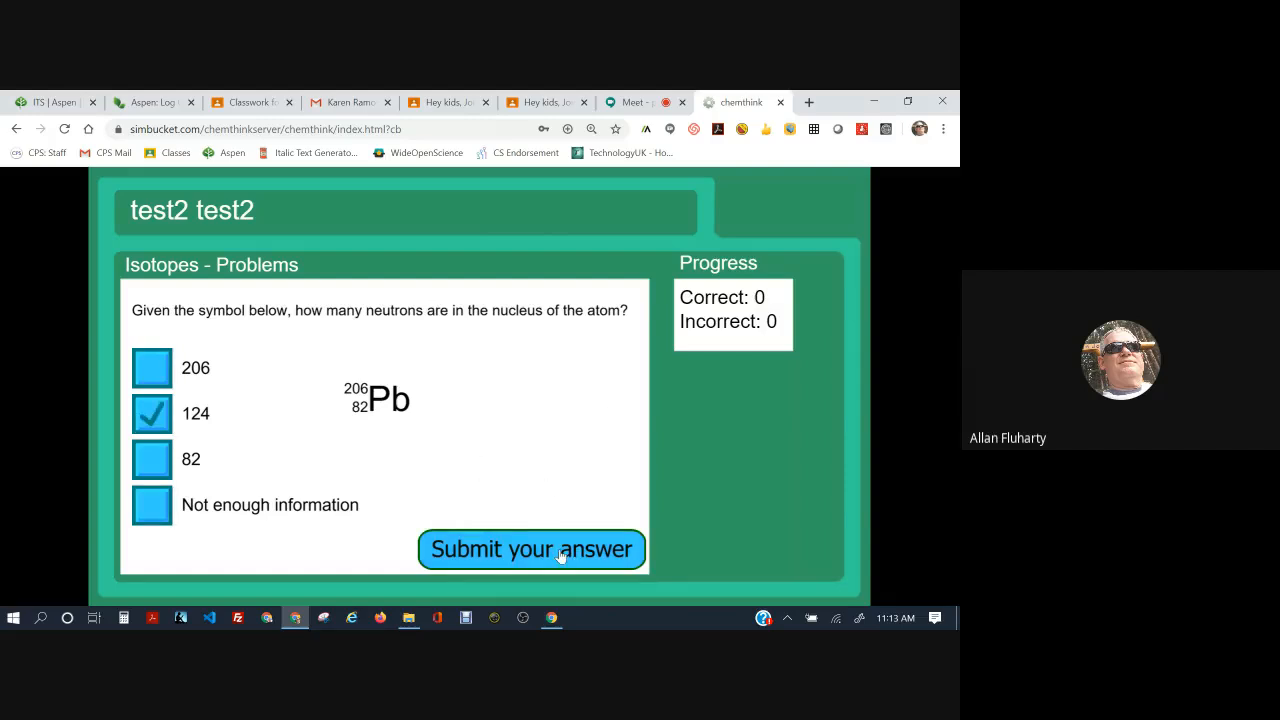
click(532, 548)
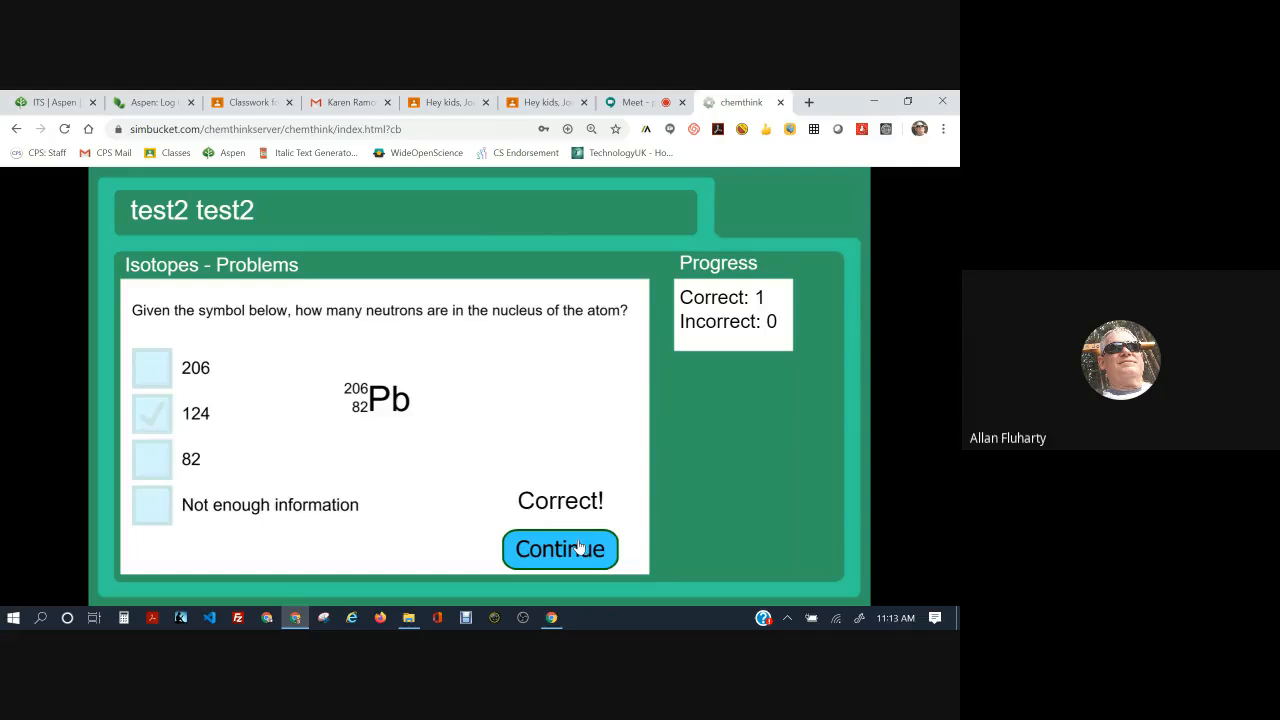
Continue to the element-symbol question for 29 protons and 36 neutrons
click(560, 548)
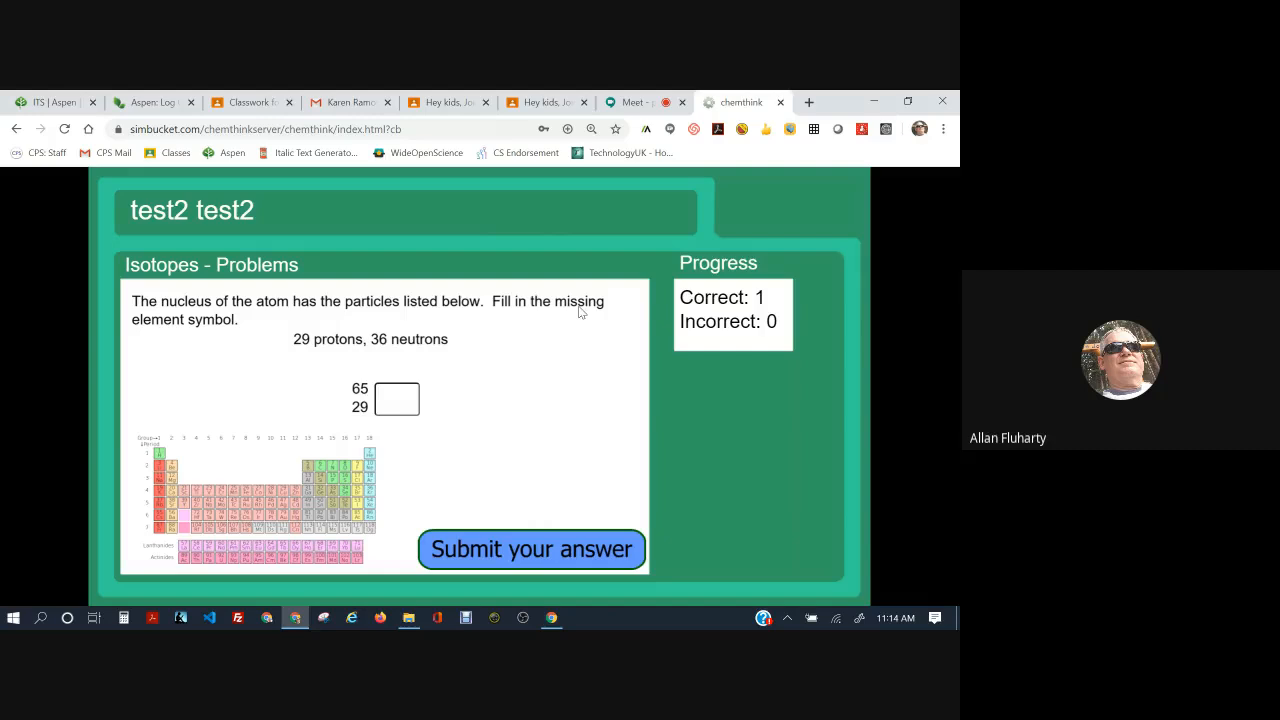
mouse_move(172, 332)
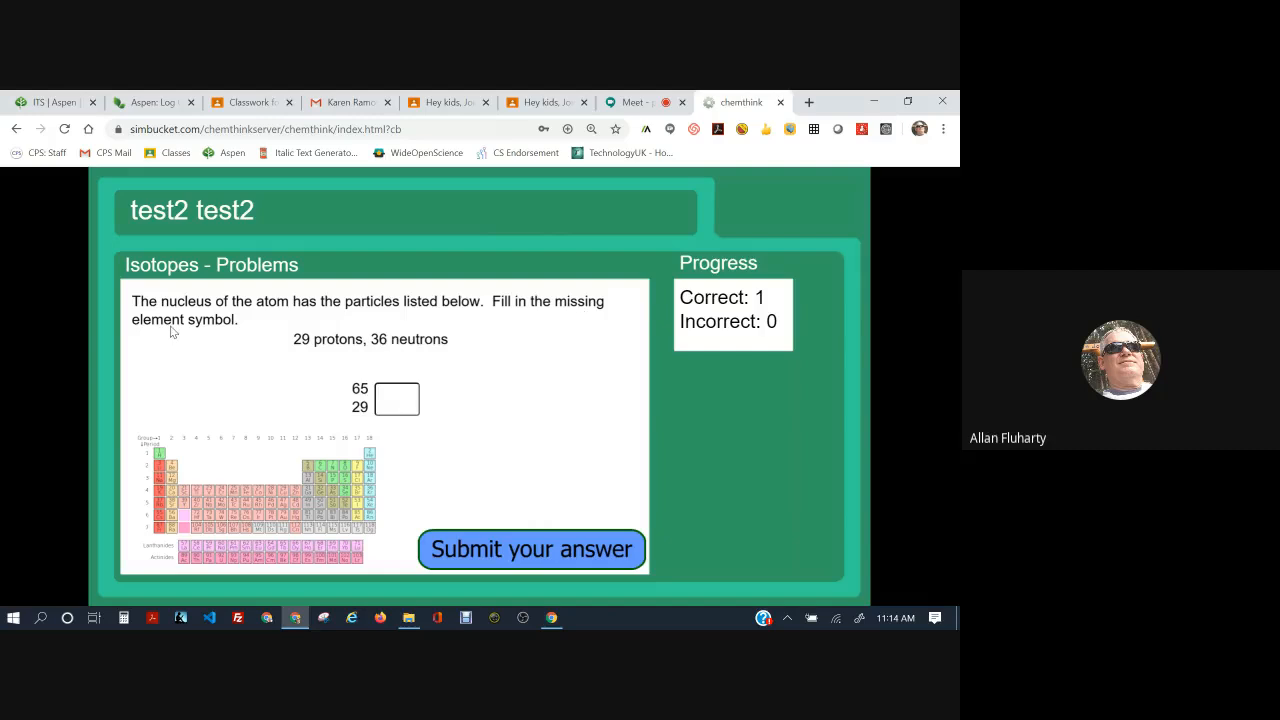
mouse_move(218, 352)
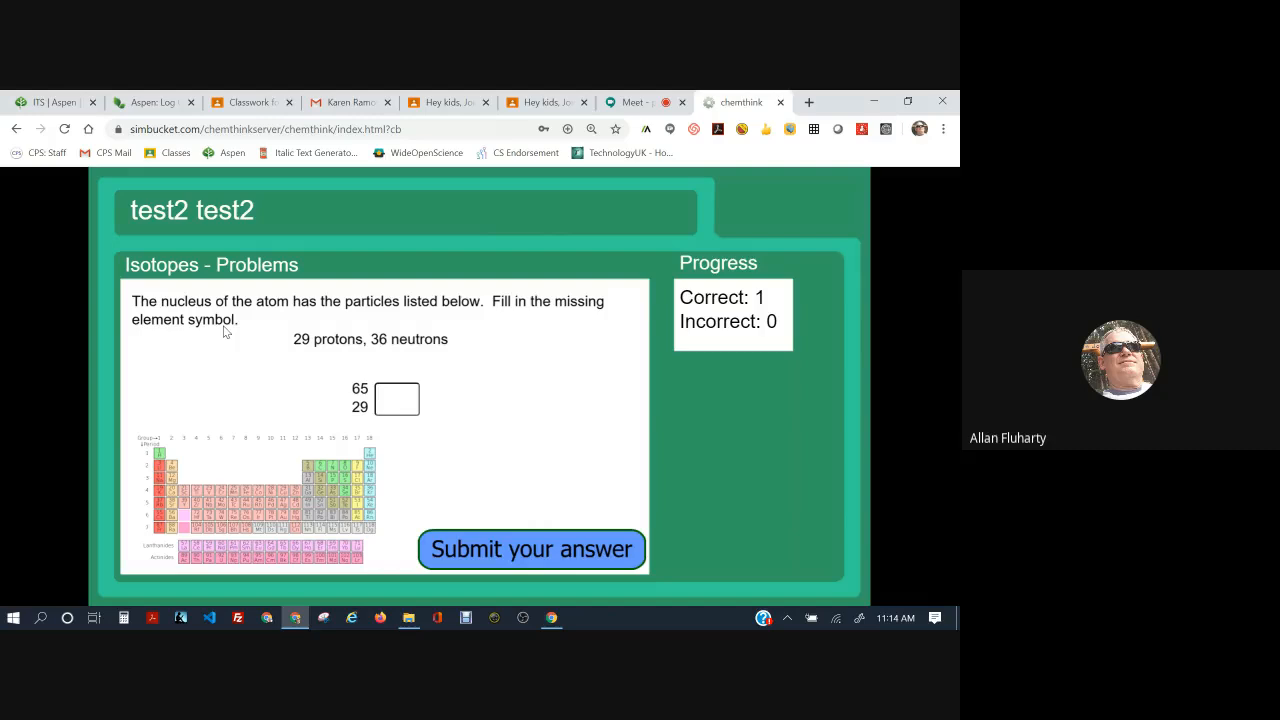
mouse_move(244, 348)
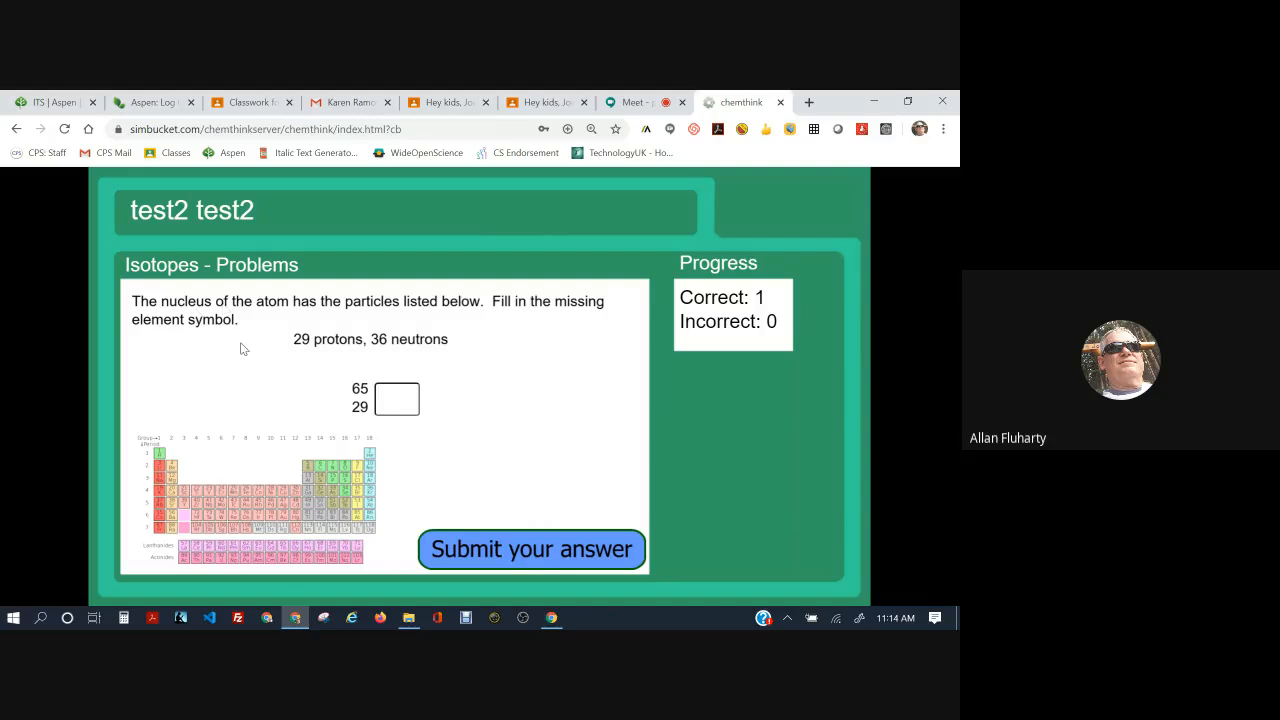
mouse_move(304, 350)
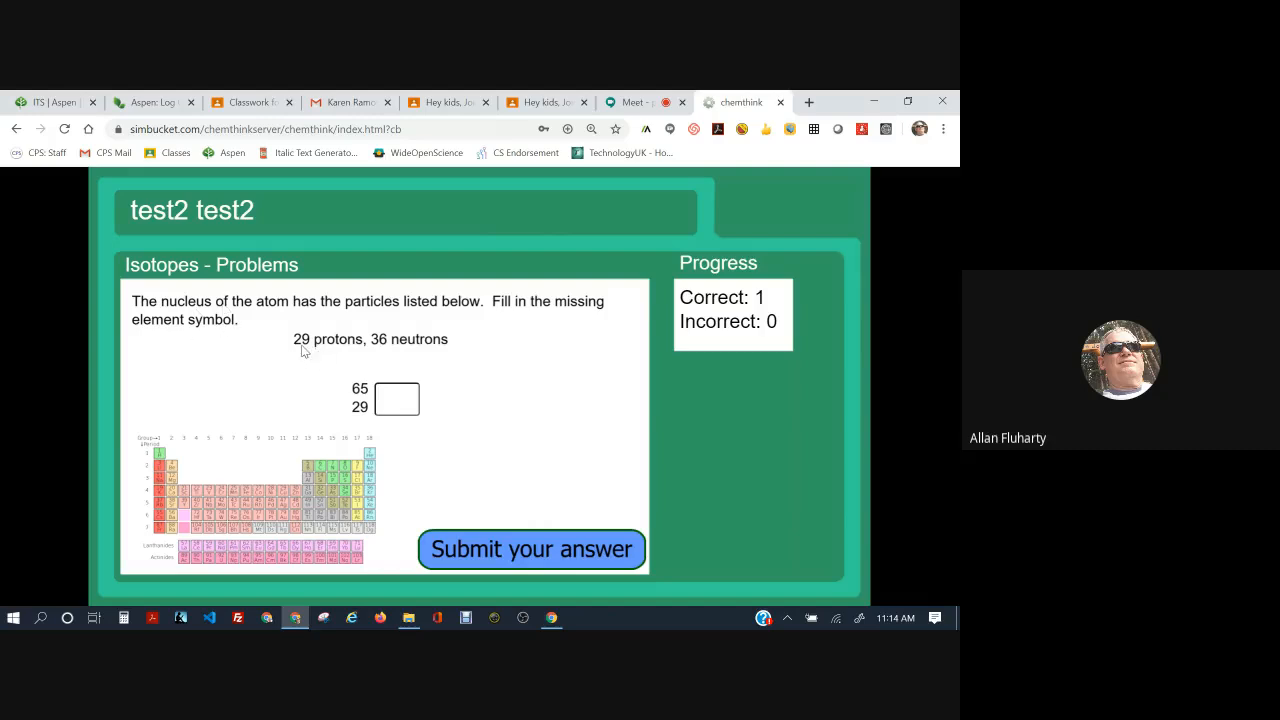
mouse_move(268, 500)
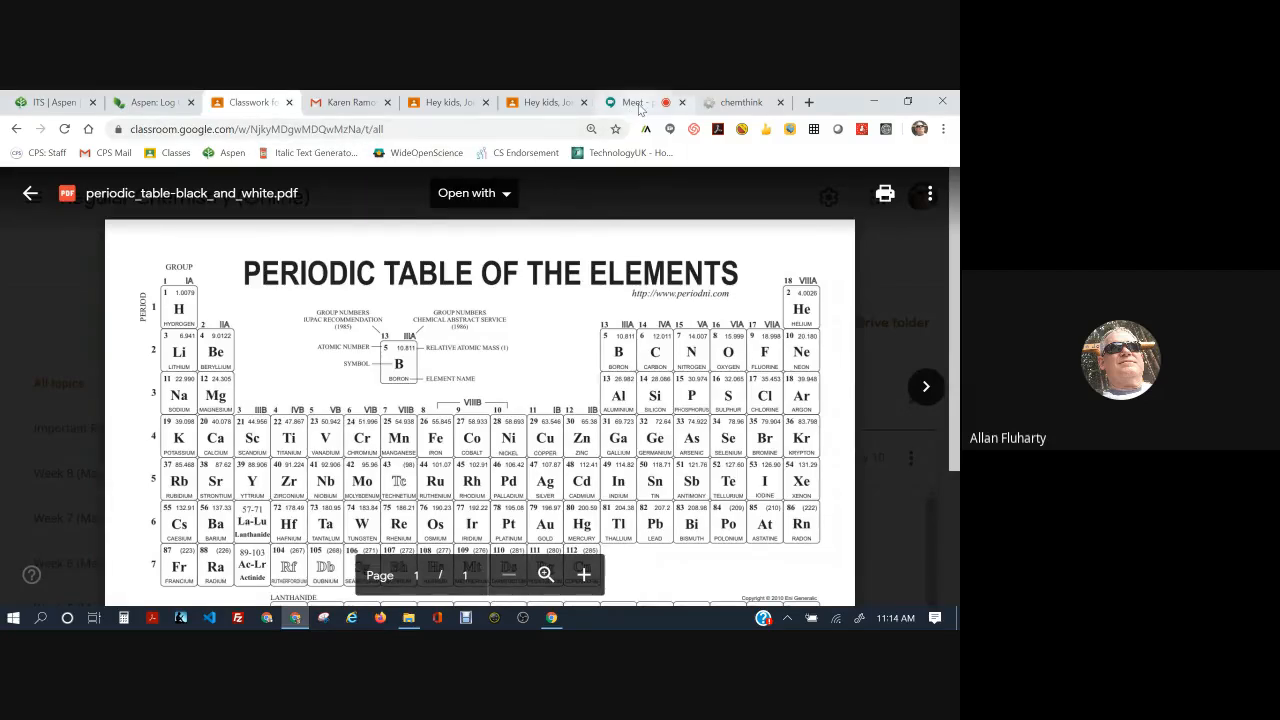
Return from the periodic table PDF to the ChemThink element-symbol problem
click(740, 102)
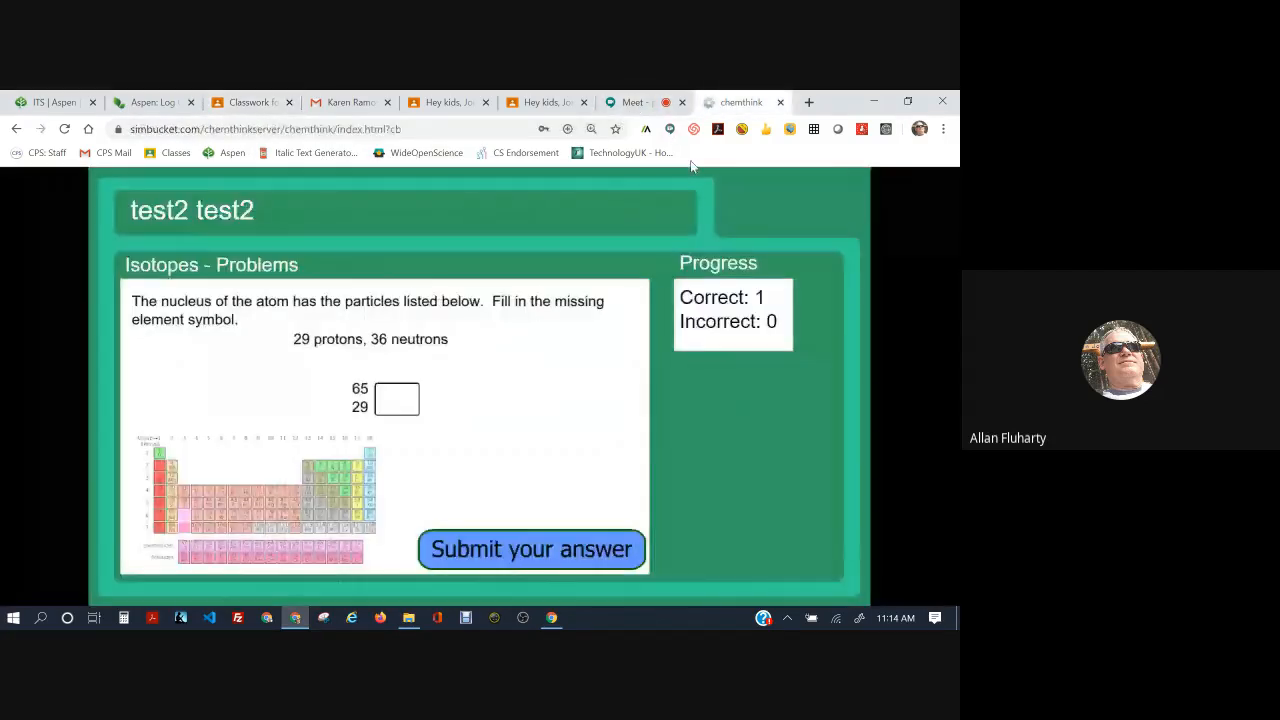
mouse_move(568, 384)
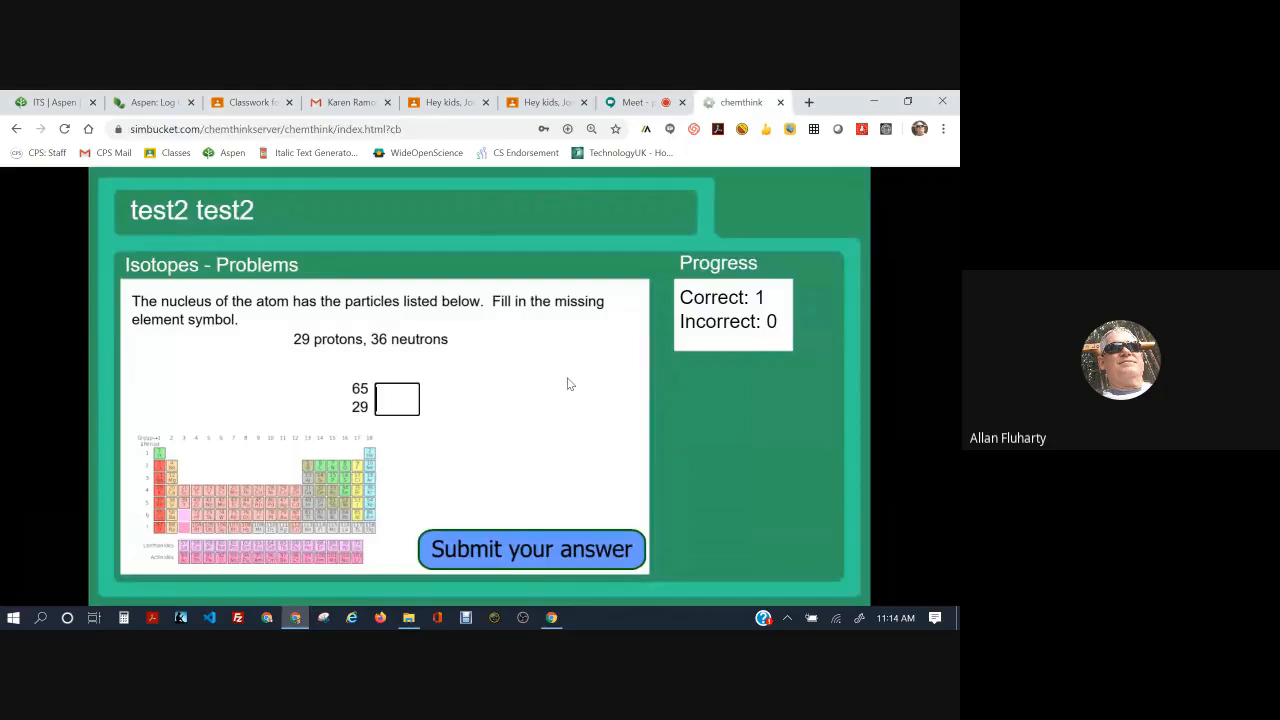
Answer Cu for the 29-proton atom, get it marked correct (2–0), and continue
text(29)
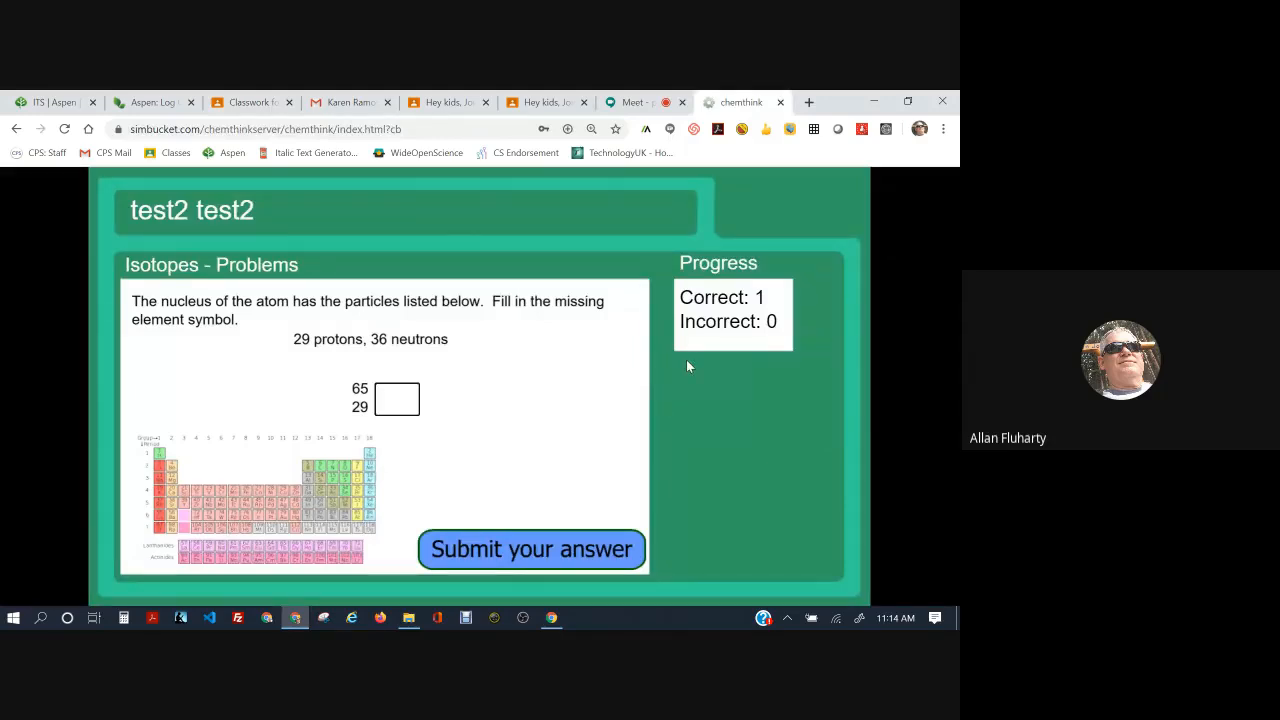
text(C)
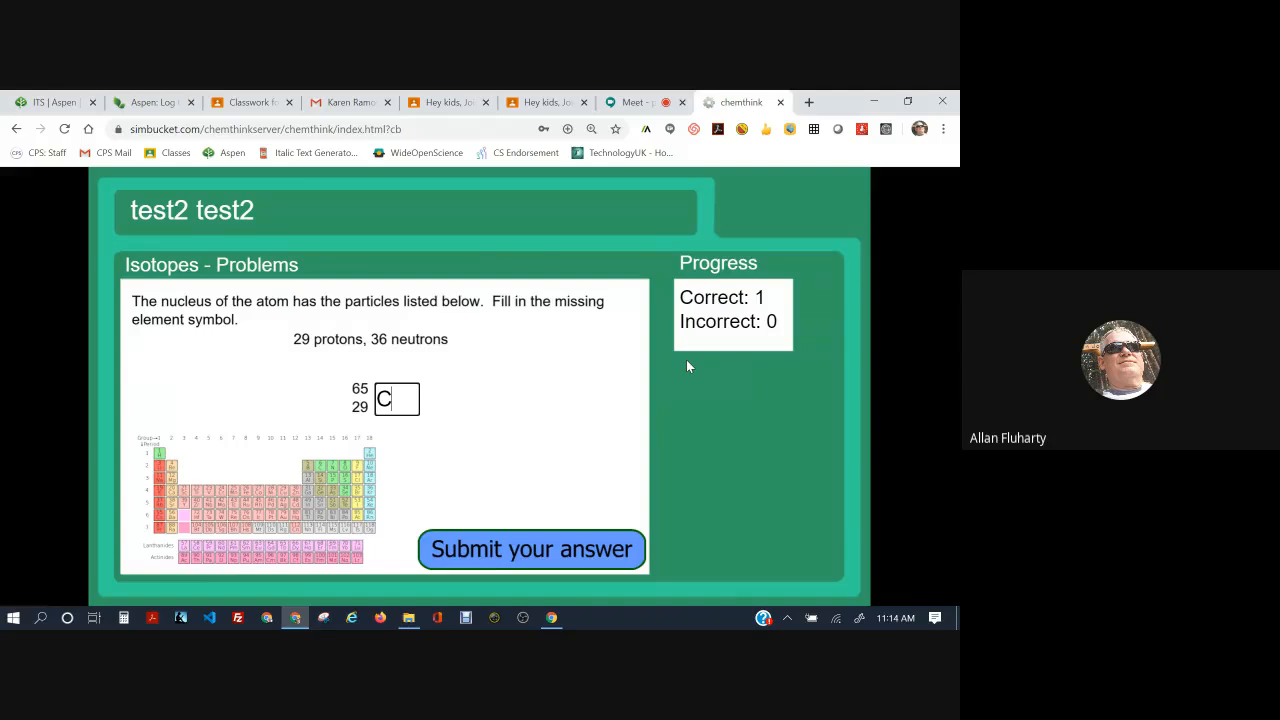
text(u)
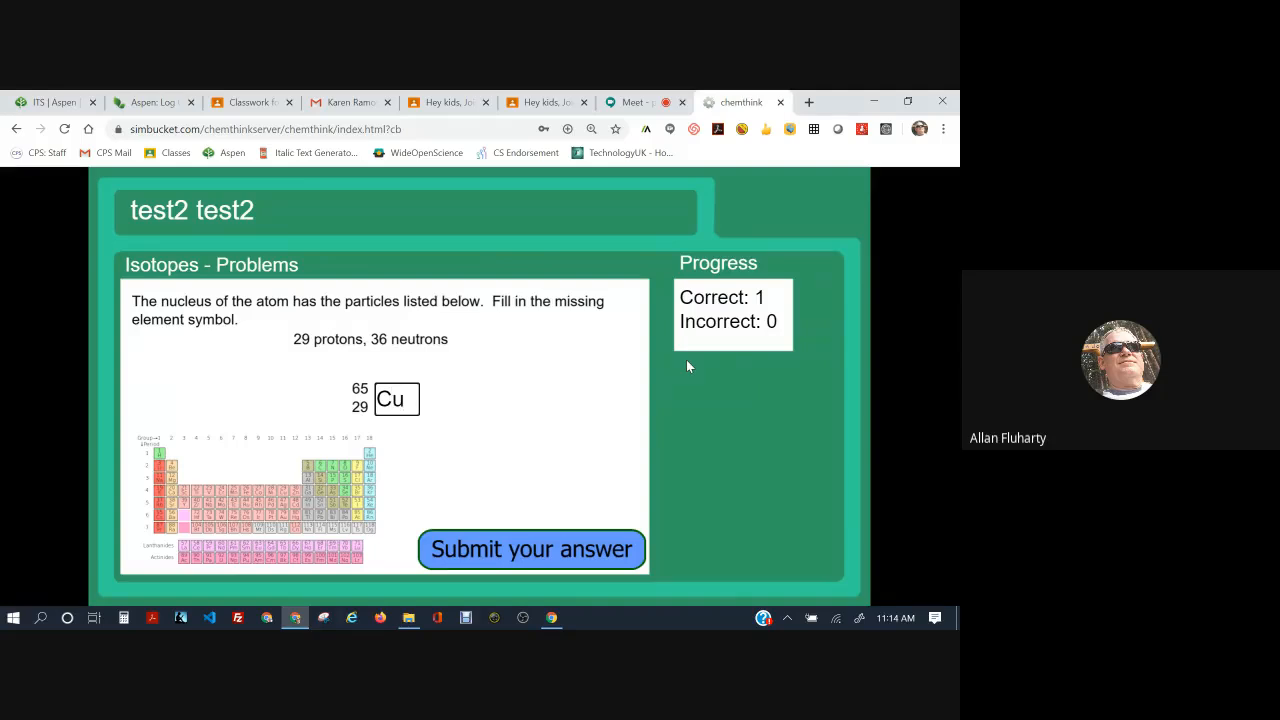
click(532, 548)
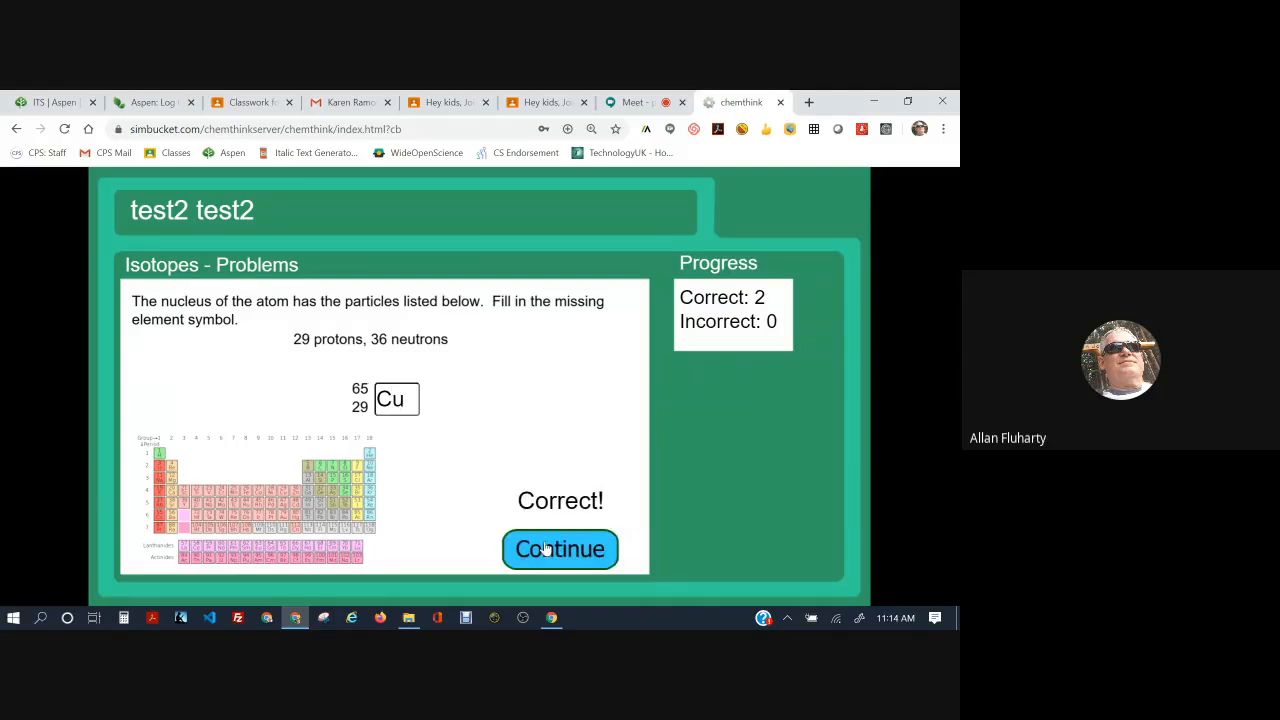
click(560, 548)
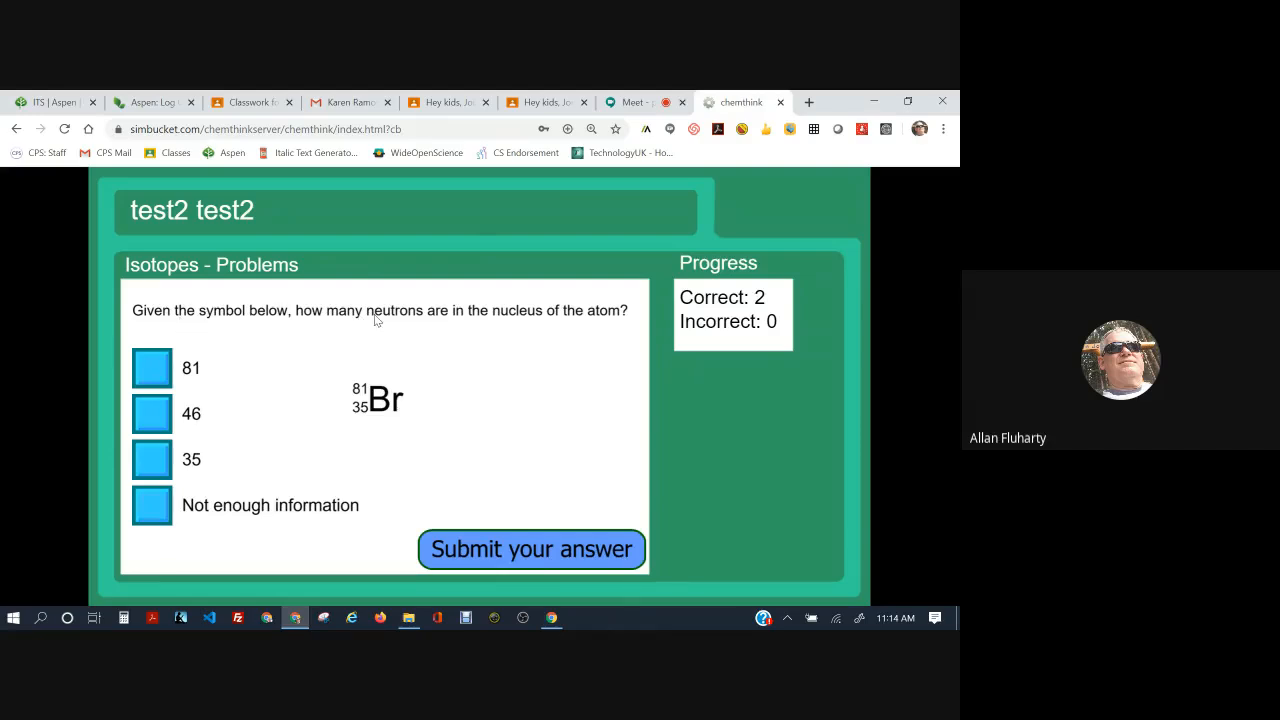
mouse_move(564, 320)
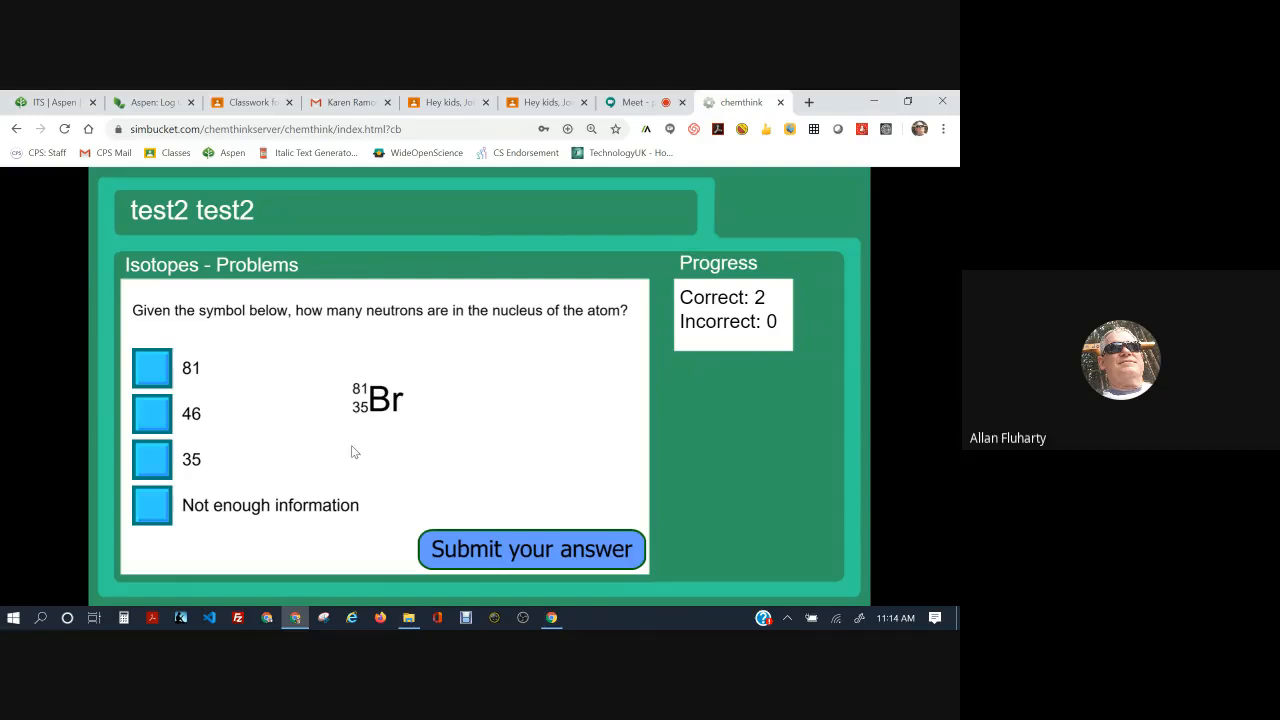
mouse_move(458, 454)
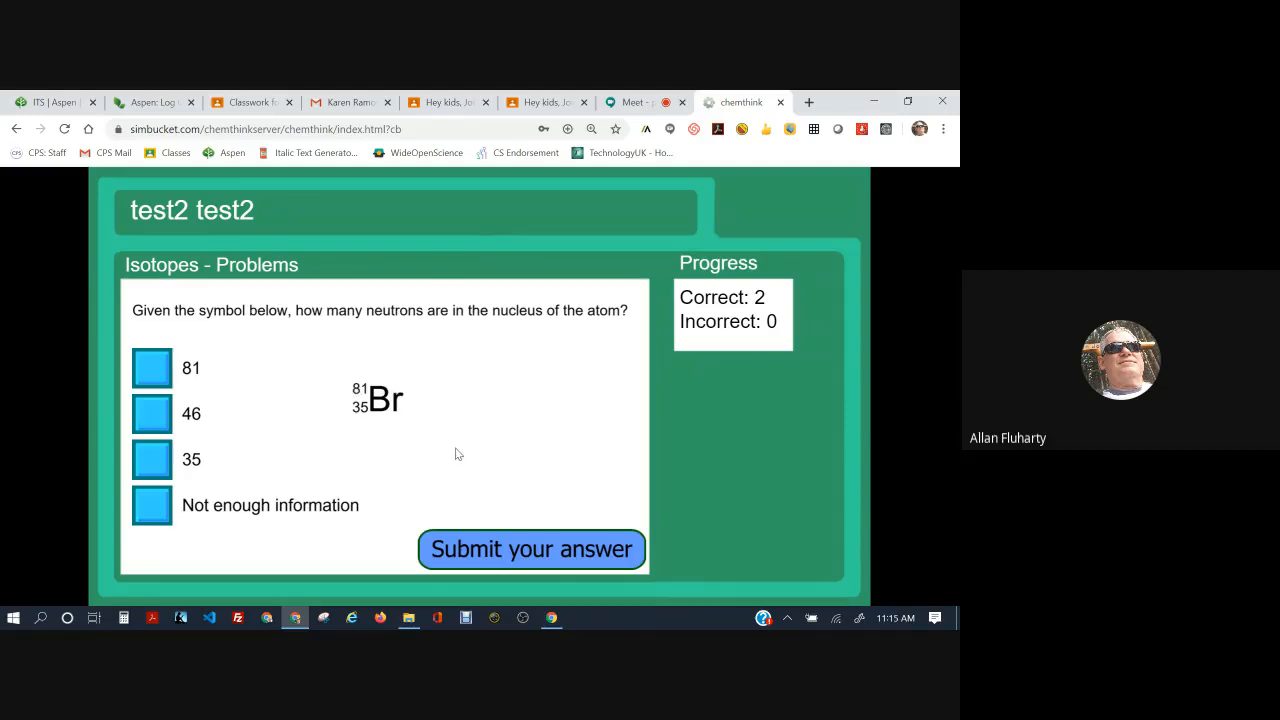
mouse_move(490, 412)
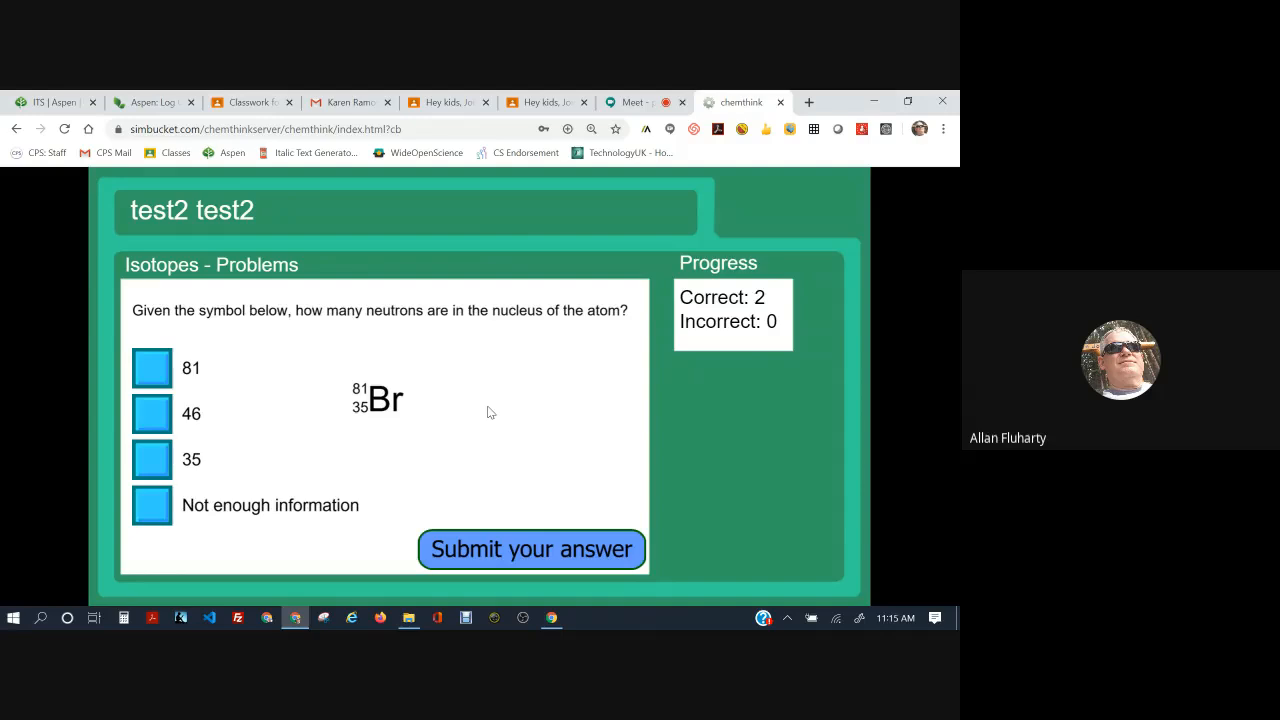
mouse_move(334, 420)
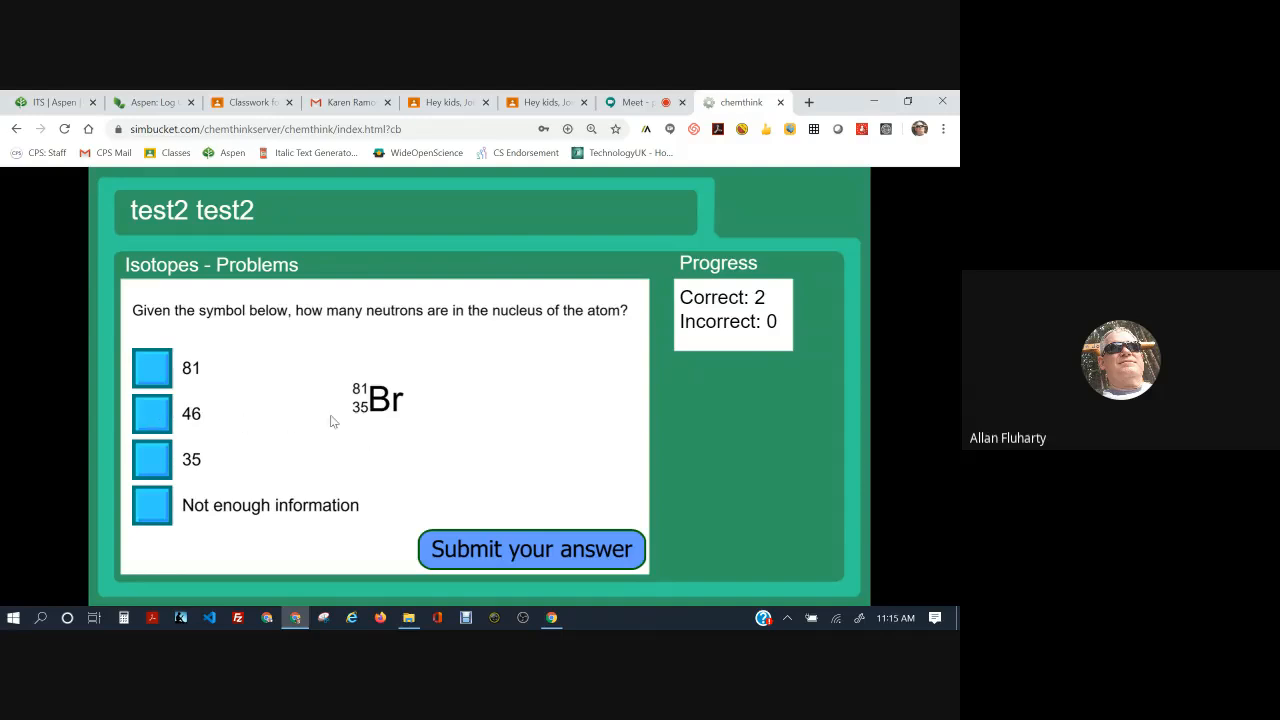
Choose 46 neutrons for bromine-81, then check the periodic table reference
click(152, 412)
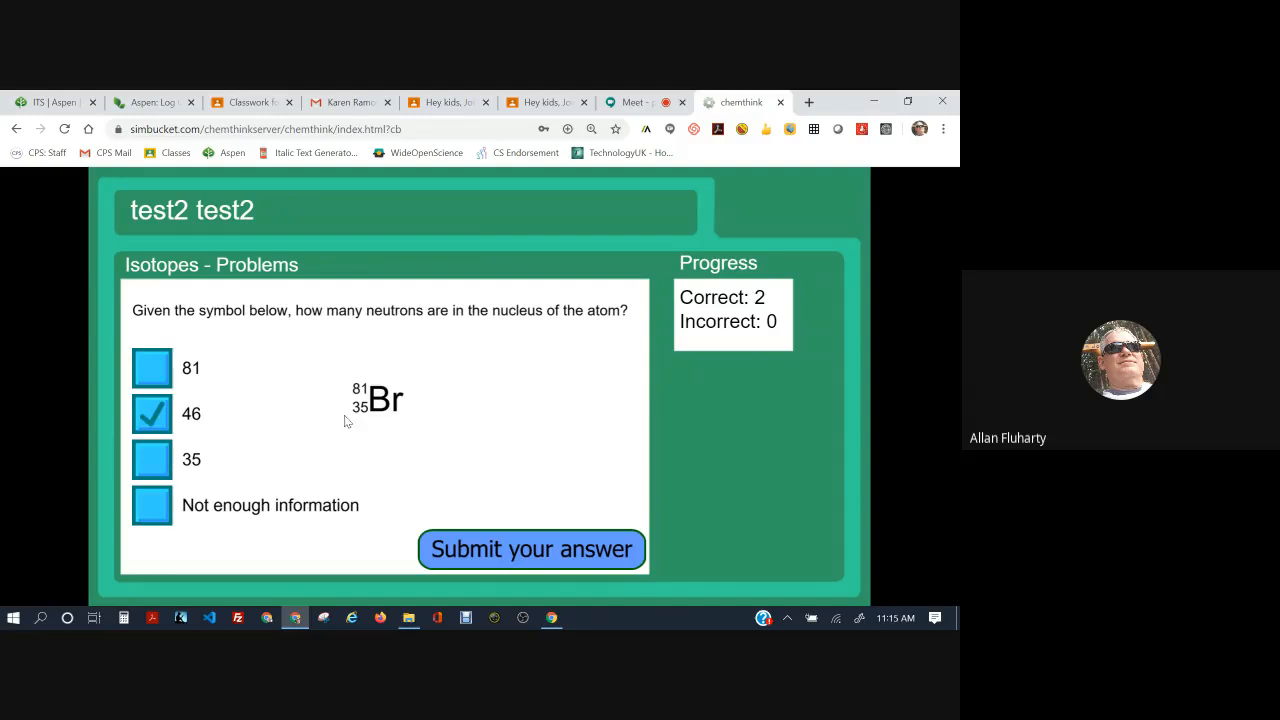
mouse_move(370, 414)
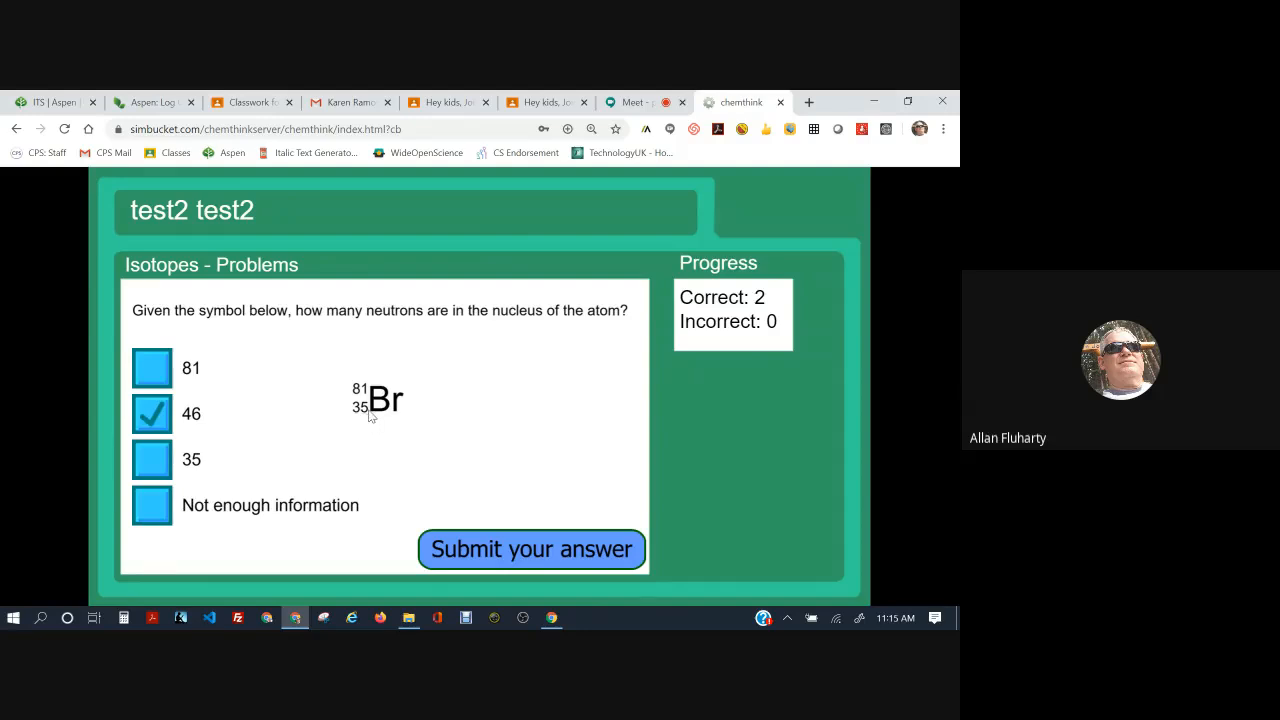
mouse_move(408, 424)
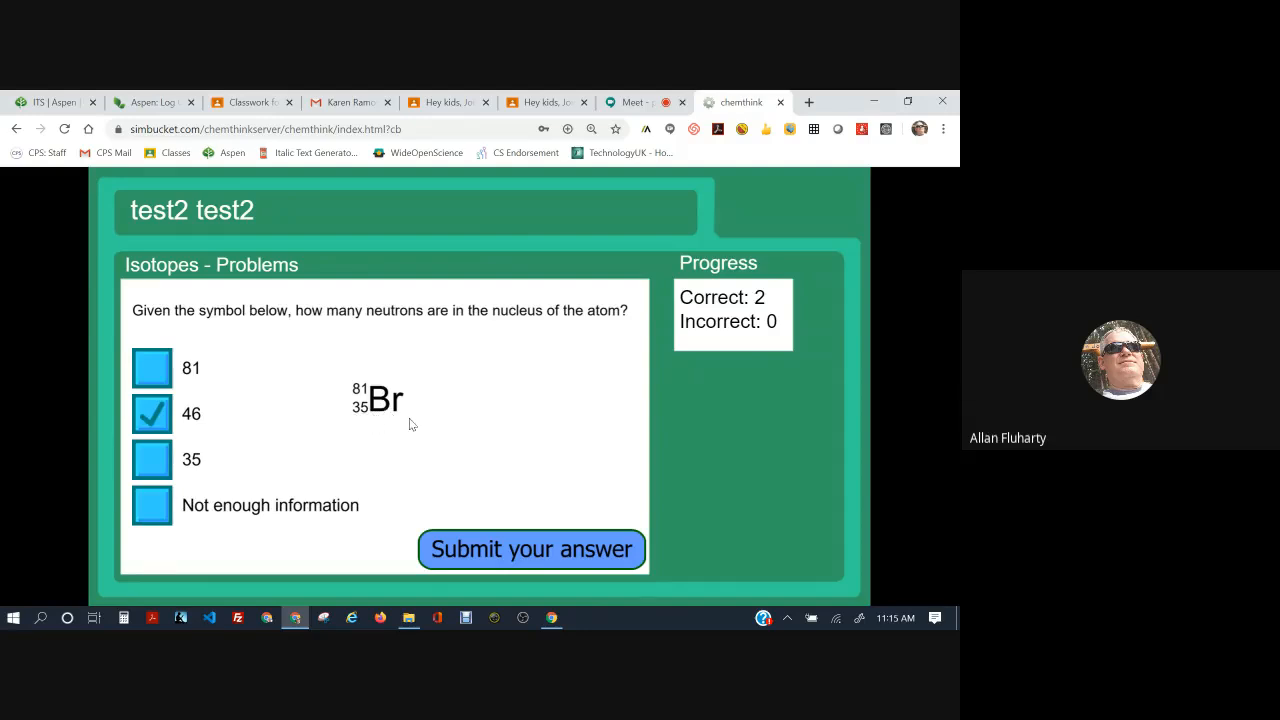
mouse_move(352, 418)
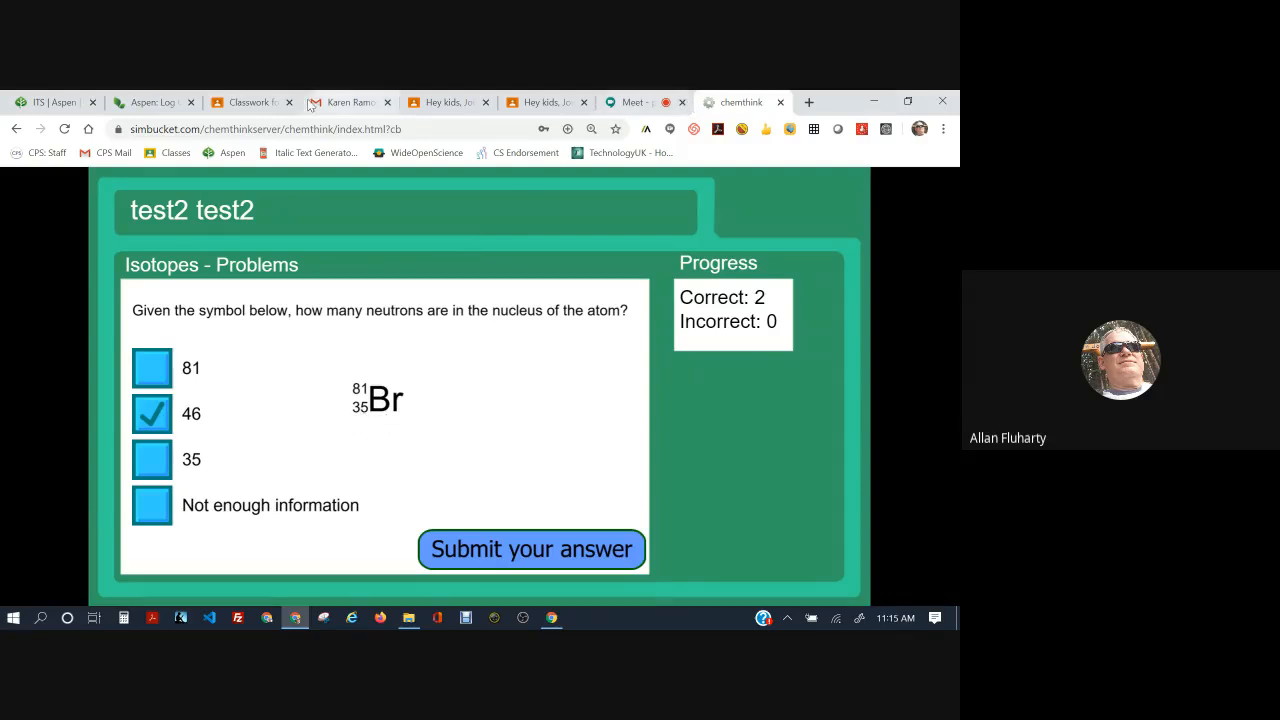
click(244, 102)
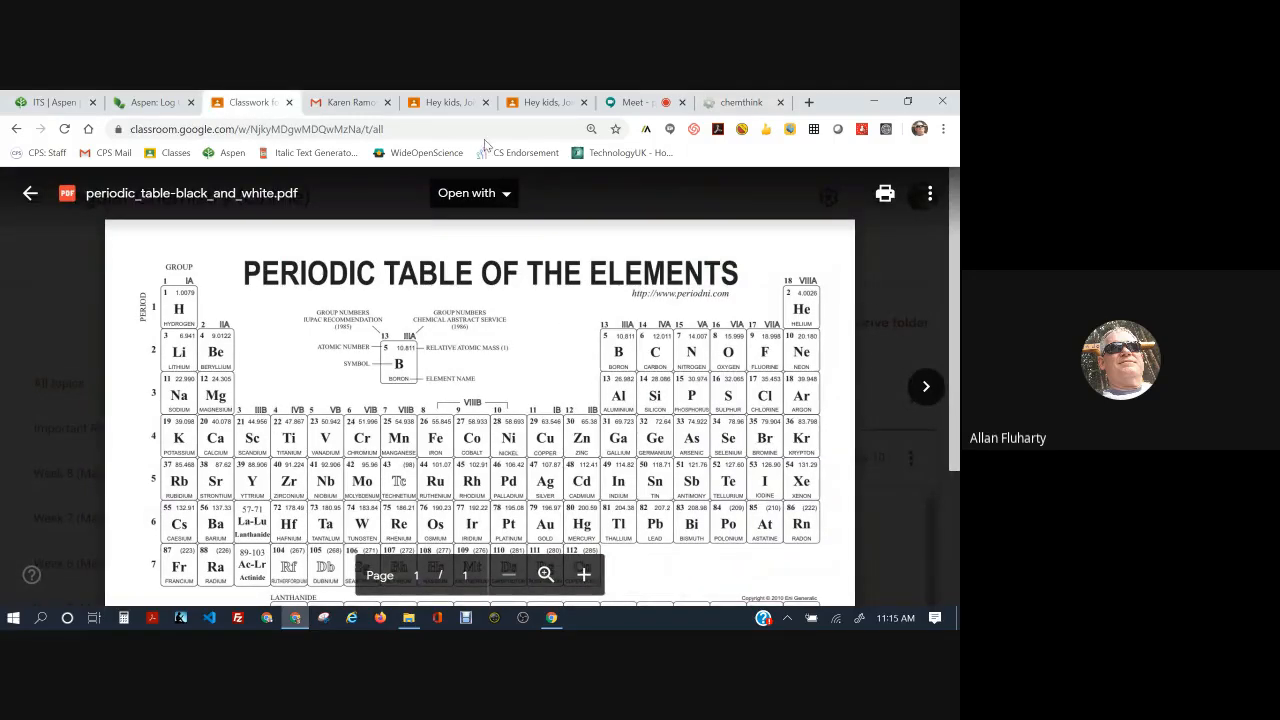
Return to ChemThink, submit 46 for bromine-81 (correct, 3–0), and continue
click(740, 102)
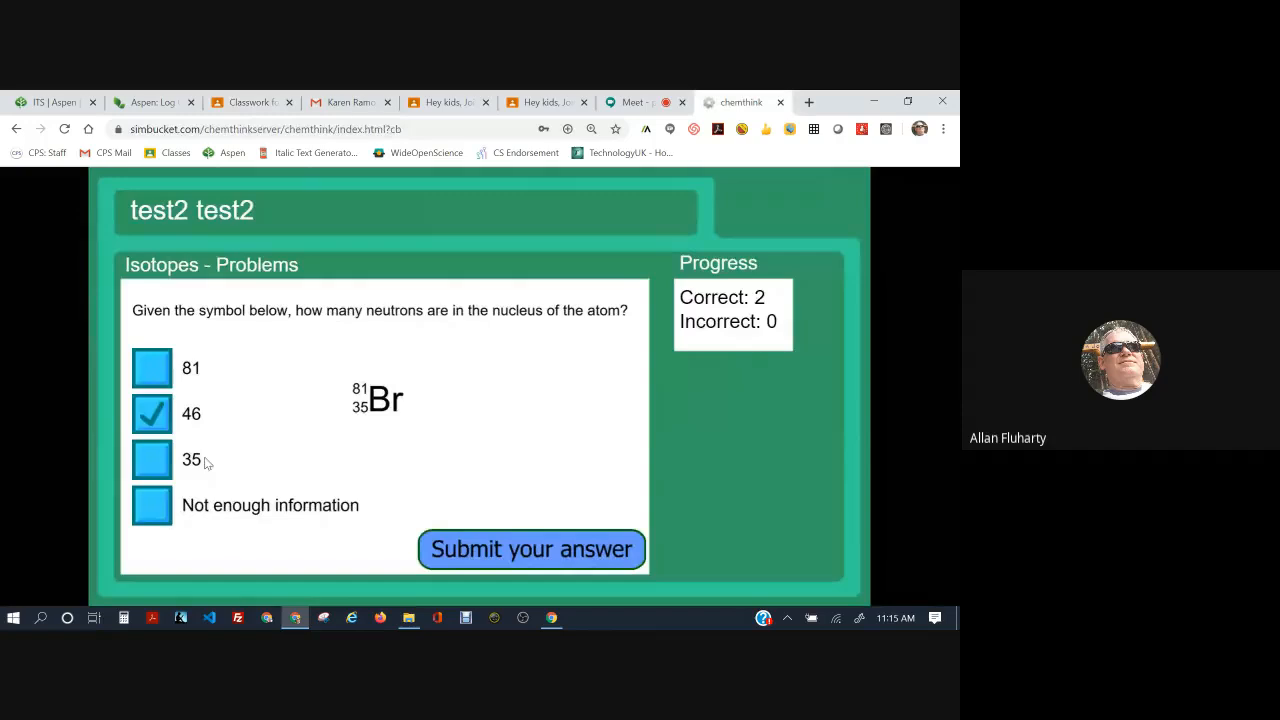
click(532, 548)
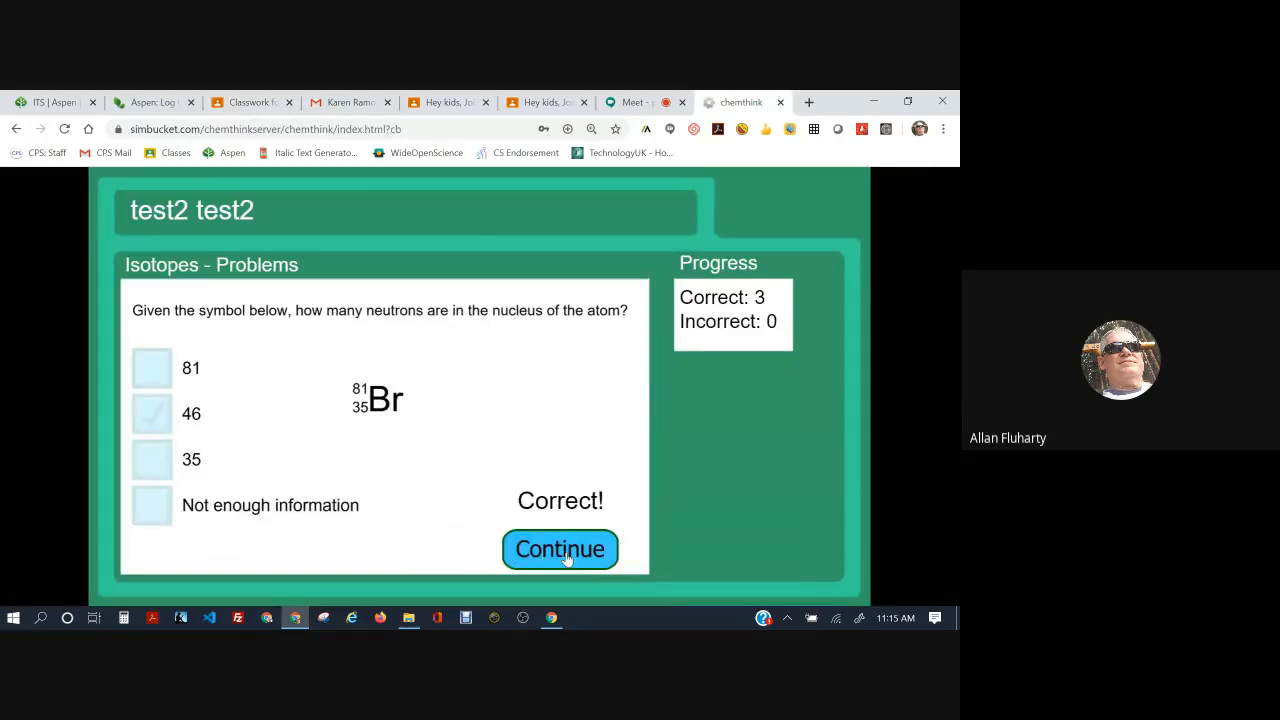
click(560, 548)
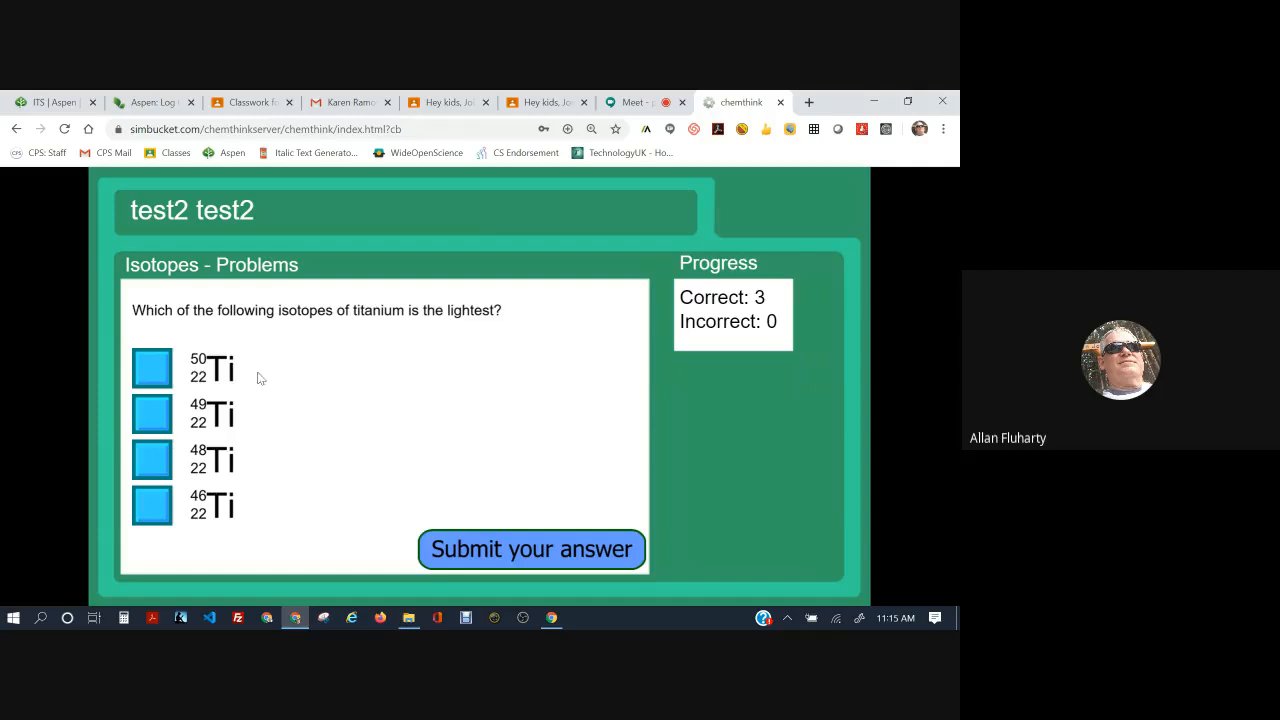
mouse_move(280, 392)
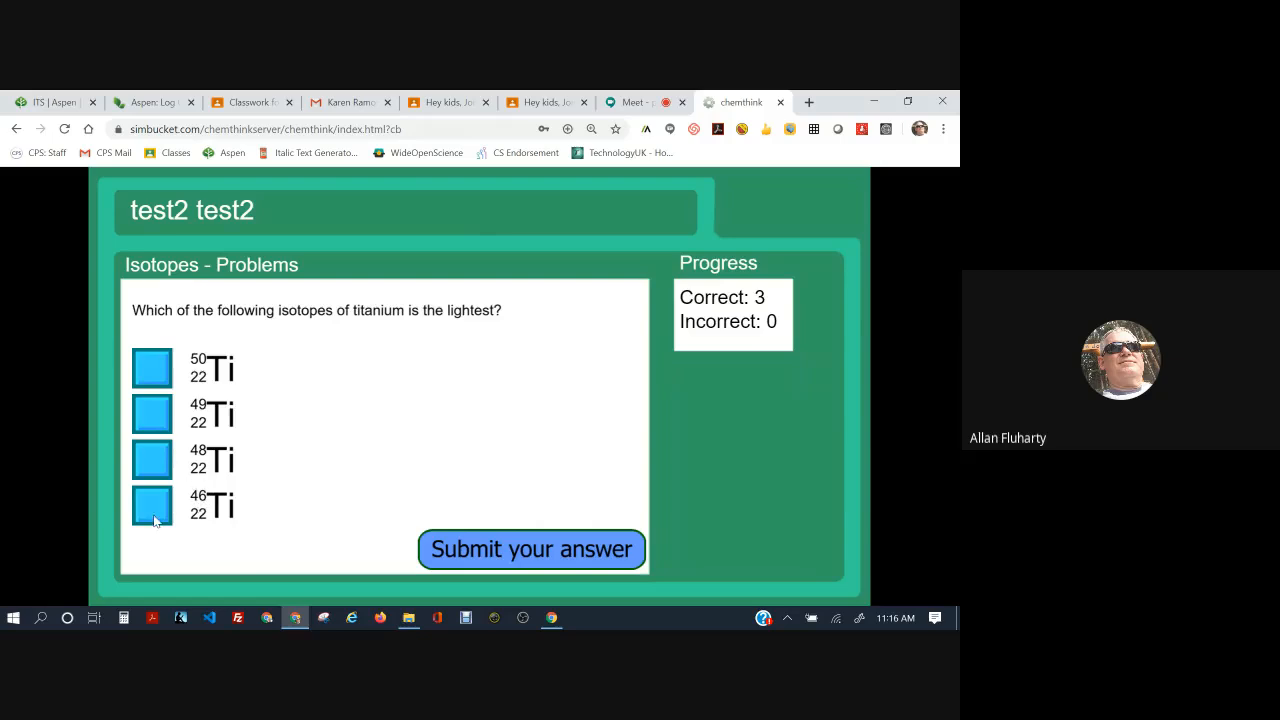
Submit titanium-46 as the lightest isotope and continue to the krypton-80 question
click(532, 548)
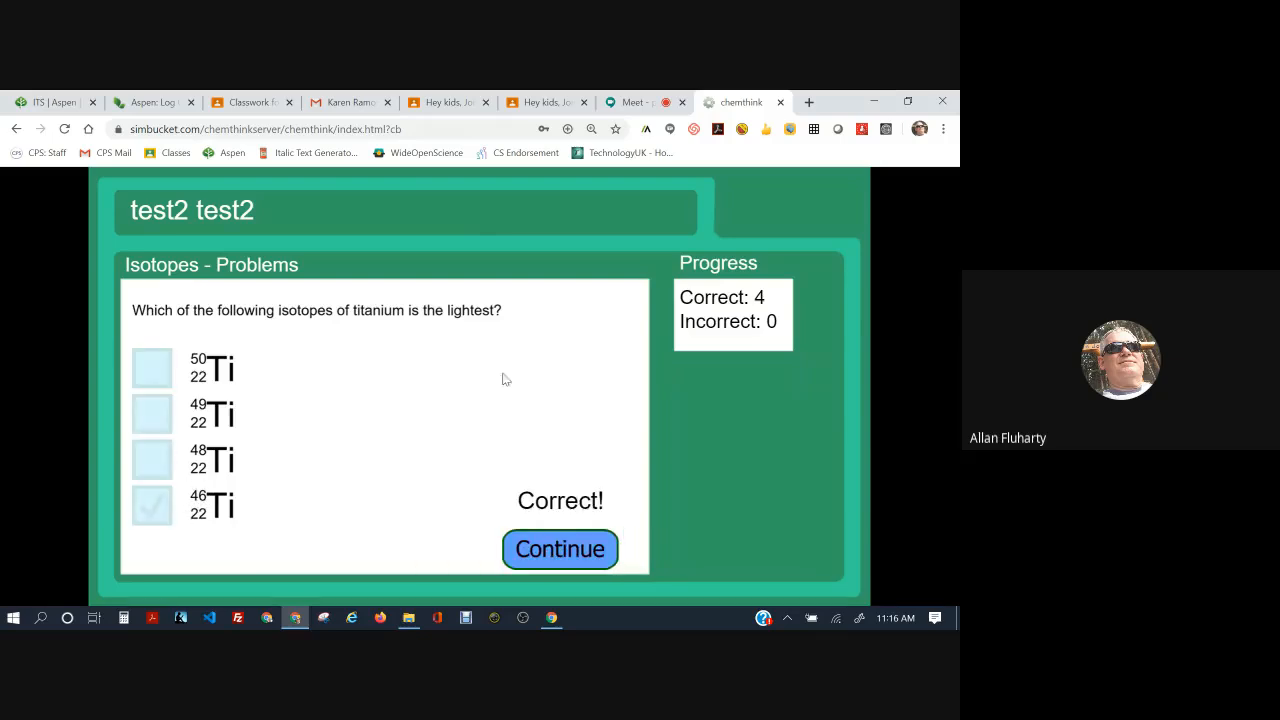
click(560, 548)
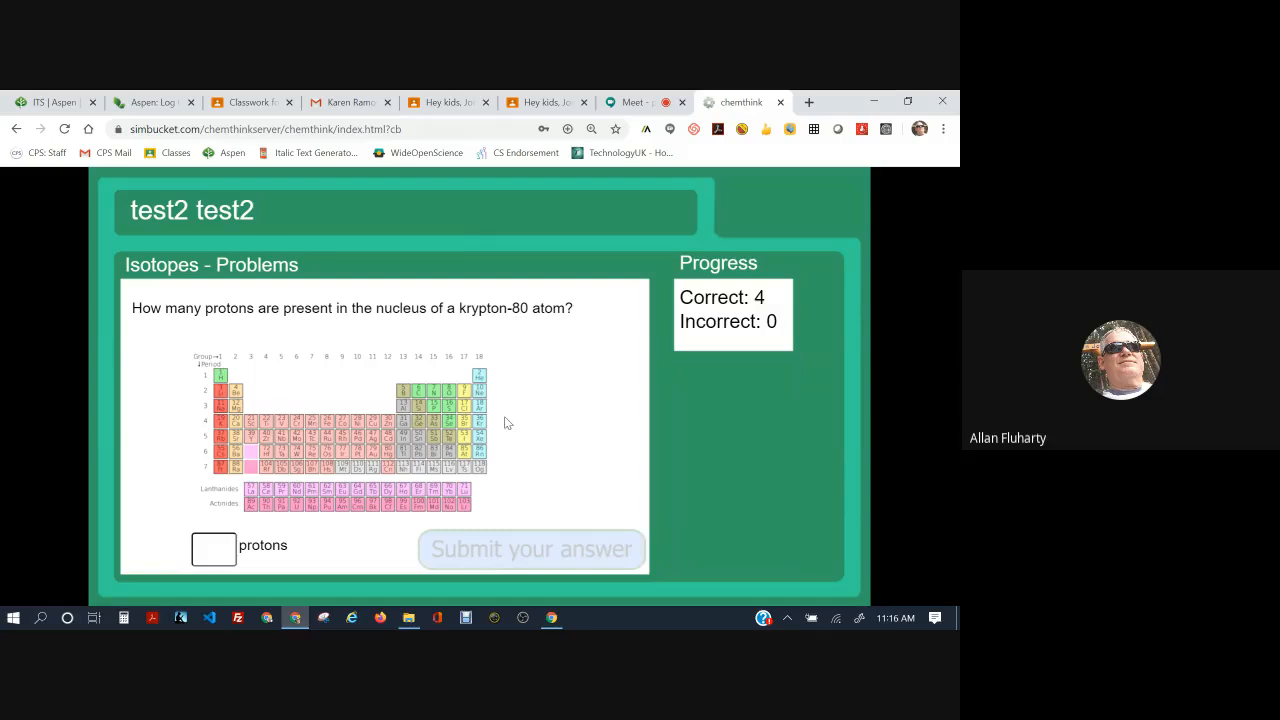
mouse_move(380, 328)
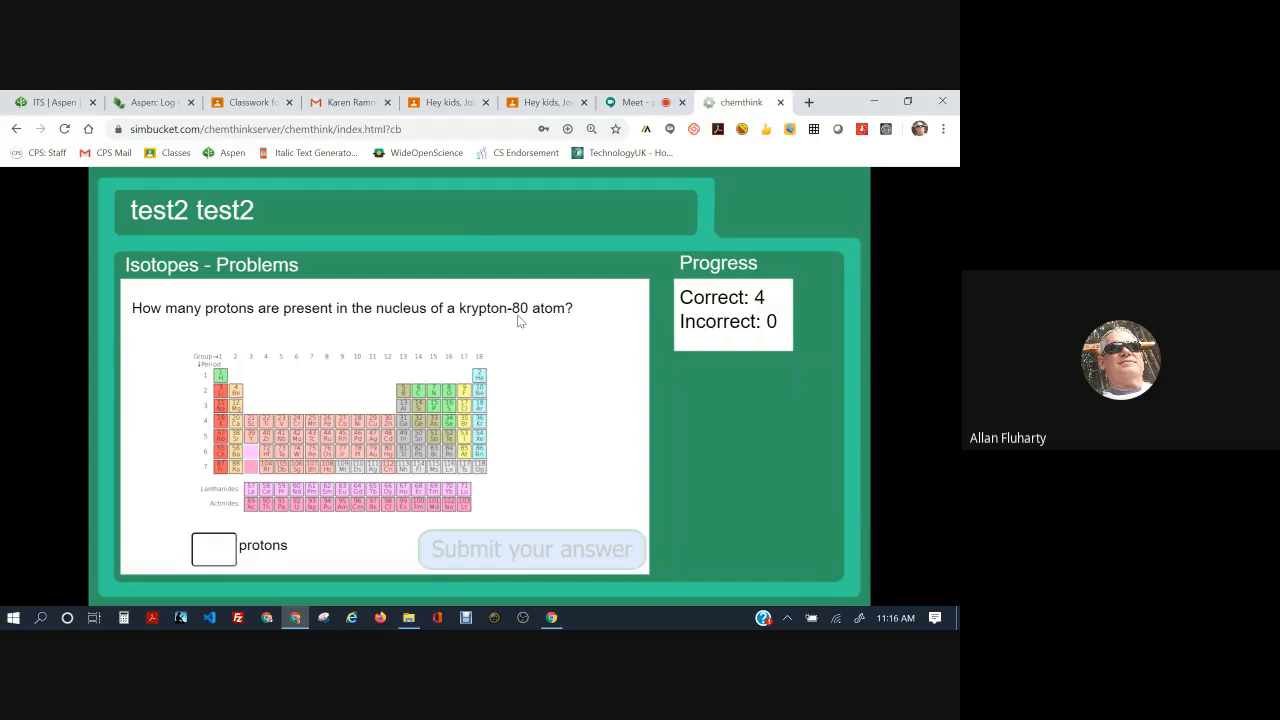
mouse_move(224, 318)
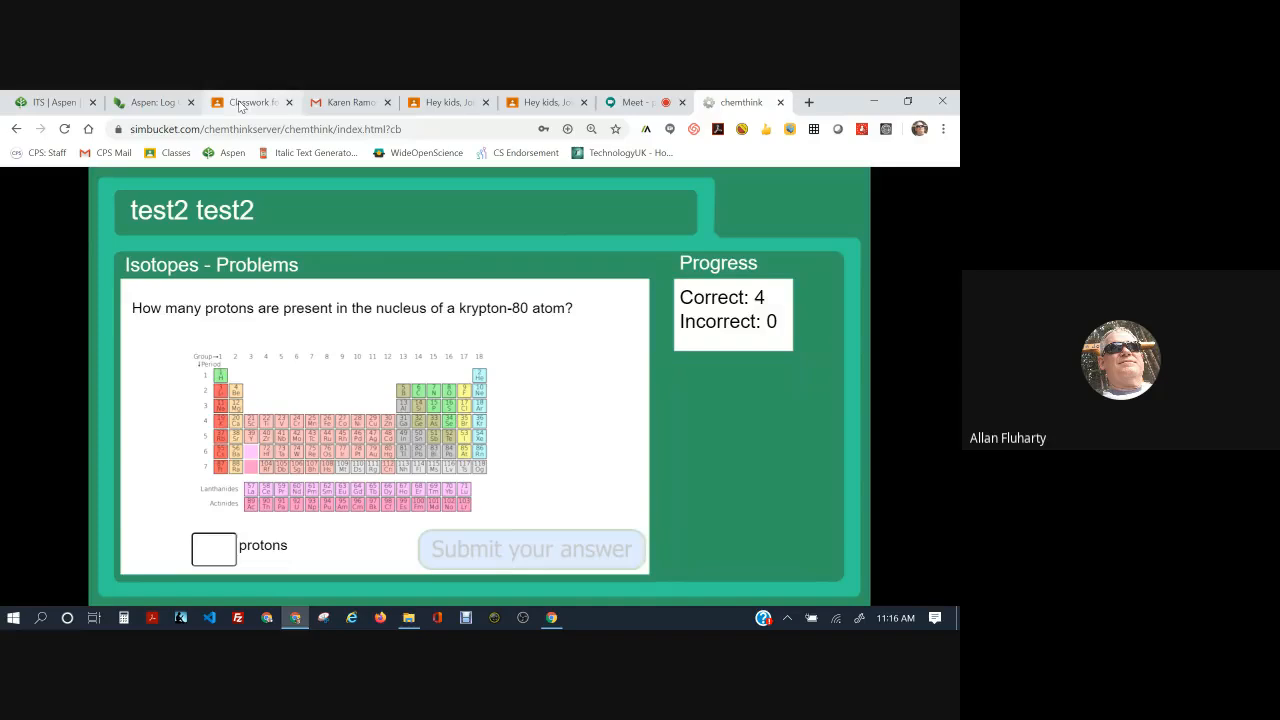
click(244, 102)
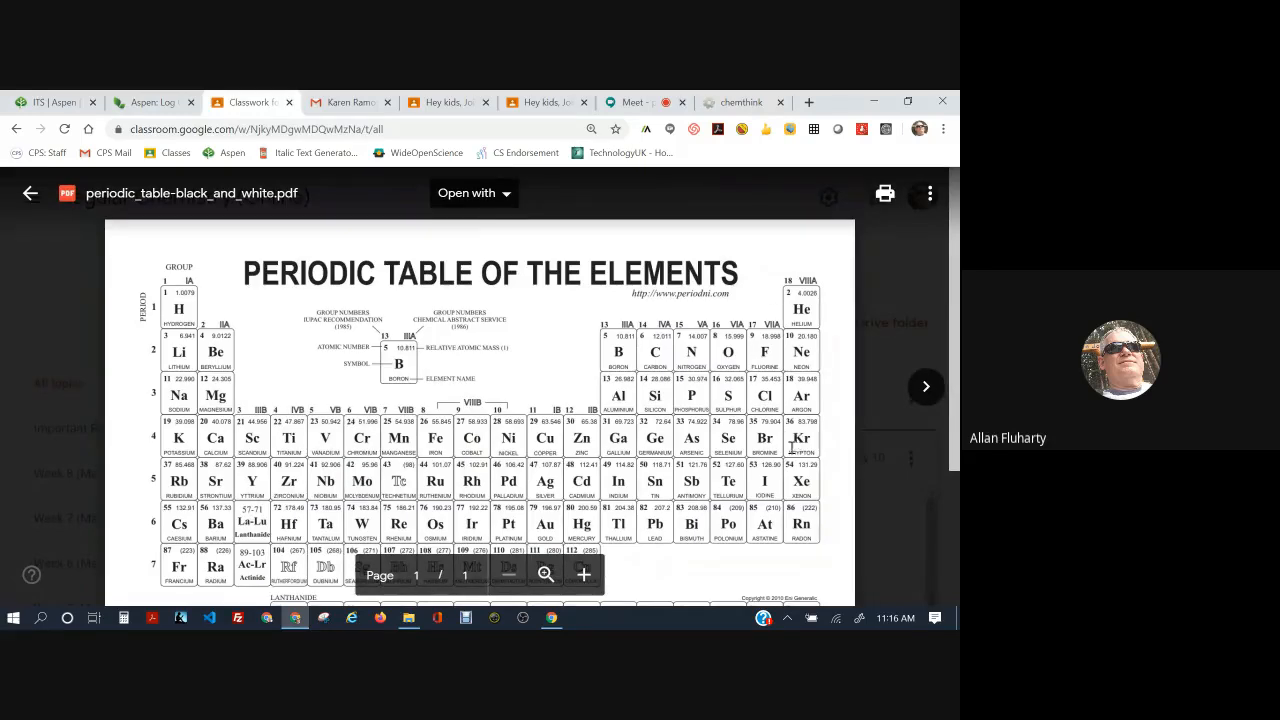
mouse_move(816, 440)
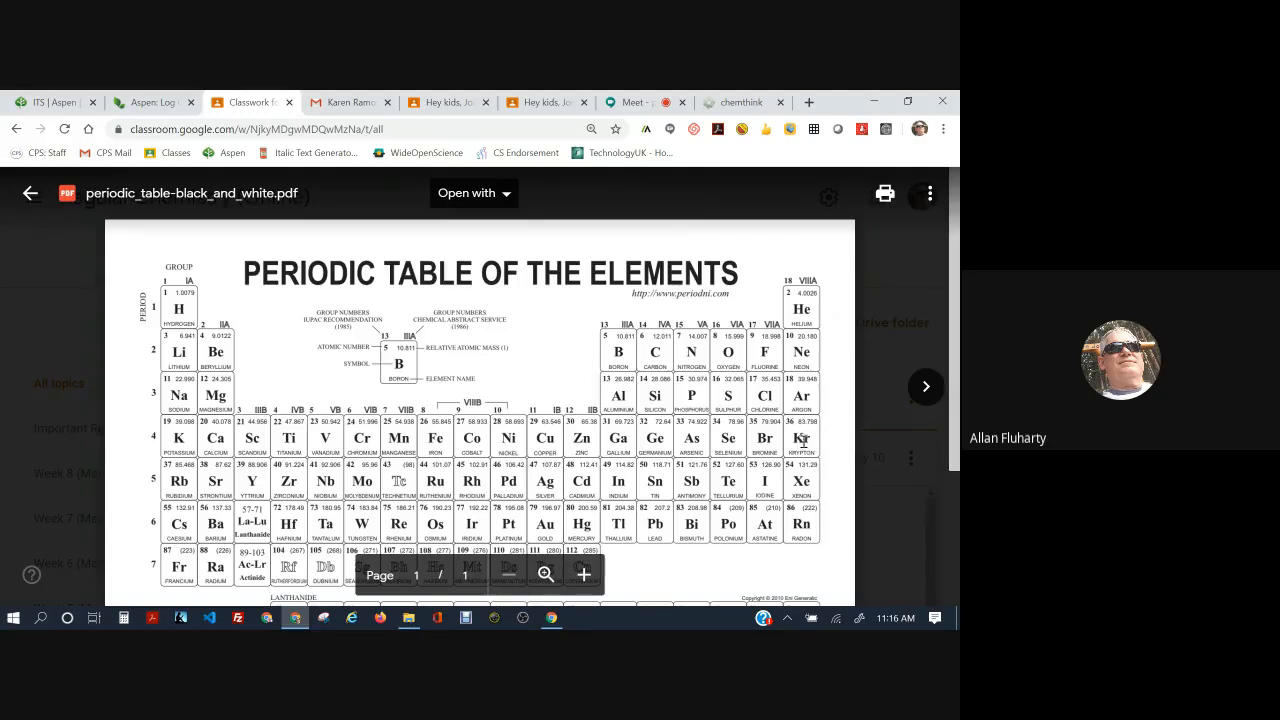
mouse_move(800, 442)
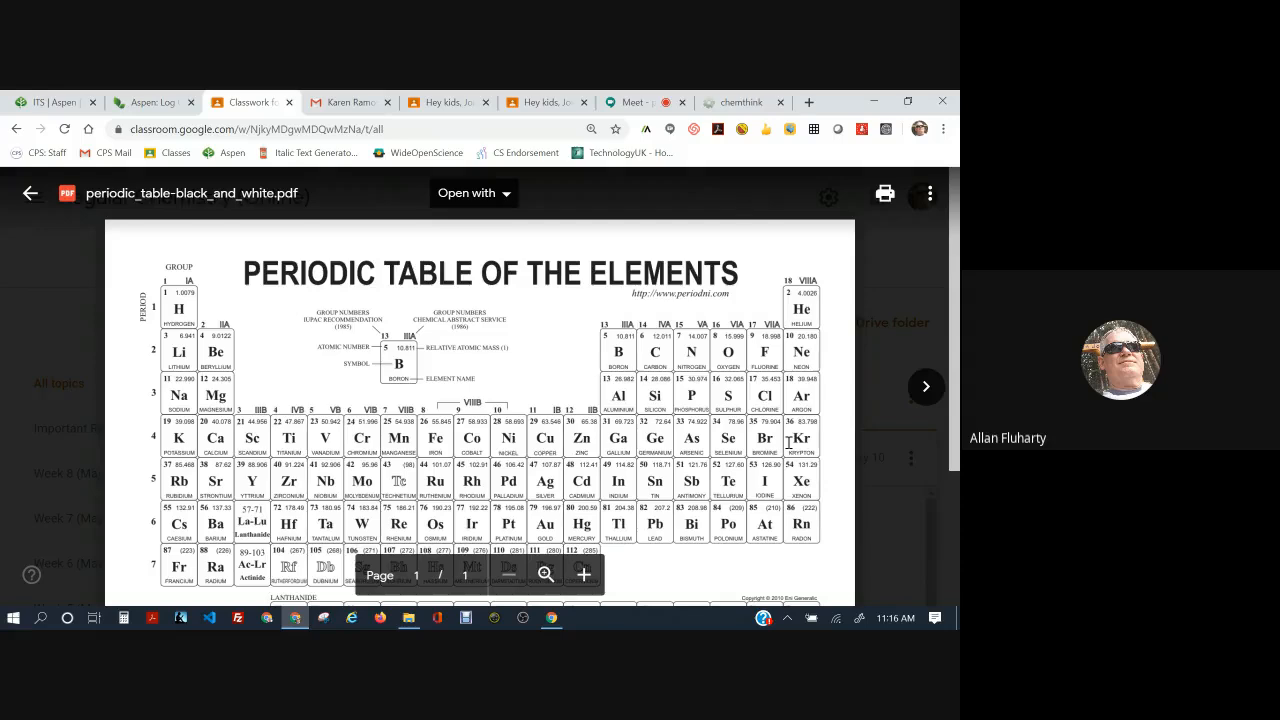
Return from the periodic table PDF to the krypton-80 proton question in ChemThink
click(742, 102)
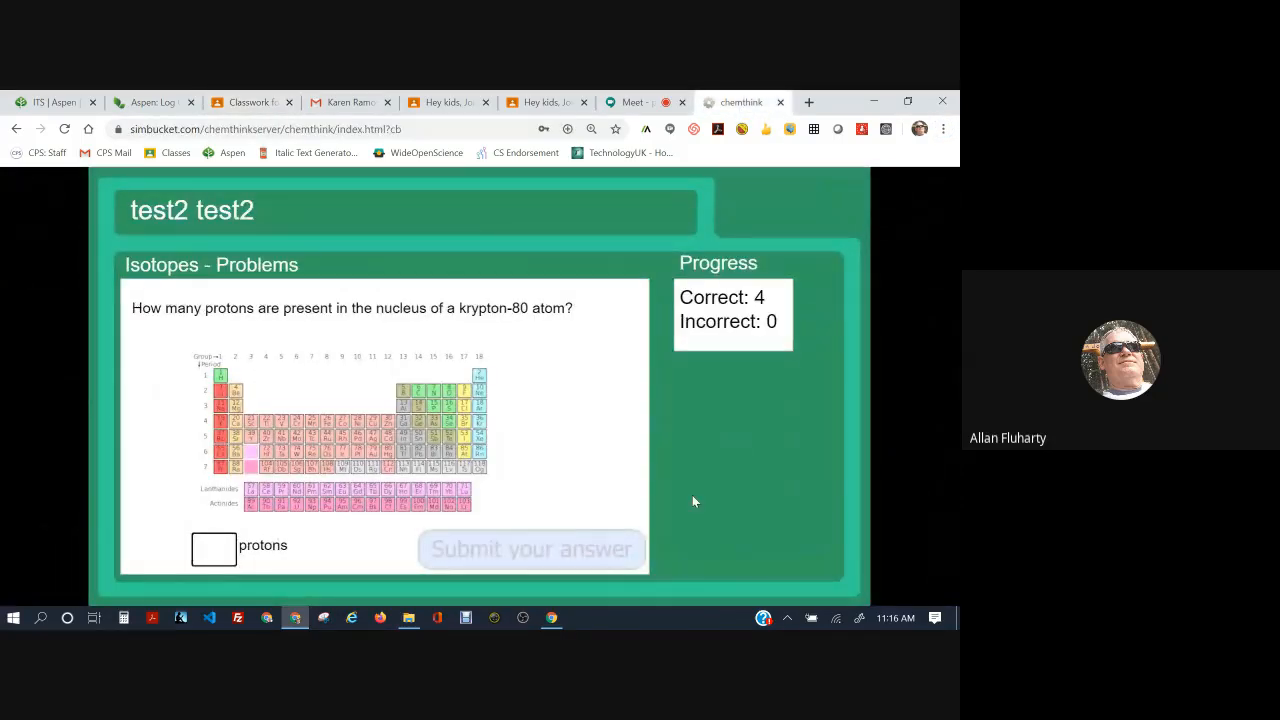
Answer 36 protons for krypton-80 and continue to the lithium isotopes question
text(36)
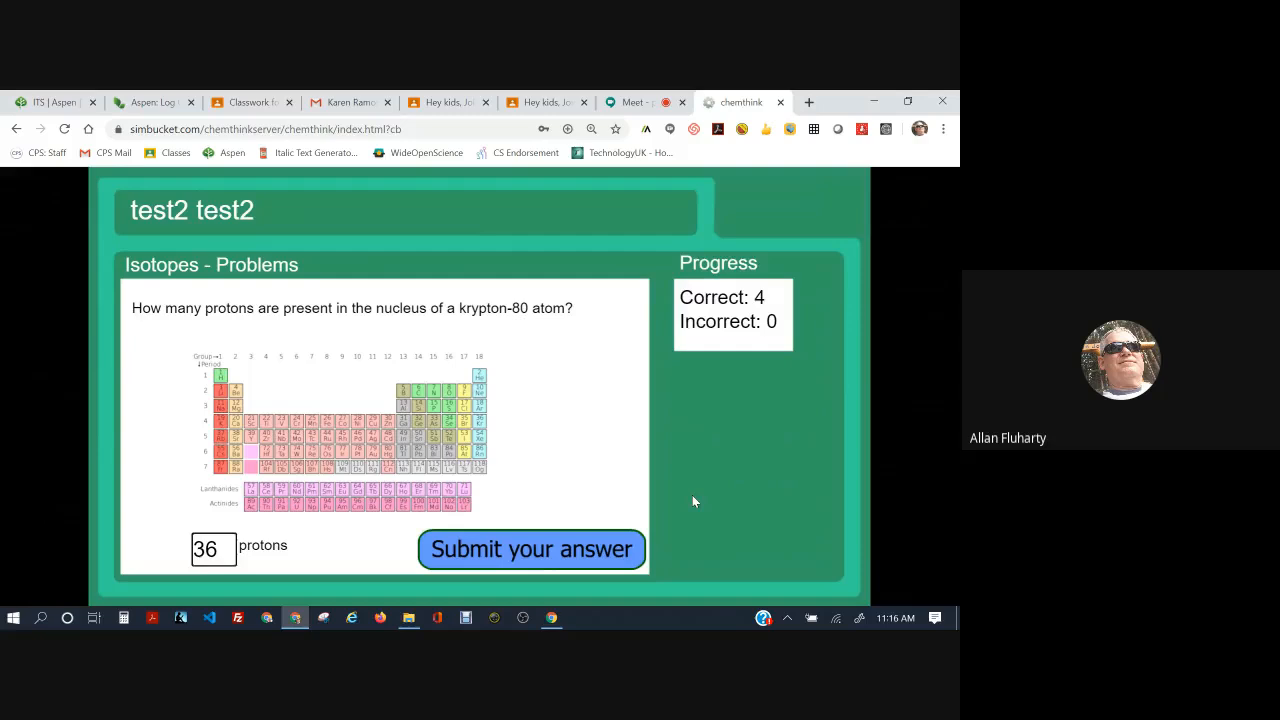
click(532, 548)
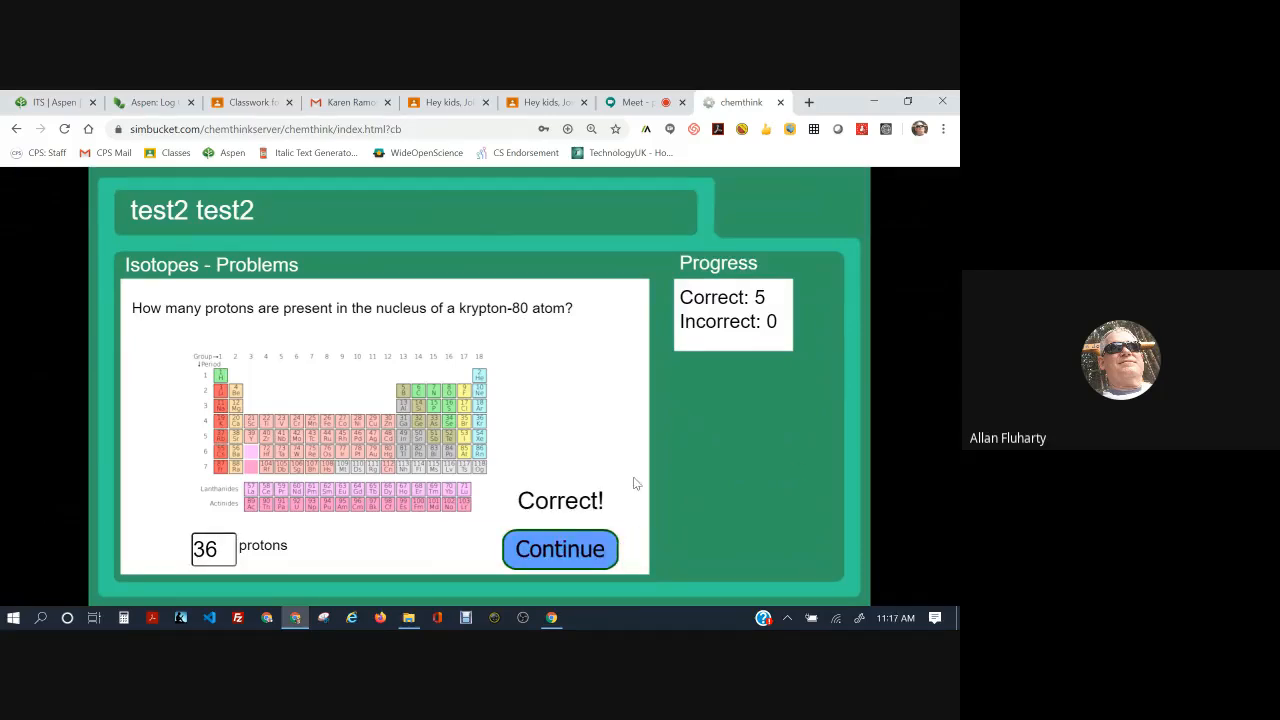
click(560, 548)
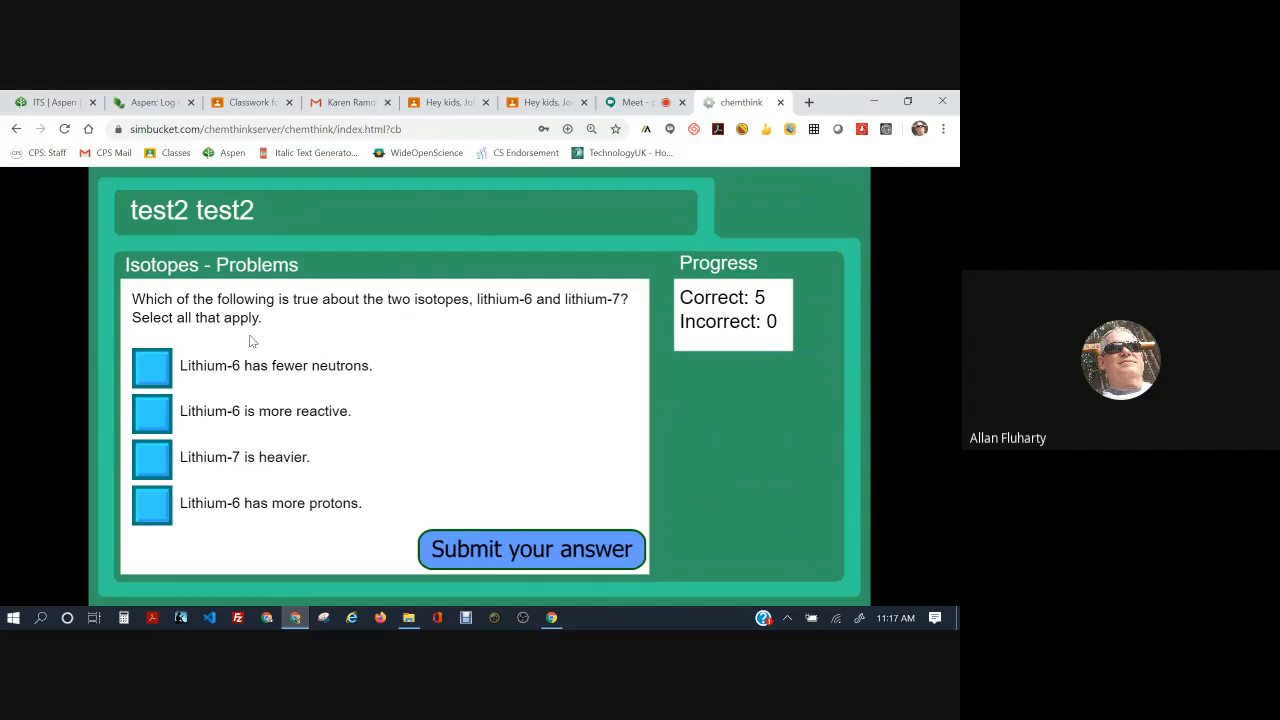
mouse_move(578, 348)
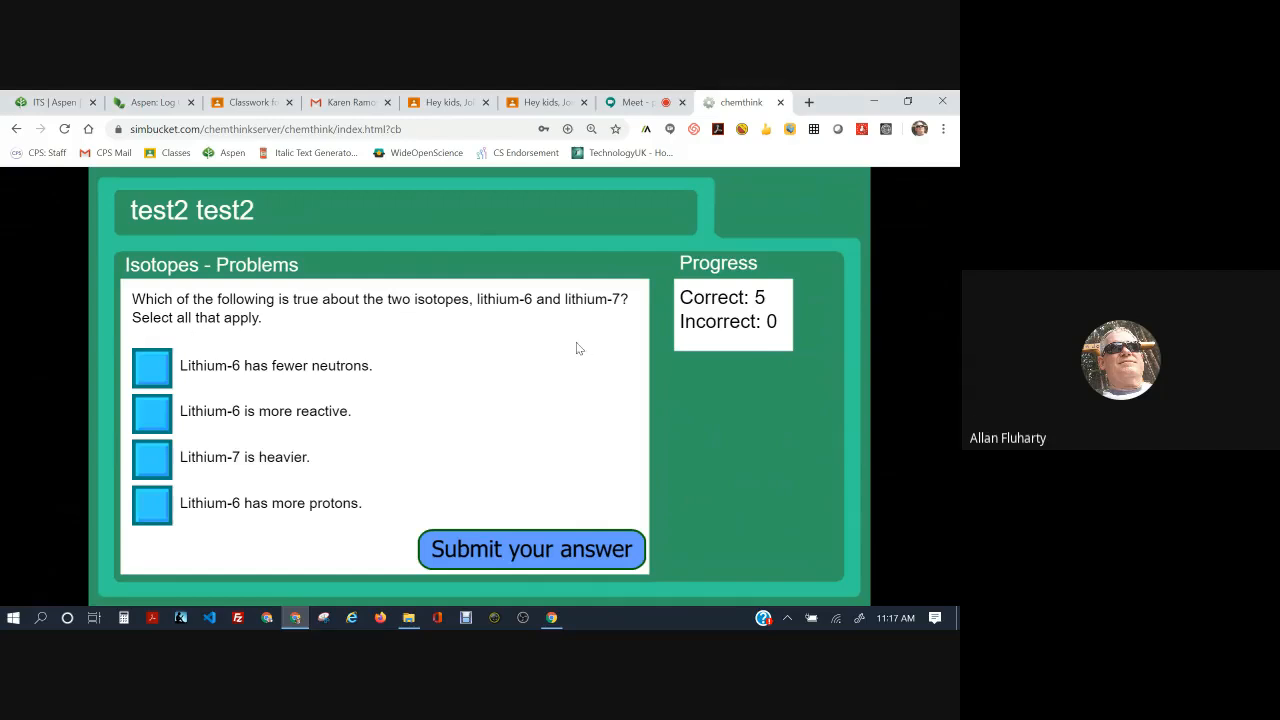
mouse_move(224, 374)
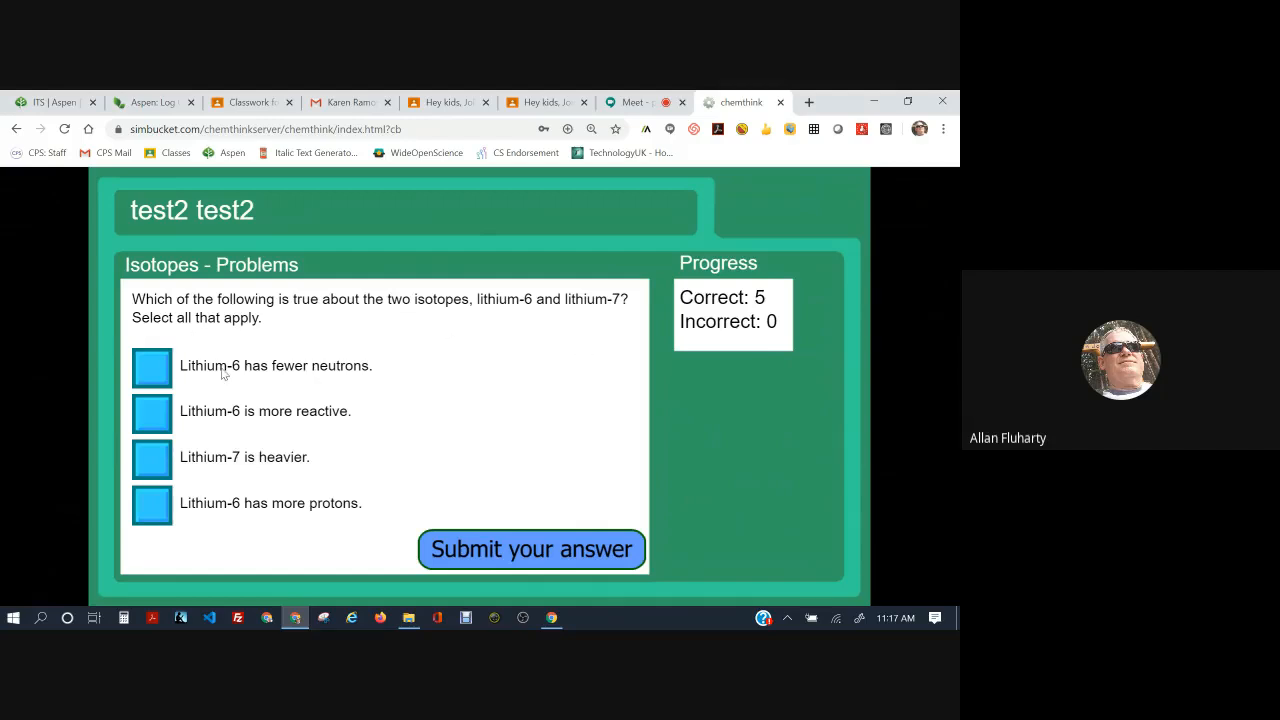
mouse_move(356, 368)
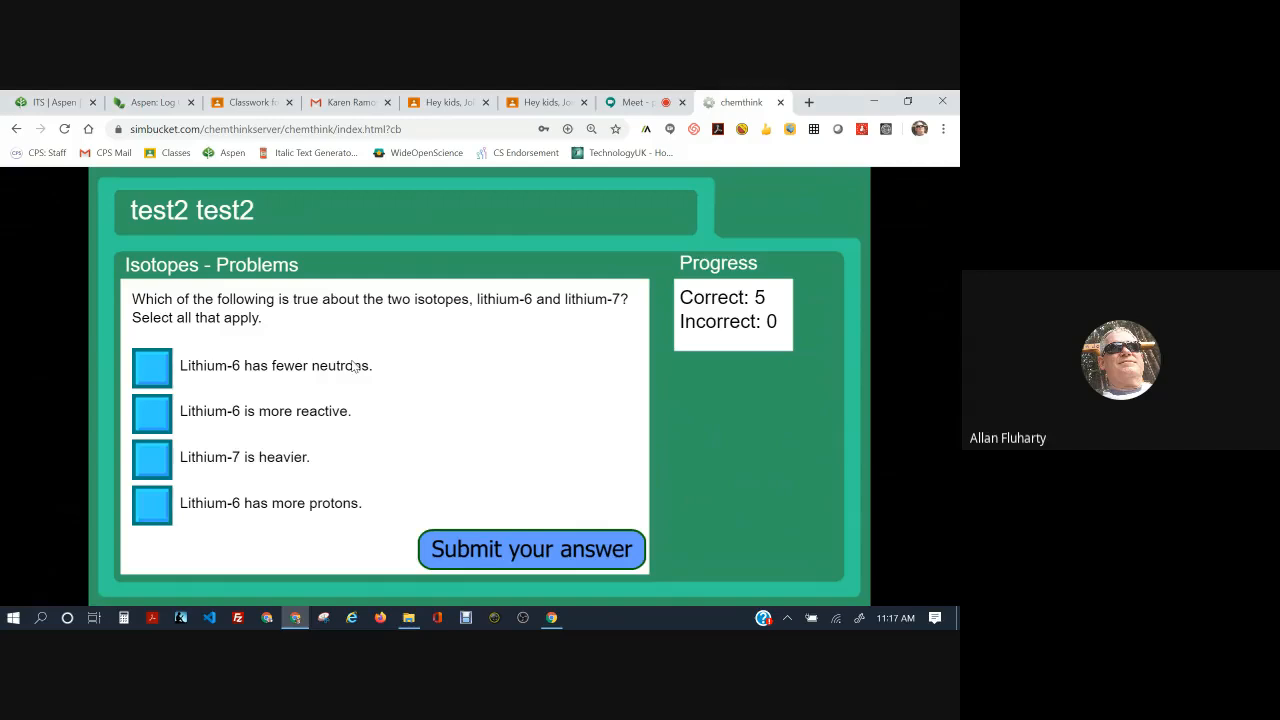
mouse_move(480, 354)
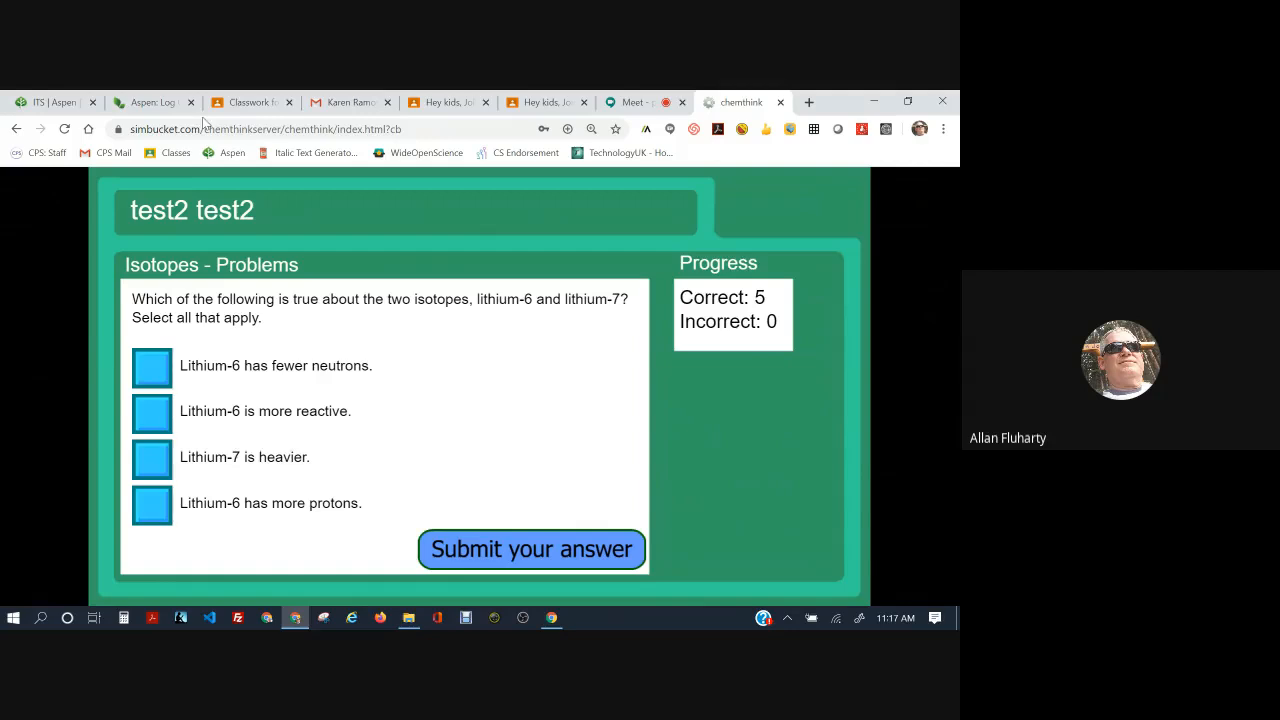
click(244, 102)
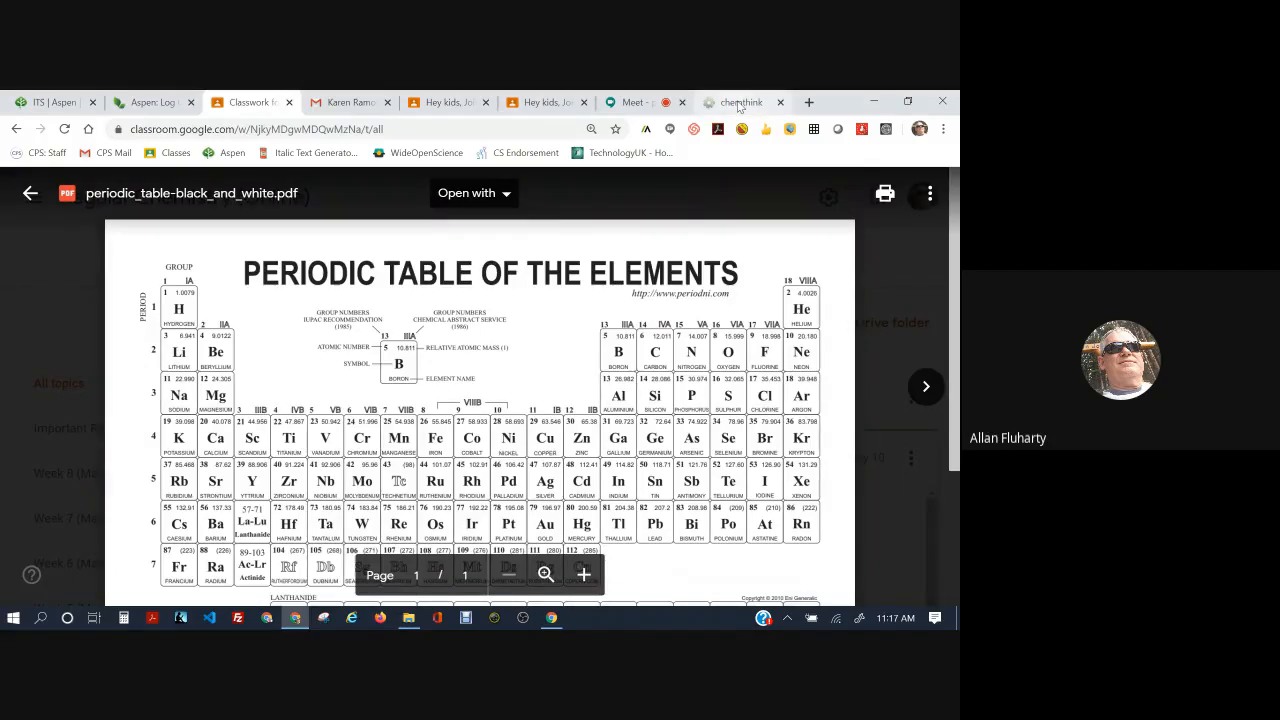
Return from the periodic table PDF to the lithium-6 versus lithium-7 question
click(740, 102)
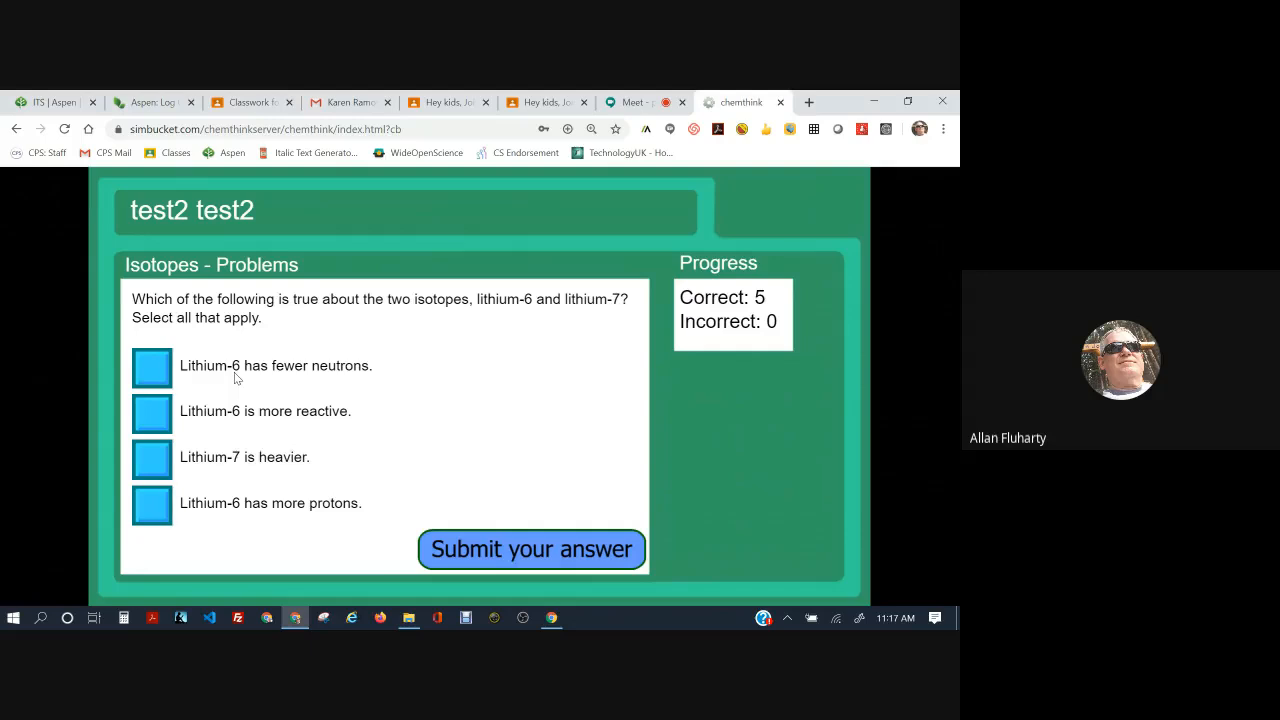
mouse_move(284, 374)
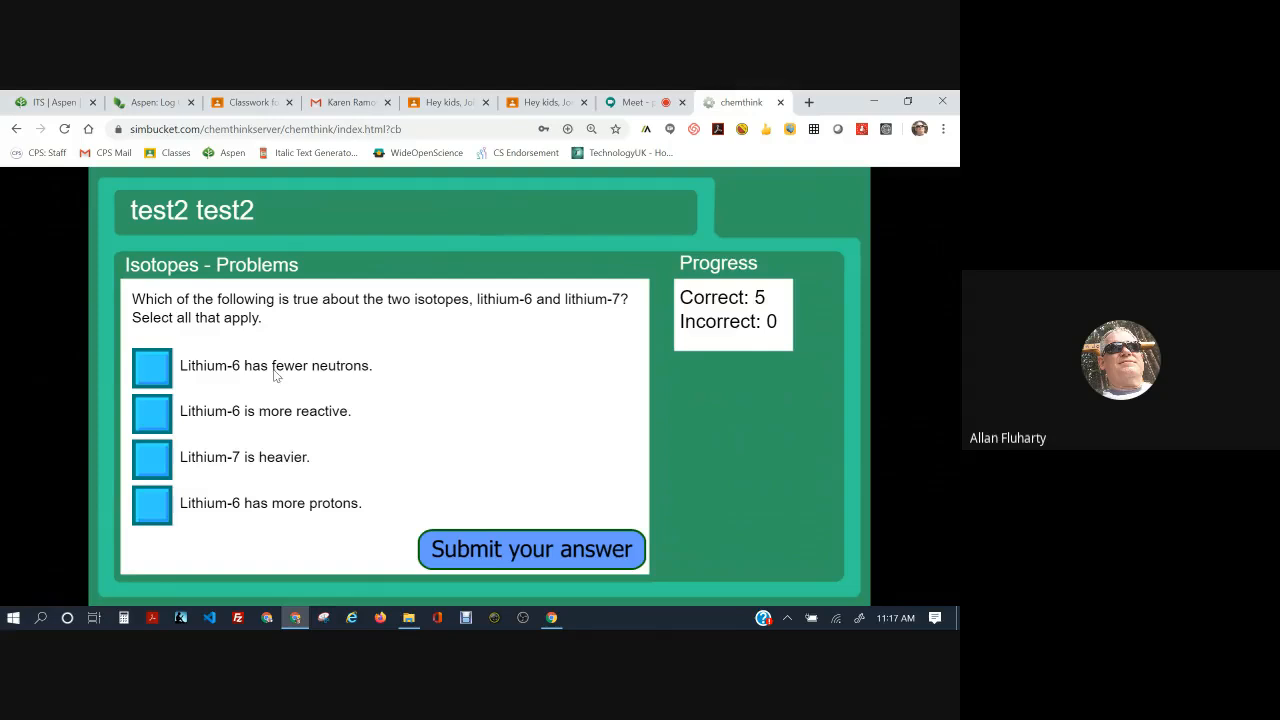
mouse_move(350, 372)
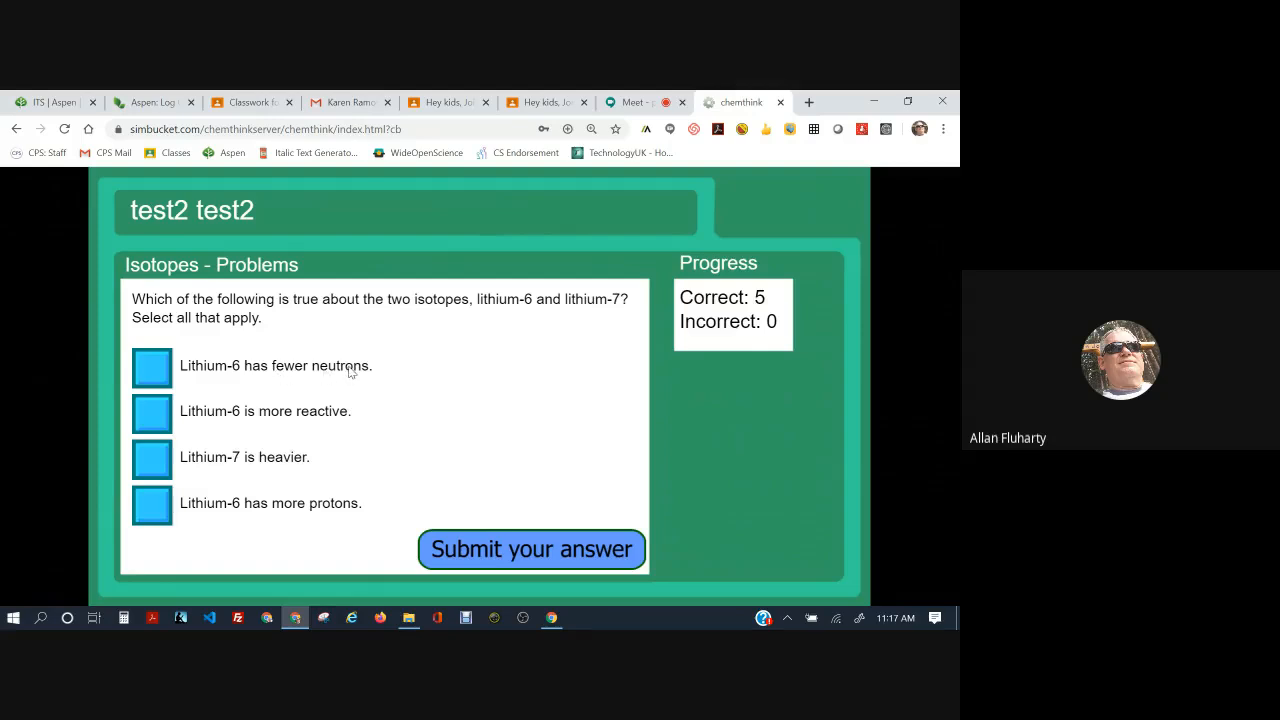
mouse_move(248, 460)
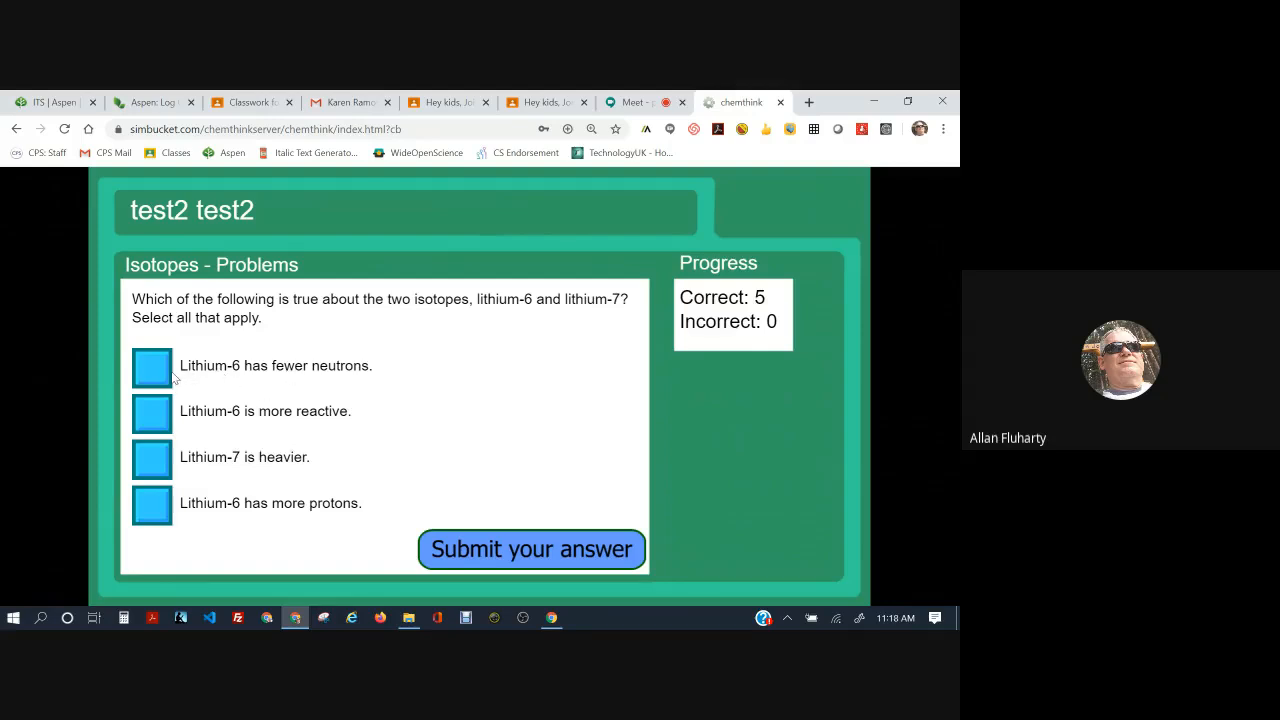
Answer that lithium-6 has fewer neutrons and lithium-7 is heavier, then continue to the neon problem
click(152, 366)
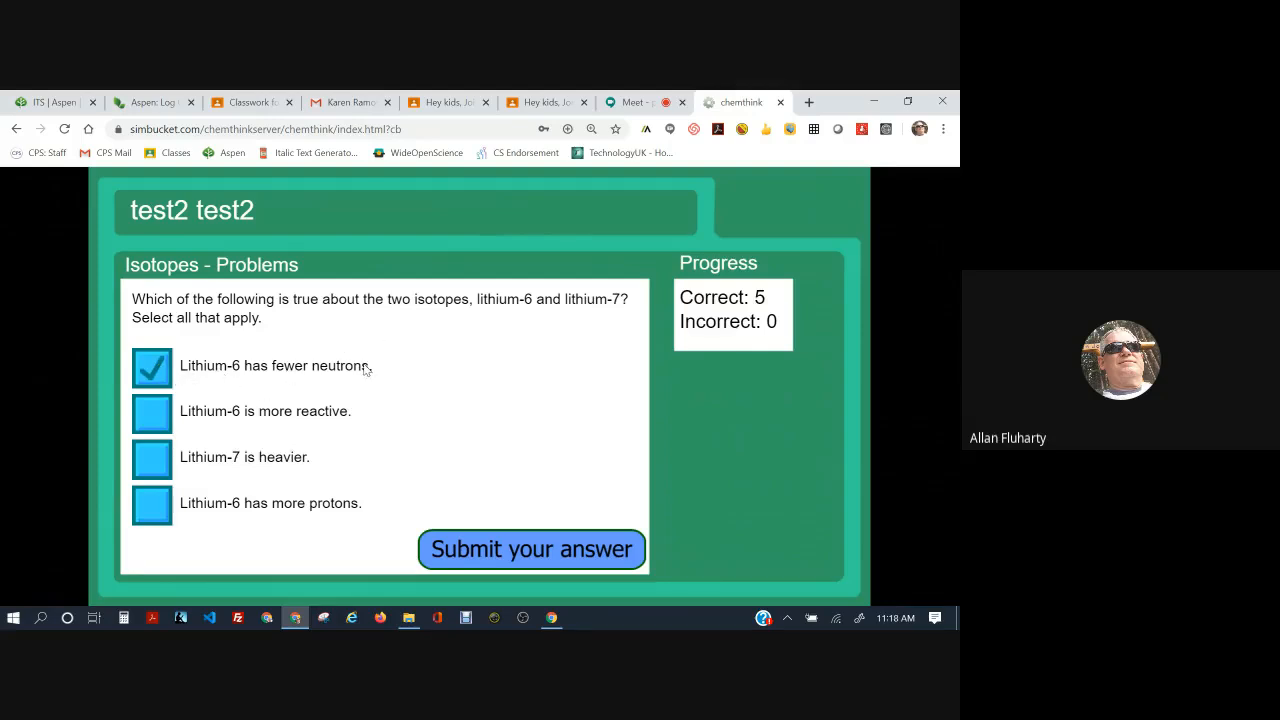
mouse_move(230, 428)
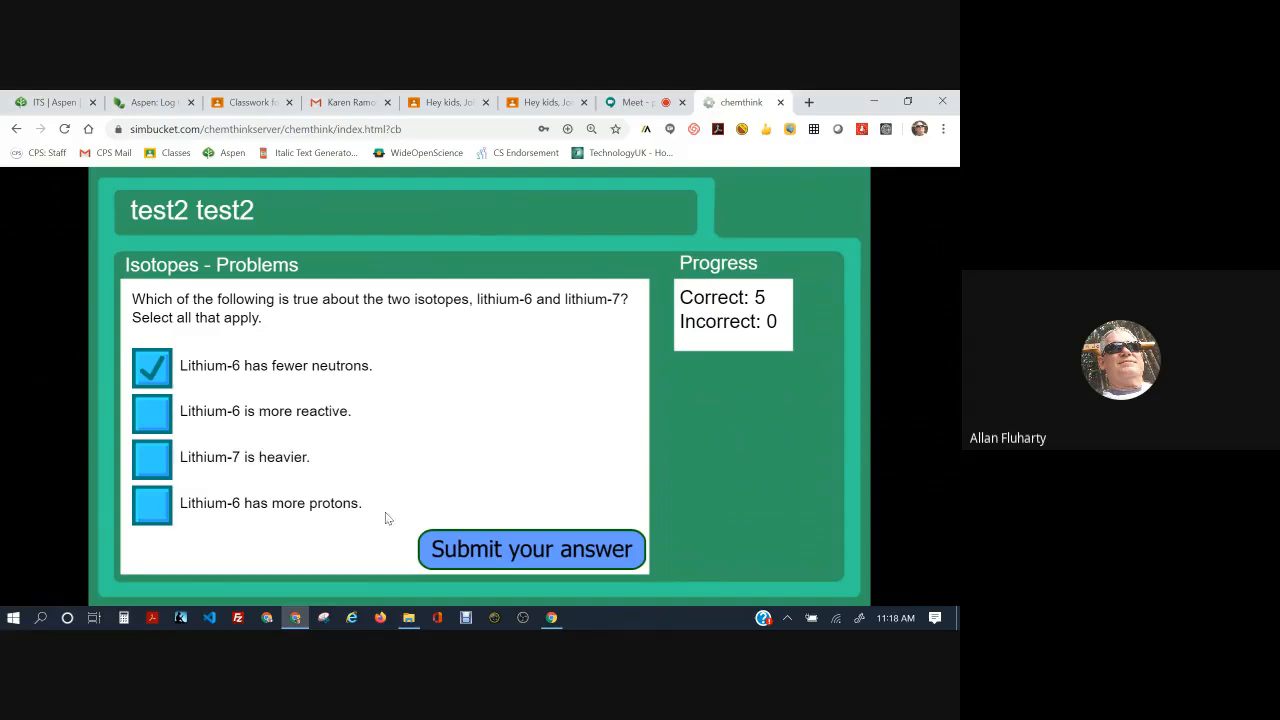
mouse_move(240, 390)
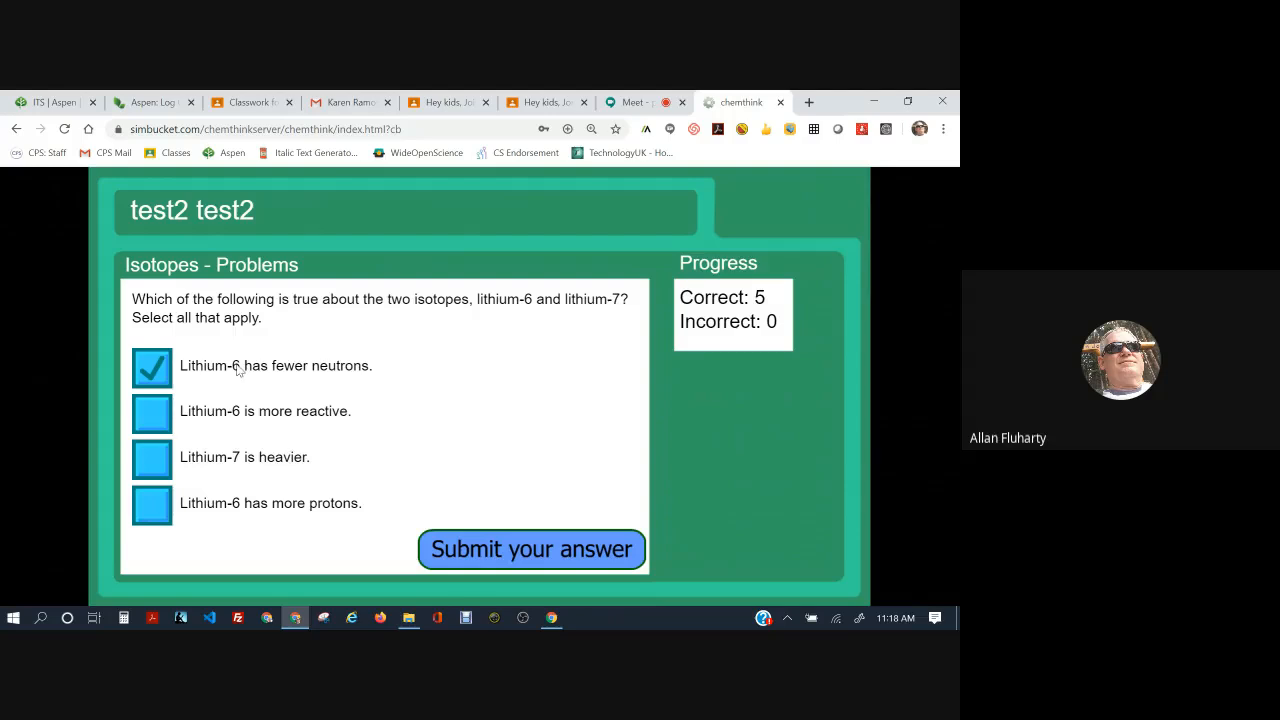
click(152, 458)
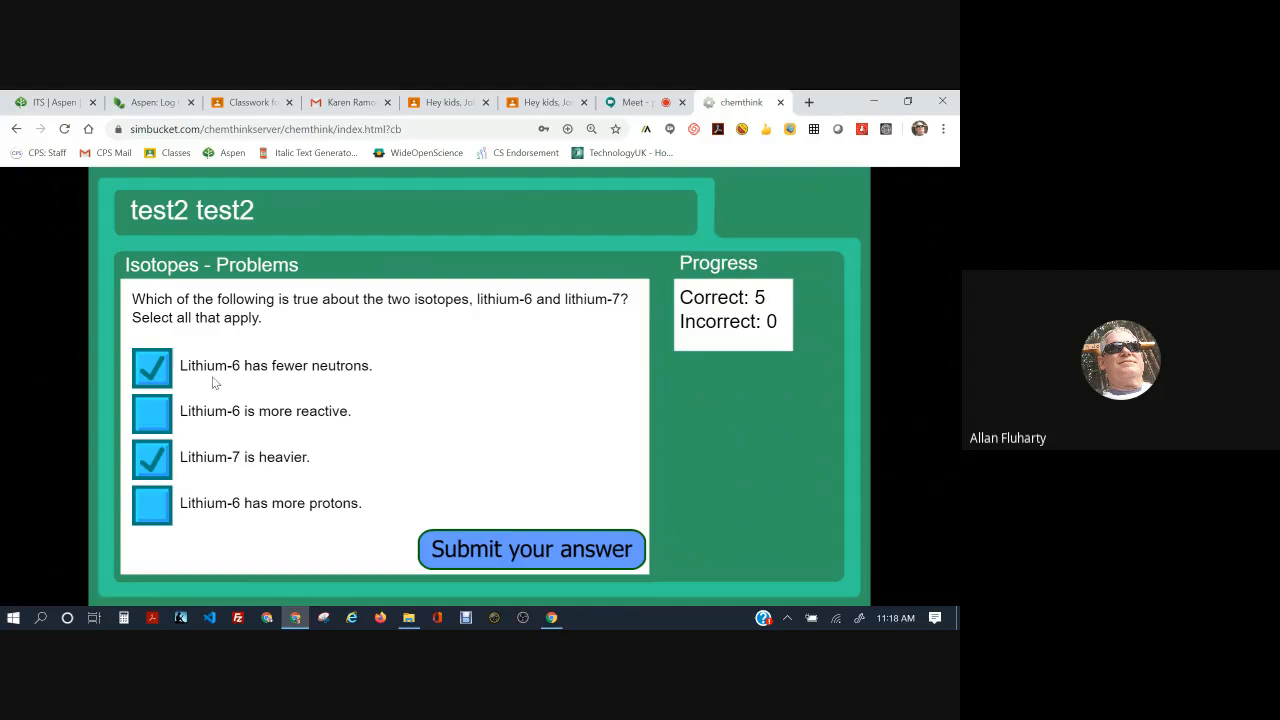
mouse_move(228, 512)
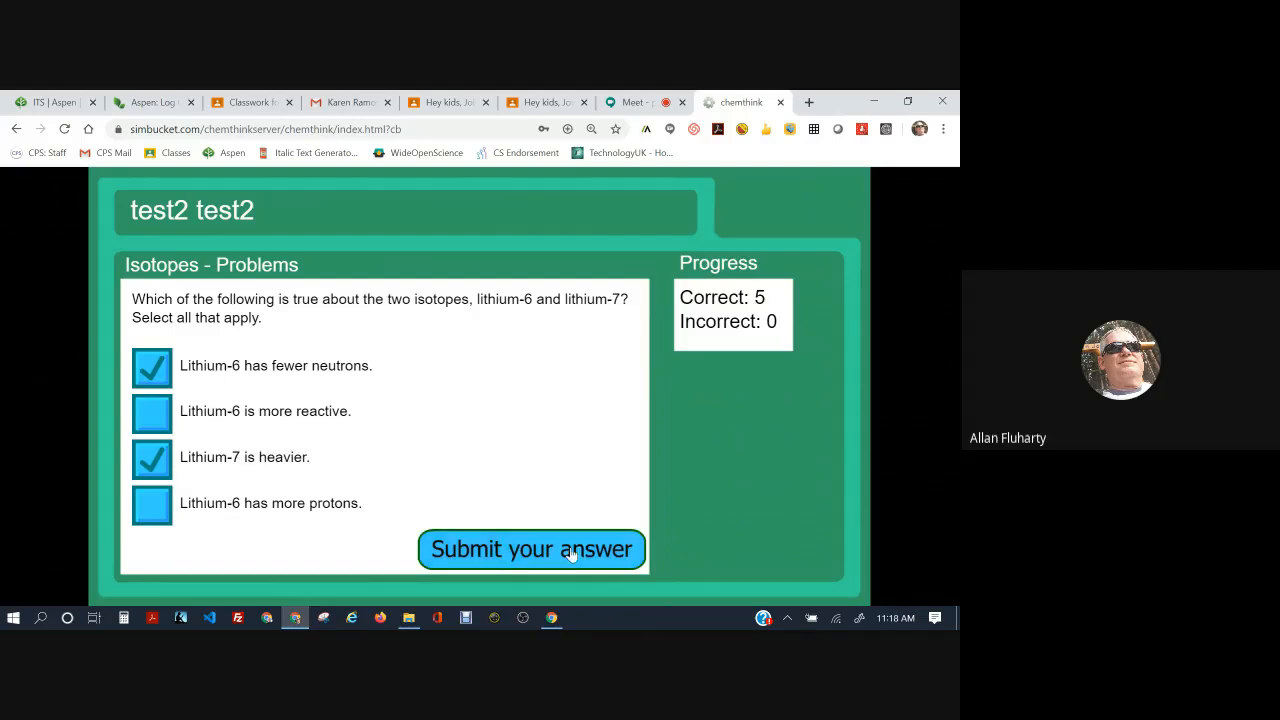
click(532, 548)
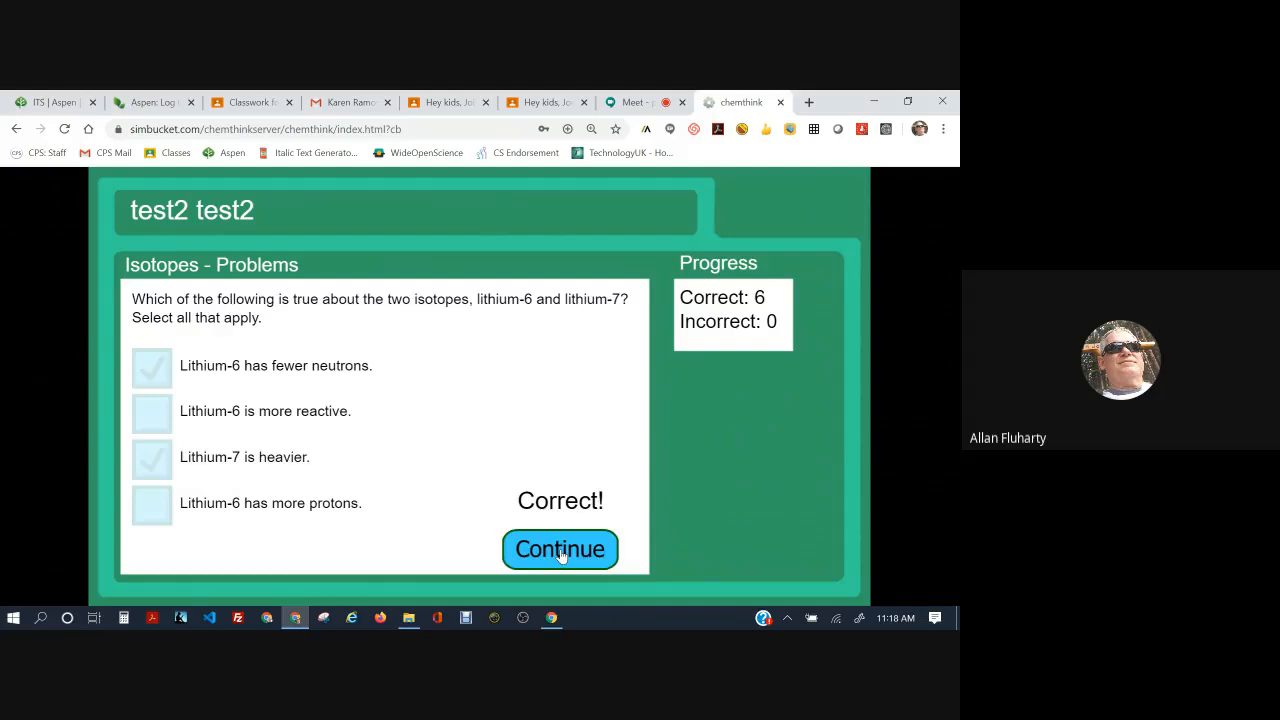
click(560, 548)
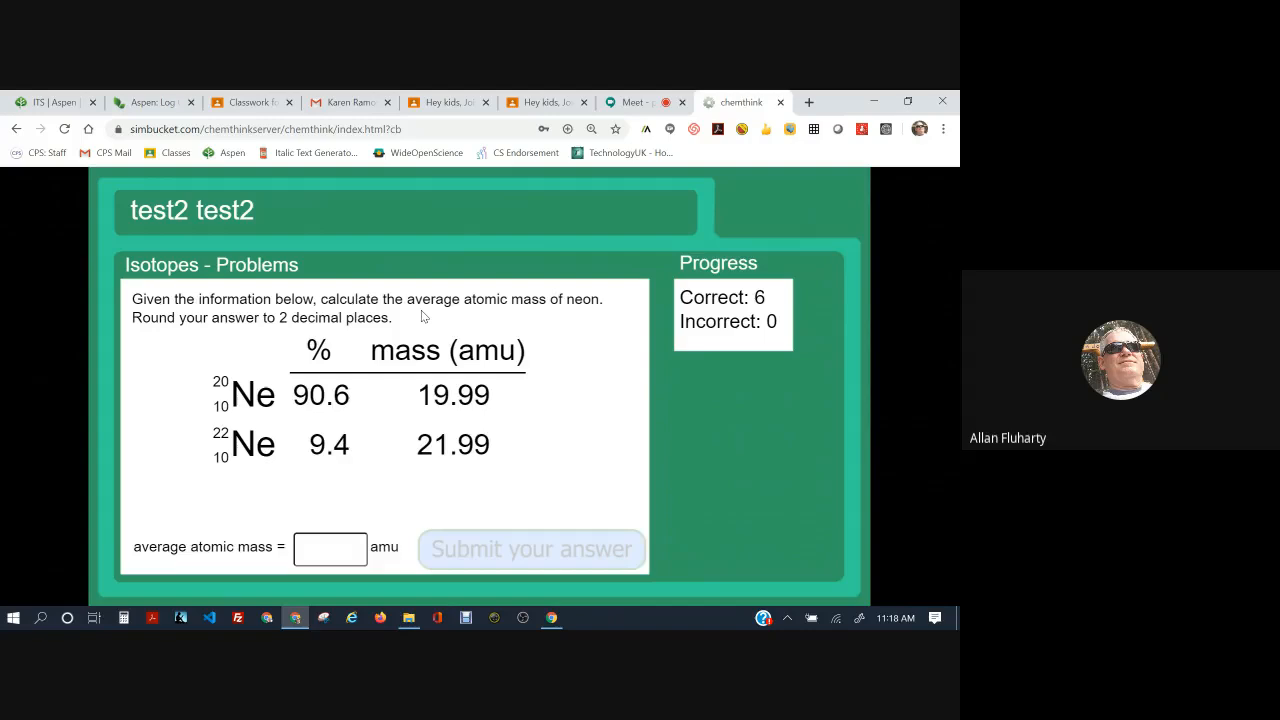
mouse_move(300, 332)
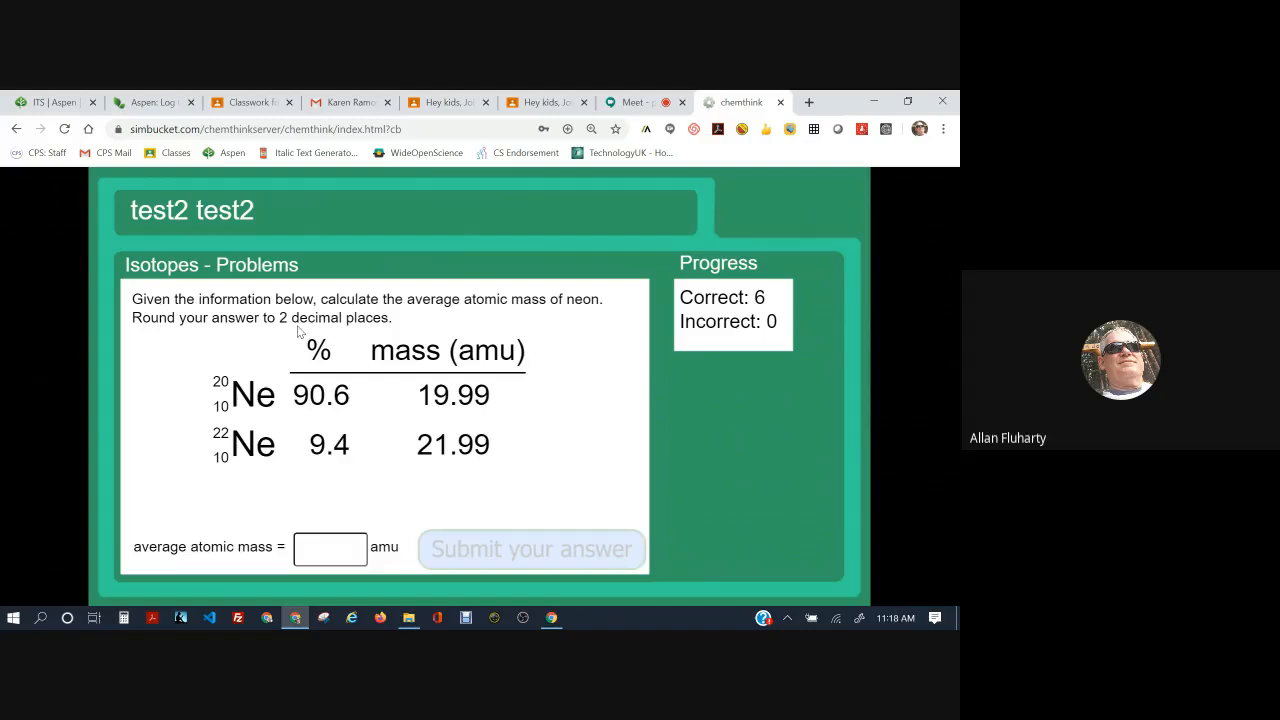
mouse_move(316, 392)
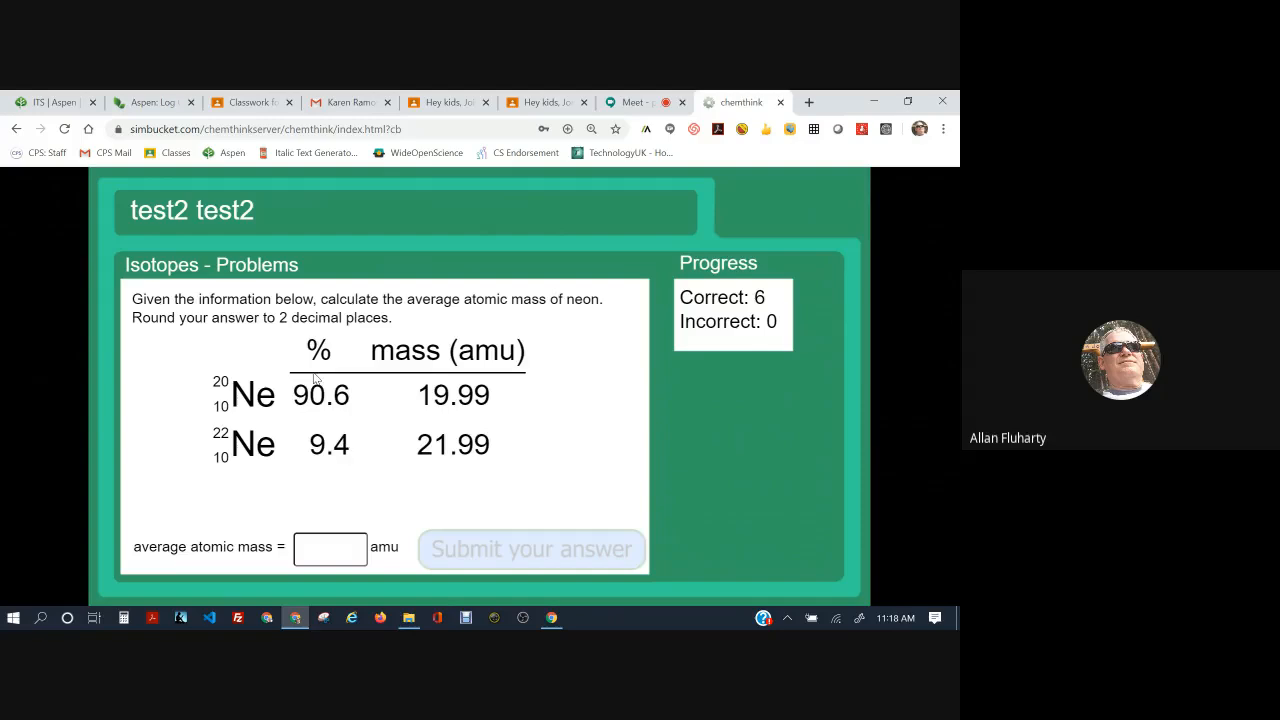
mouse_move(364, 430)
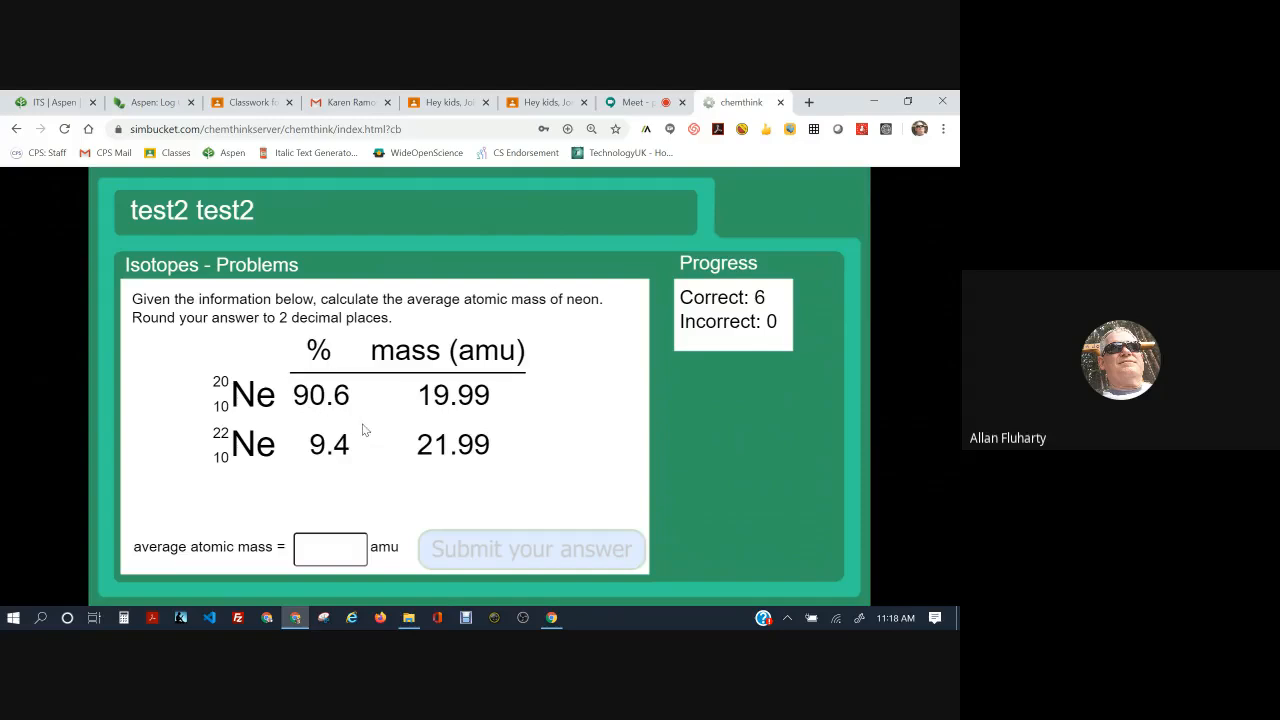
mouse_move(340, 528)
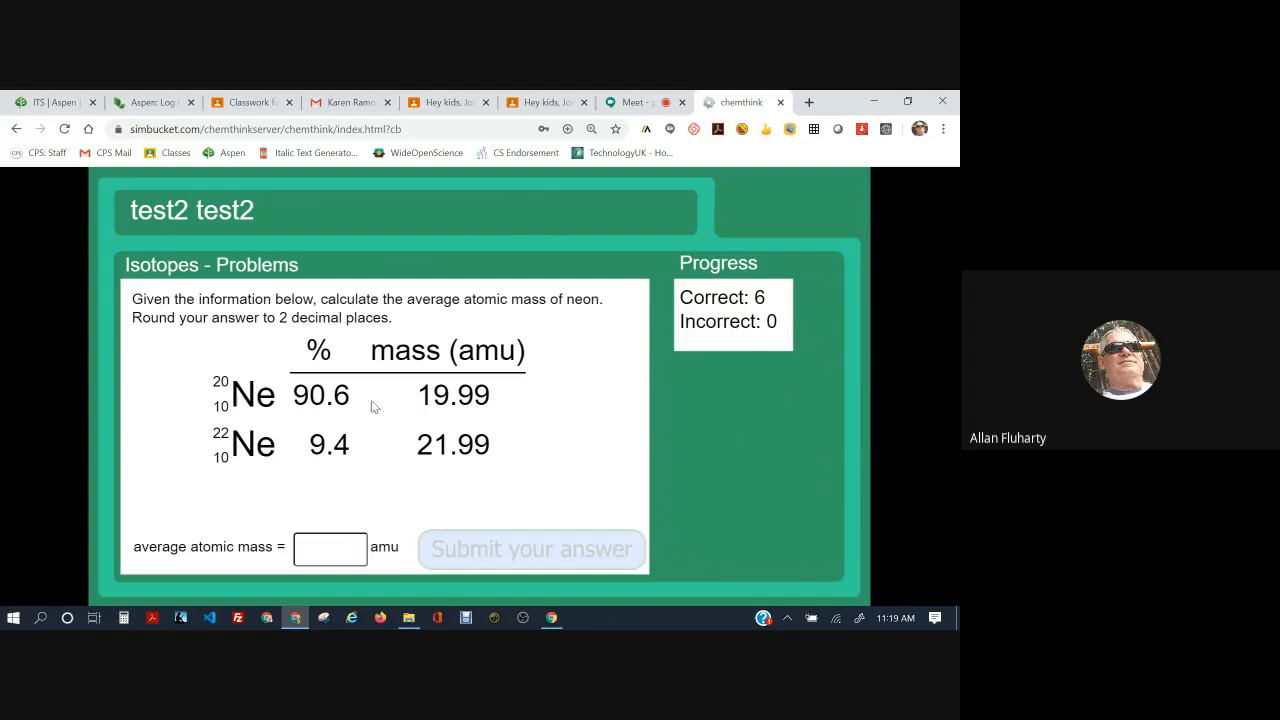
mouse_move(476, 410)
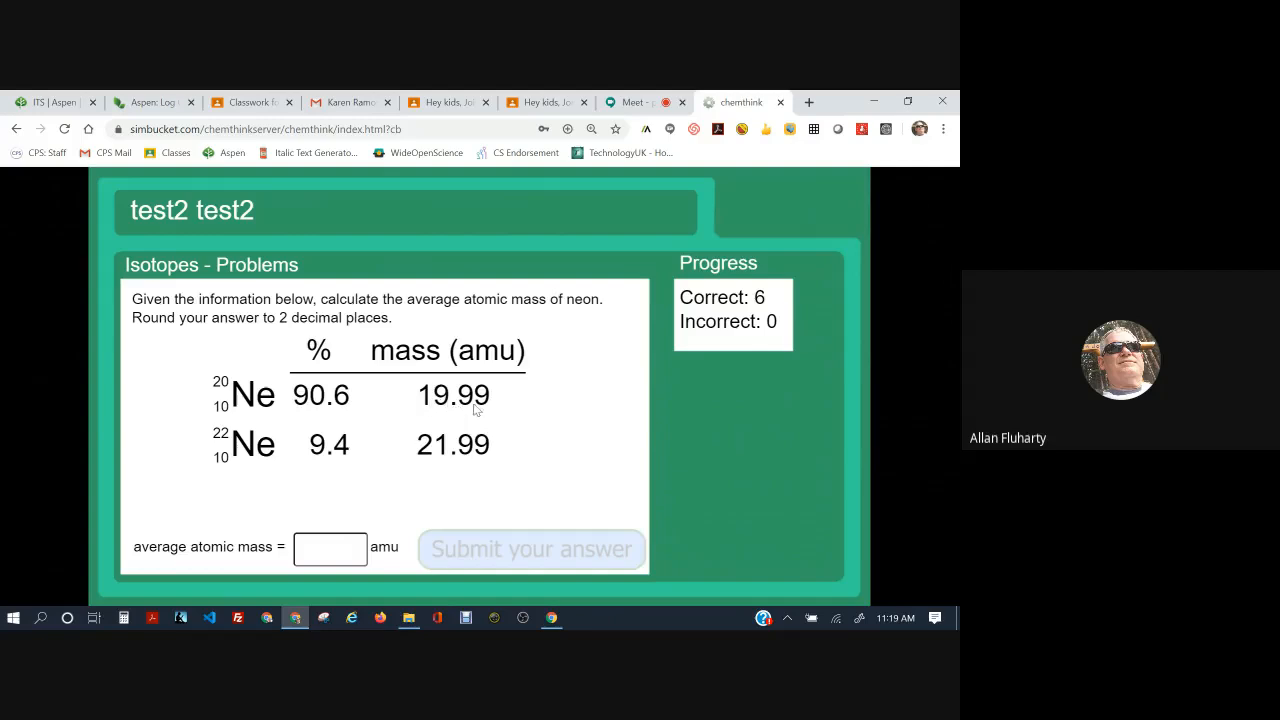
mouse_move(324, 460)
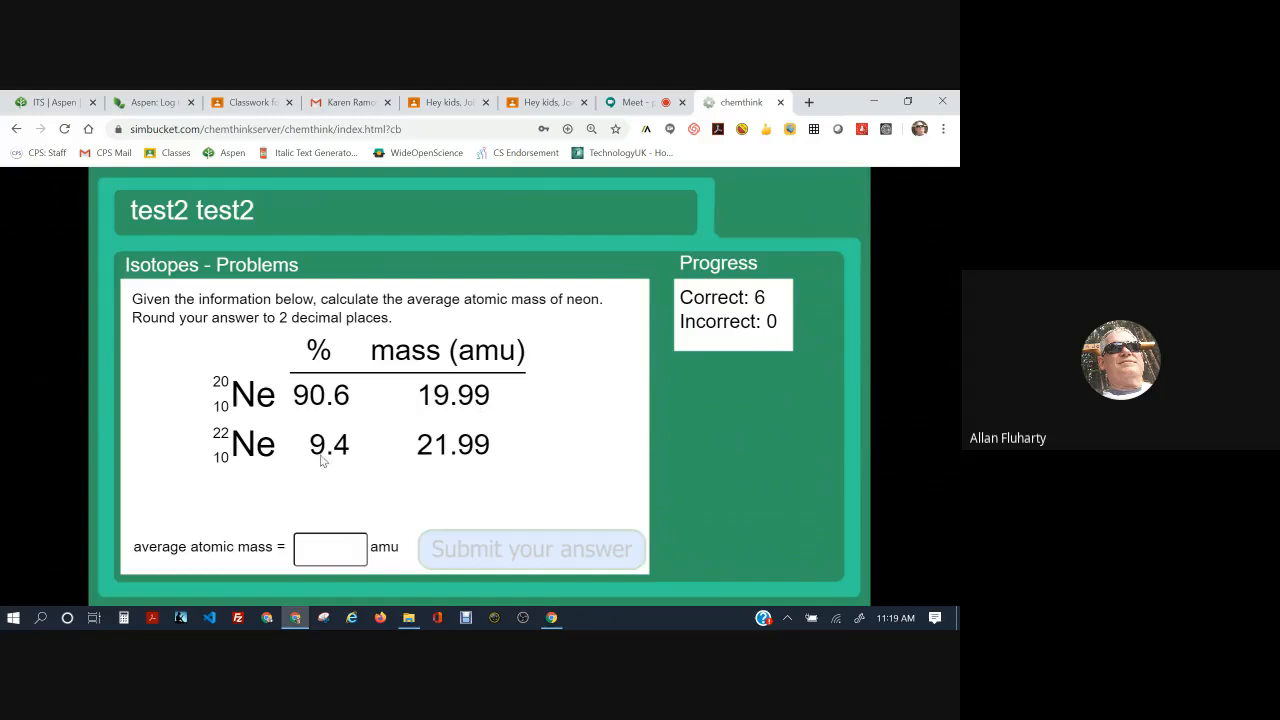
mouse_move(424, 460)
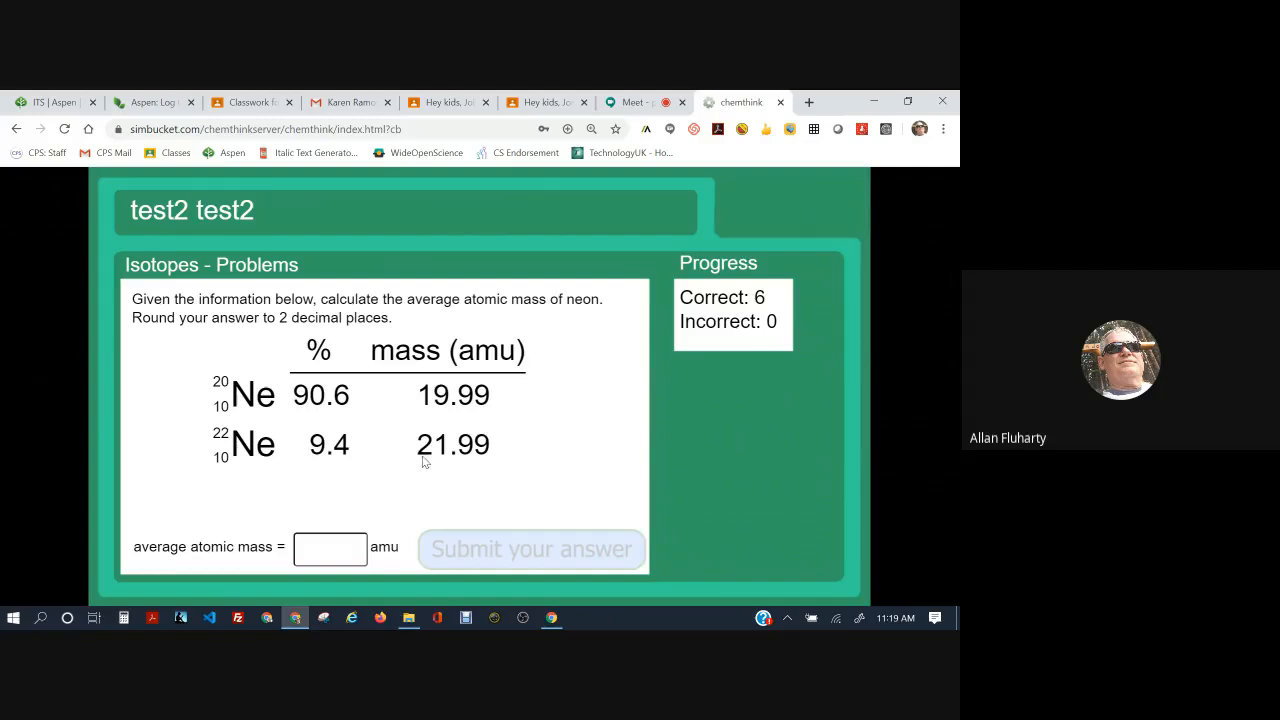
mouse_move(448, 458)
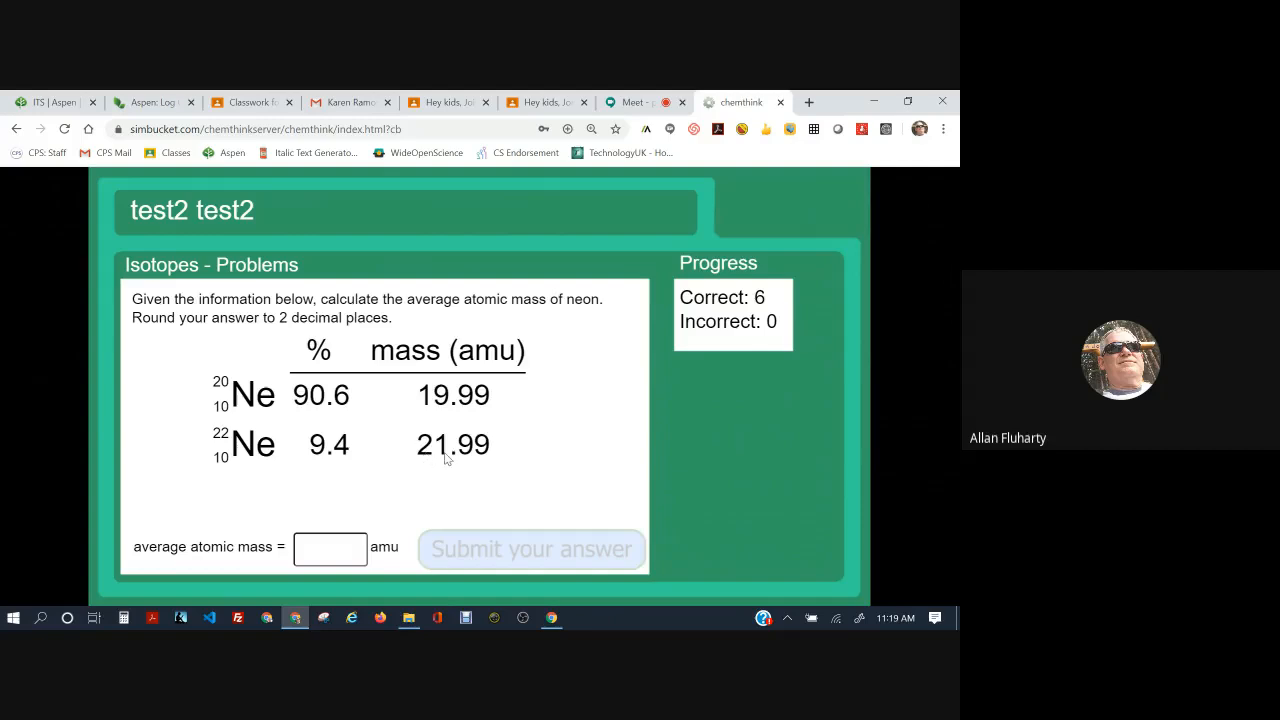
mouse_move(328, 452)
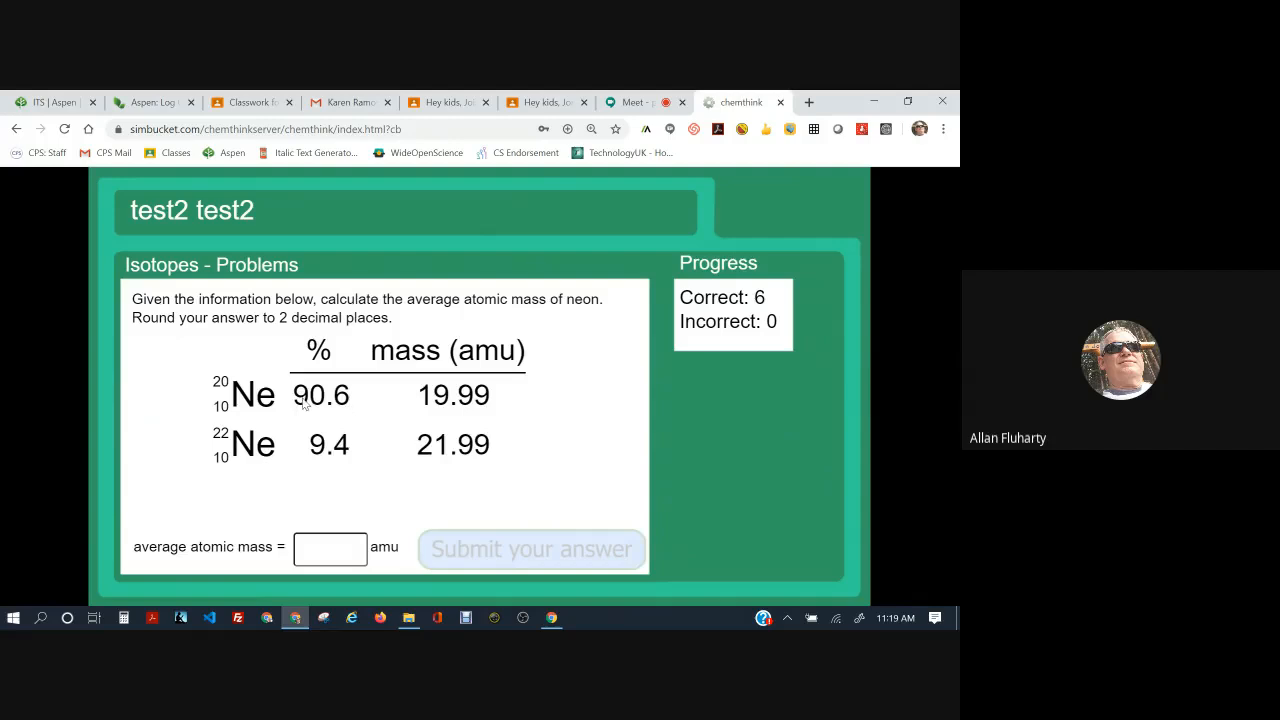
mouse_move(528, 458)
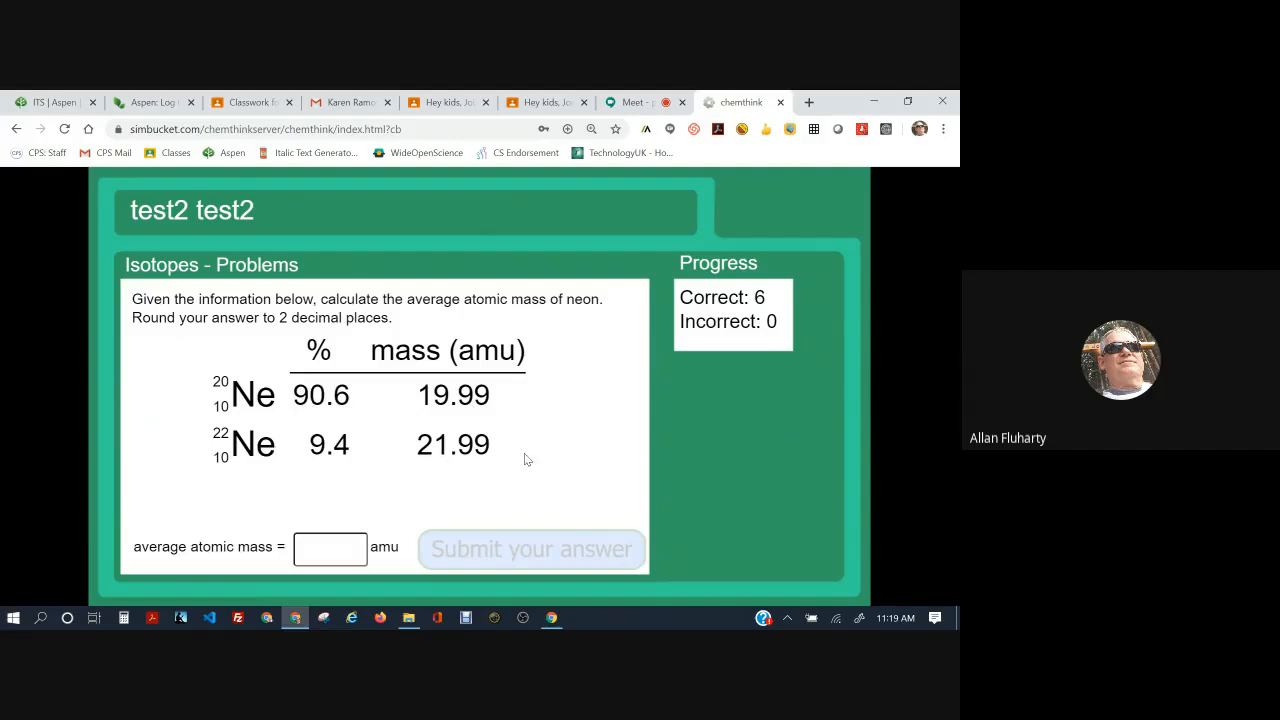
mouse_move(356, 396)
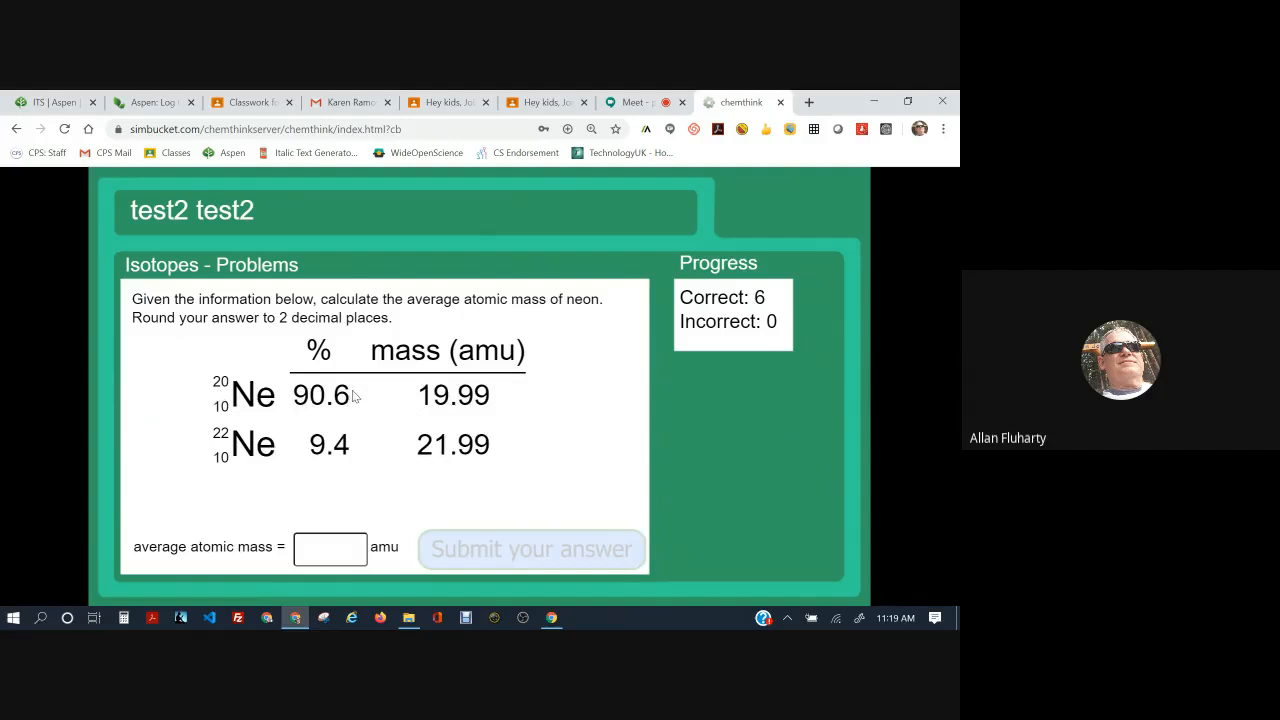
mouse_move(628, 498)
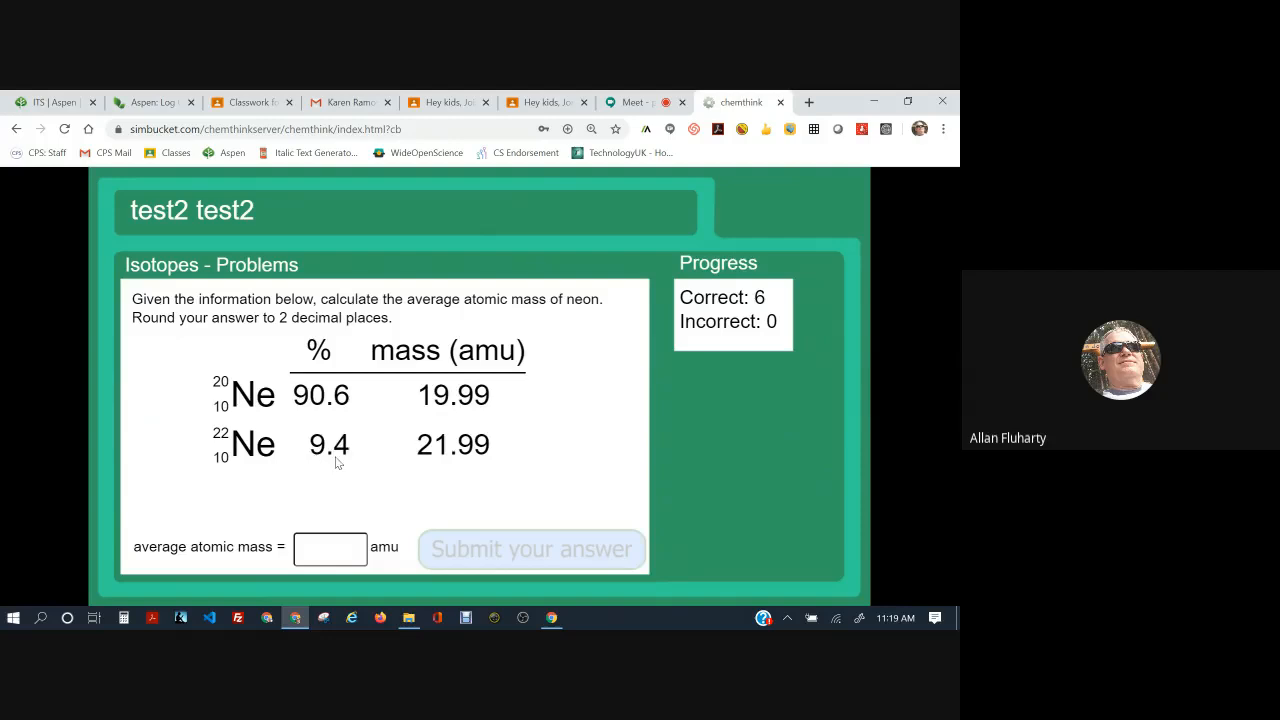
mouse_move(520, 474)
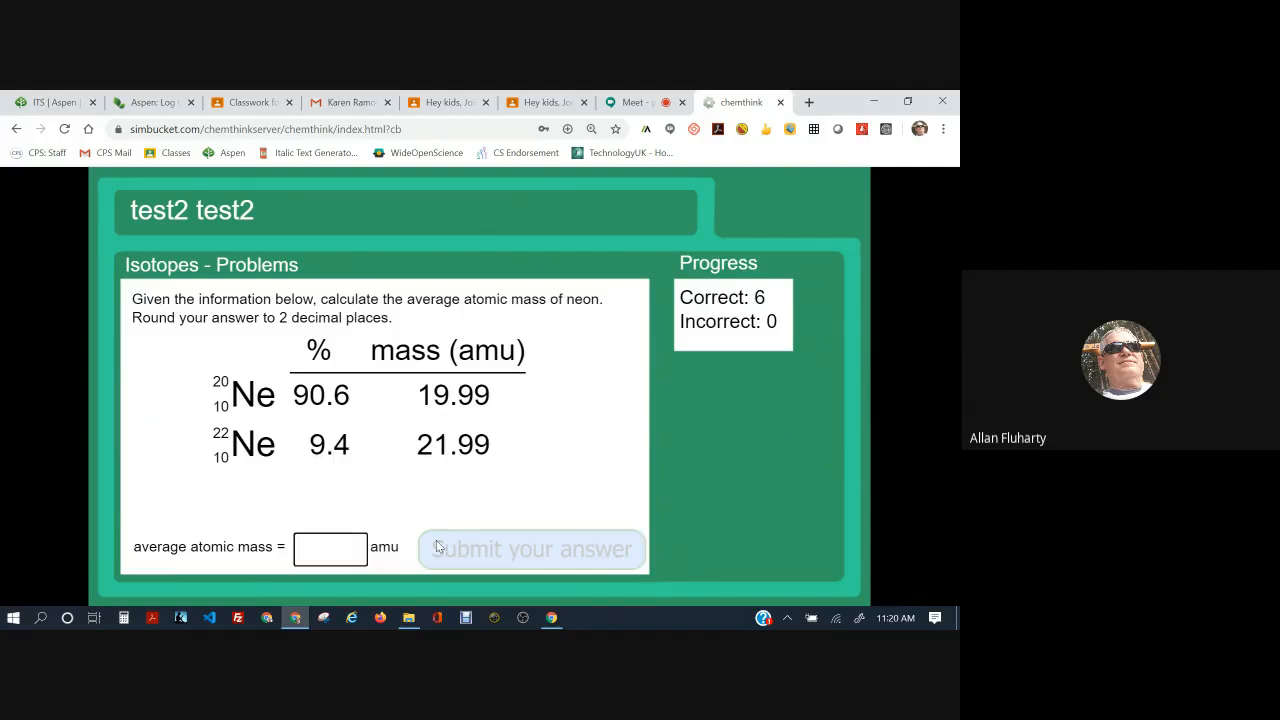
Enter 20.17 as neon's average atomic mass, get it marked incorrect, and continue
text(20.)
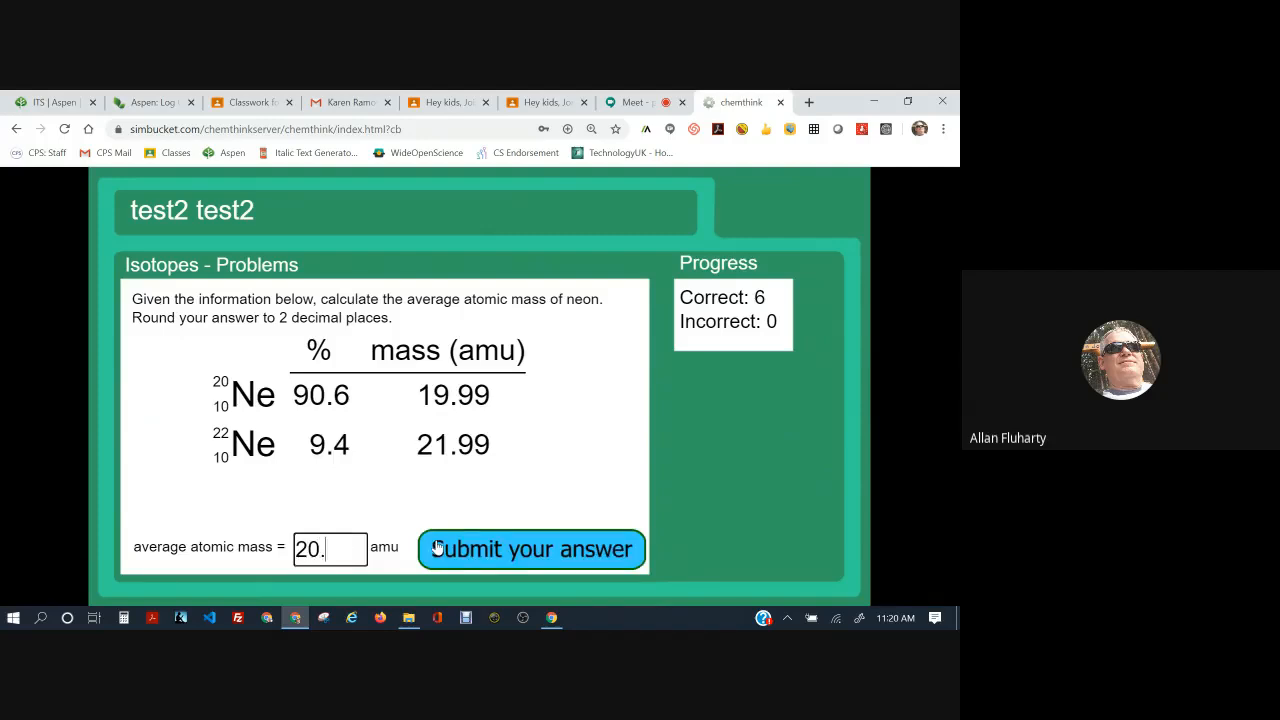
text(17)
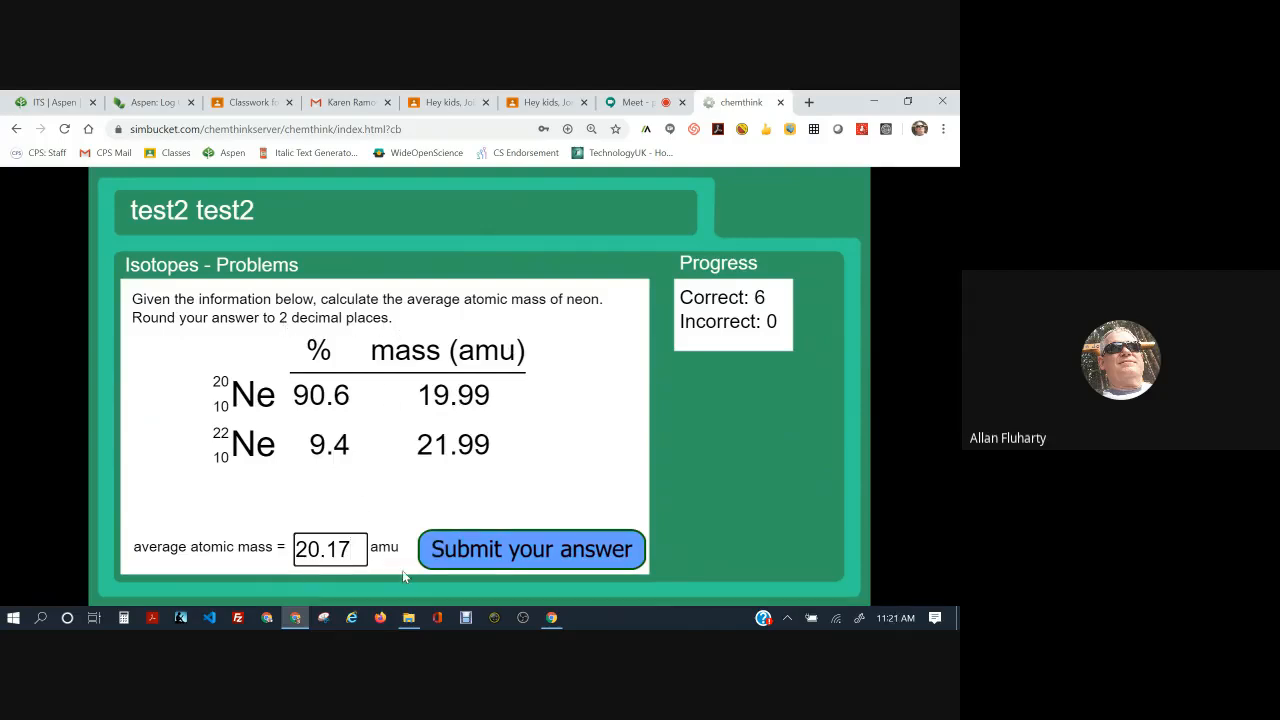
mouse_move(378, 528)
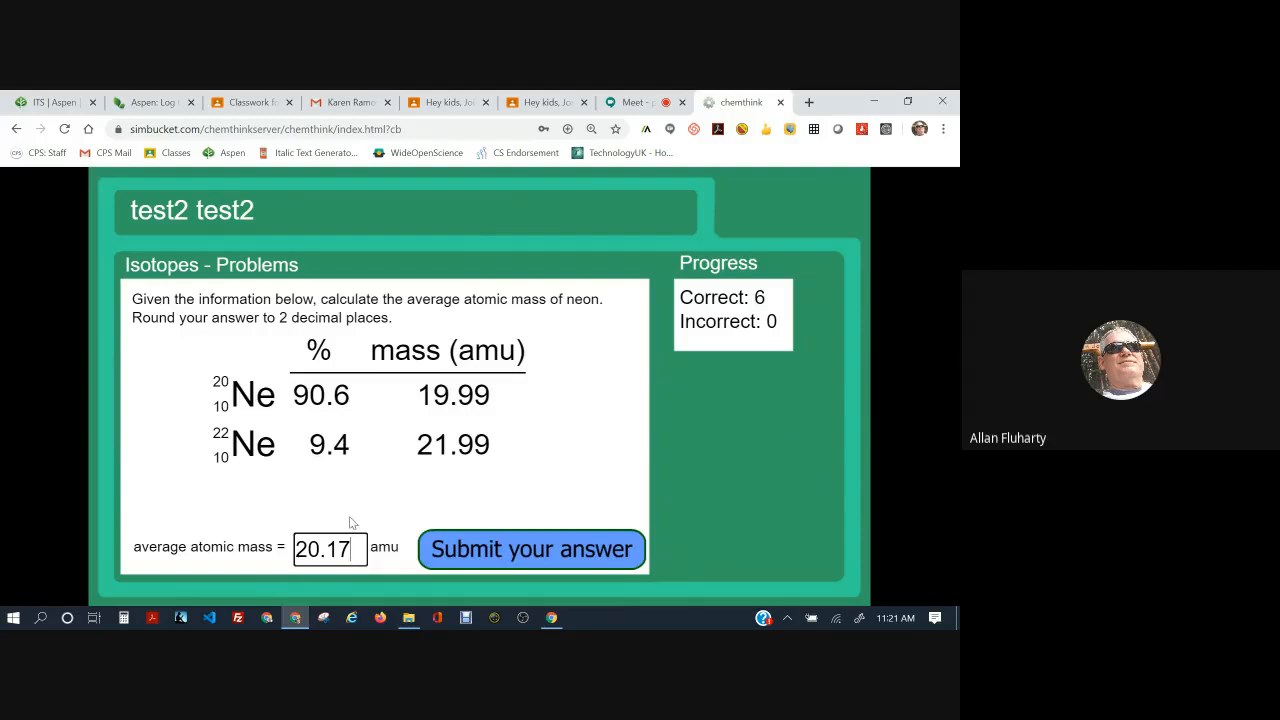
key(Backspace)
text(8)
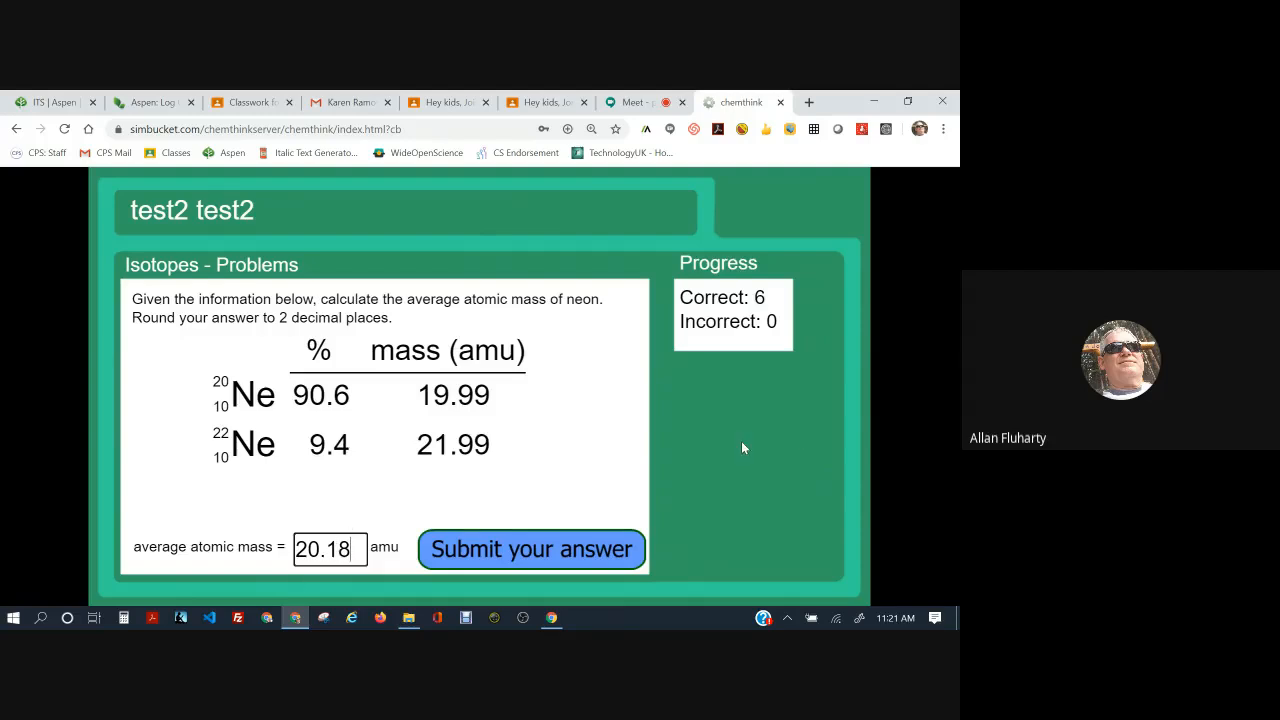
key(BackSpace)
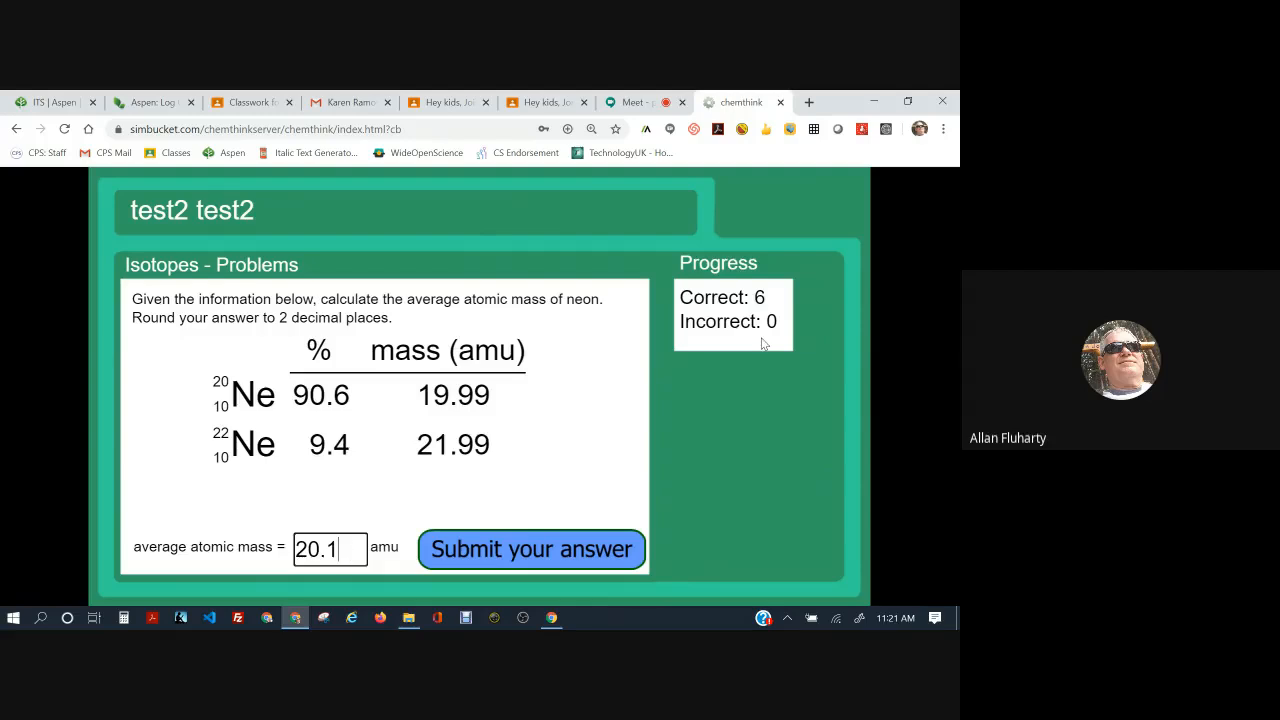
text(7)
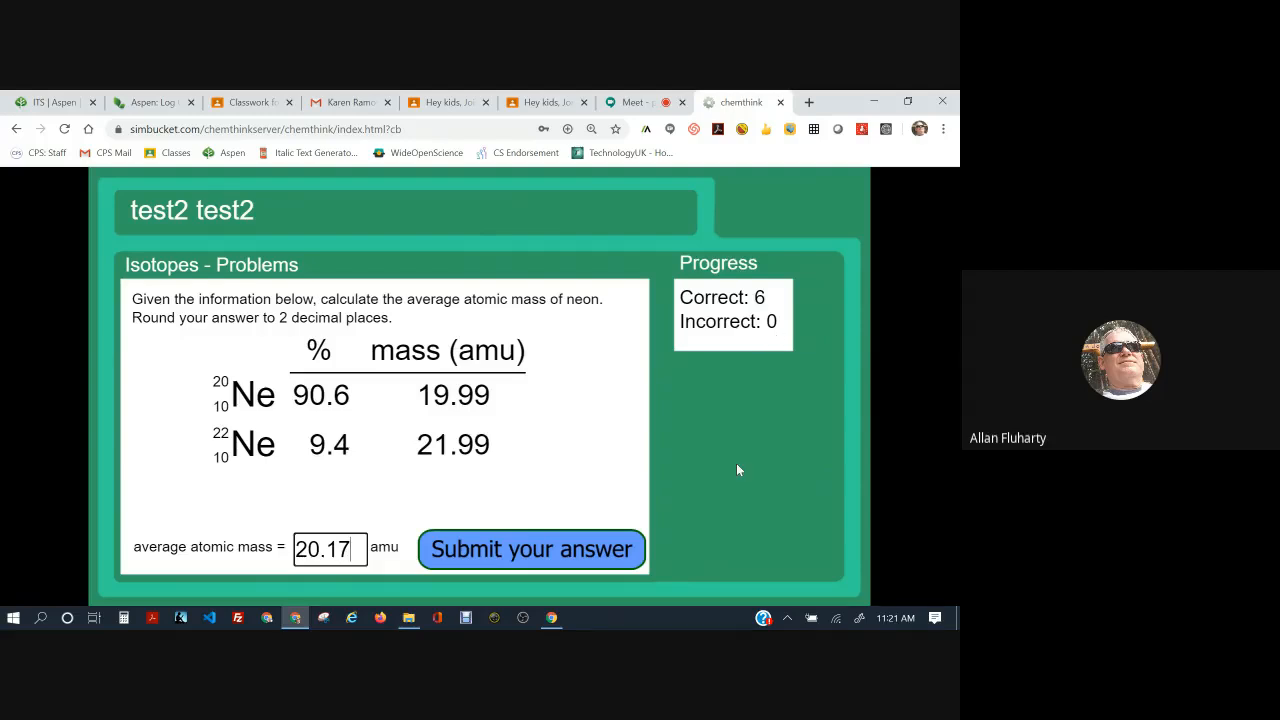
click(532, 548)
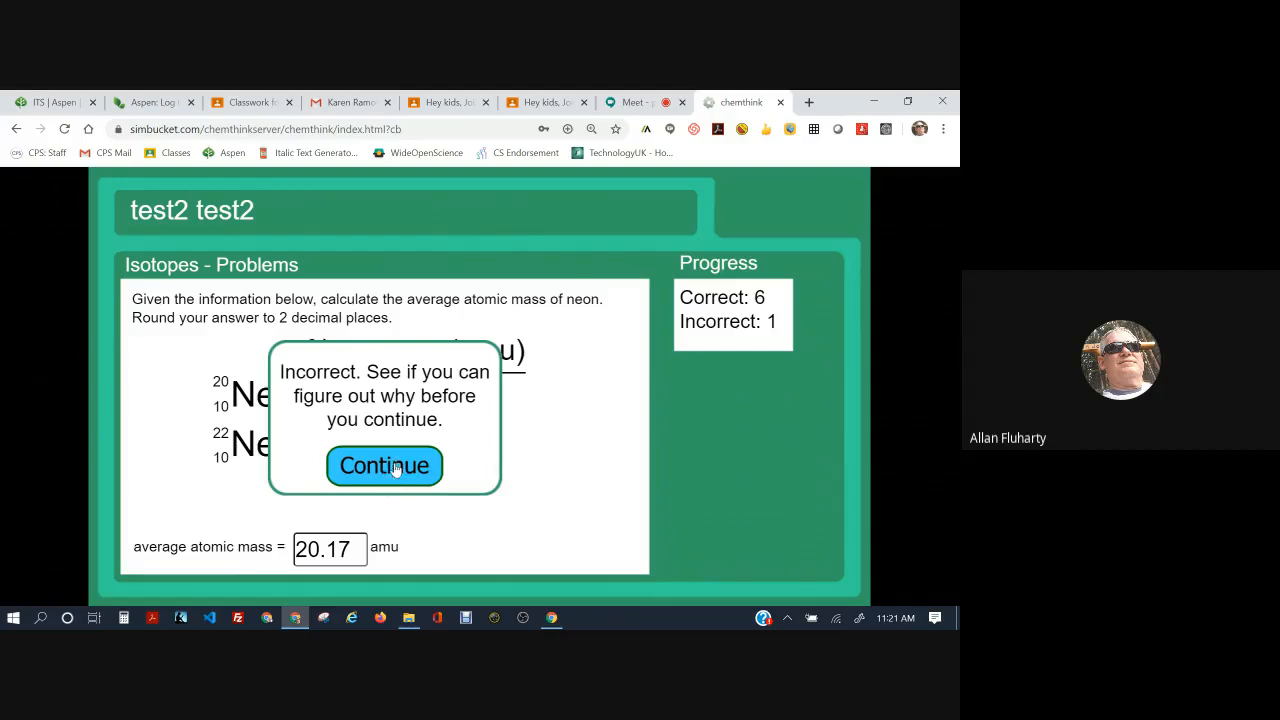
click(384, 464)
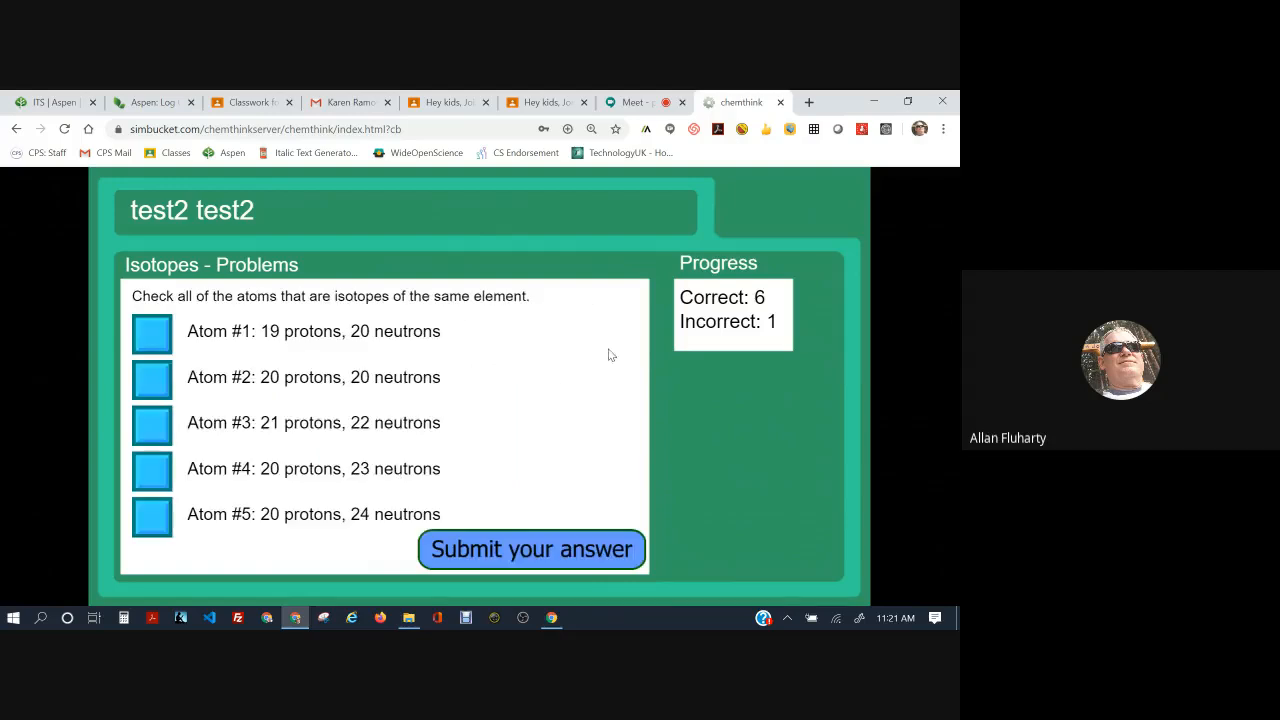
mouse_move(364, 280)
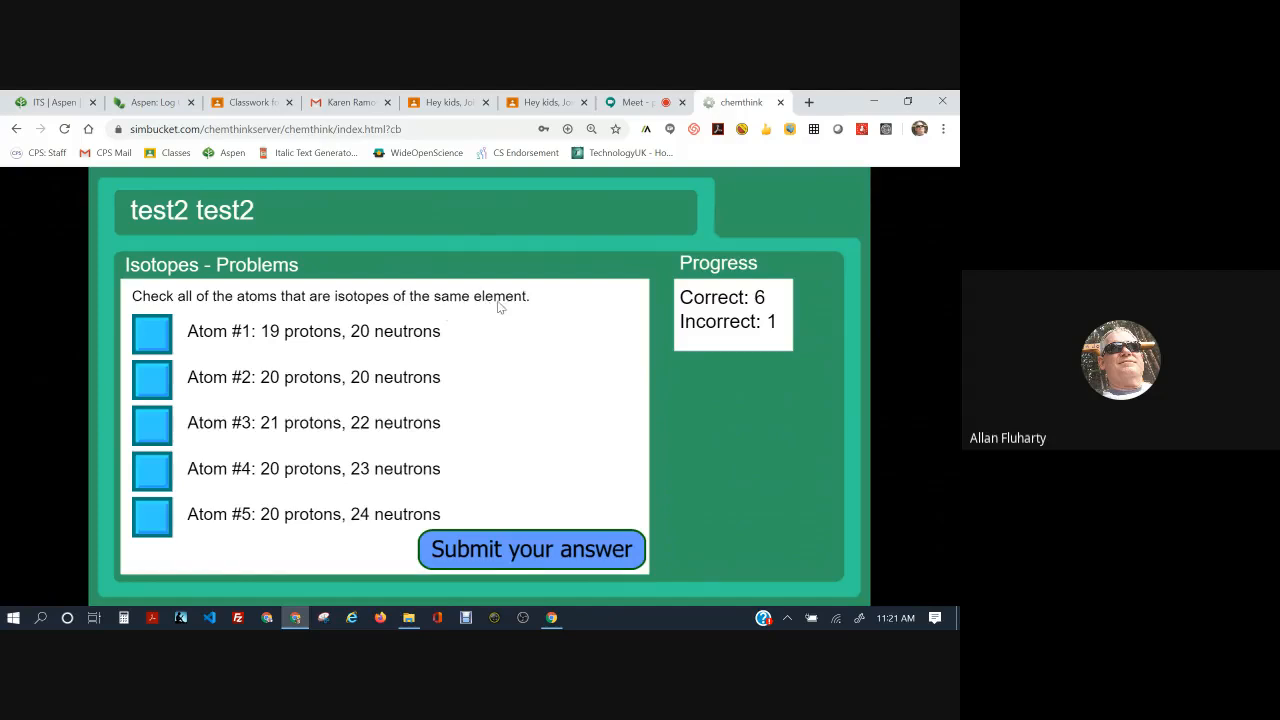
mouse_move(456, 308)
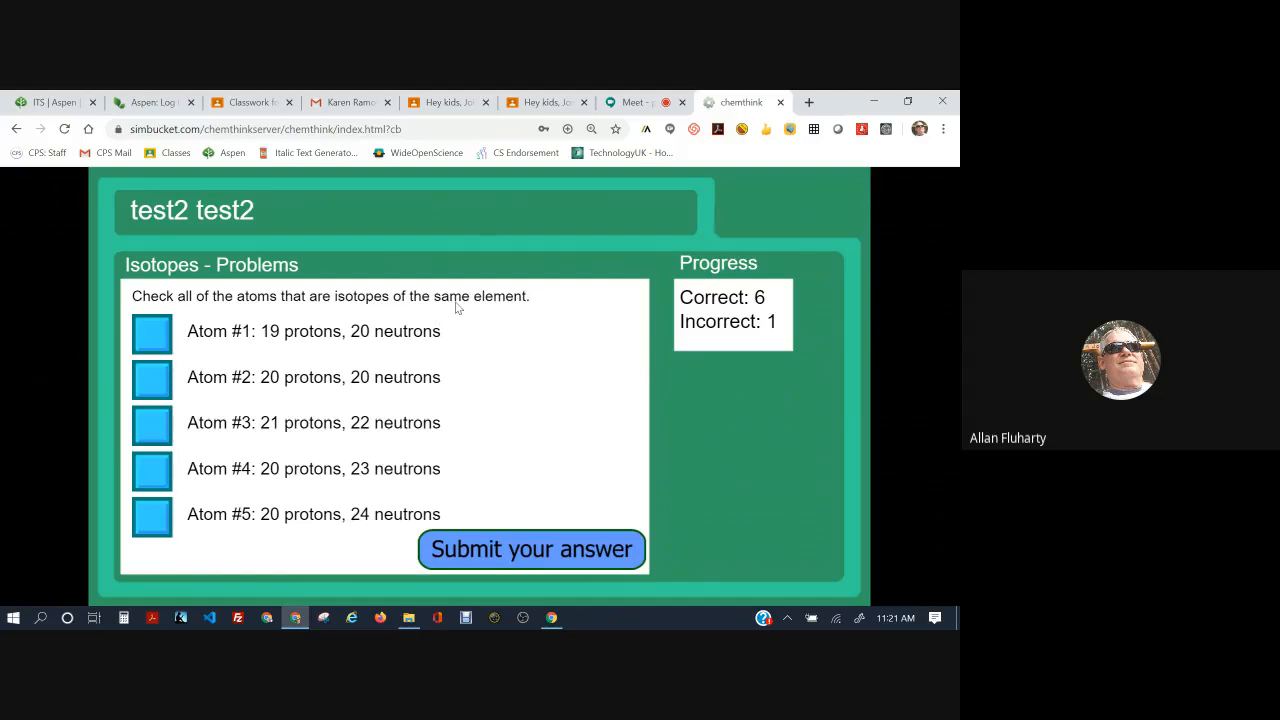
mouse_move(270, 356)
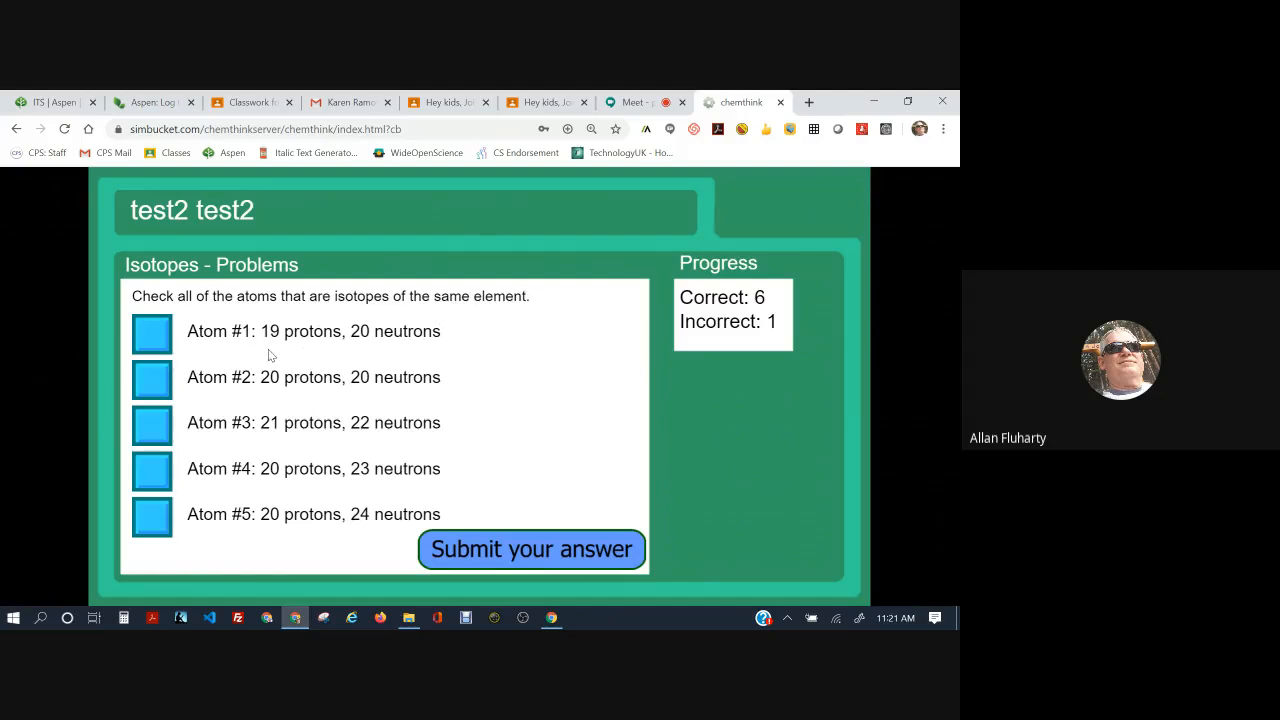
mouse_move(284, 360)
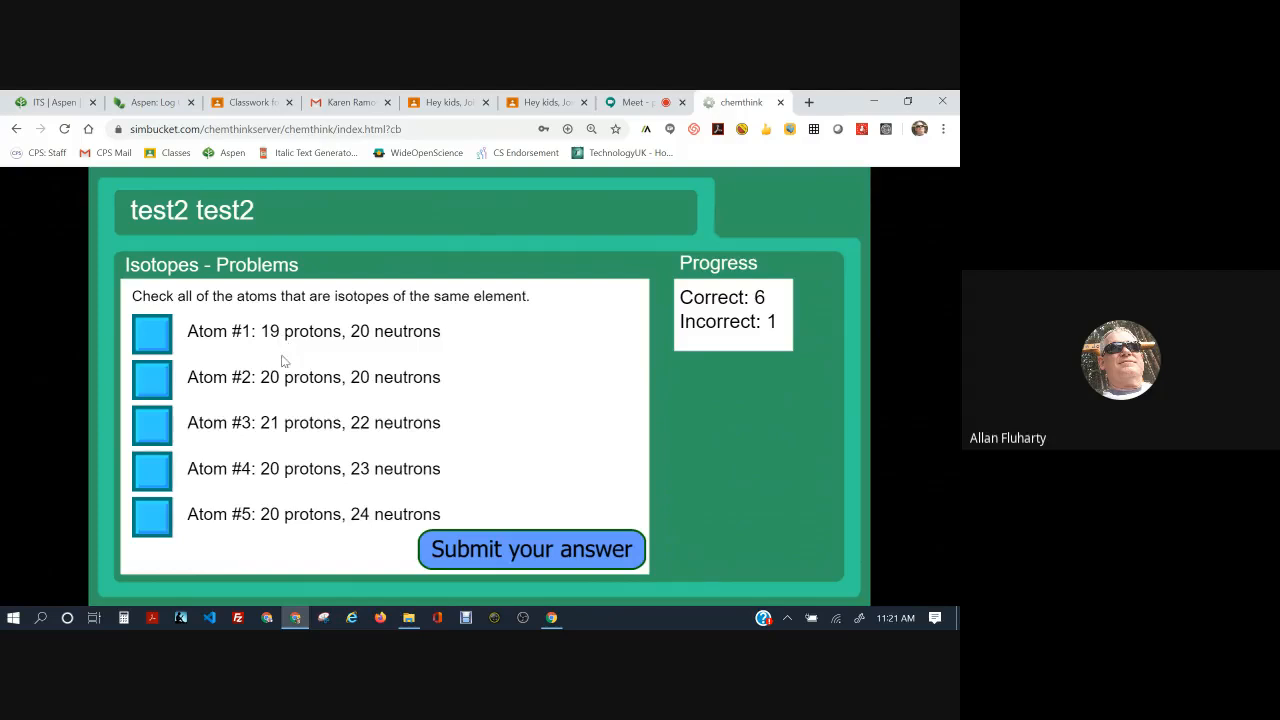
mouse_move(300, 390)
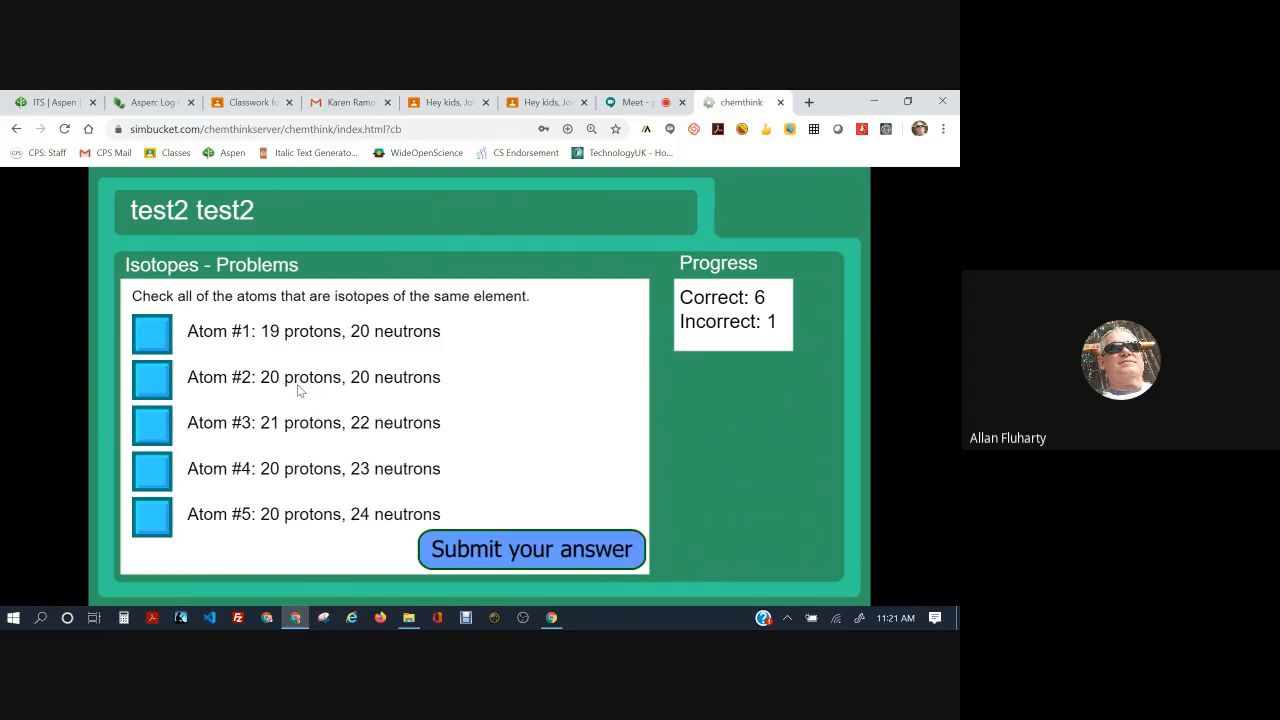
mouse_move(288, 444)
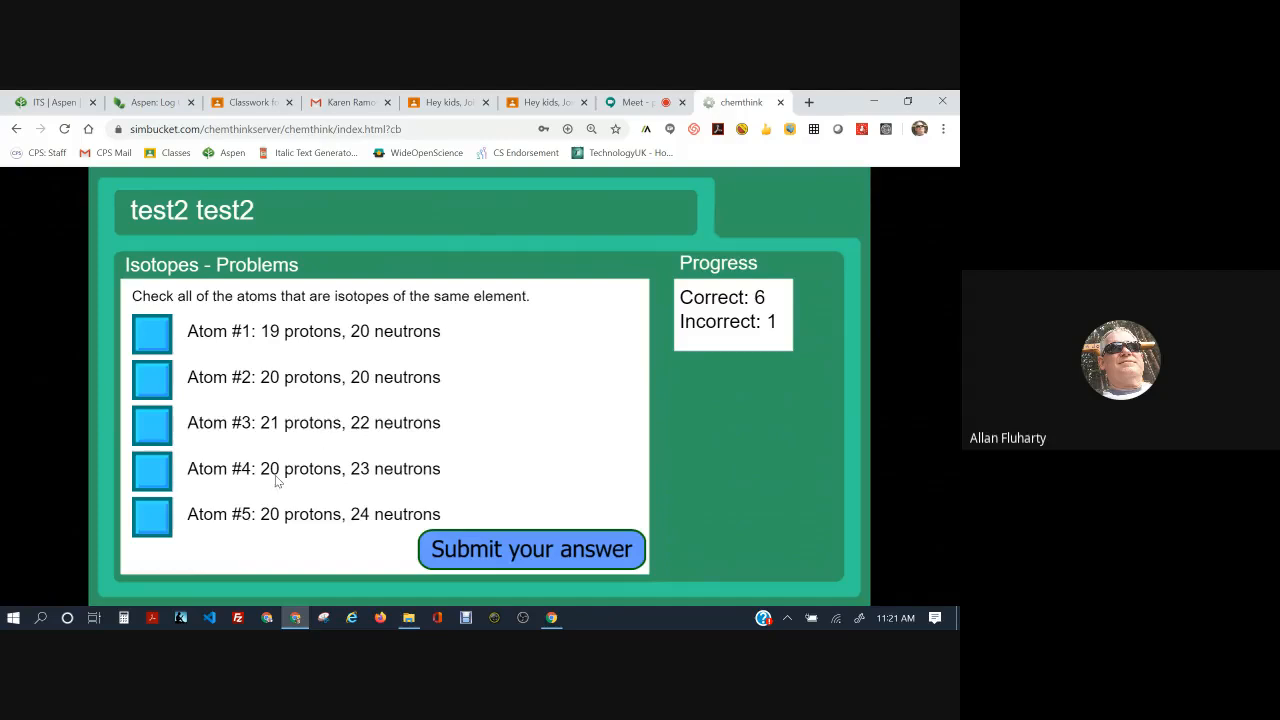
mouse_move(264, 378)
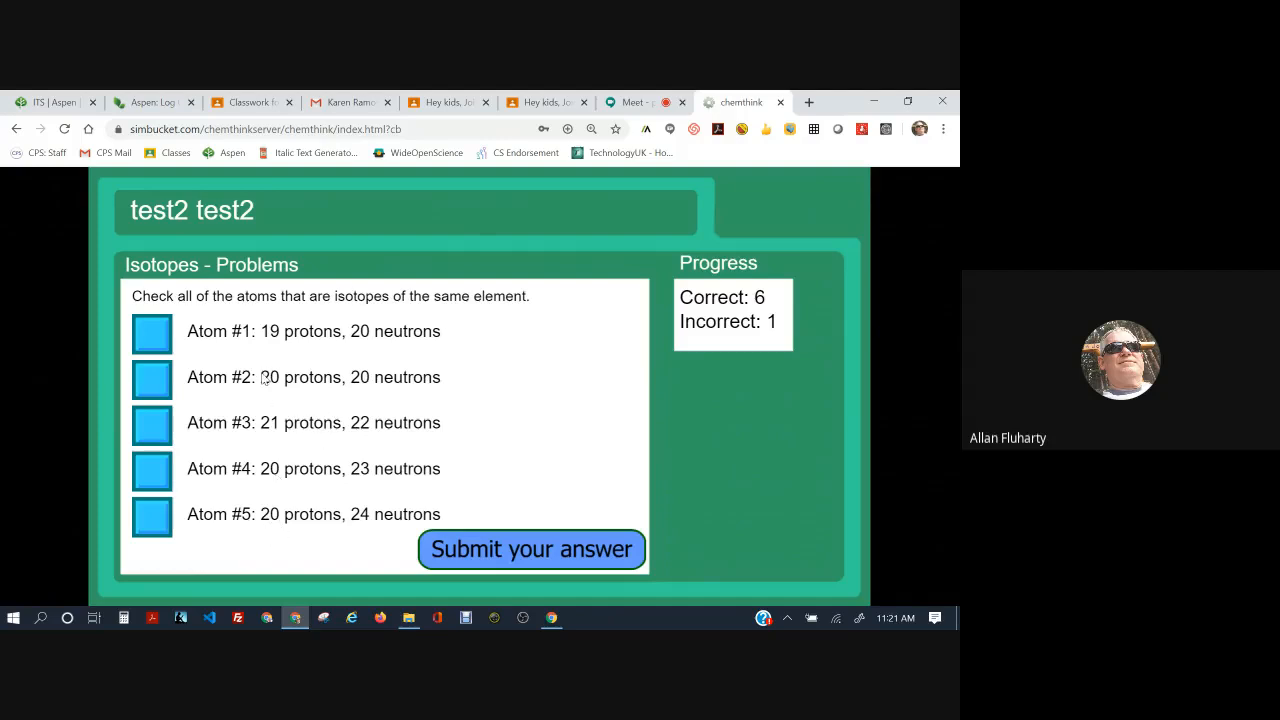
Mark atoms #2, #4 and #5 as isotopes of one element and continue after the correct result
click(152, 376)
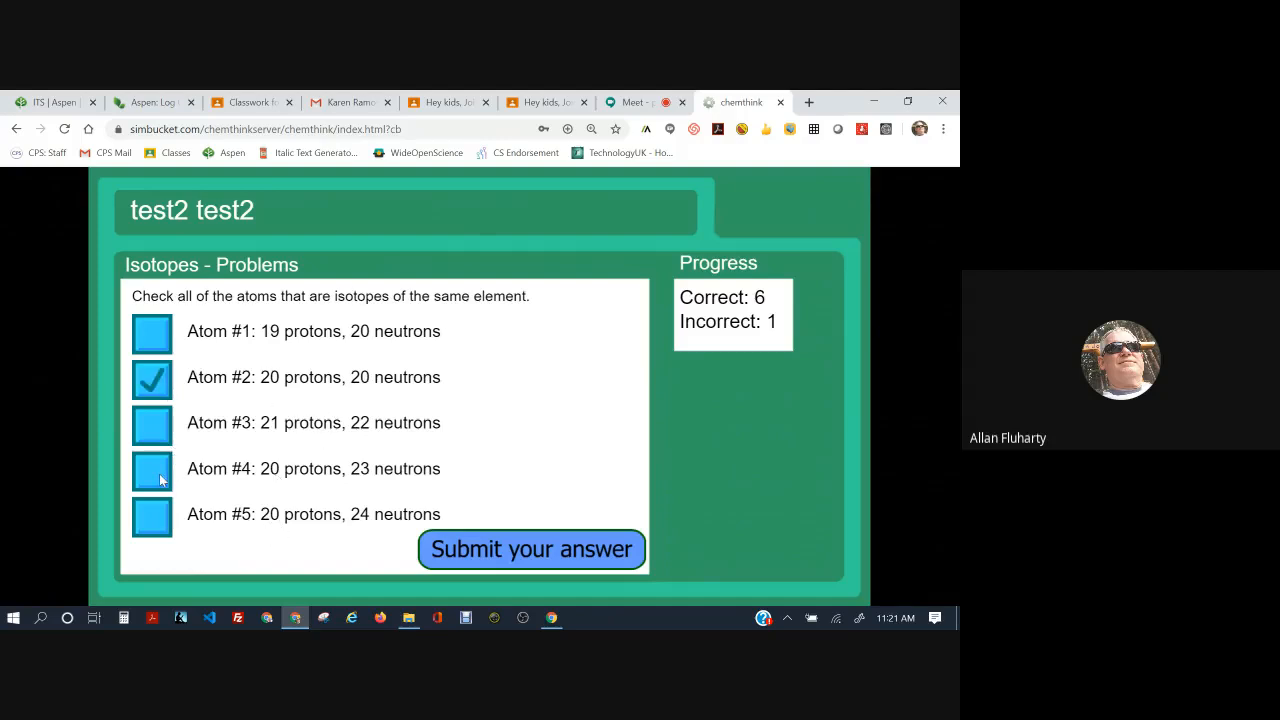
click(152, 468)
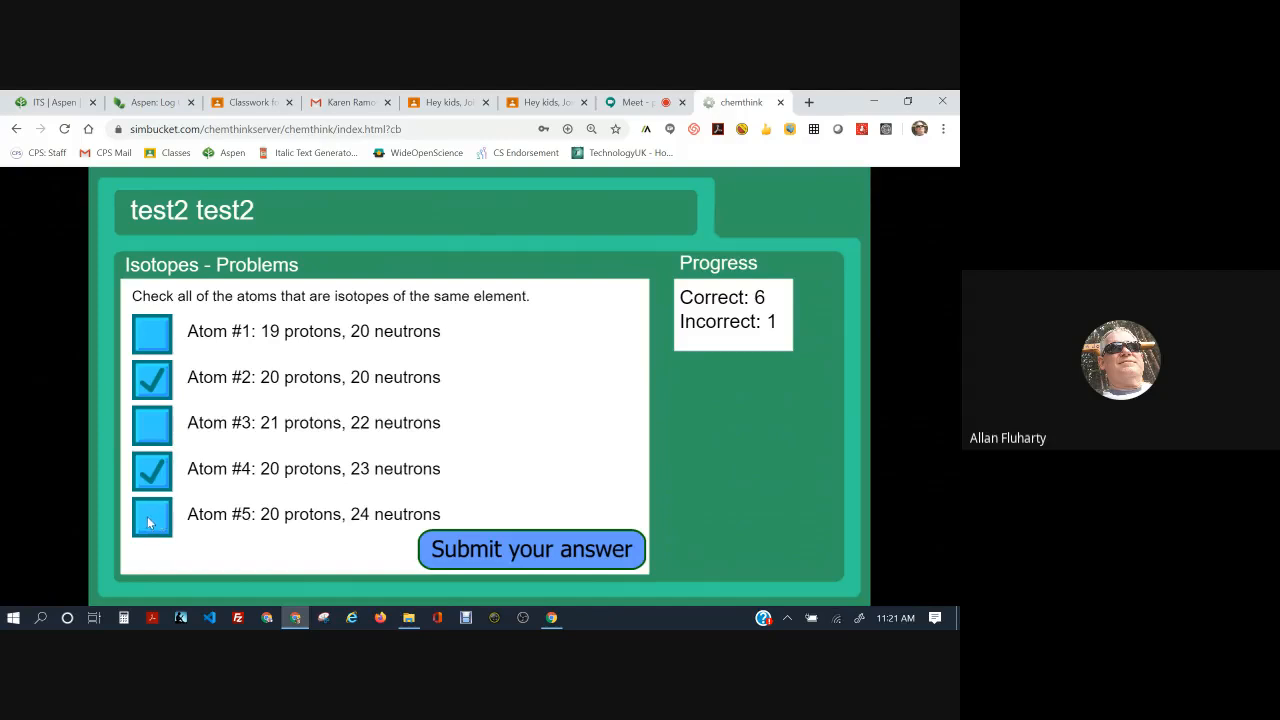
click(152, 516)
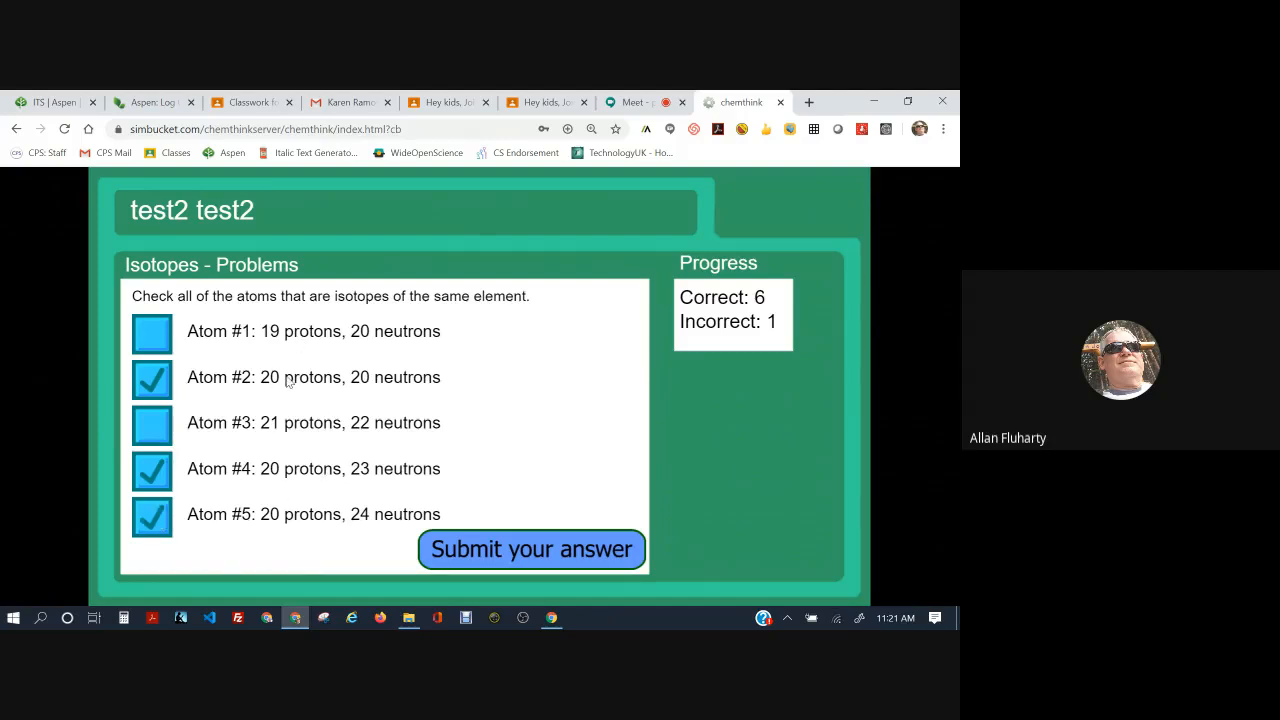
click(532, 548)
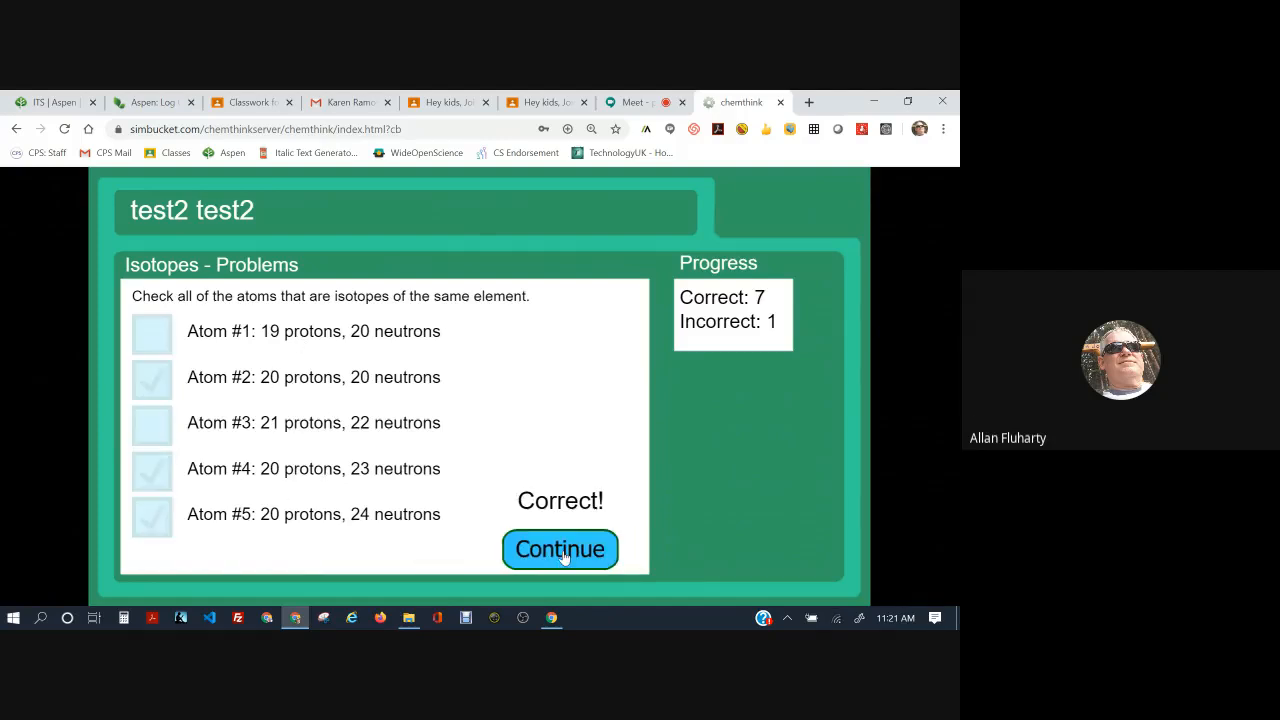
click(560, 548)
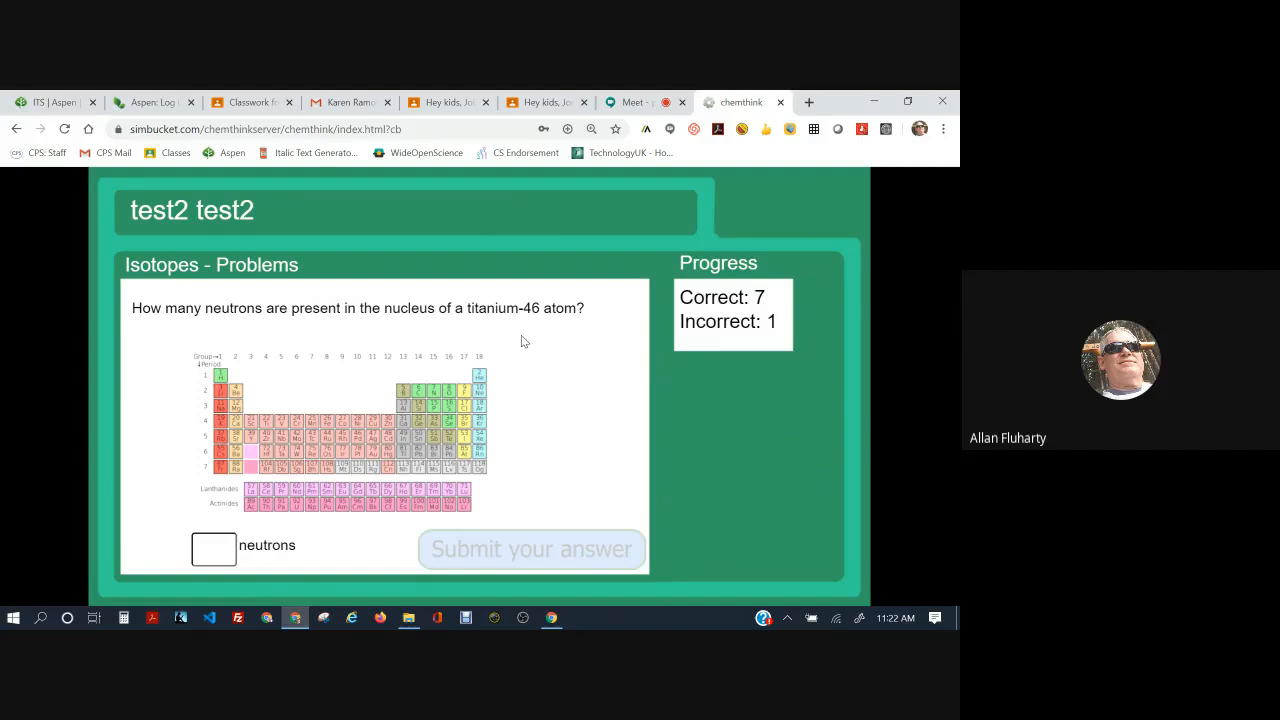
mouse_move(568, 330)
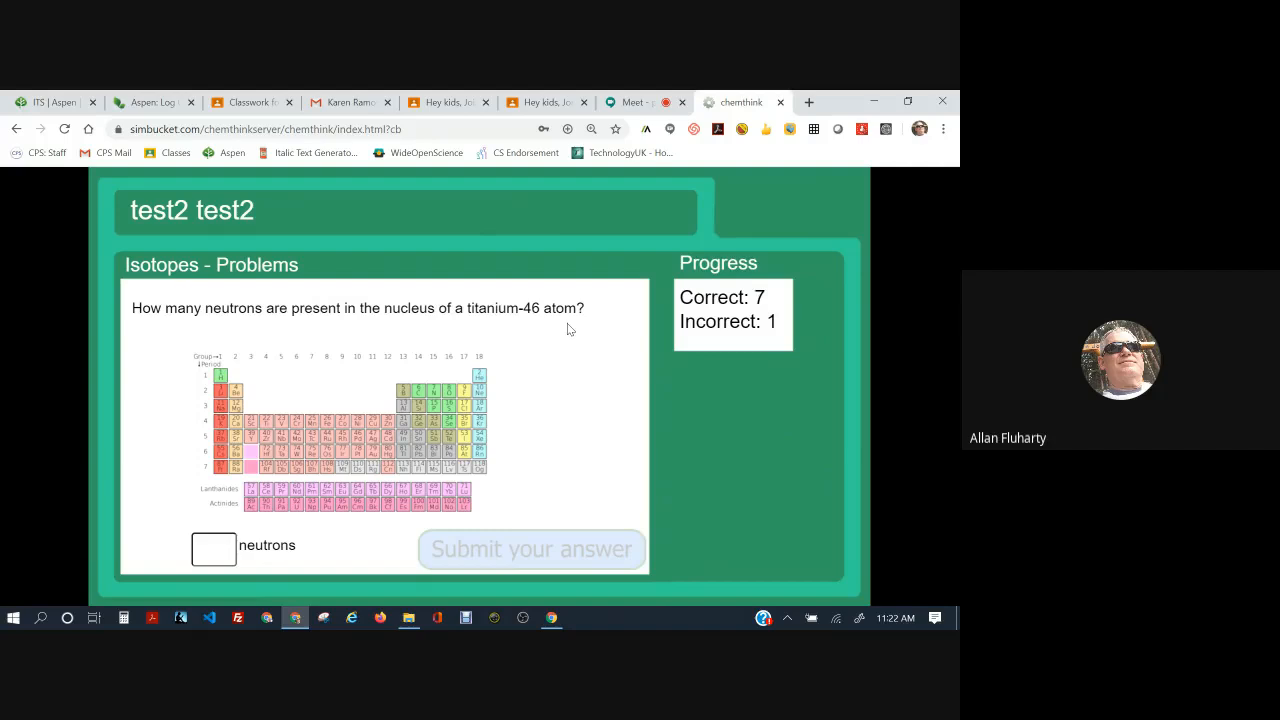
mouse_move(312, 166)
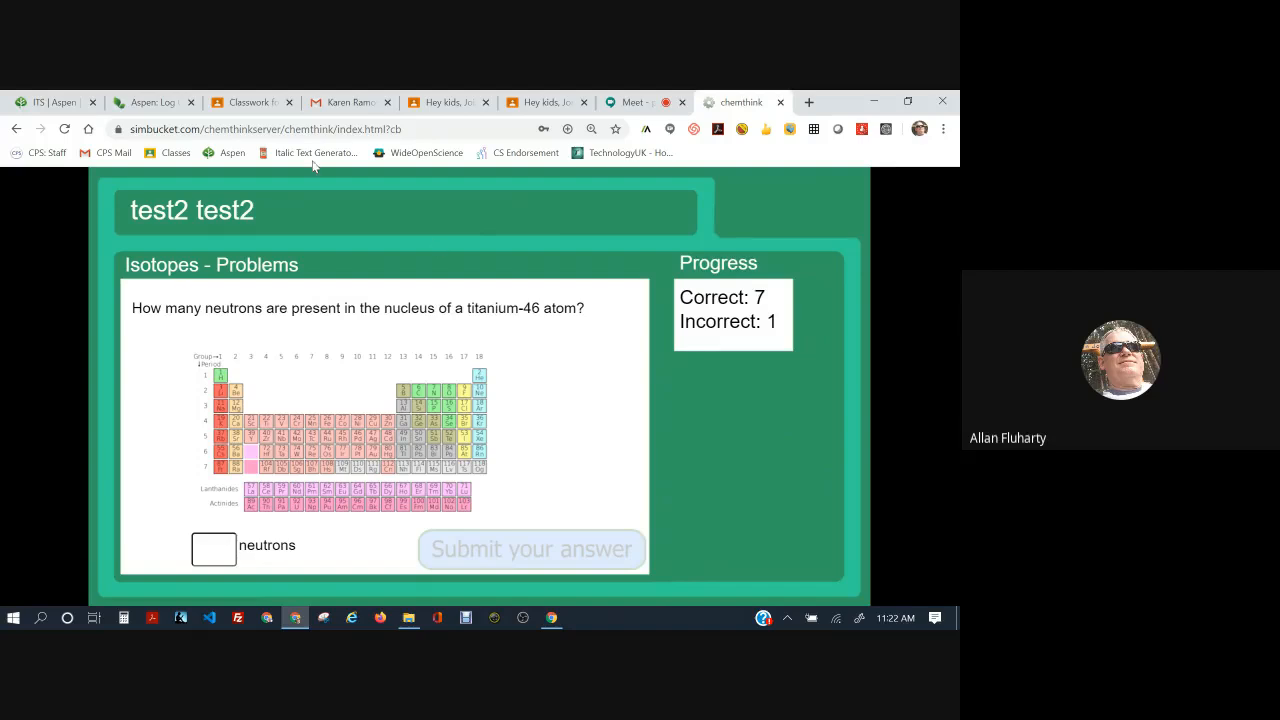
Check the periodic table PDF in Classroom twice for titanium and return to the question
click(244, 102)
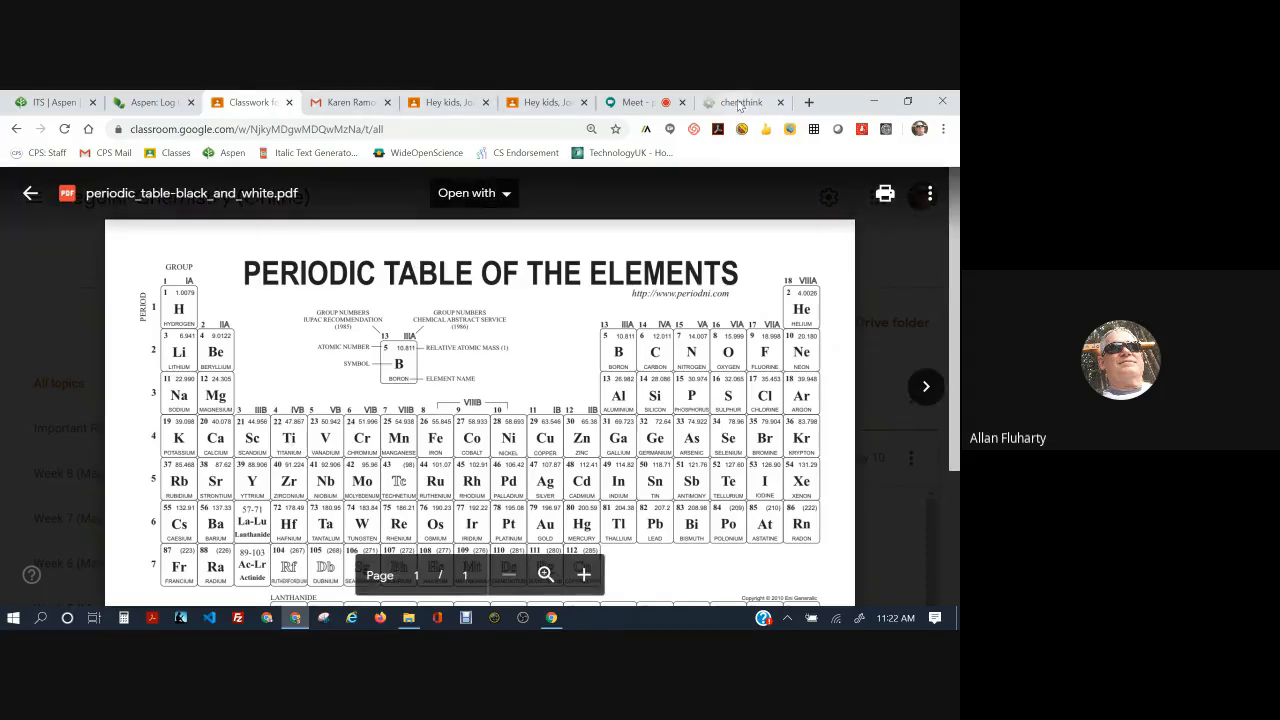
click(740, 102)
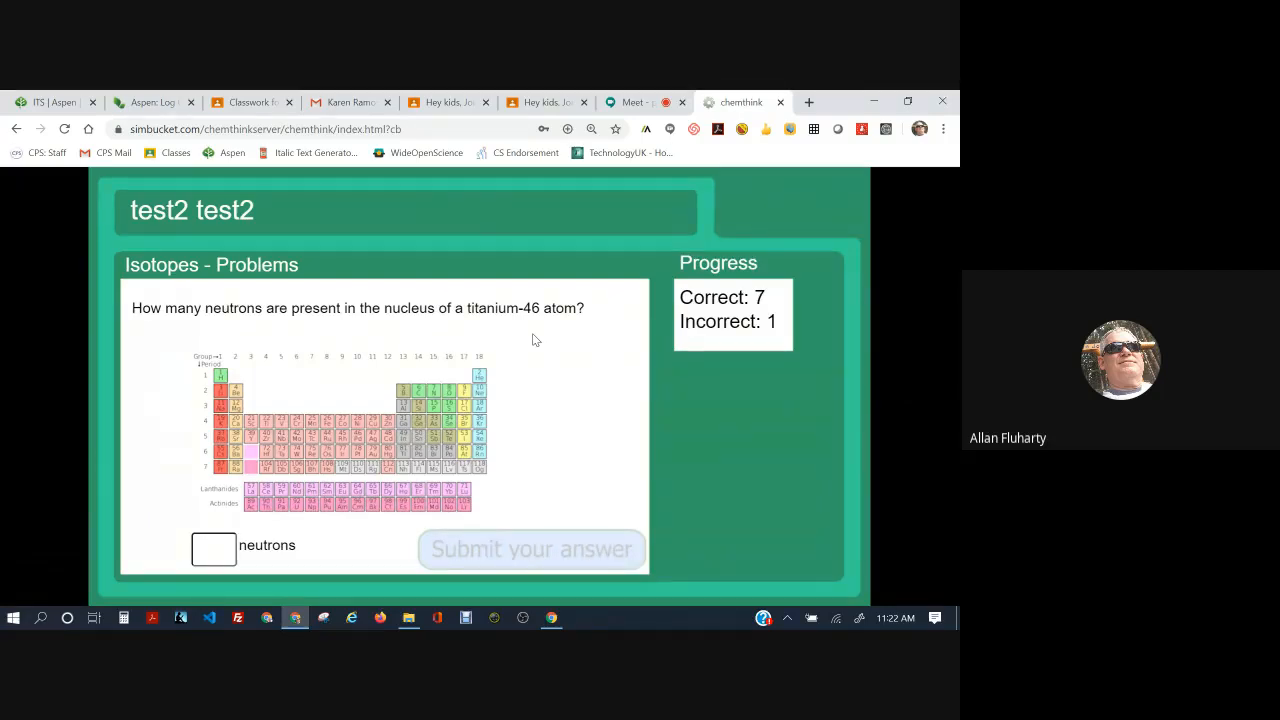
click(244, 102)
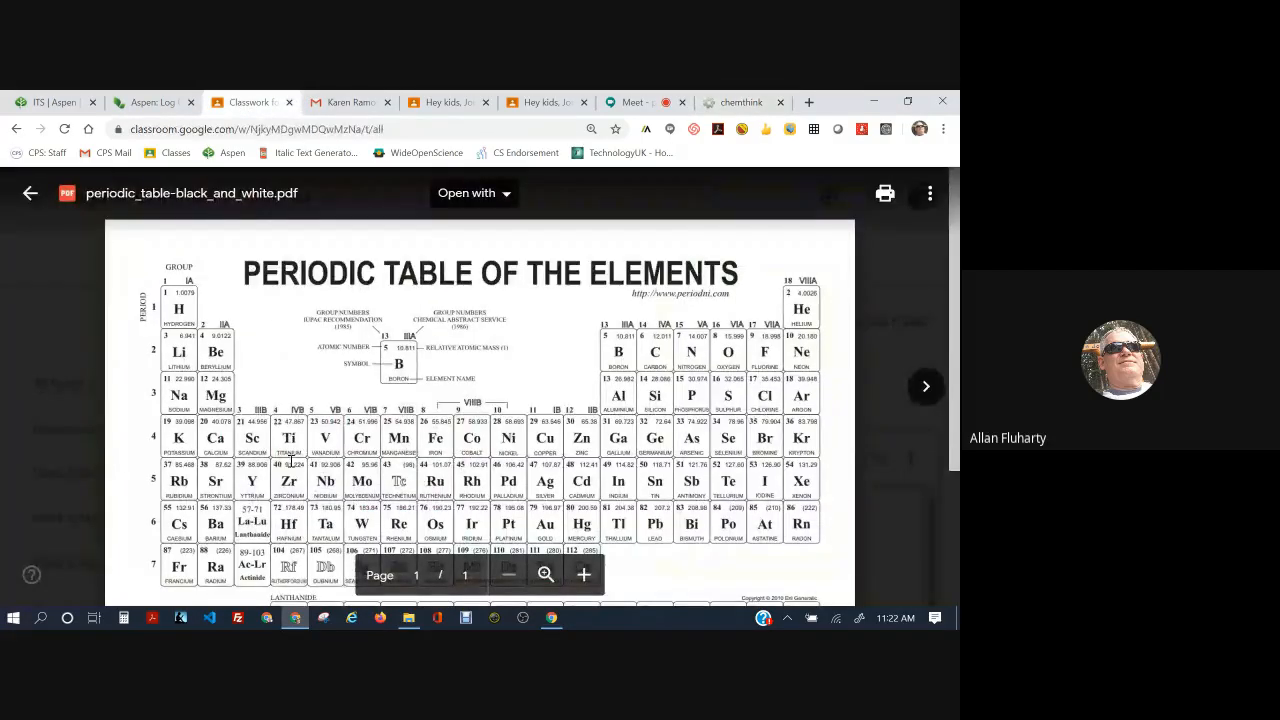
click(740, 102)
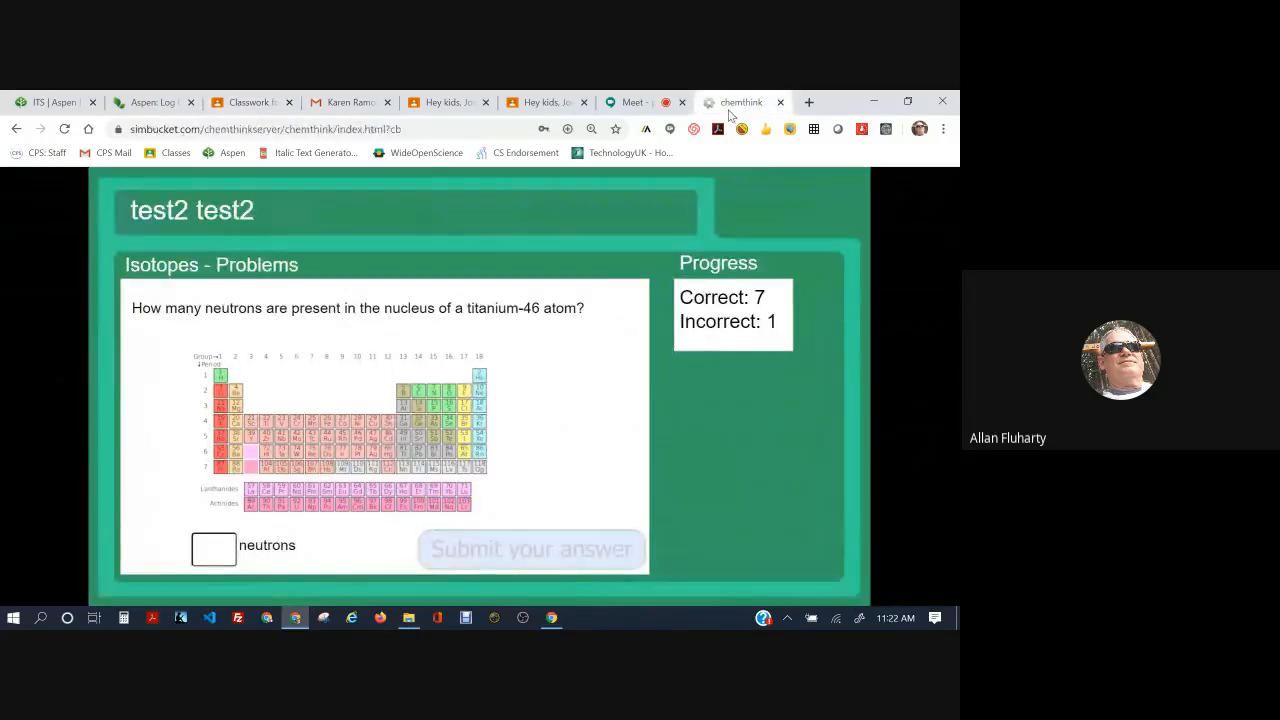
mouse_move(628, 218)
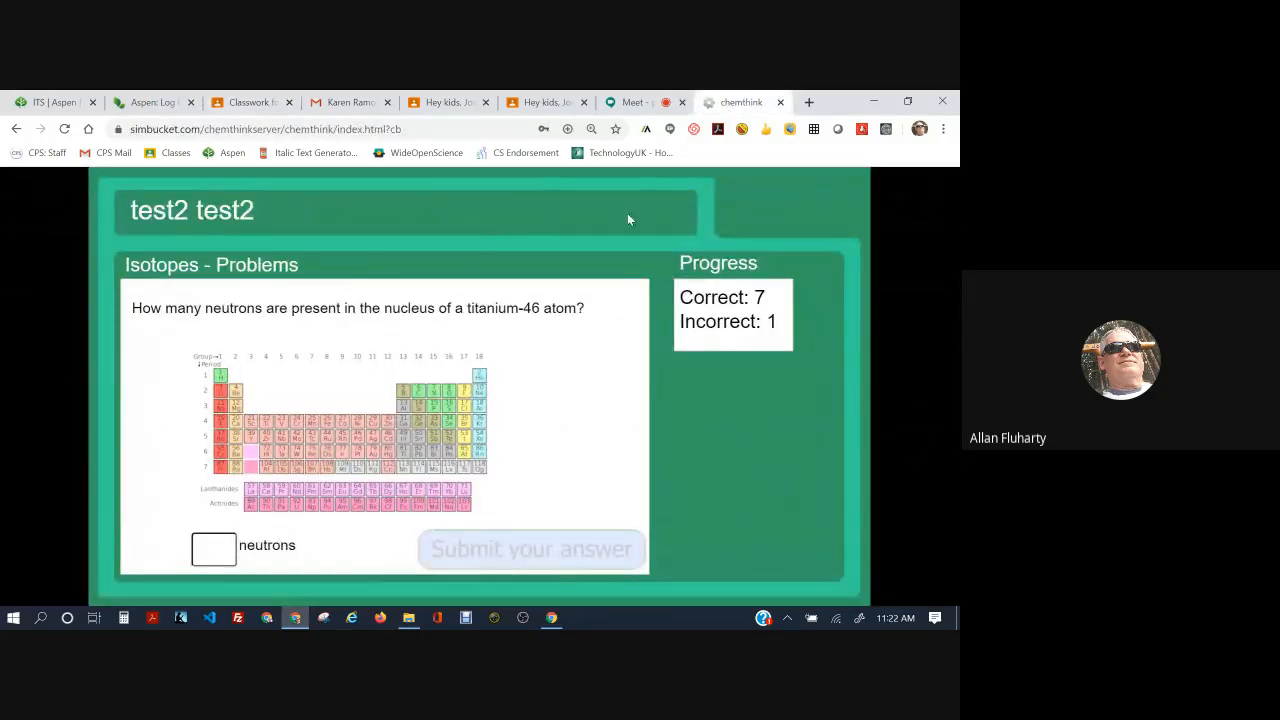
Answer 24 neutrons for titanium-46 and continue to the isotope symbol problem
click(212, 548)
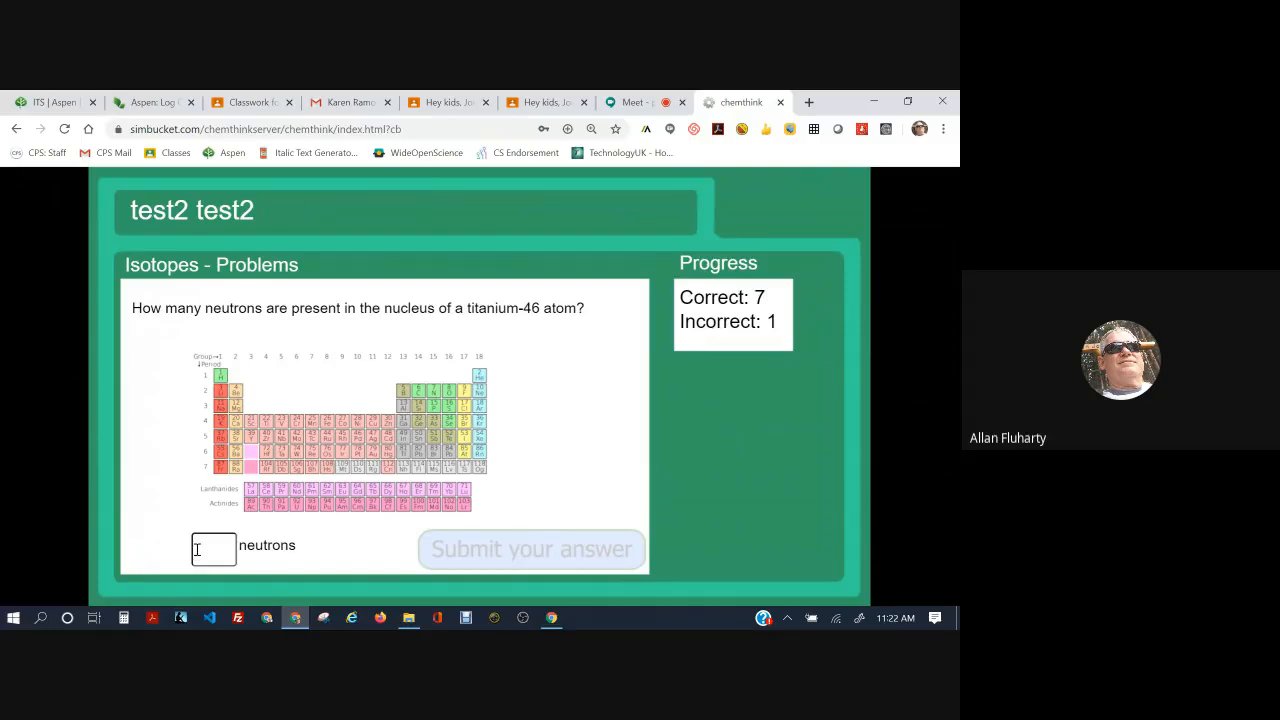
text(24)
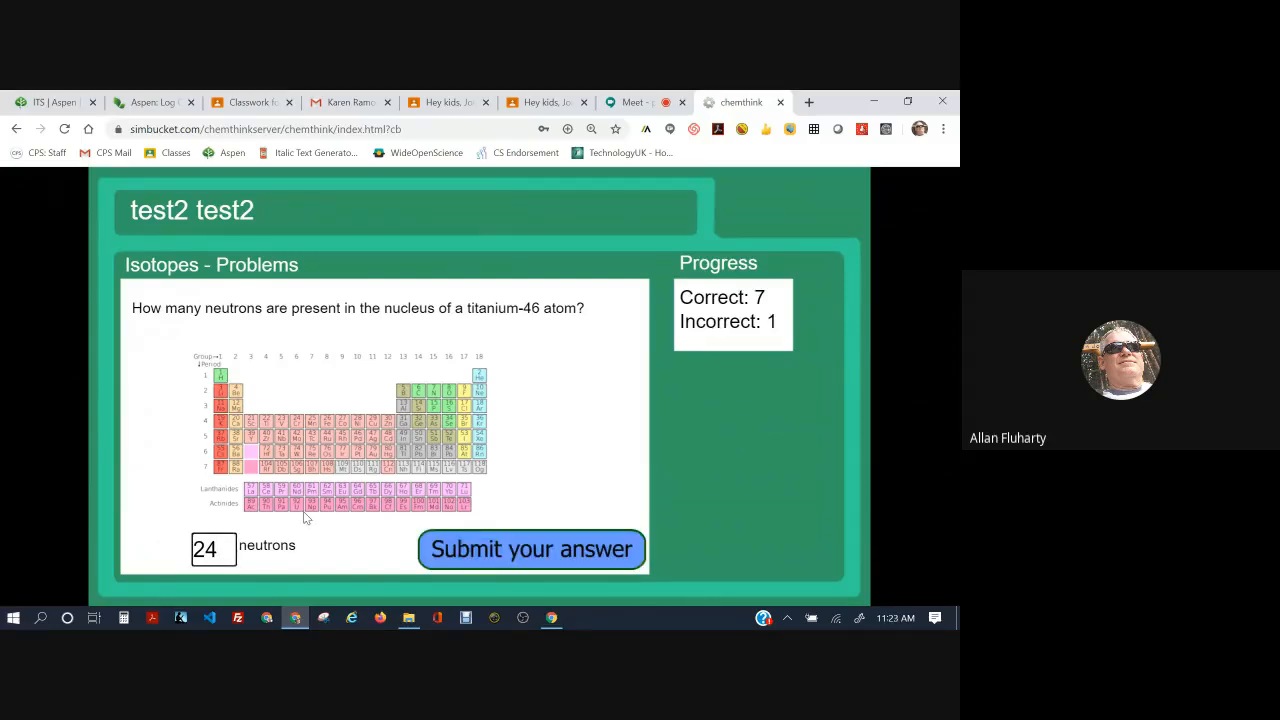
click(532, 548)
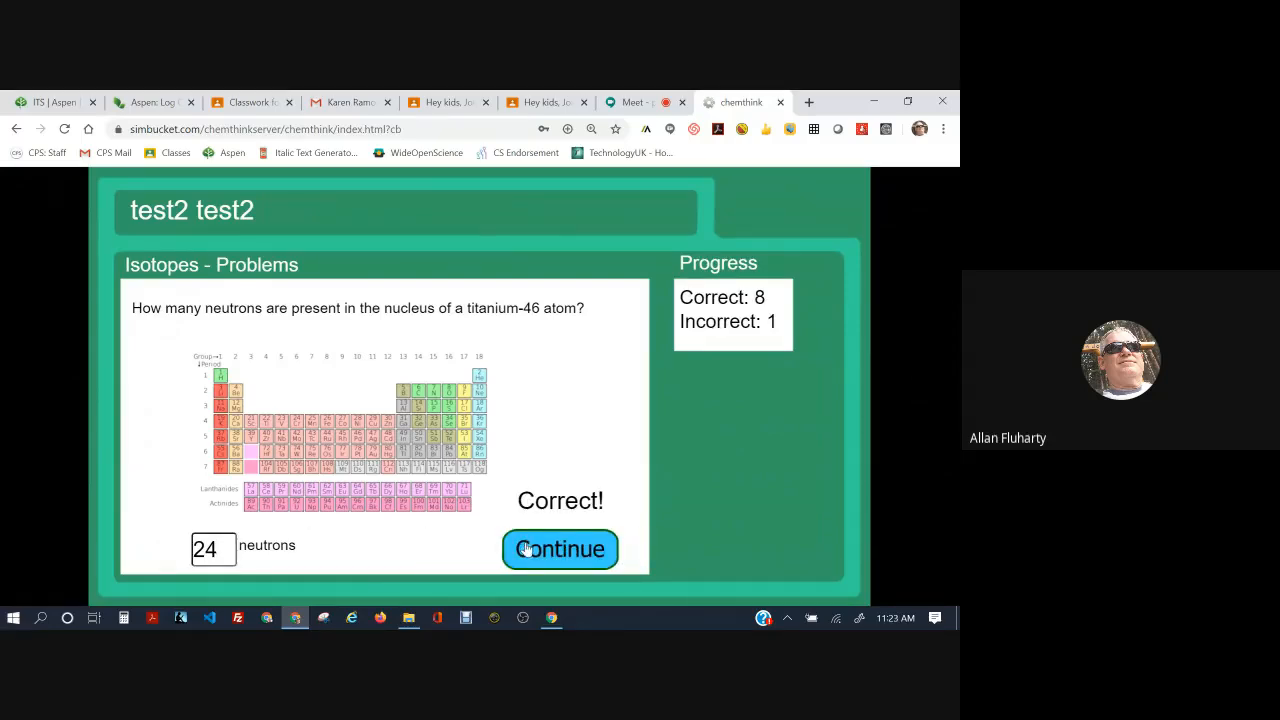
click(560, 548)
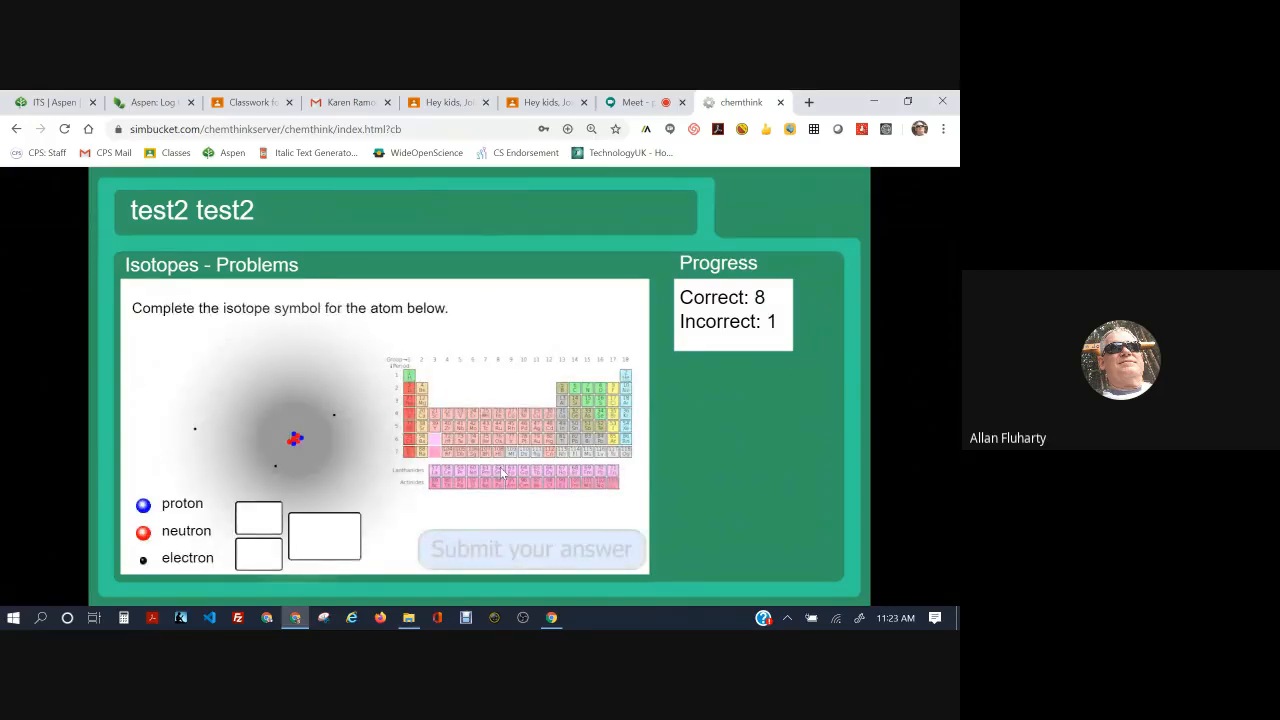
mouse_move(568, 520)
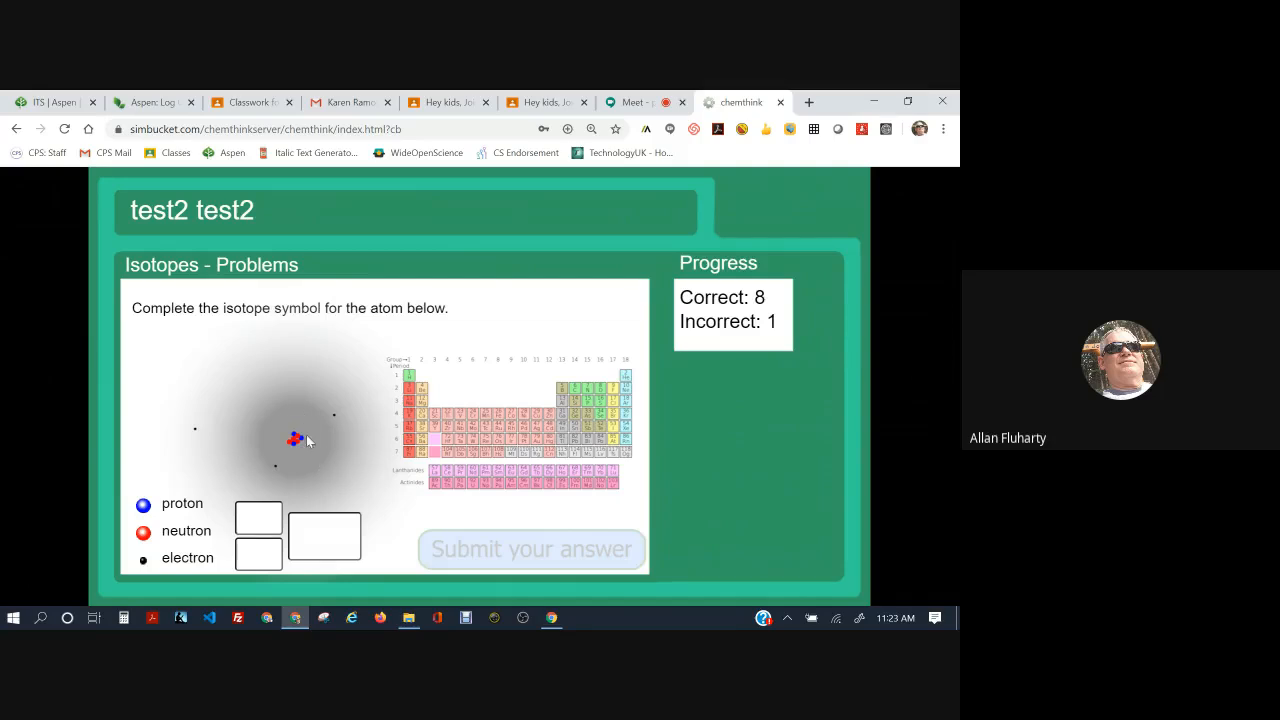
mouse_move(350, 490)
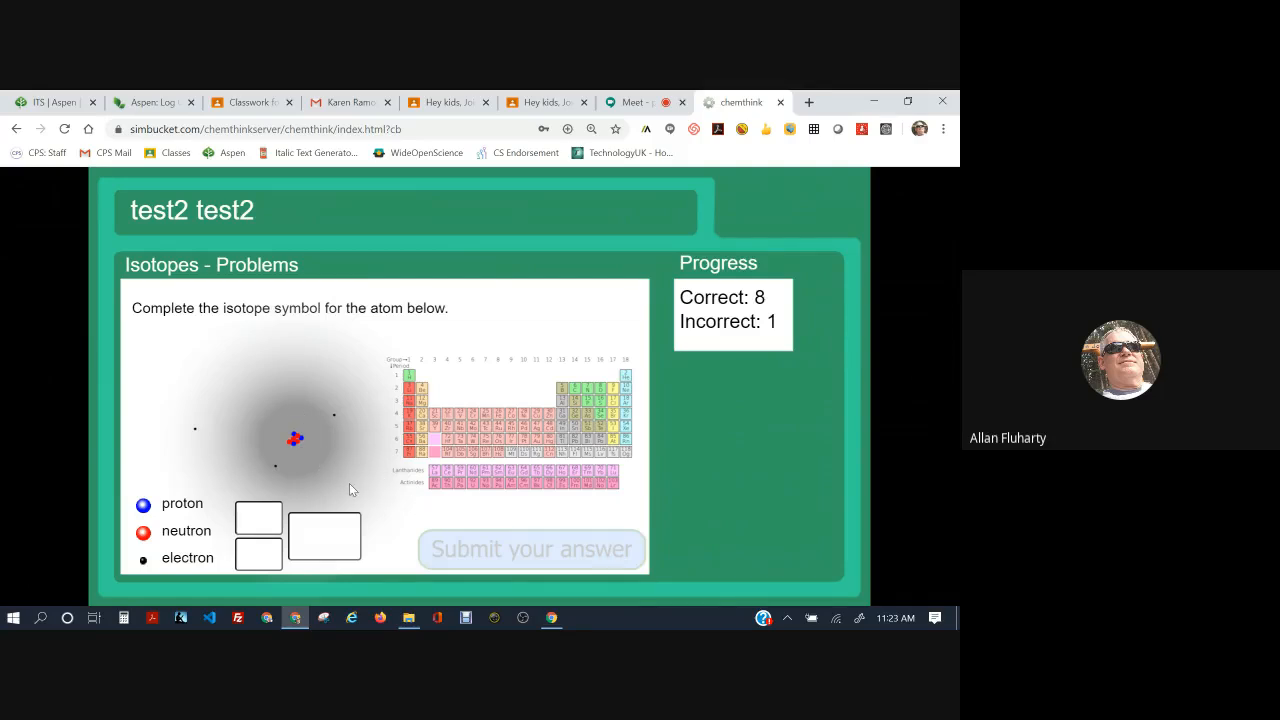
mouse_move(292, 422)
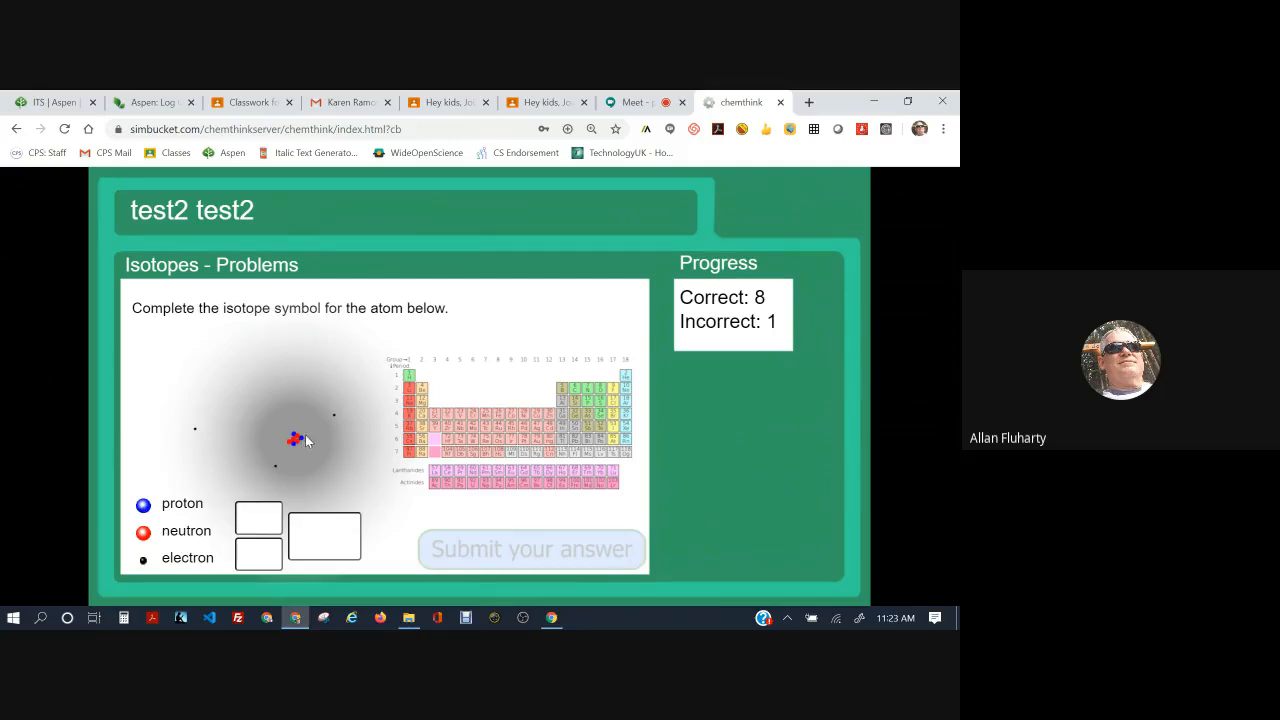
Complete the lithium-7 isotope symbol with Li after a periodic table check, and continue
text(2)
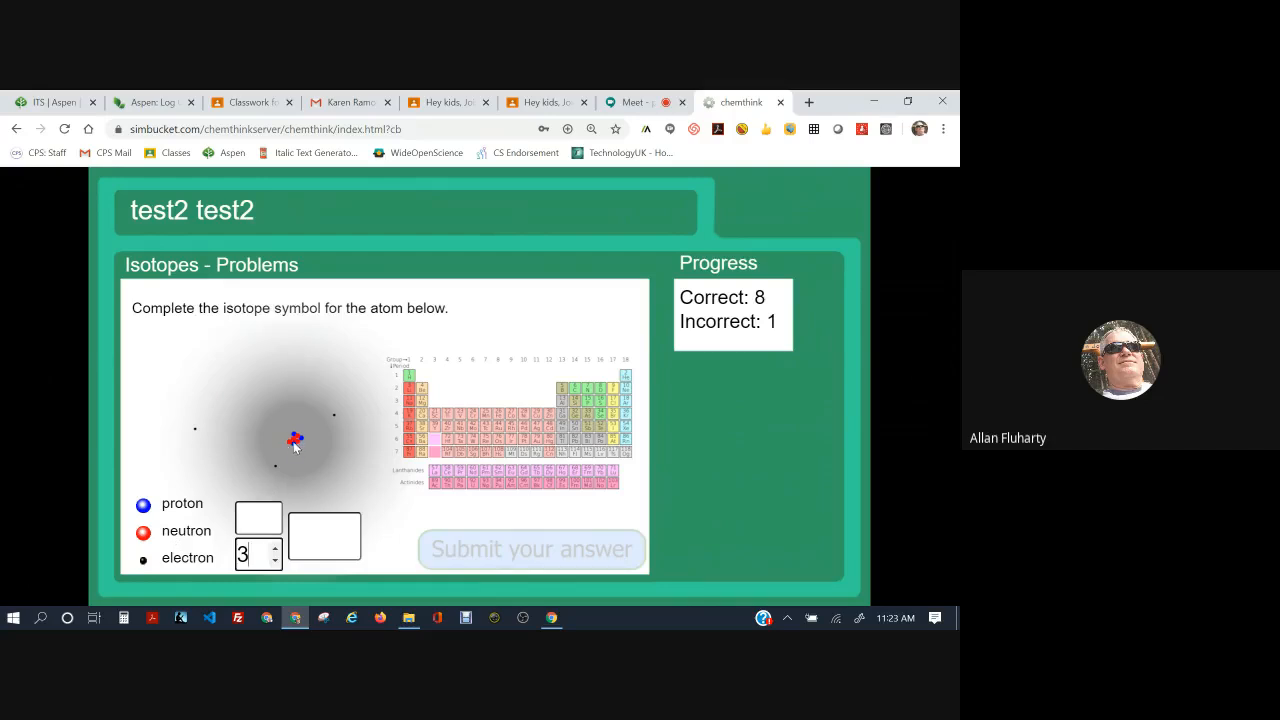
mouse_move(296, 450)
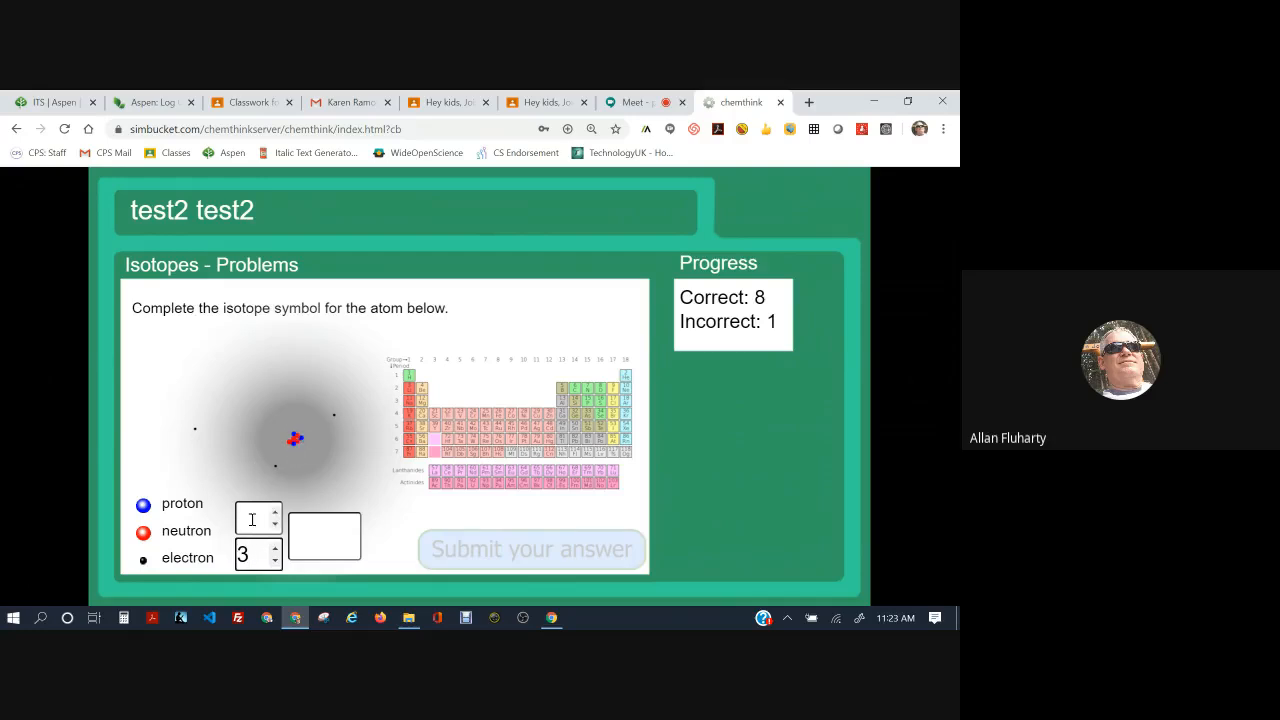
text(4)
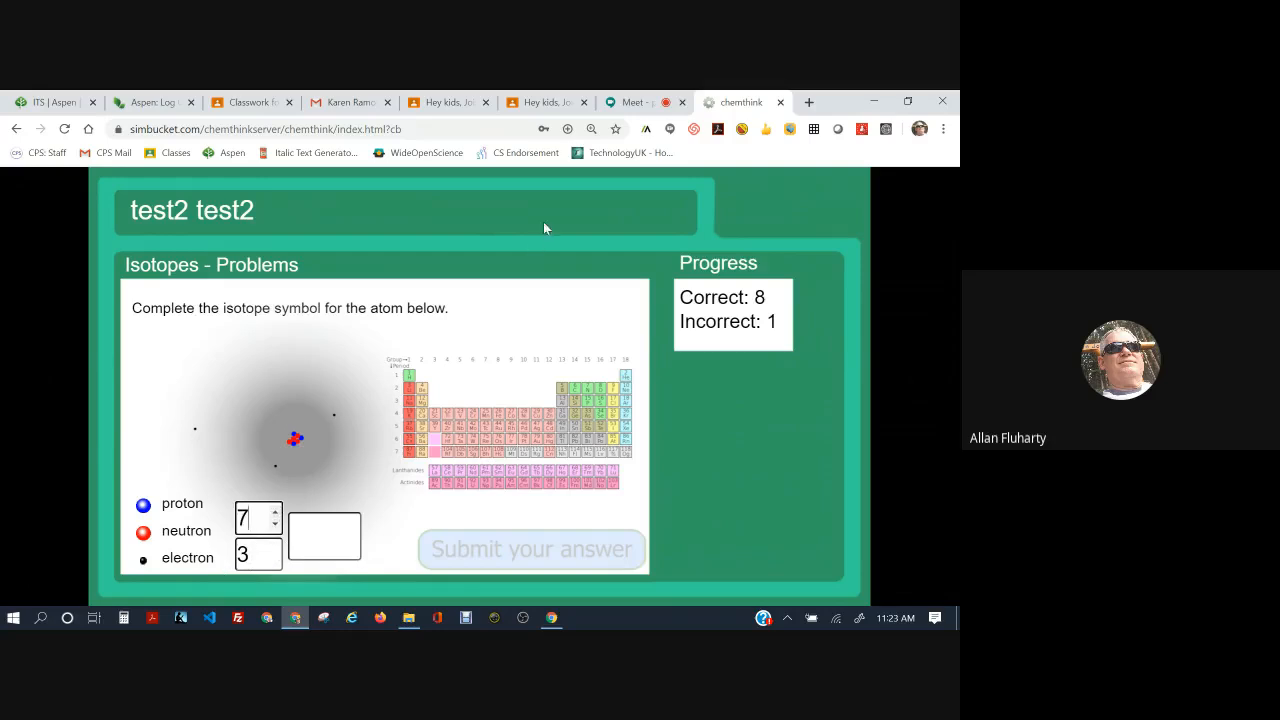
mouse_move(248, 102)
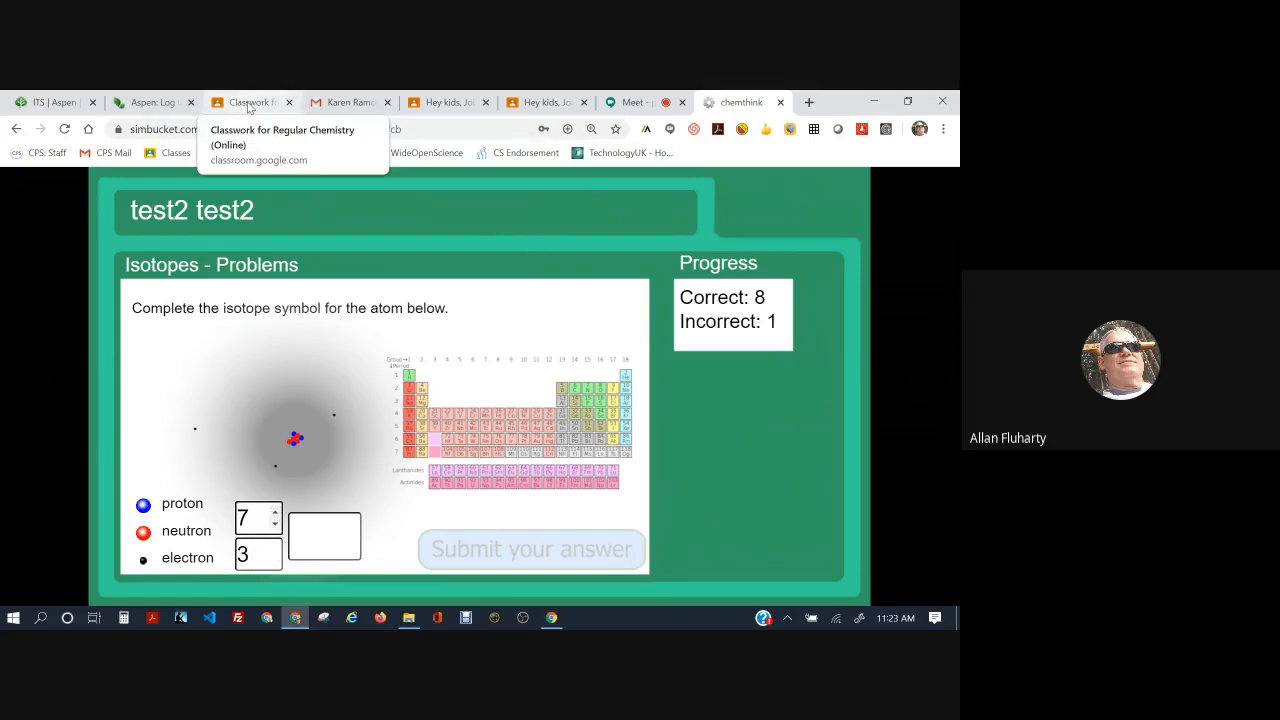
click(250, 102)
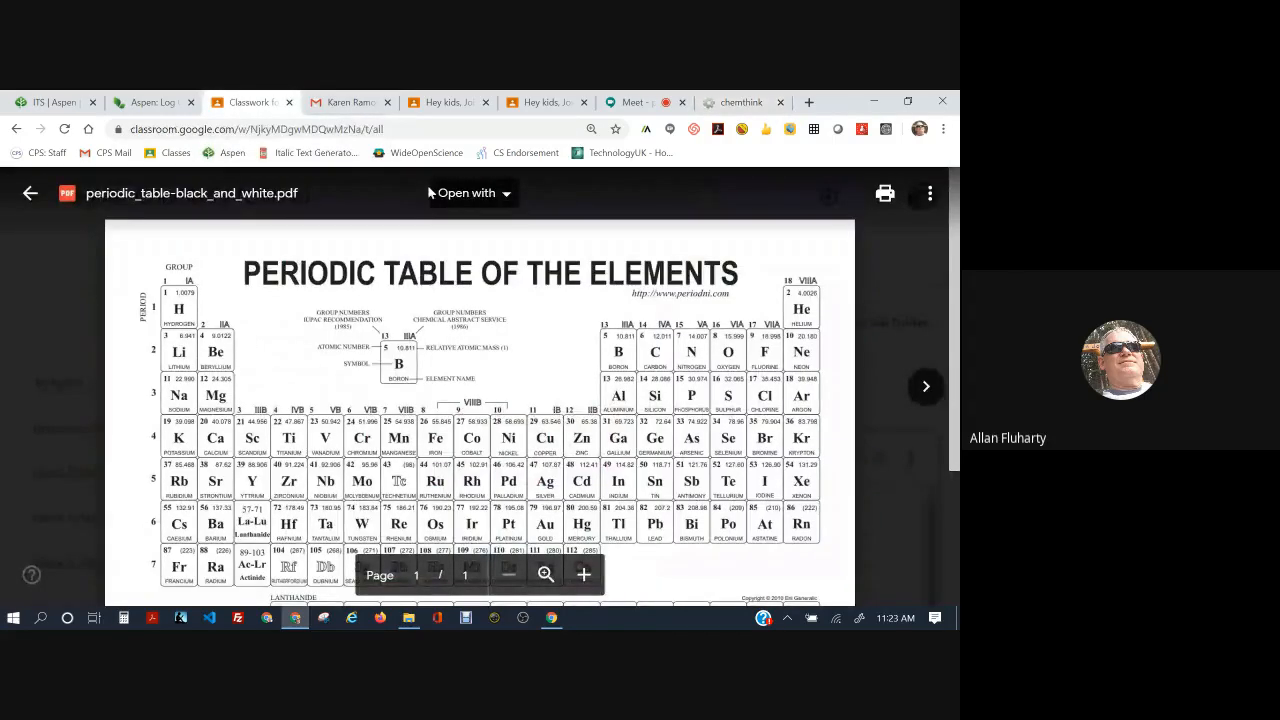
click(740, 100)
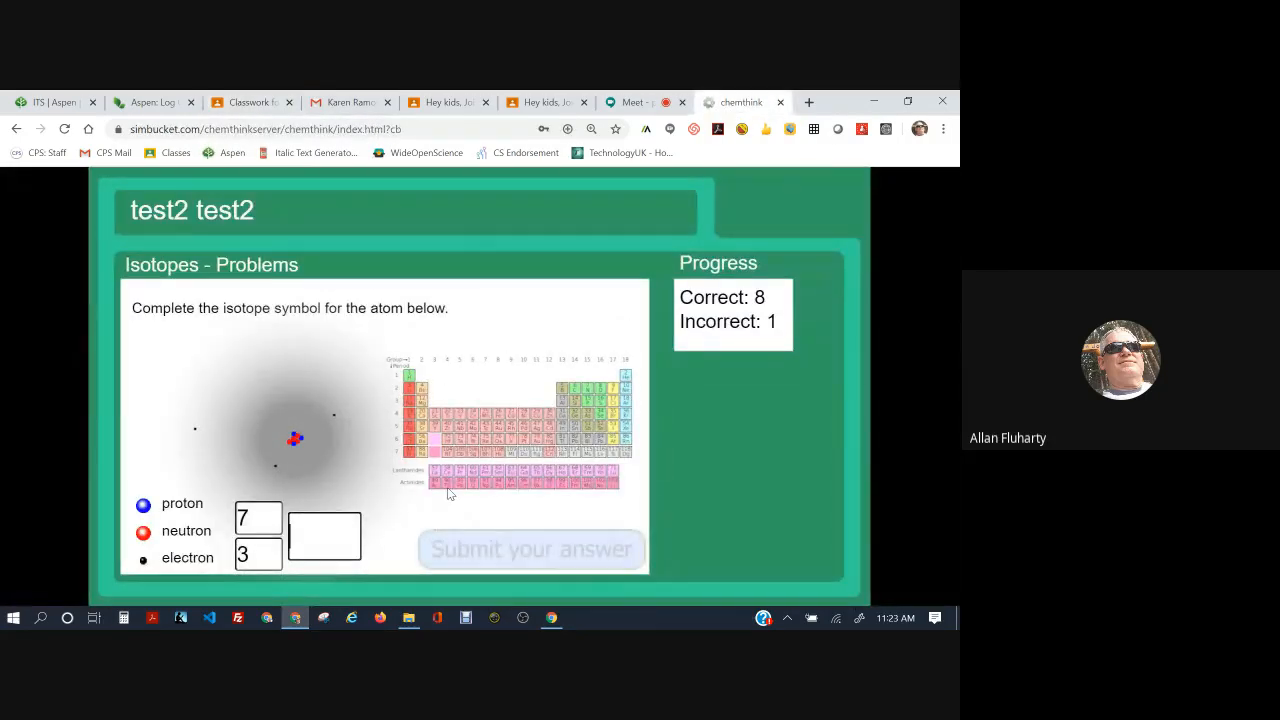
text(Li)
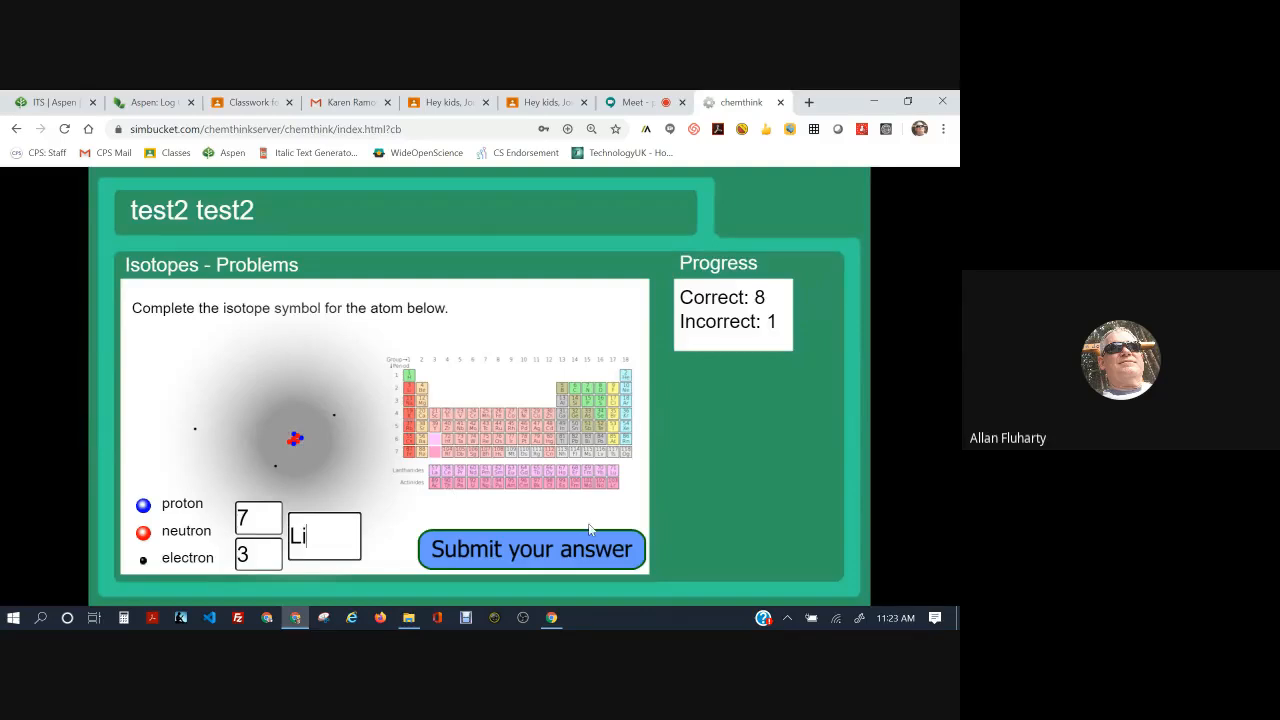
click(532, 548)
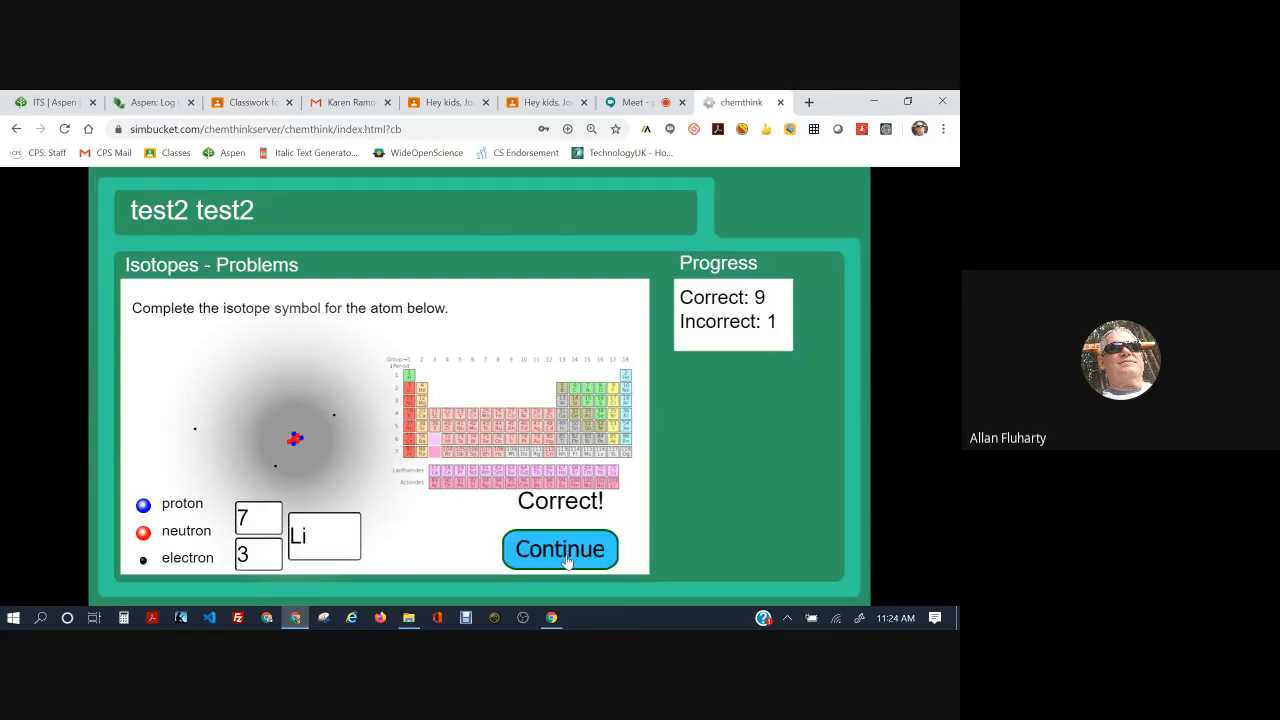
click(560, 548)
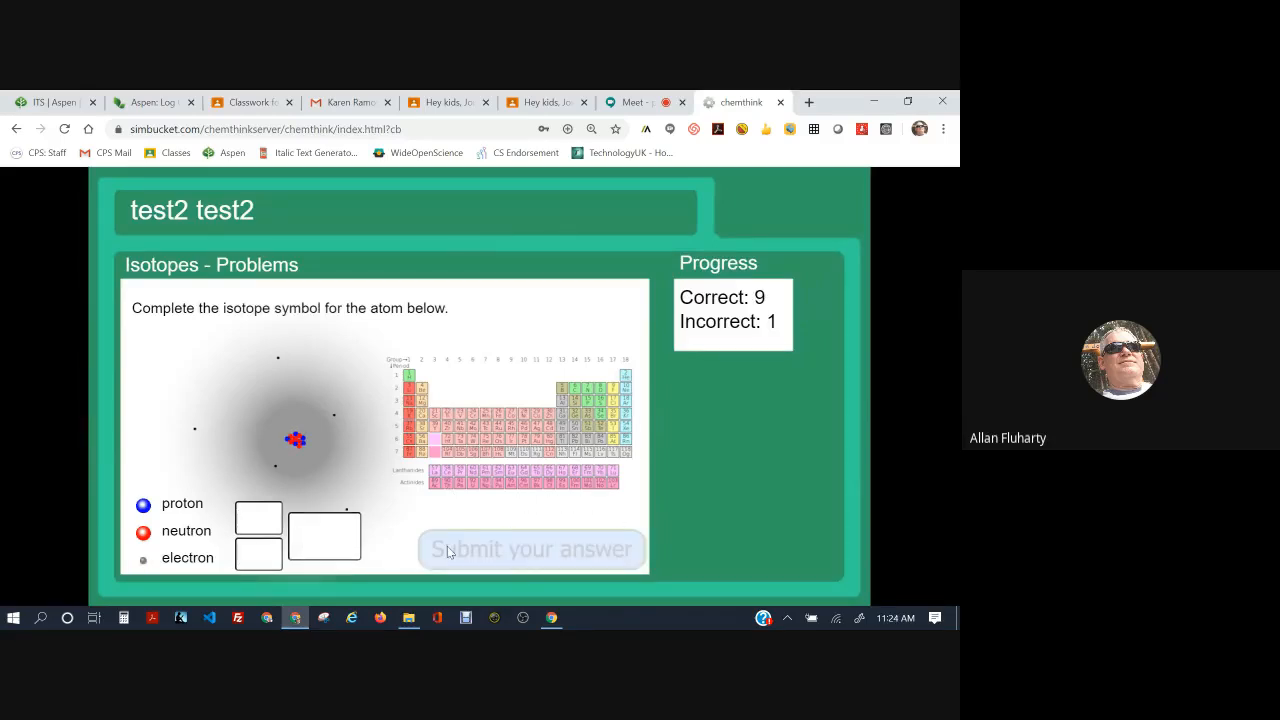
mouse_move(344, 360)
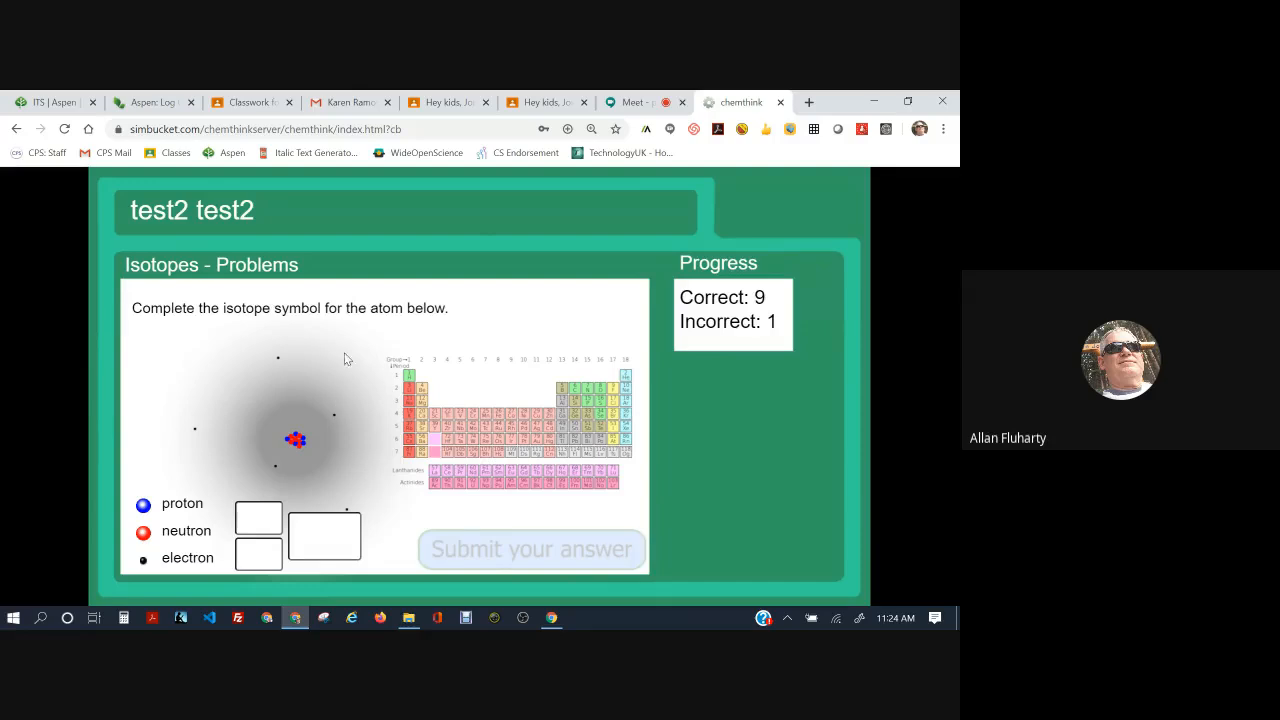
mouse_move(288, 446)
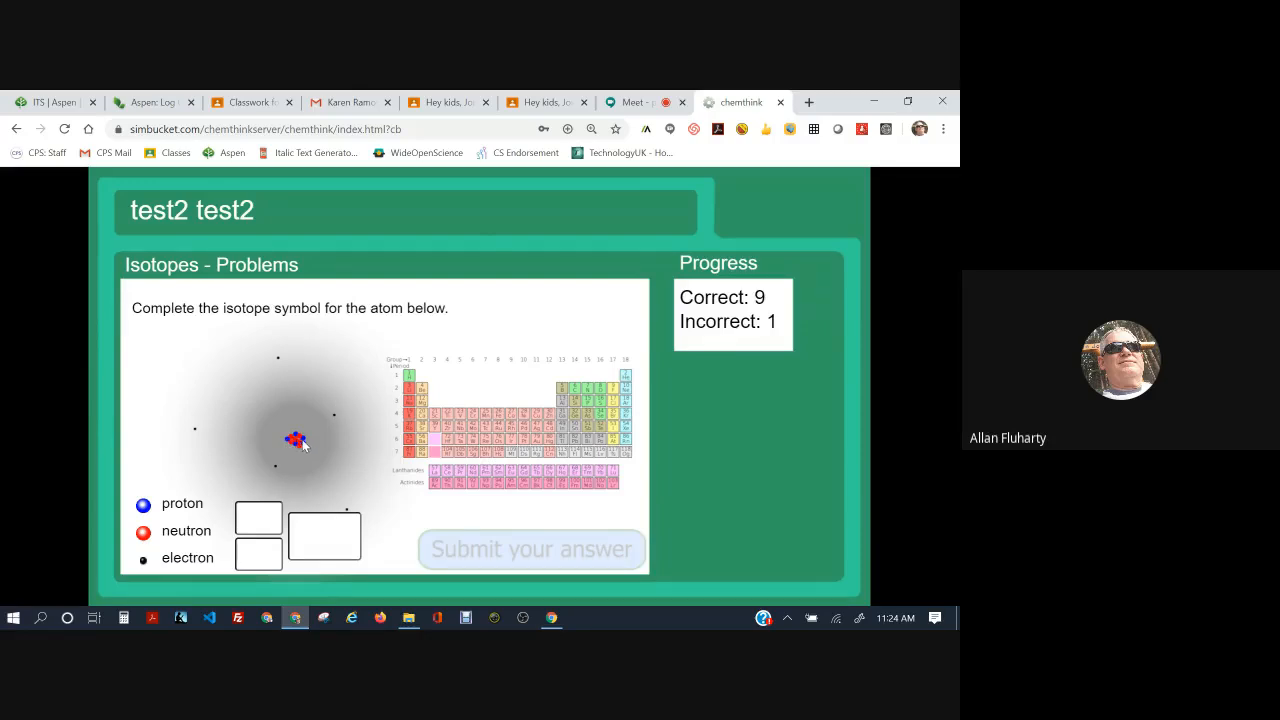
Enter atomic number 5 and mass number 11 for the boron isotope symbol, checking the periodic table
text(1)
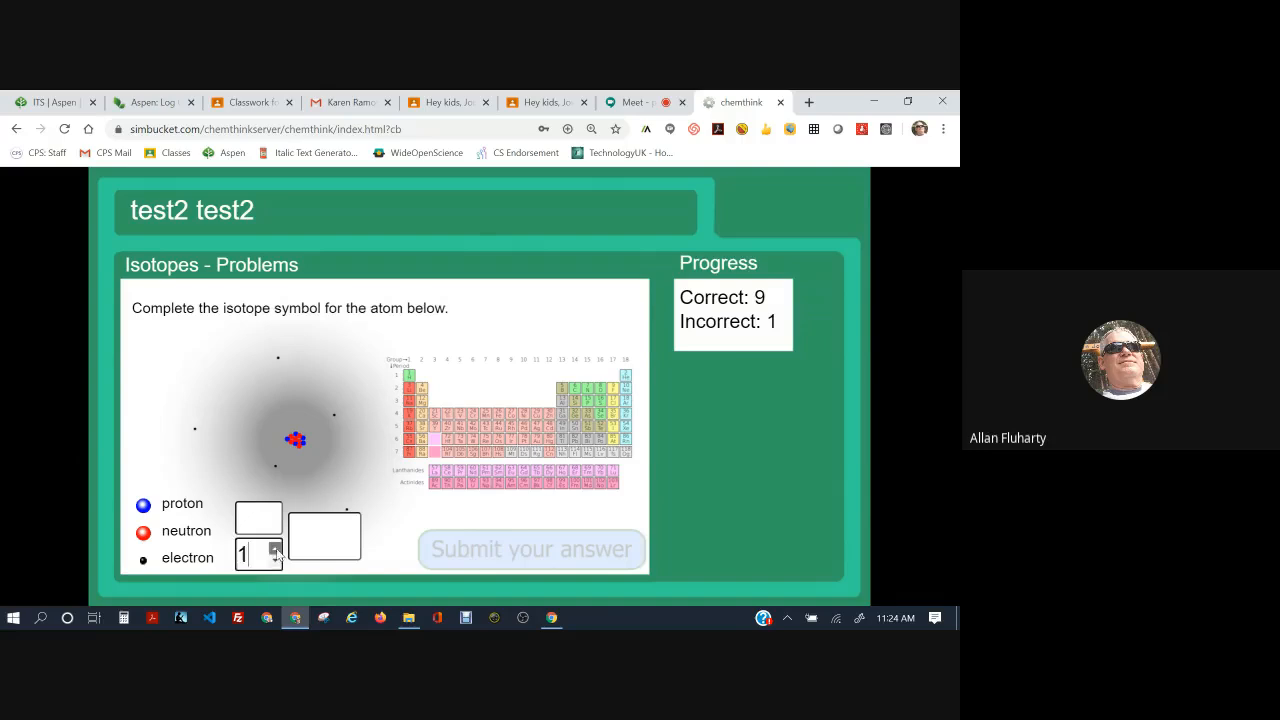
text(5)
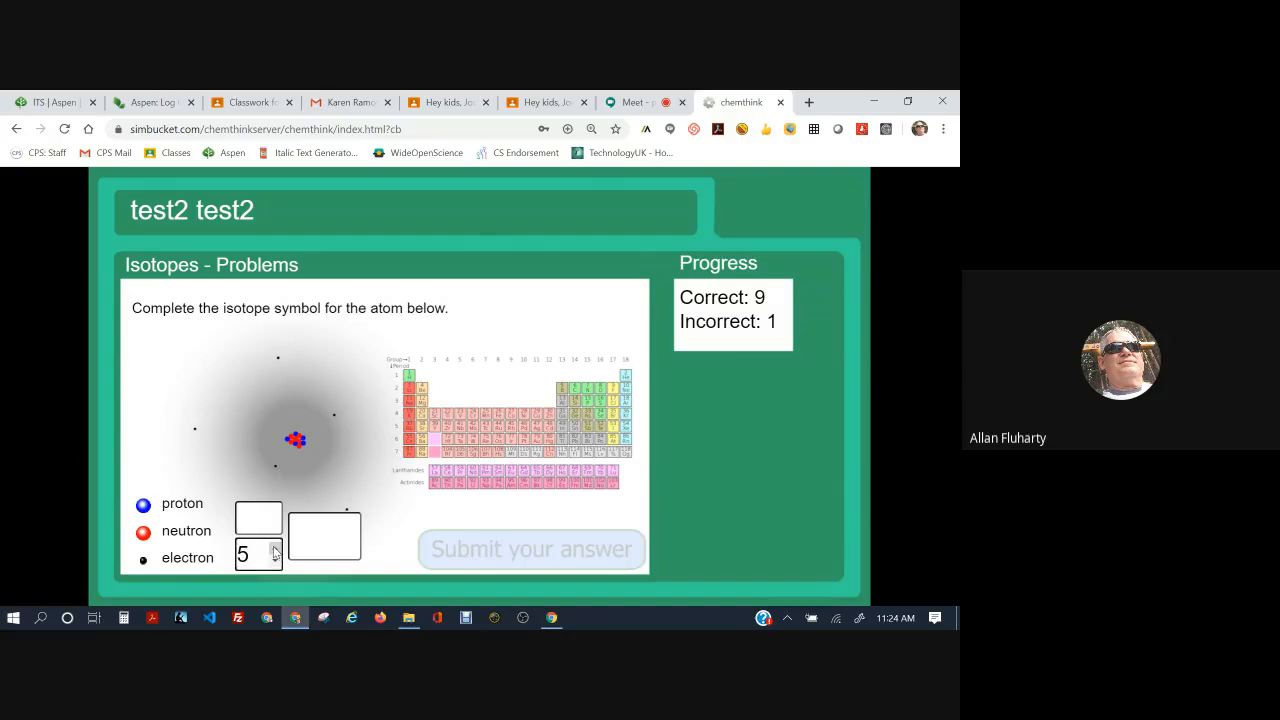
mouse_move(308, 476)
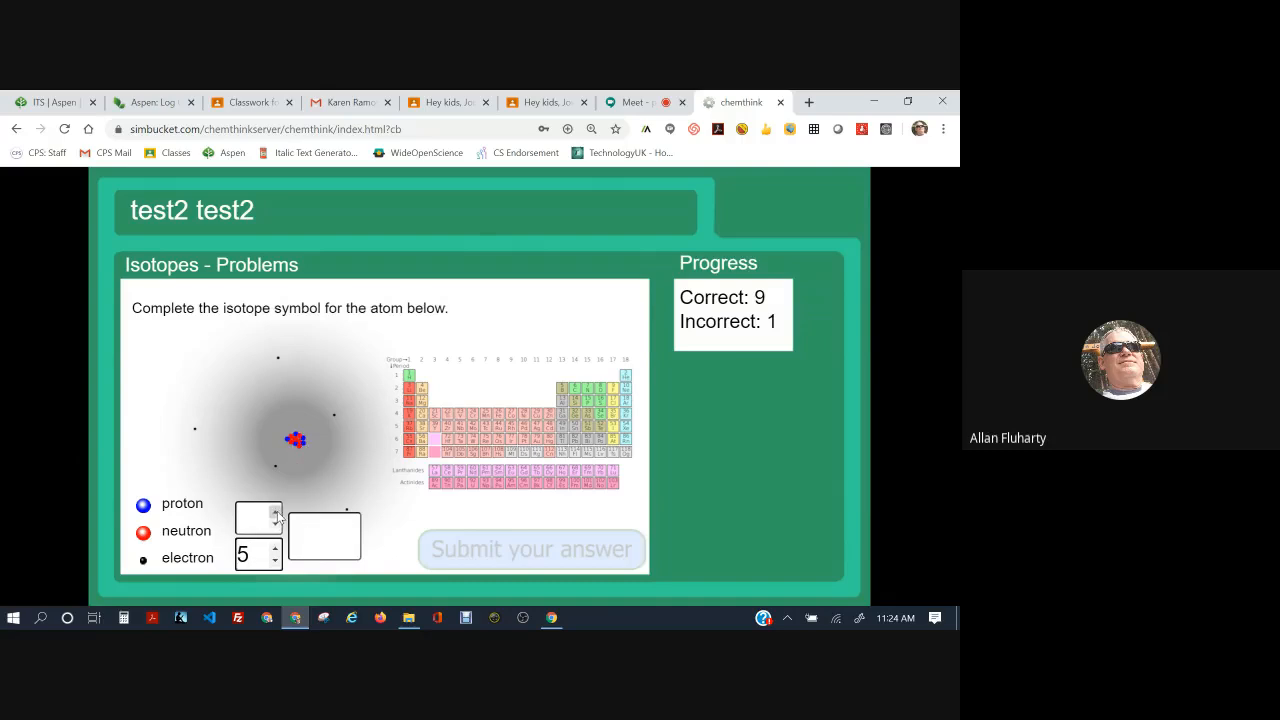
text(9)
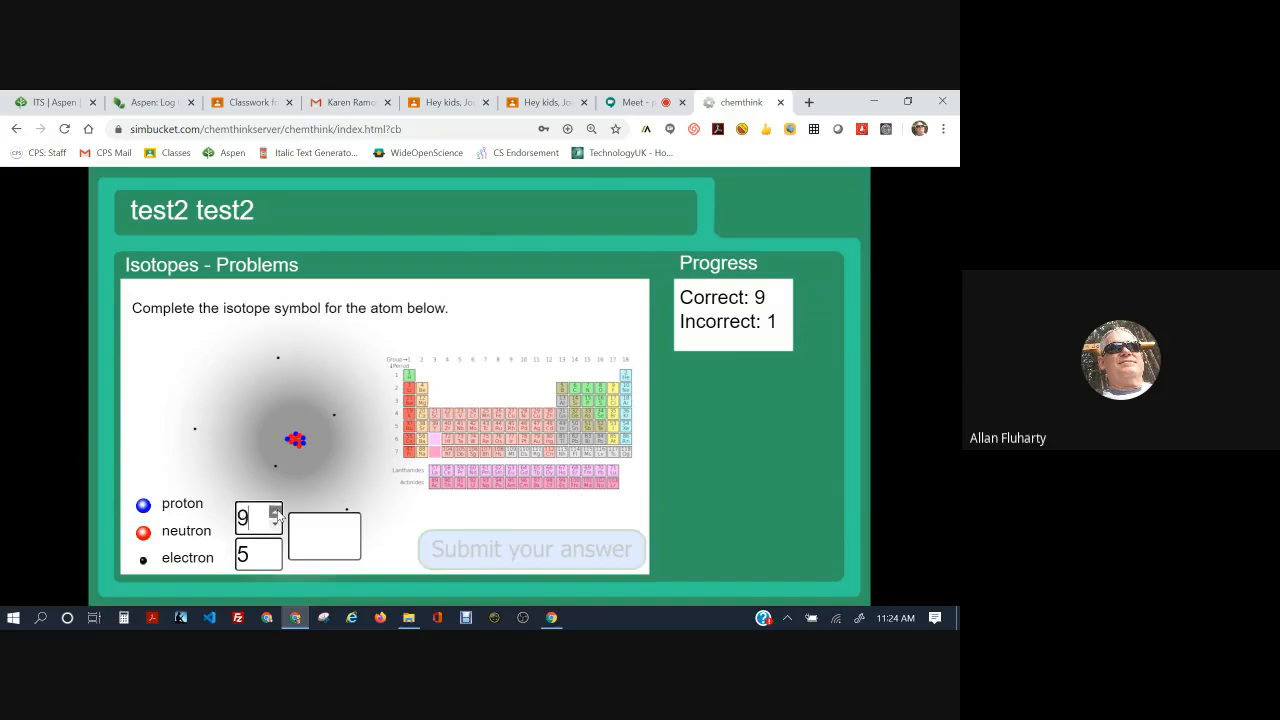
text(11)
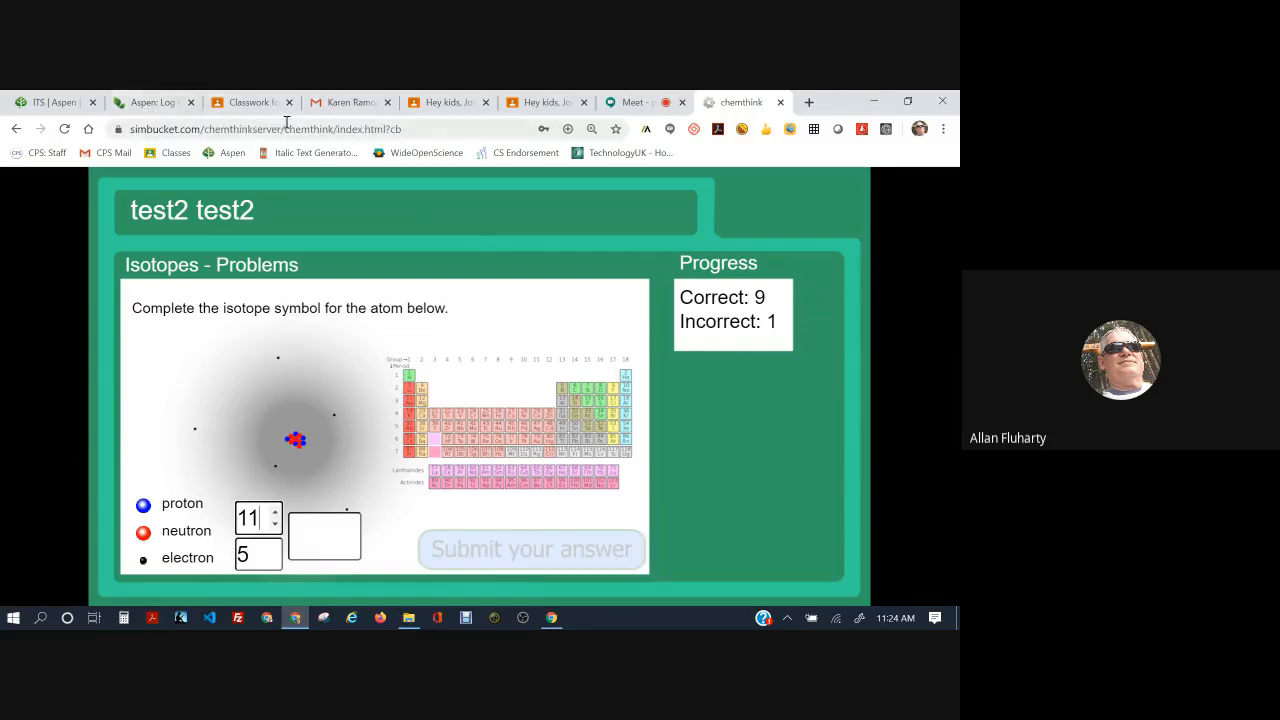
click(250, 102)
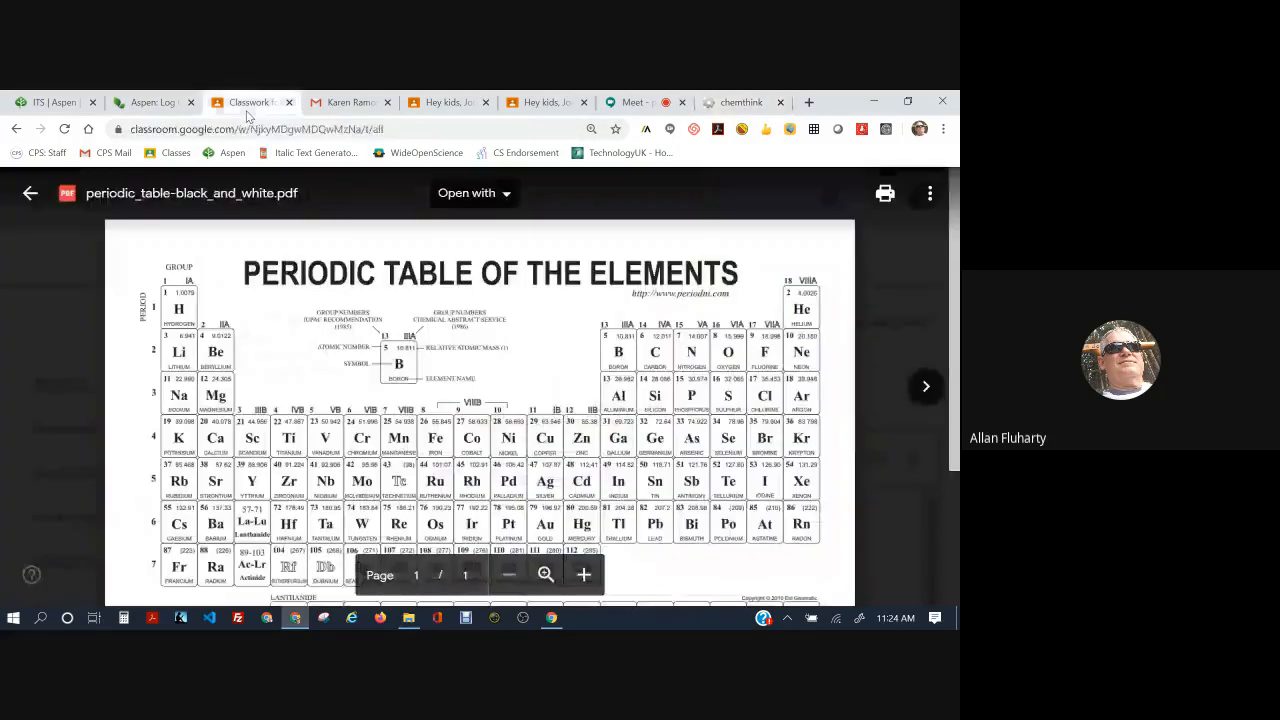
click(740, 102)
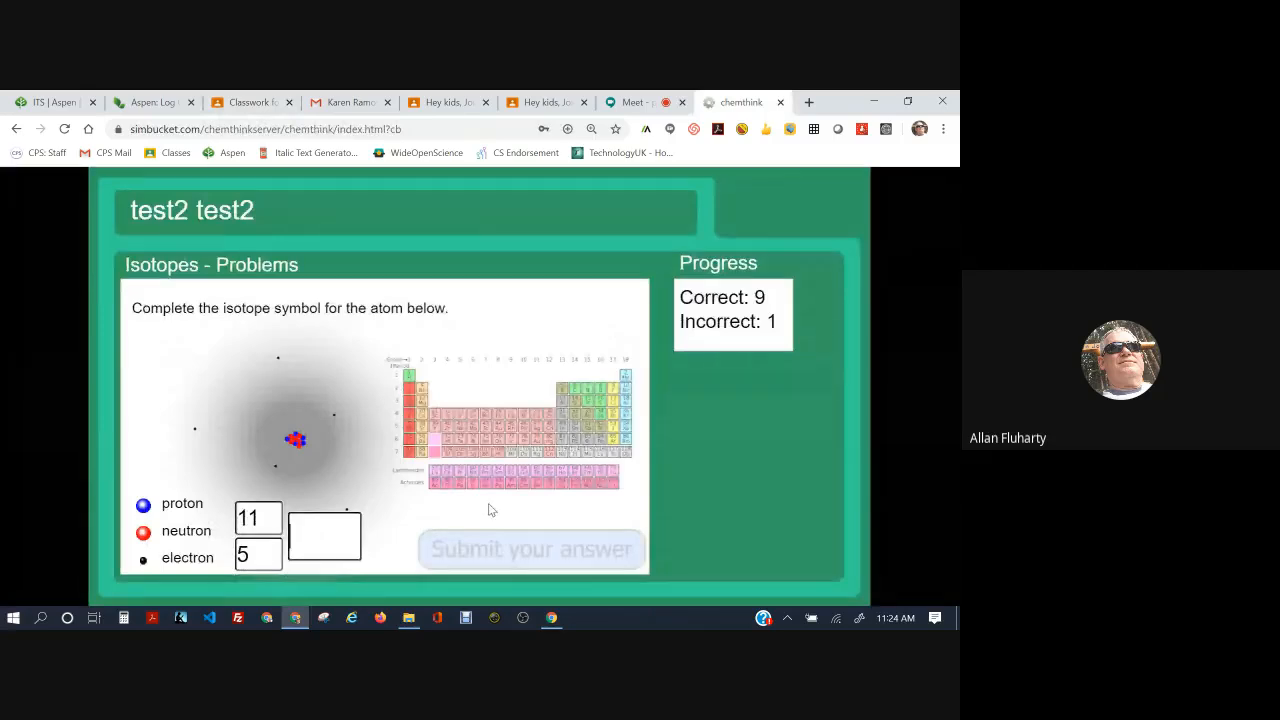
Submit the boron-11 symbol as correct and continue to the end of the question set
click(532, 548)
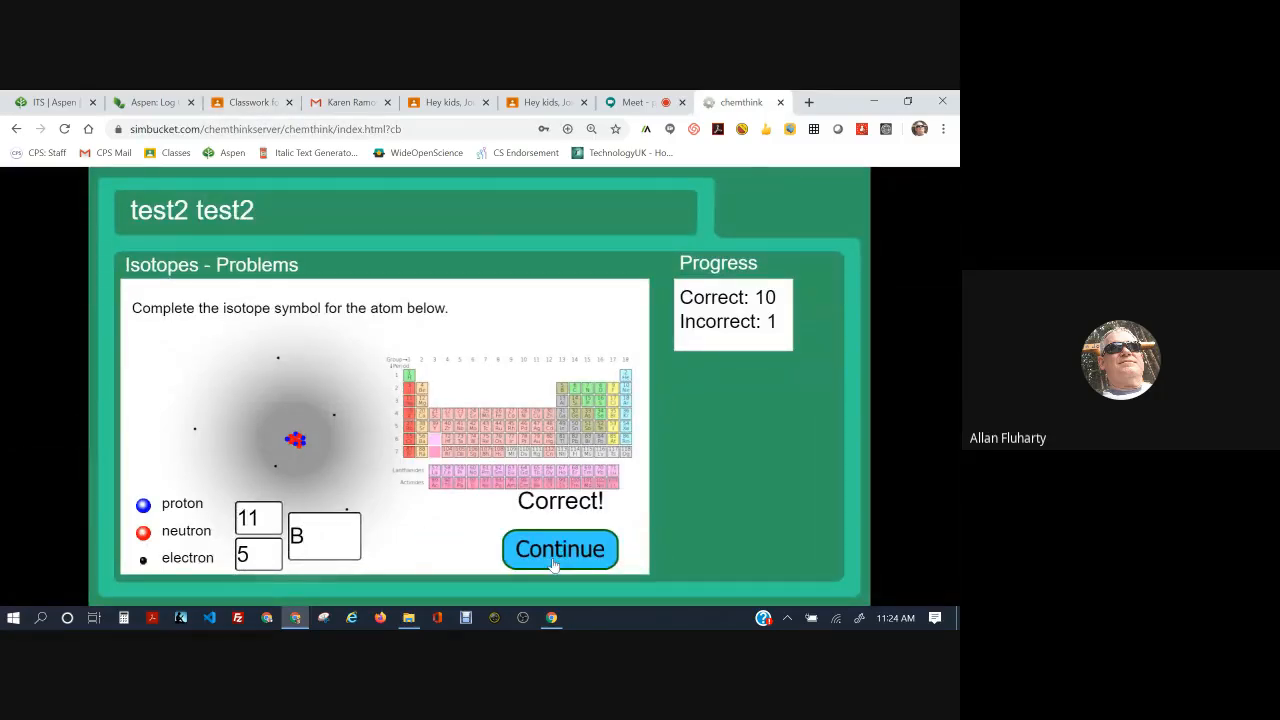
click(560, 548)
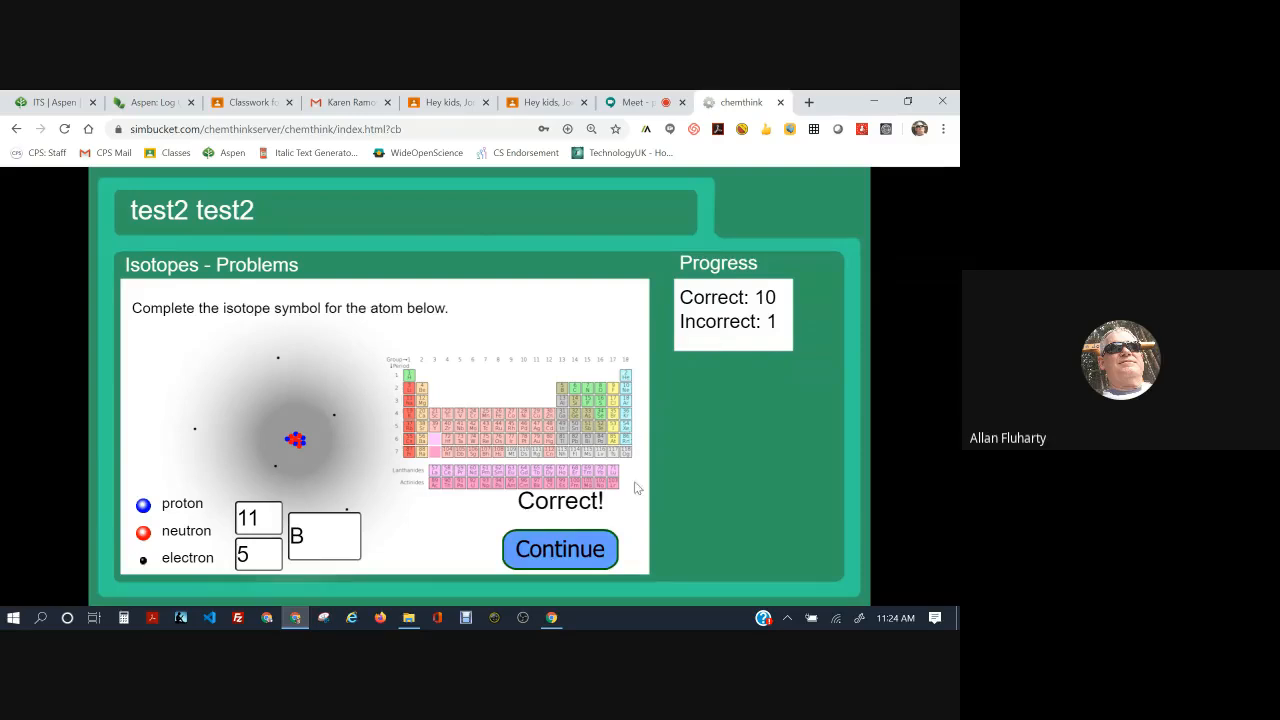
click(560, 548)
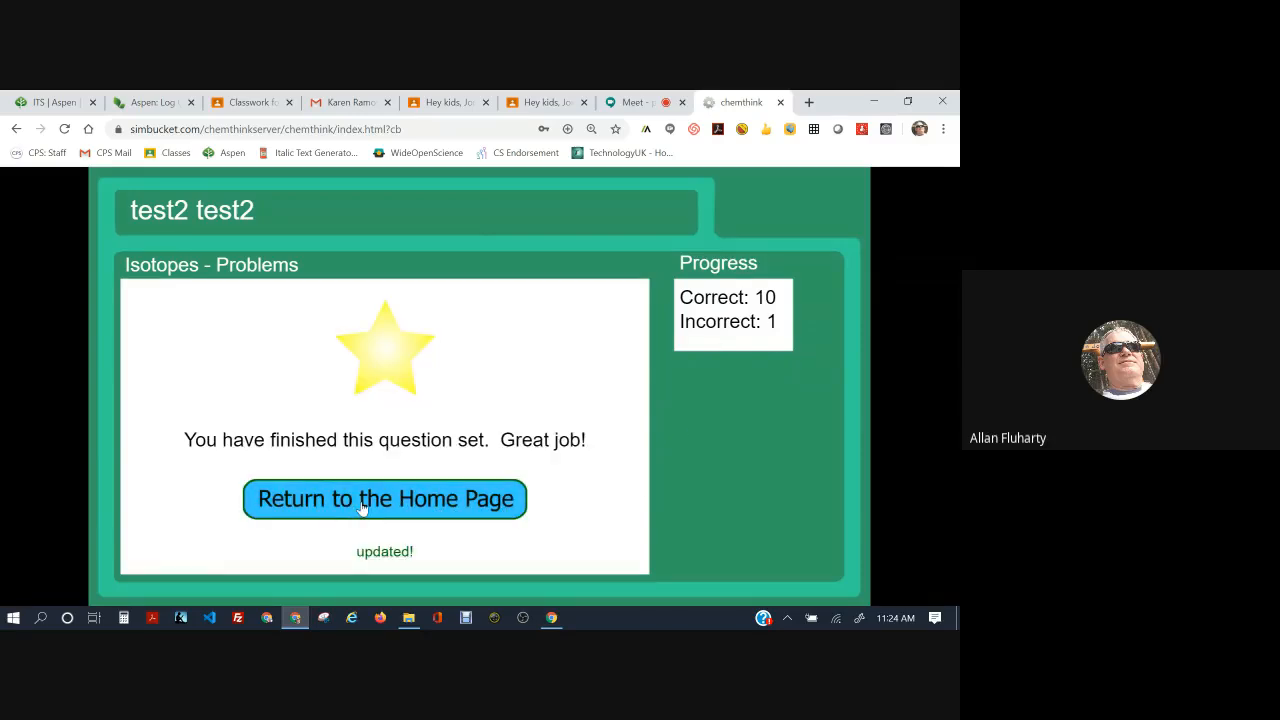
Return from the Isotopes set to ChemThink's main activity menu and switch to the Meet call
click(384, 500)
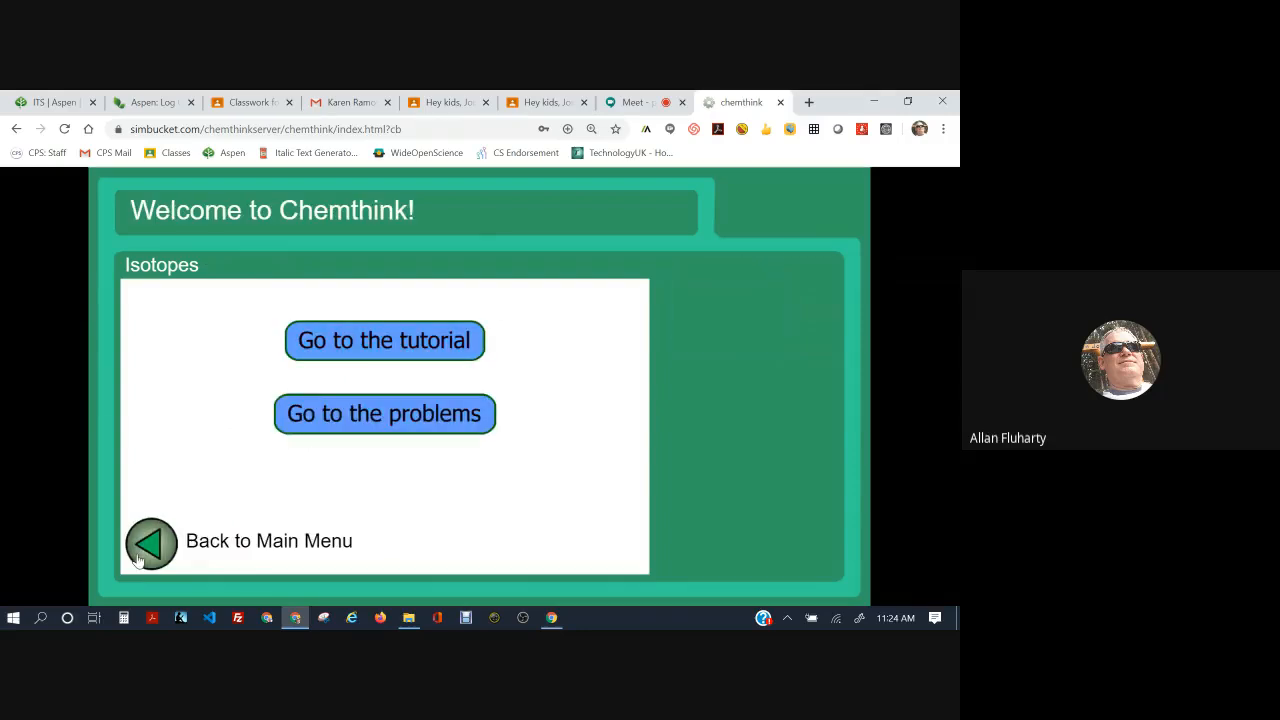
click(152, 540)
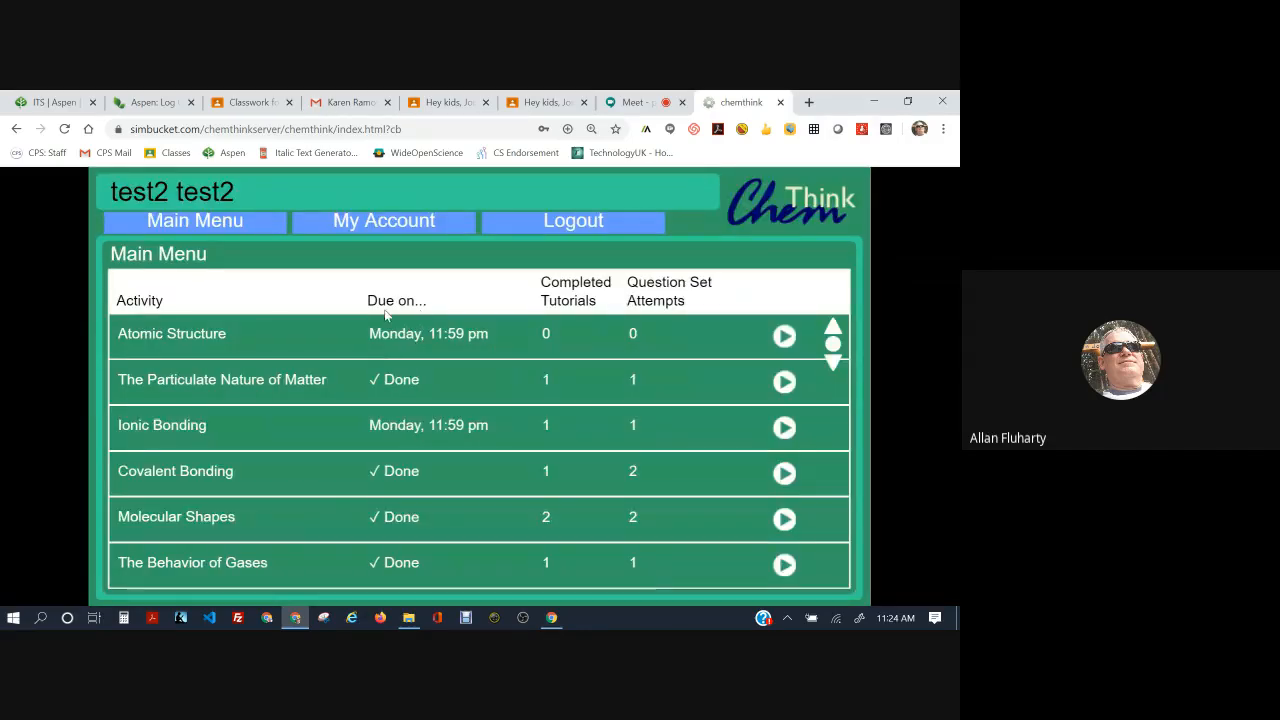
mouse_move(420, 340)
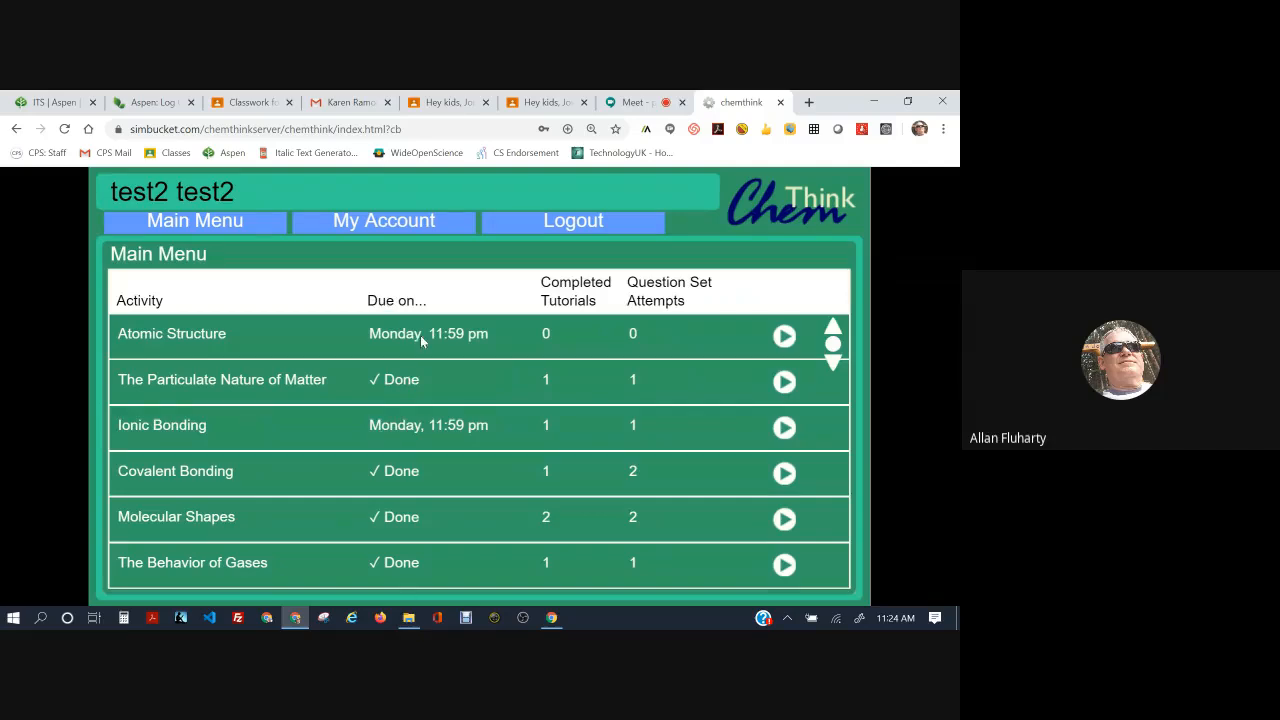
mouse_move(428, 380)
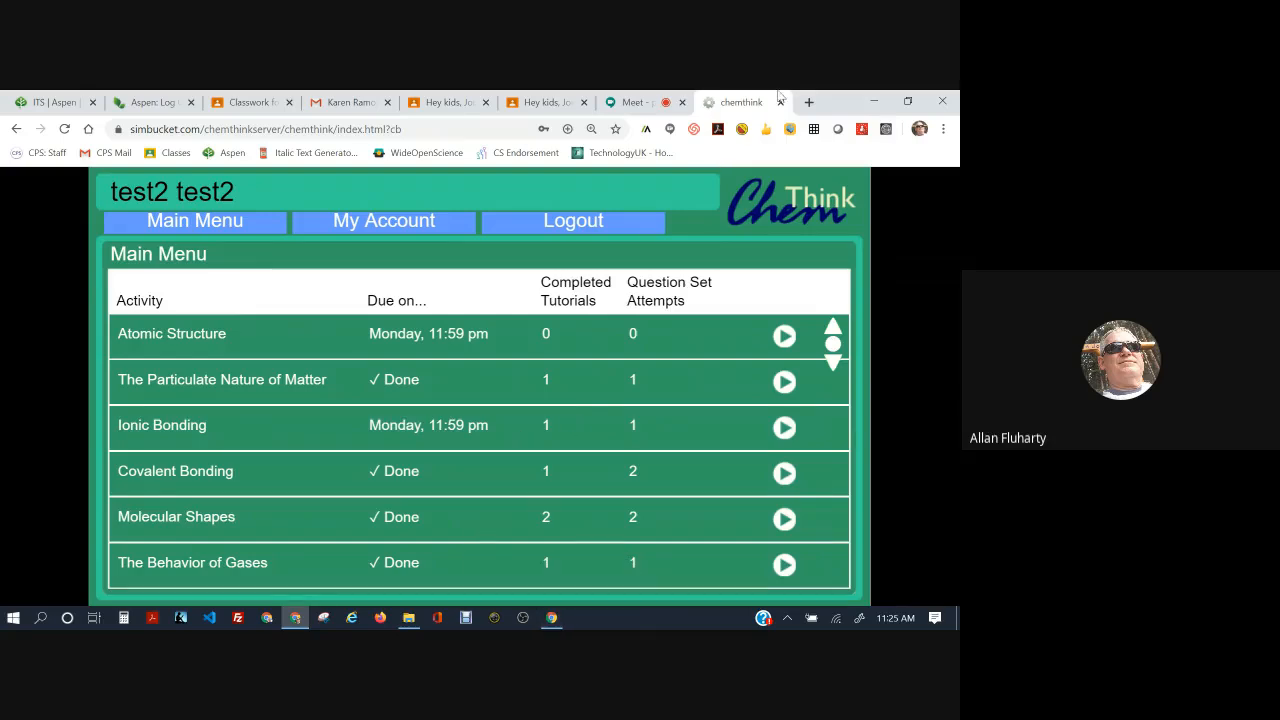
click(632, 100)
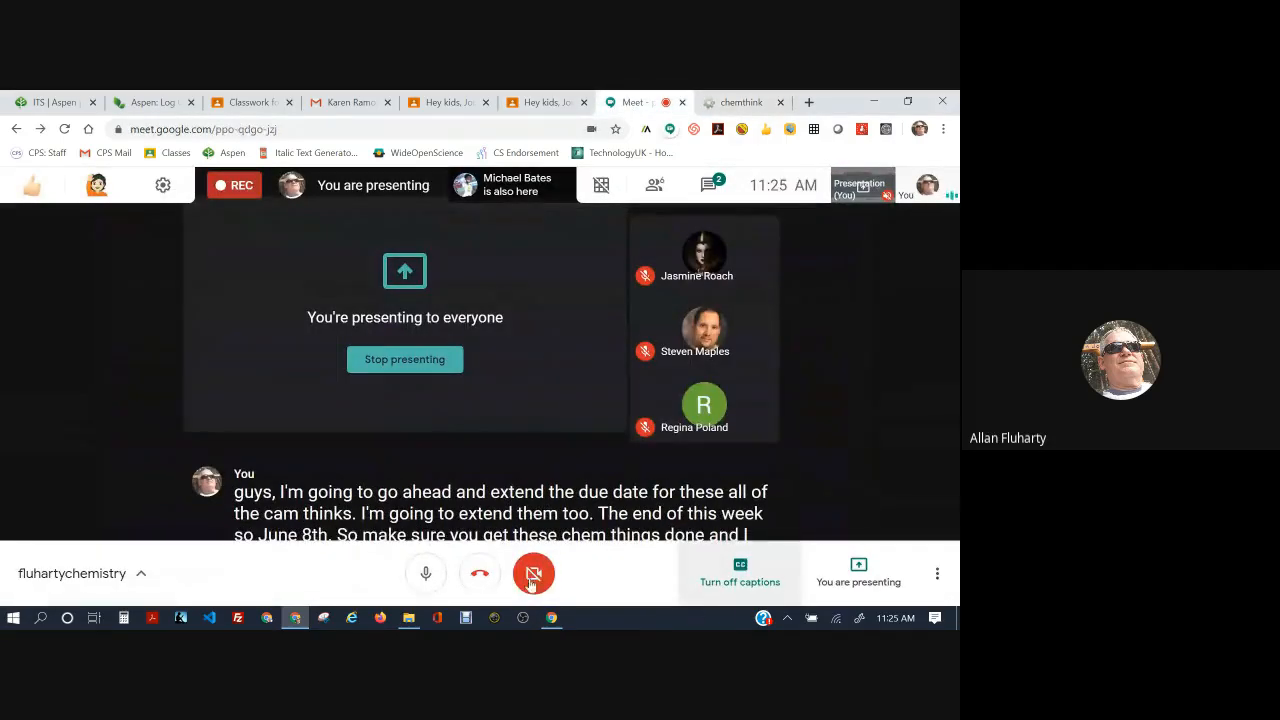
Choose Stop recording from Meet's More options to bring up the confirmation
click(936, 572)
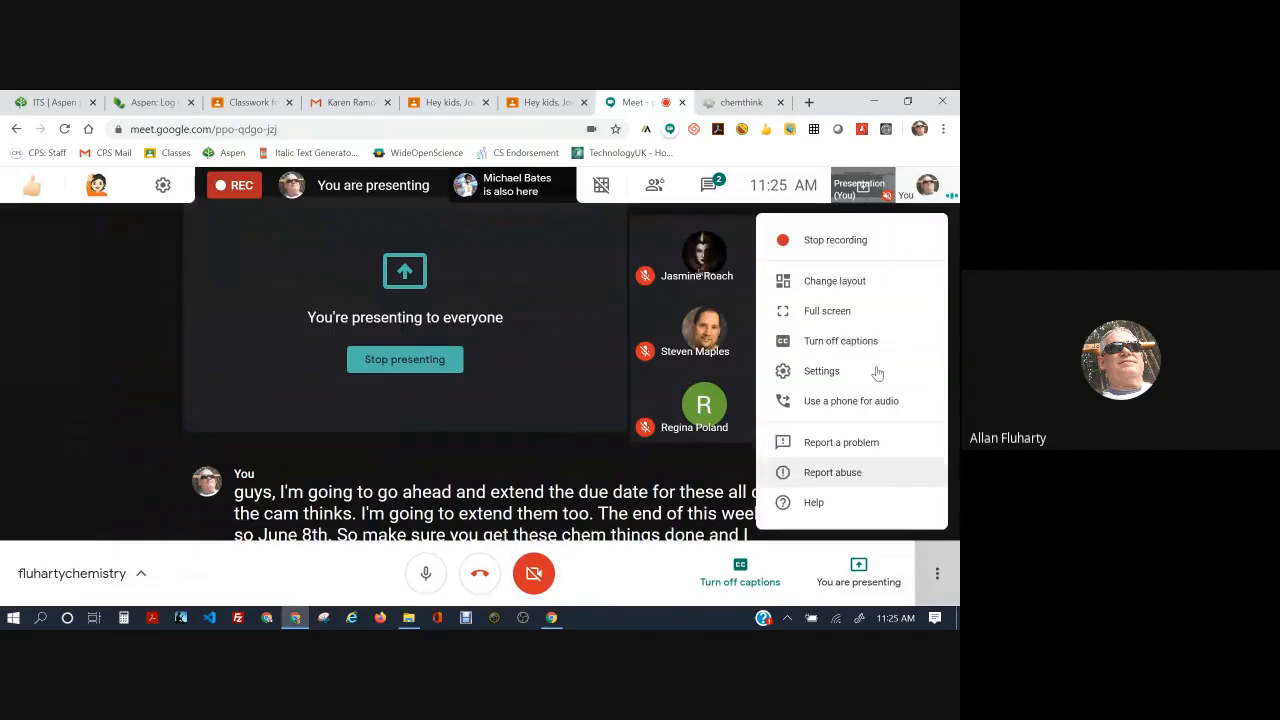
click(836, 240)
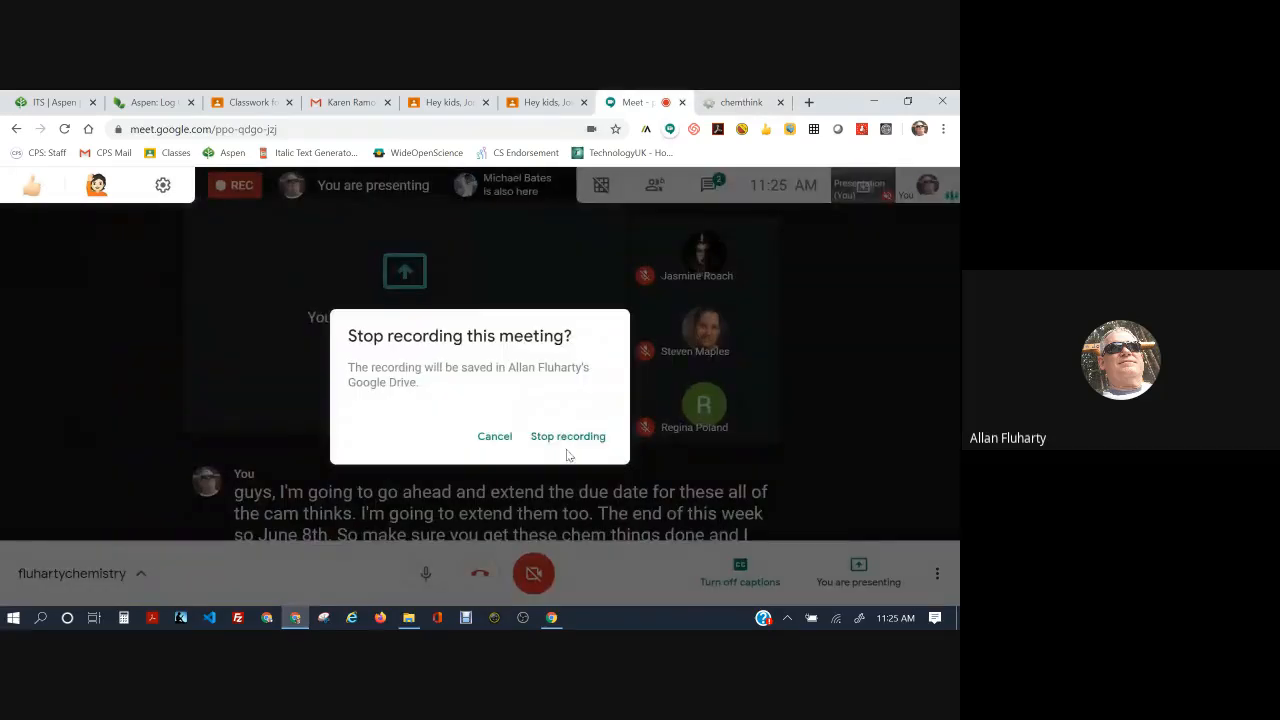